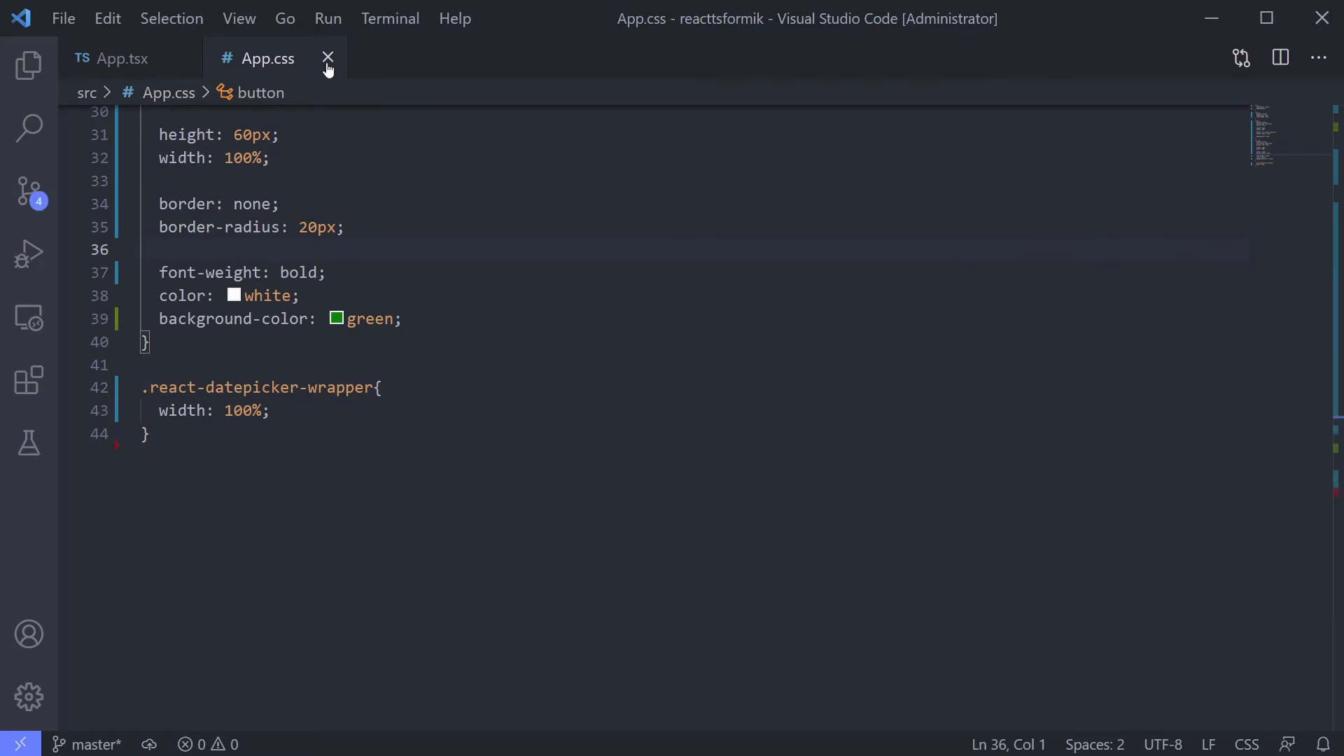
- Close App.css and begin a <Formik tag above the form, auto-importing Formik from formik
{"action": "left_click", "coordinate": [327, 58]}
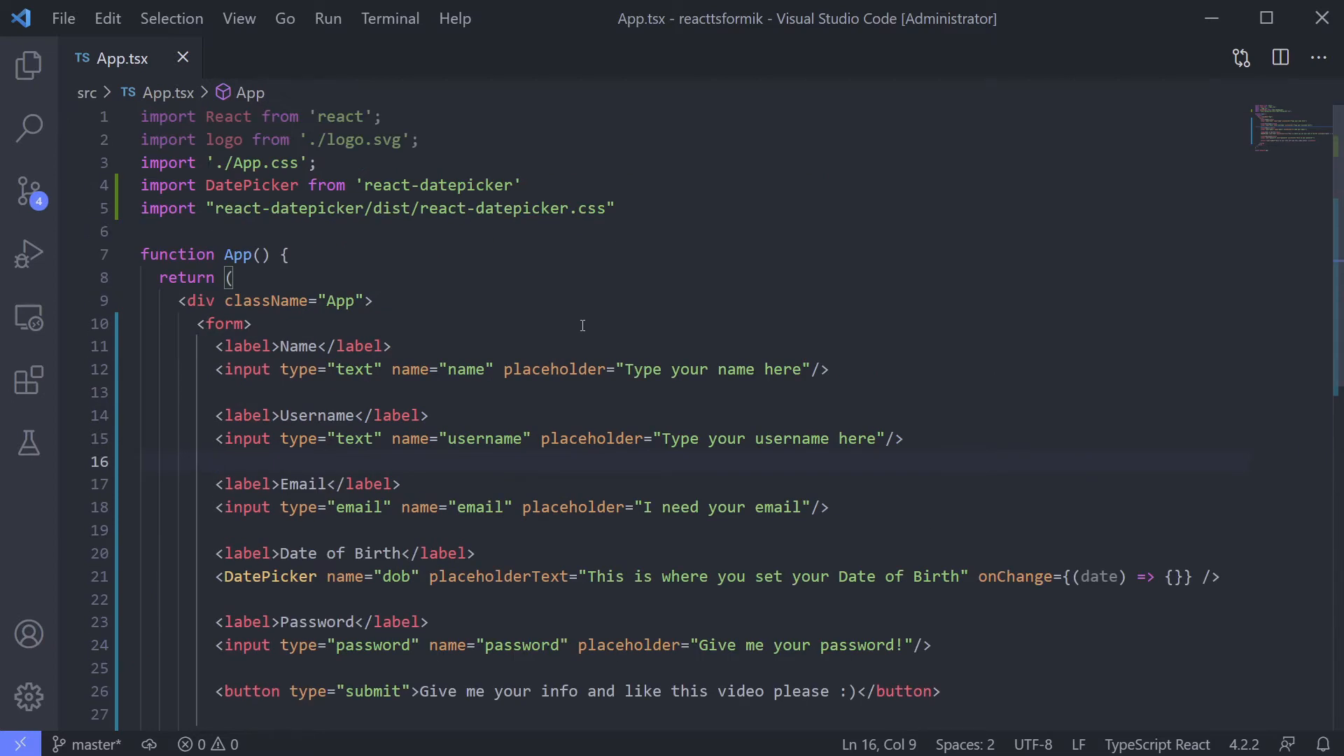
{"action": "left_click", "coordinate": [249, 324]}
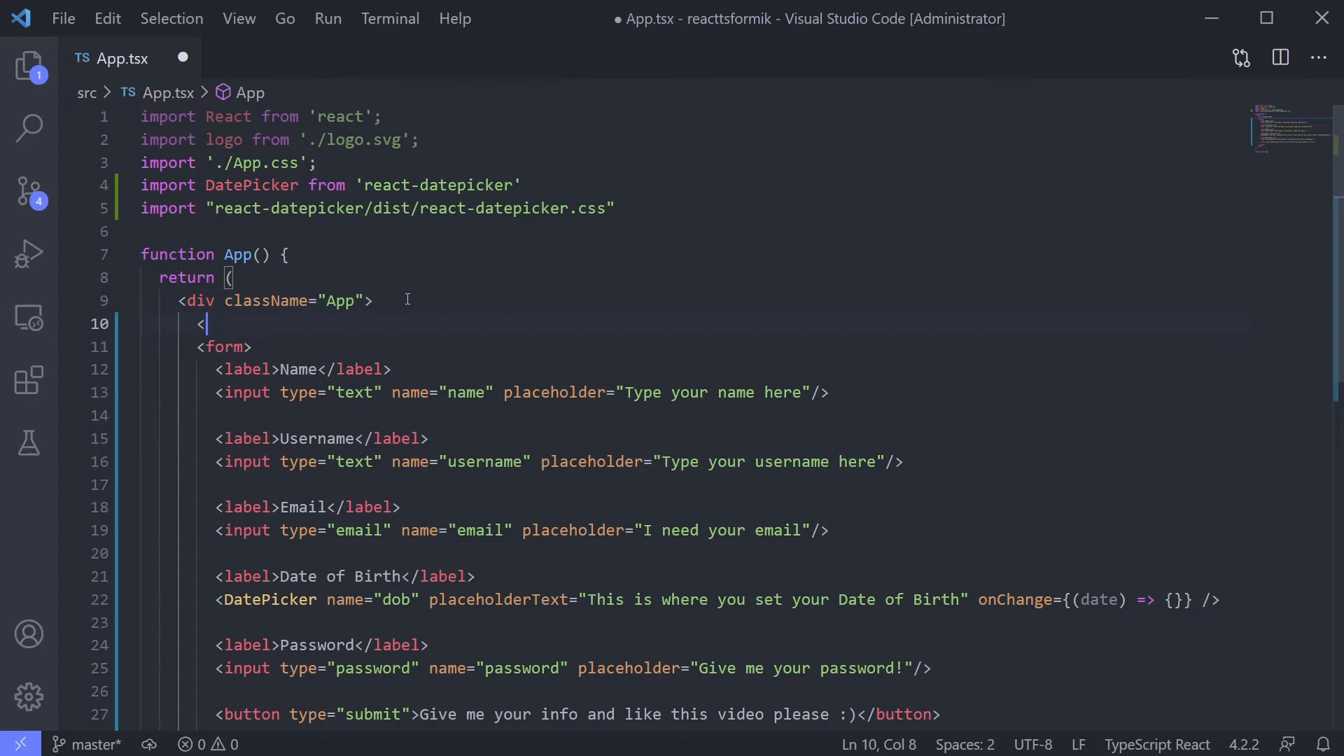
{"action": "type", "text": "Formik /"}
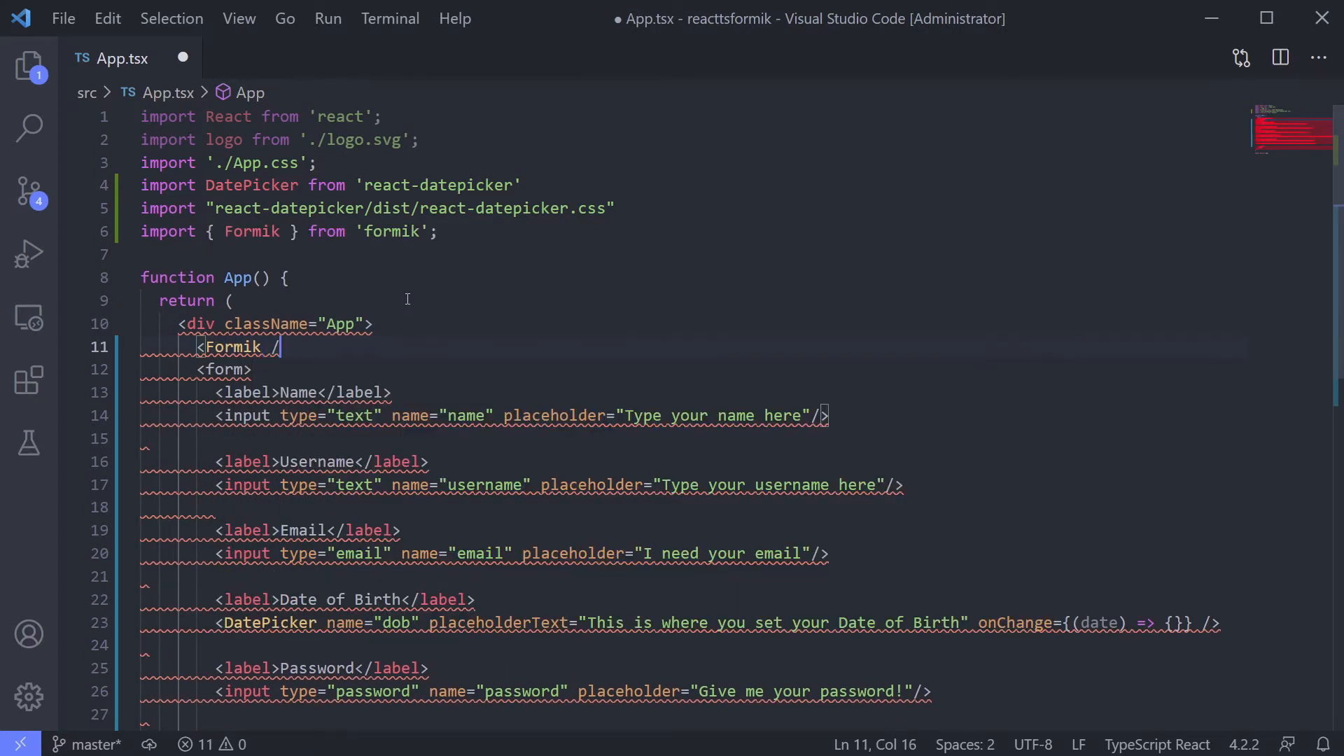
- Give the Formik tag an empty onSubmit={(values) => {}} handler on its own line
{"action": "type", "text": ">"}
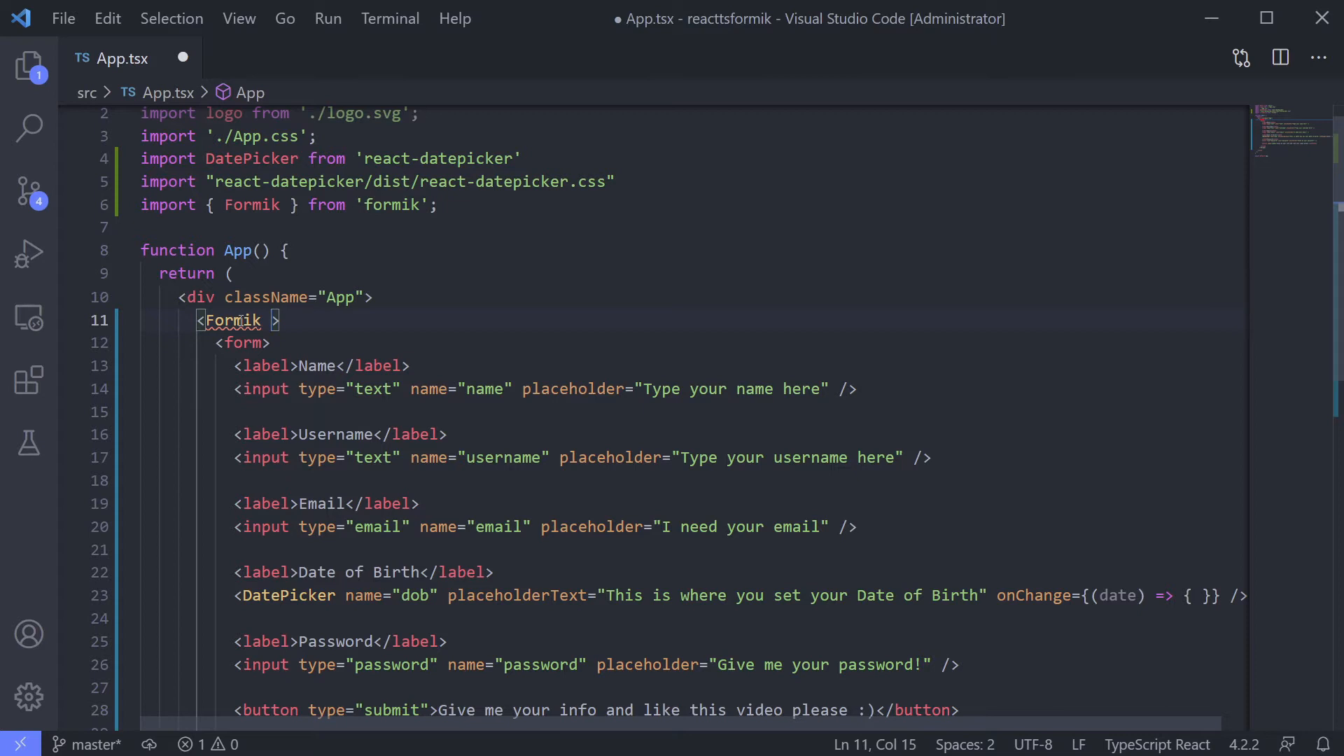
{"action": "type", "text": "onSubmit="}
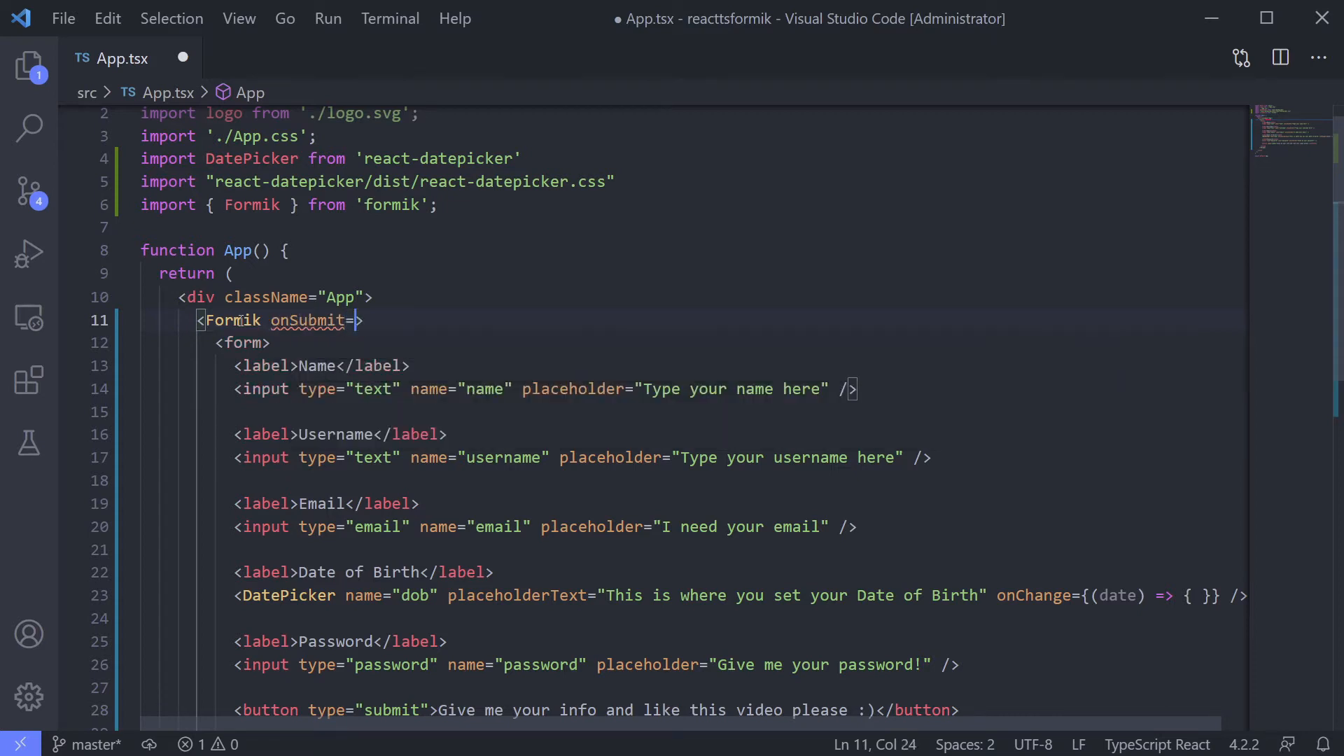
{"action": "type", "text": "{(values) ="}
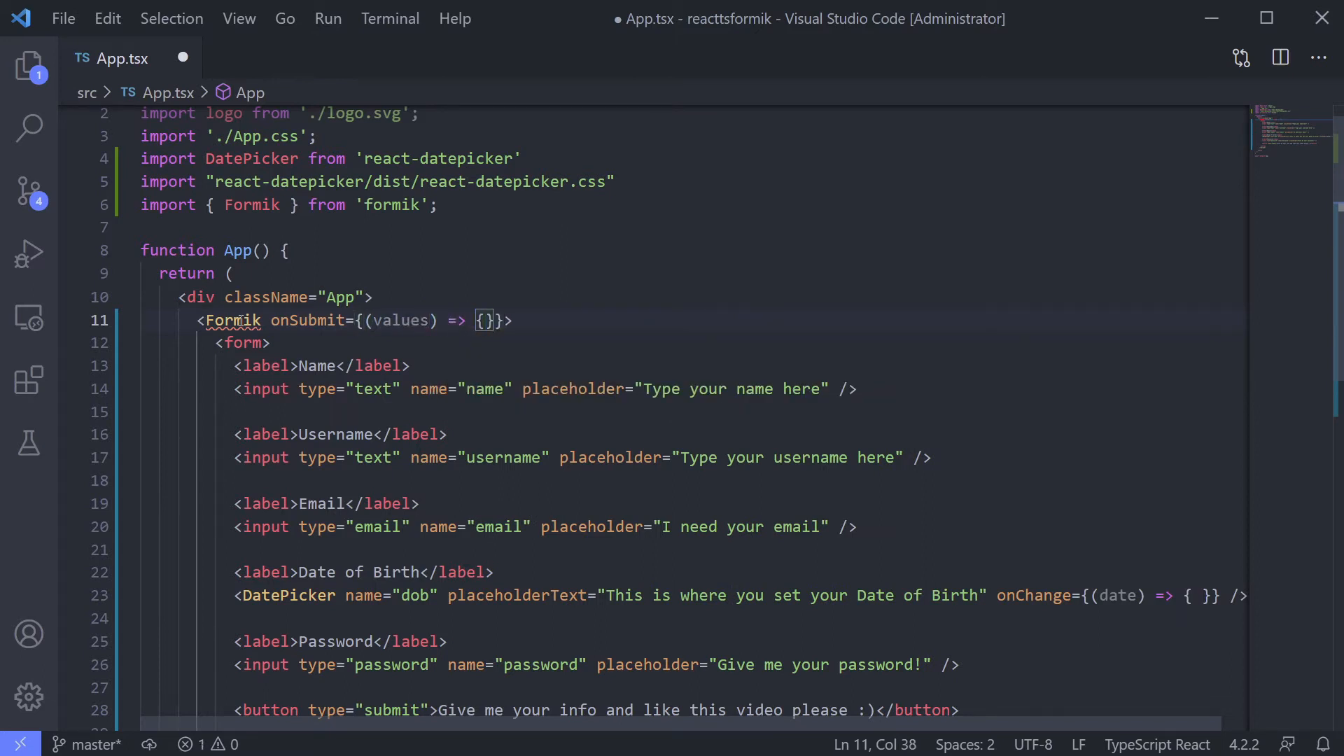
{"action": "mouse_move", "coordinate": [231, 320]}
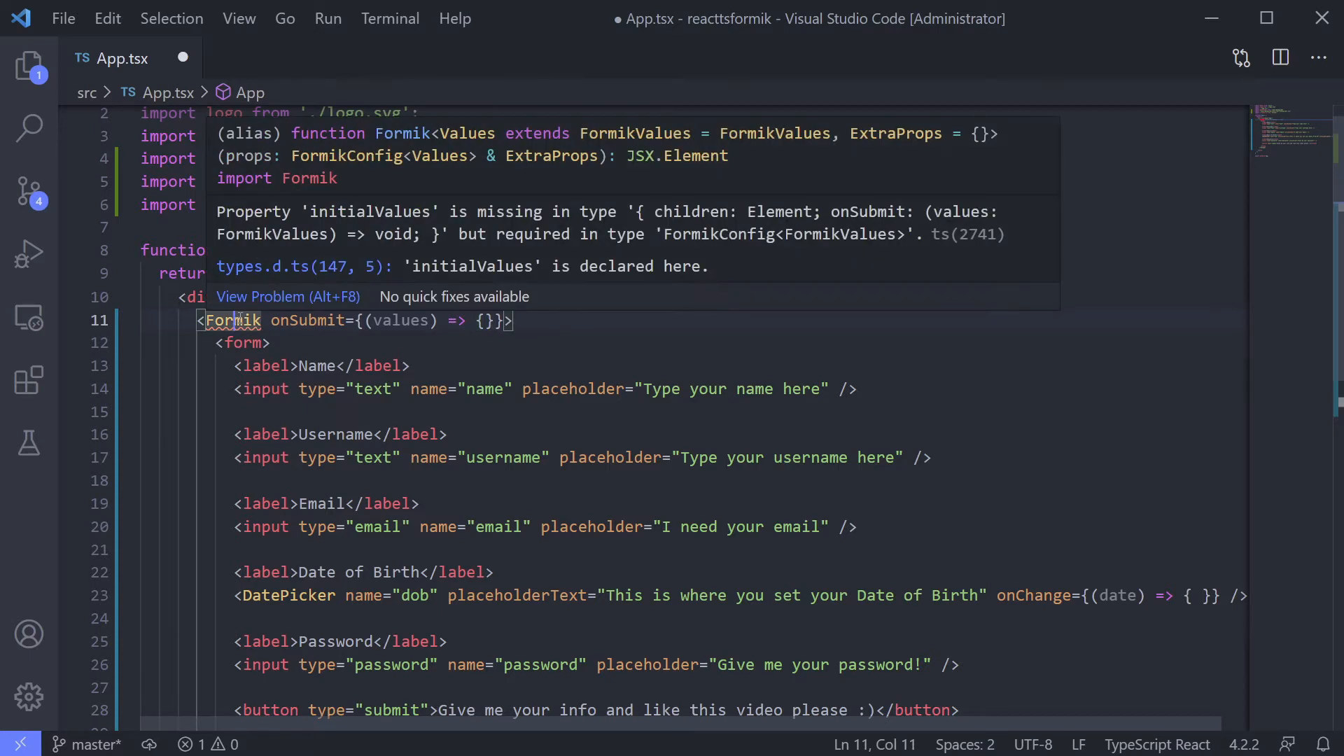
{"action": "mouse_move", "coordinate": [379, 343]}
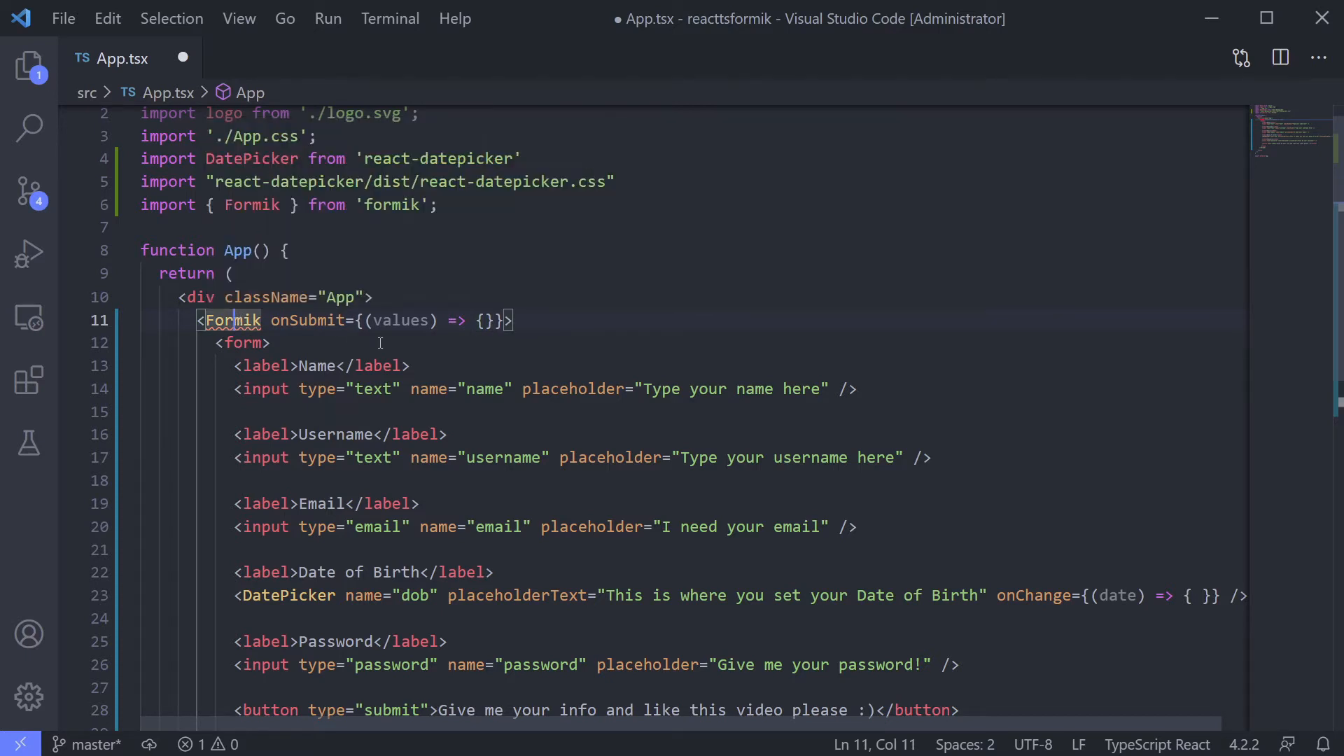
{"action": "double_click", "coordinate": [305, 320]}
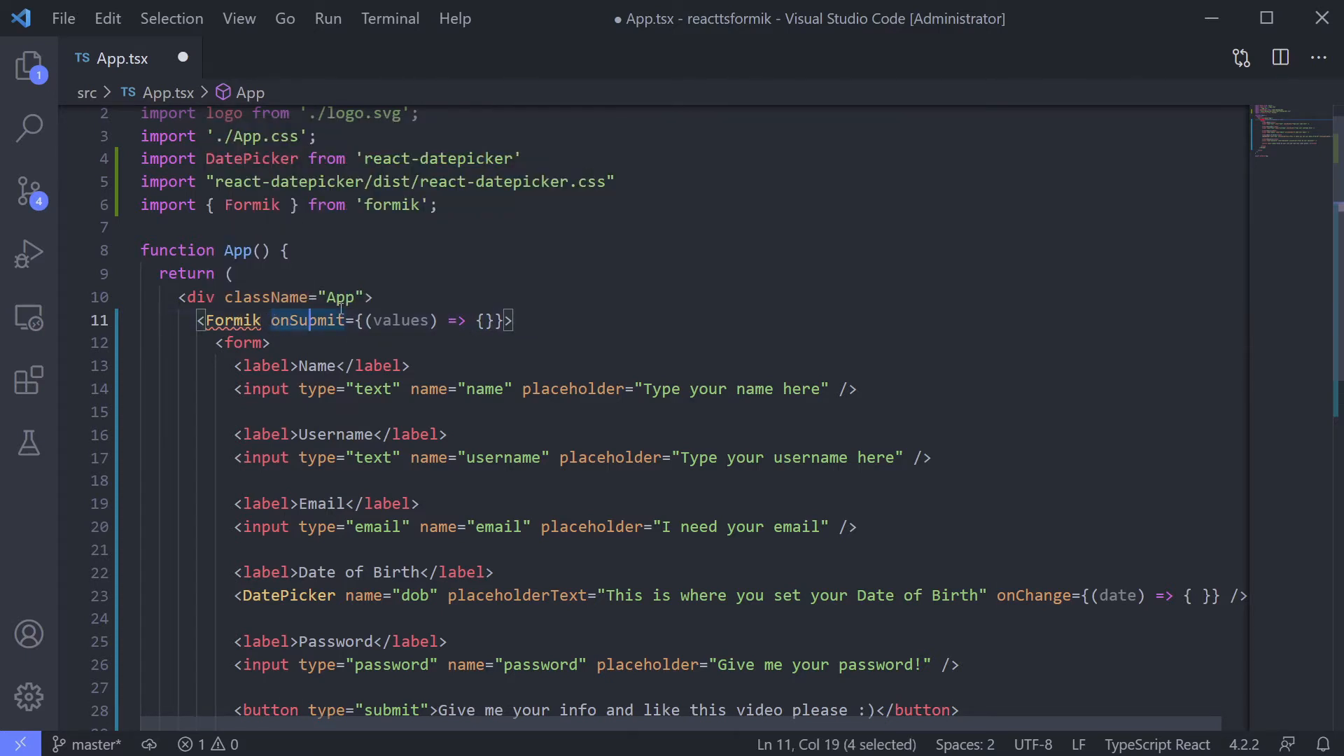
{"action": "left_click", "coordinate": [508, 320]}
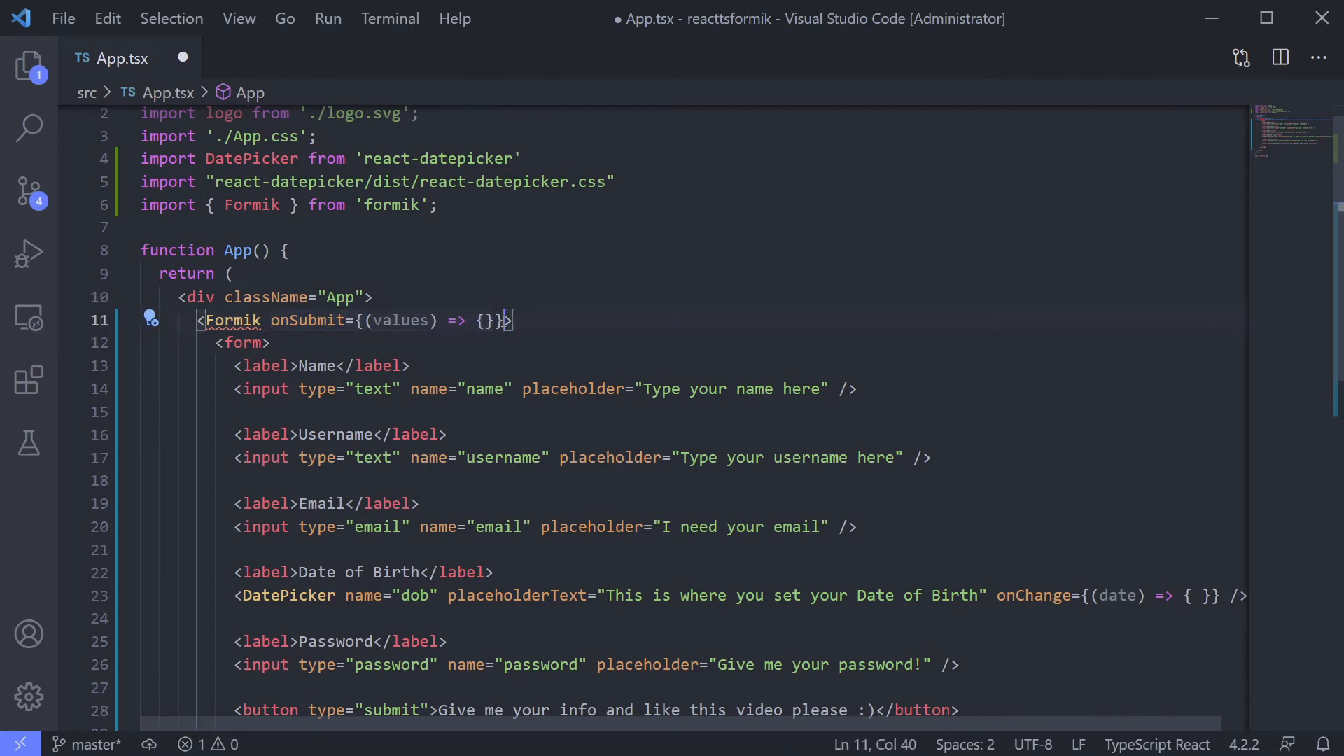
{"action": "double_click", "coordinate": [400, 321]}
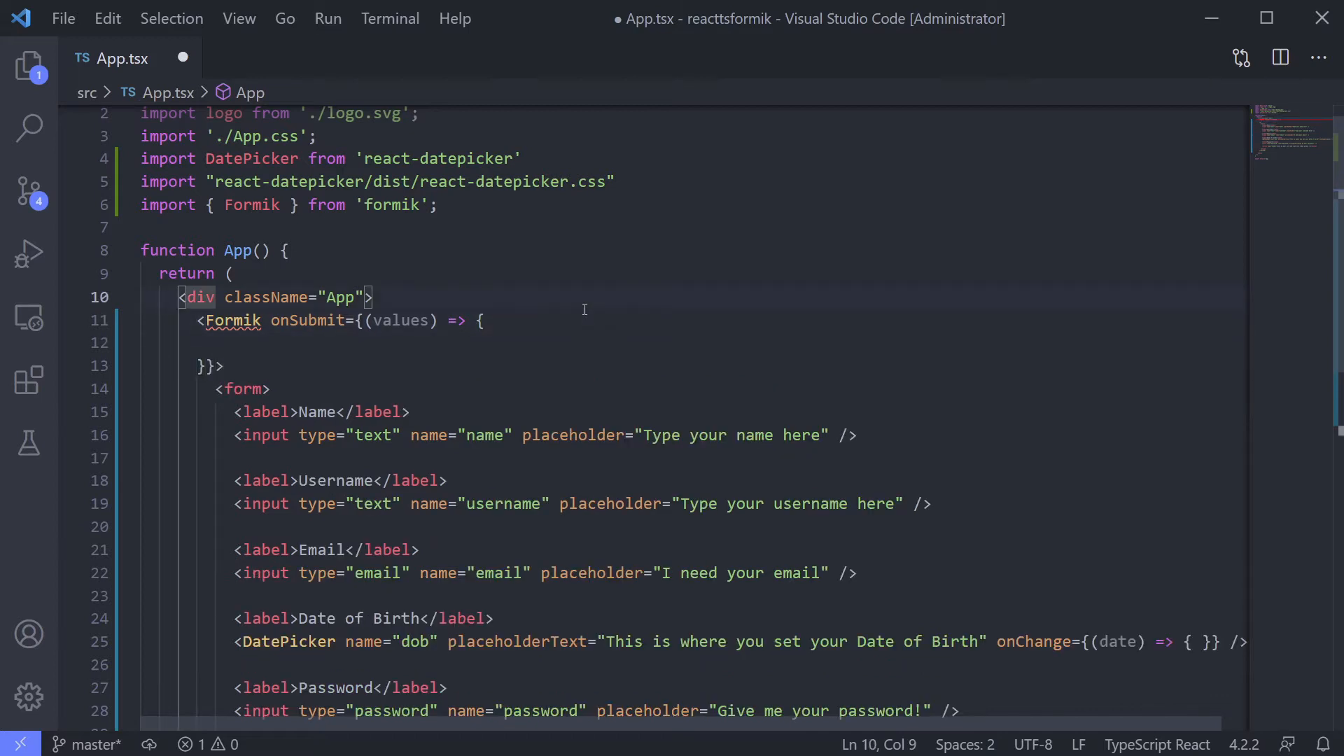
{"action": "key", "text": "Enter"}
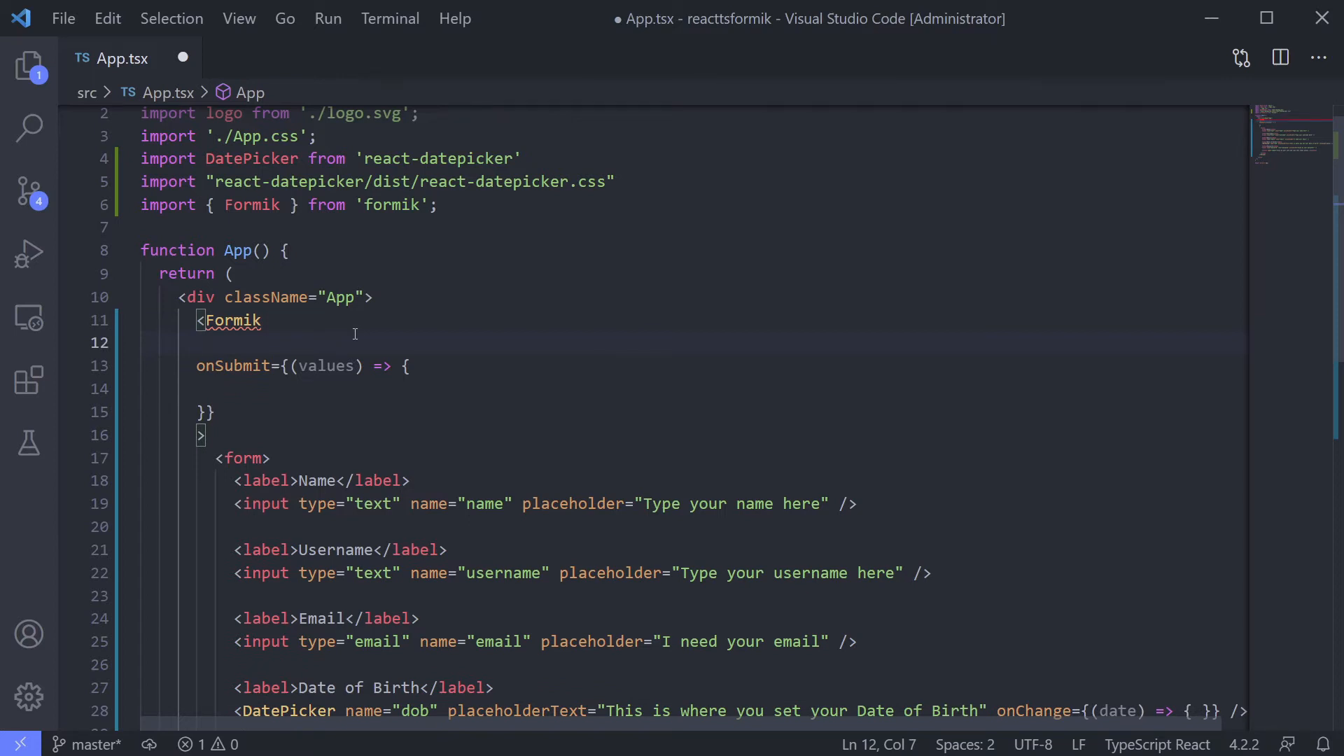
- Add Formik initialValues with empty strings for name, username, email, dob and password
{"action": "type", "text": "initialValues={{"}
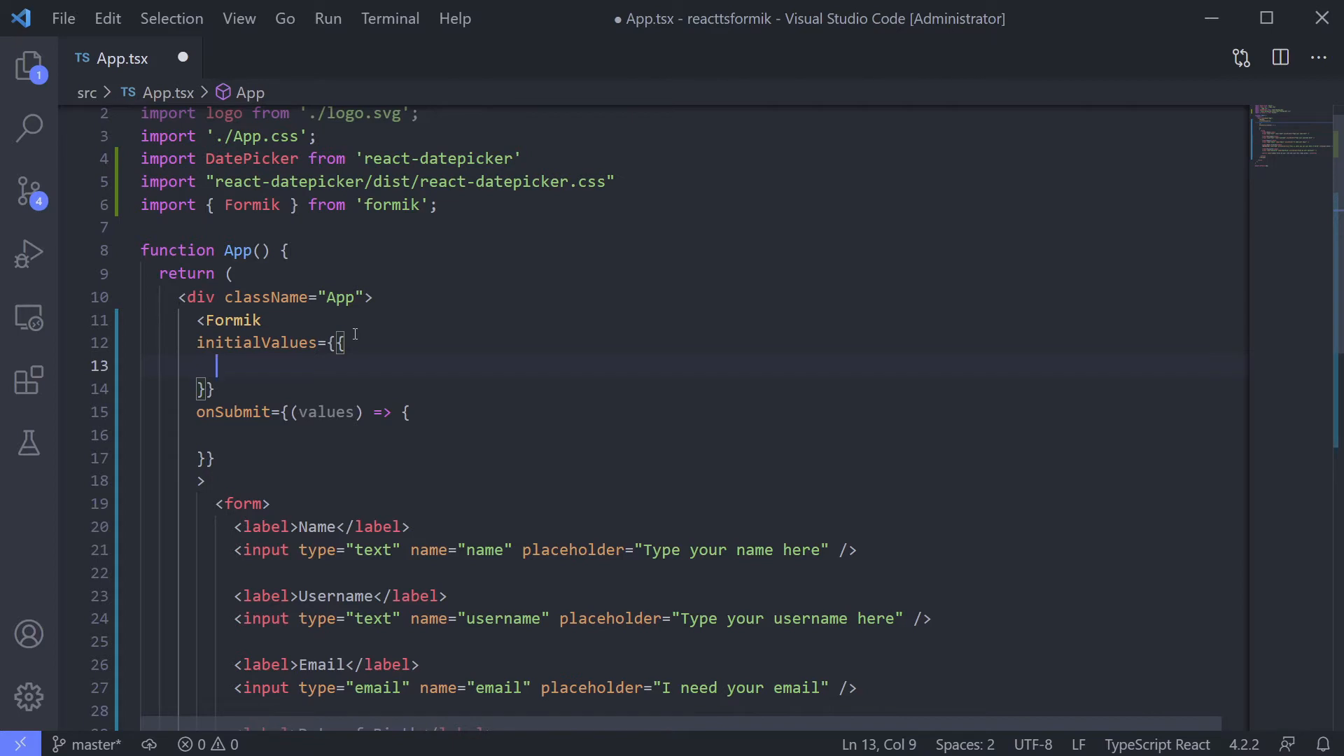
{"action": "mouse_move", "coordinate": [504, 350]}
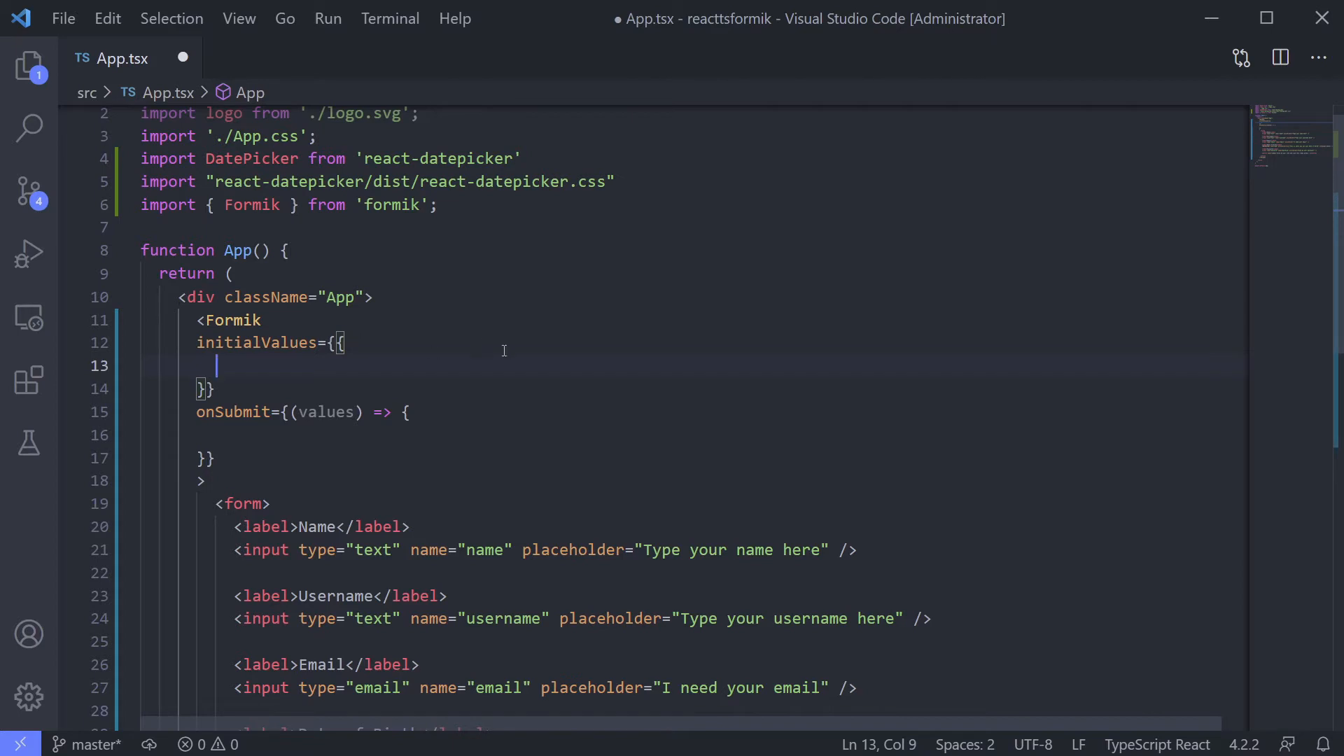
{"action": "scroll", "scroll_direction": "down", "scroll_amount": 3}
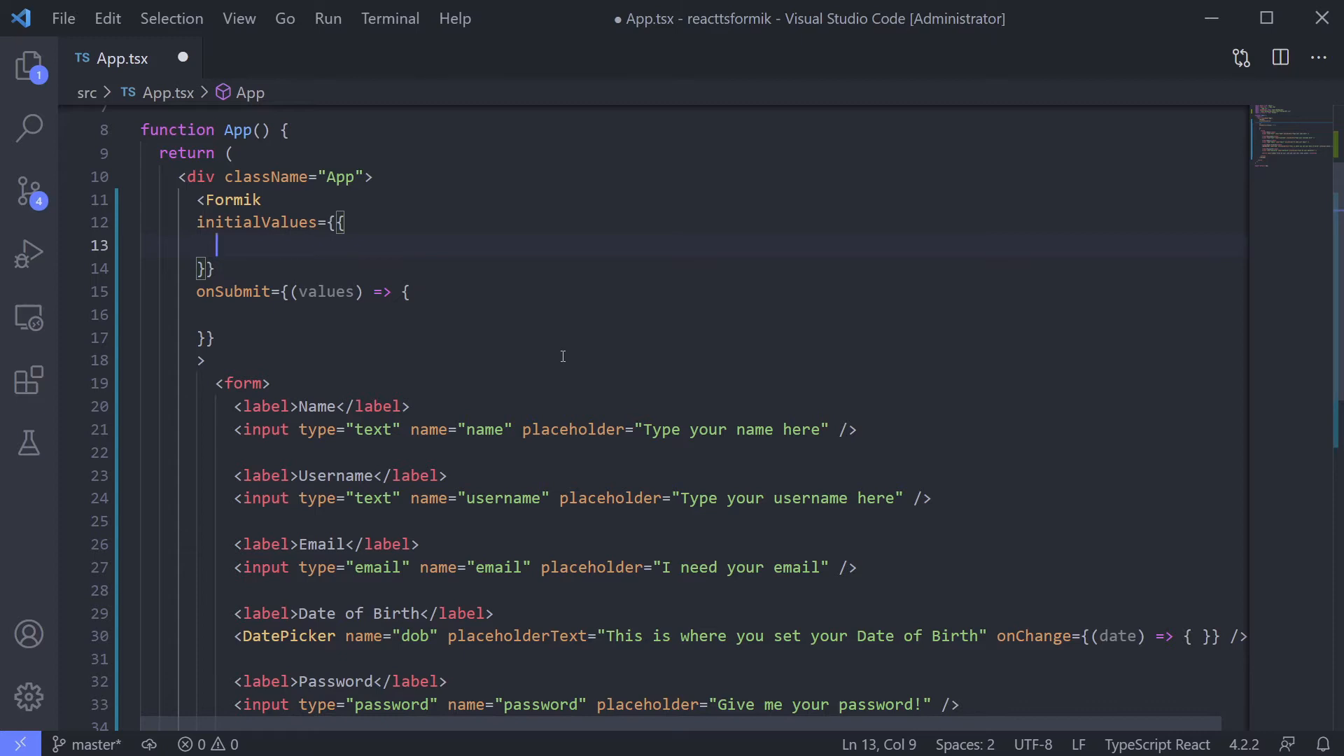
{"action": "mouse_move", "coordinate": [672, 387]}
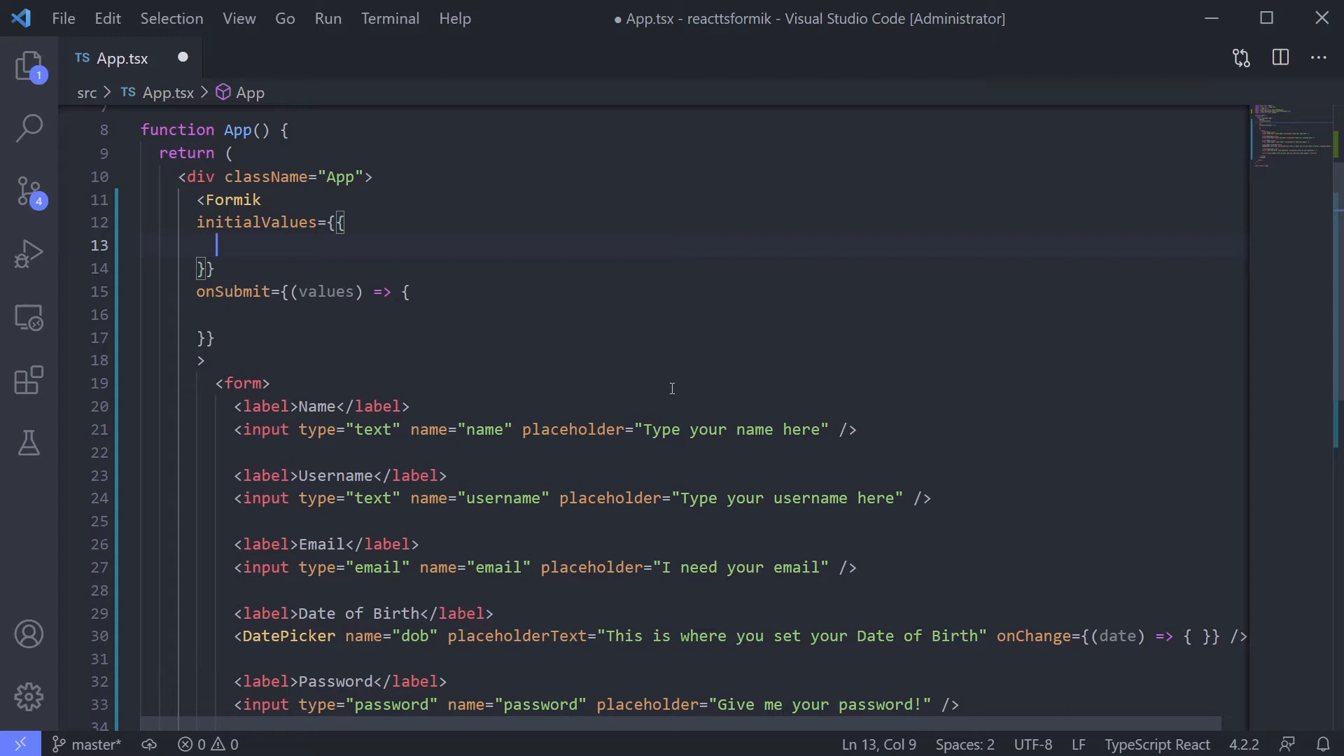
{"action": "type", "text": "name: \"\","}
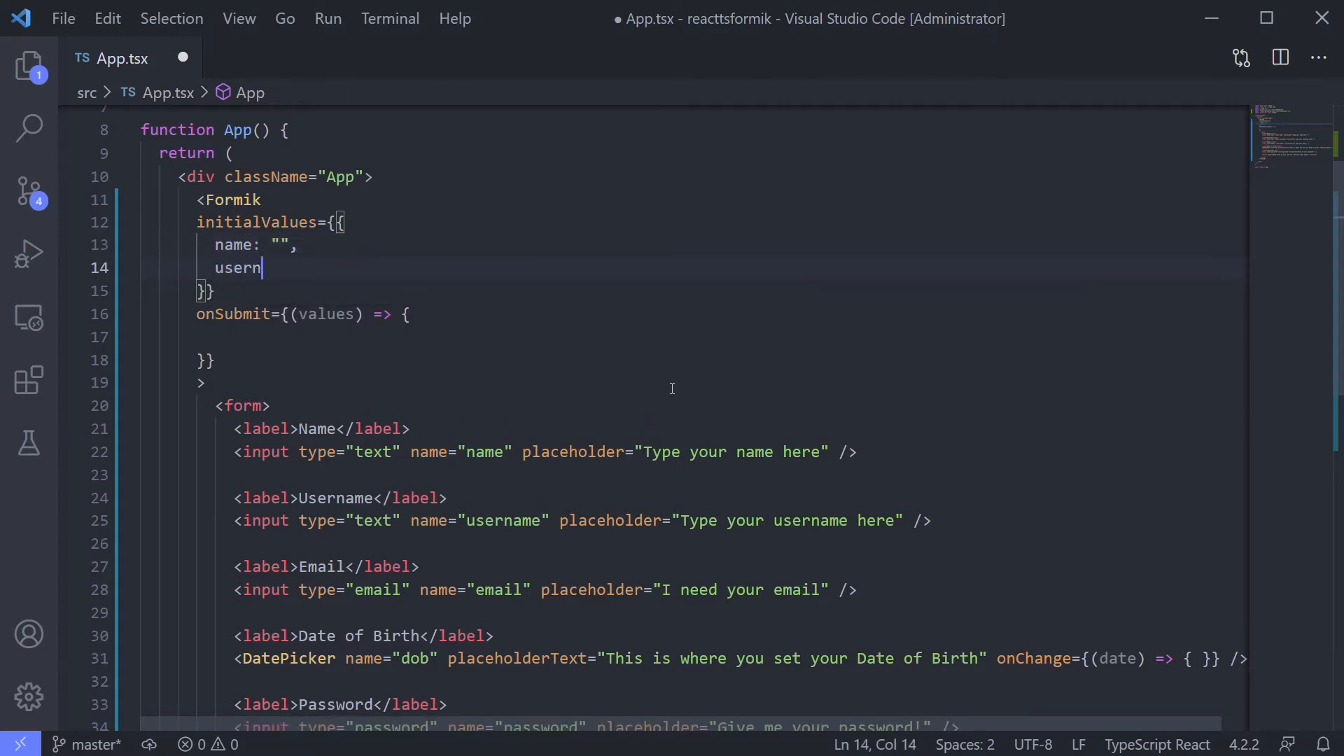
{"action": "type", "text": "ame: \"\","}
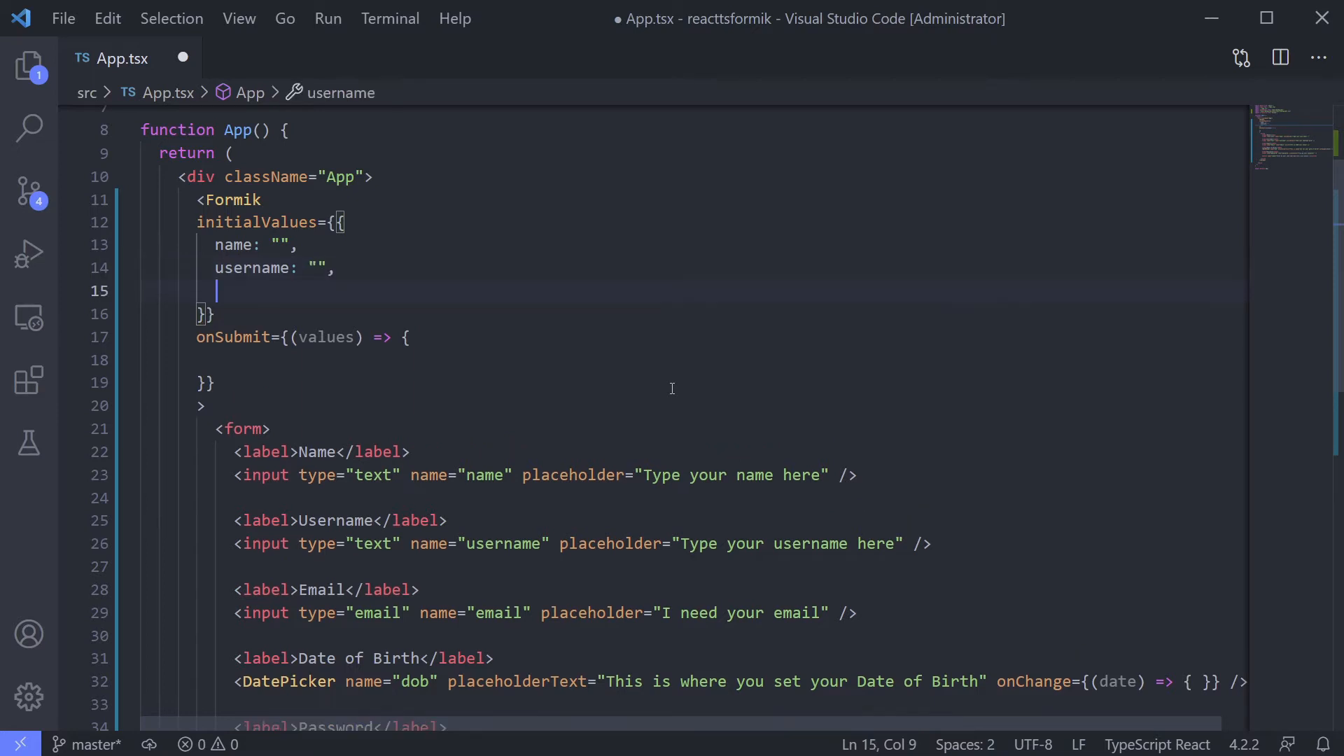
{"action": "type", "text": "email: \"\","}
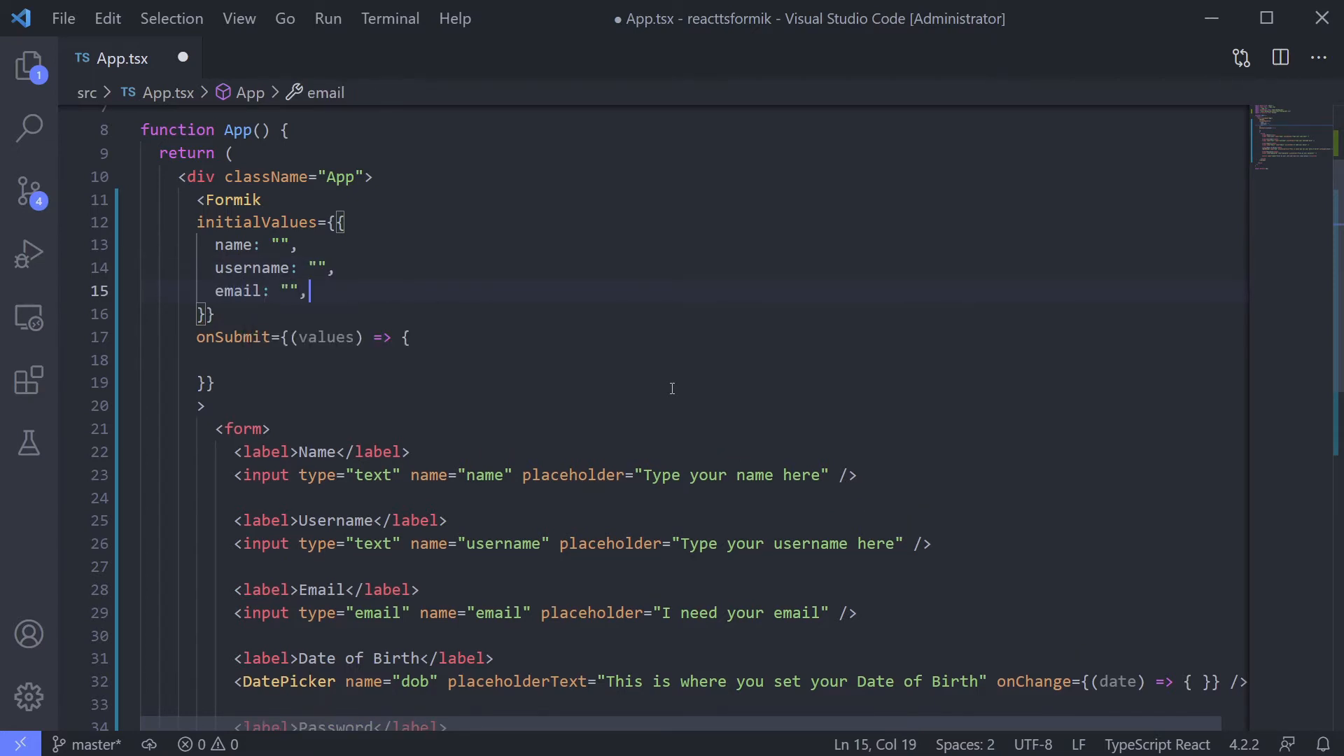
{"action": "type", "text": "dob:"}
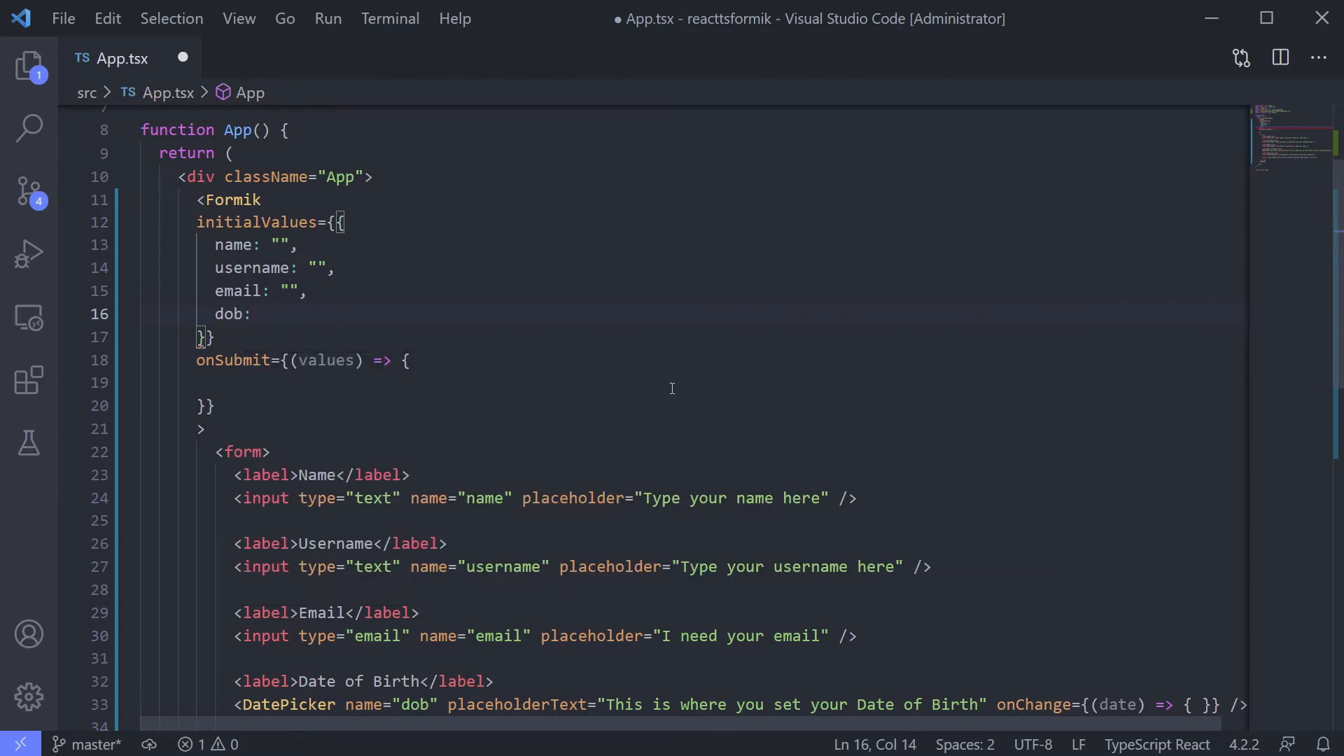
{"action": "left_click", "coordinate": [257, 314]}
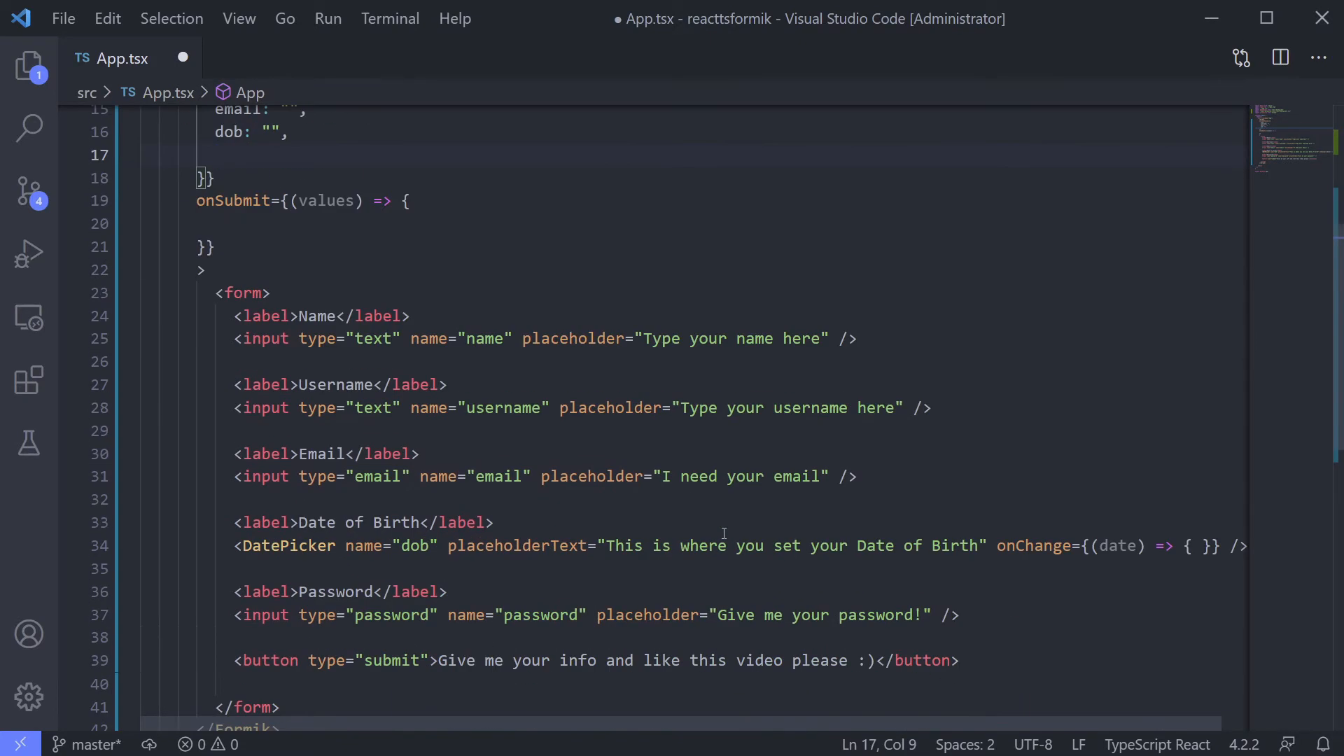
{"action": "type", "text": "password: \""}
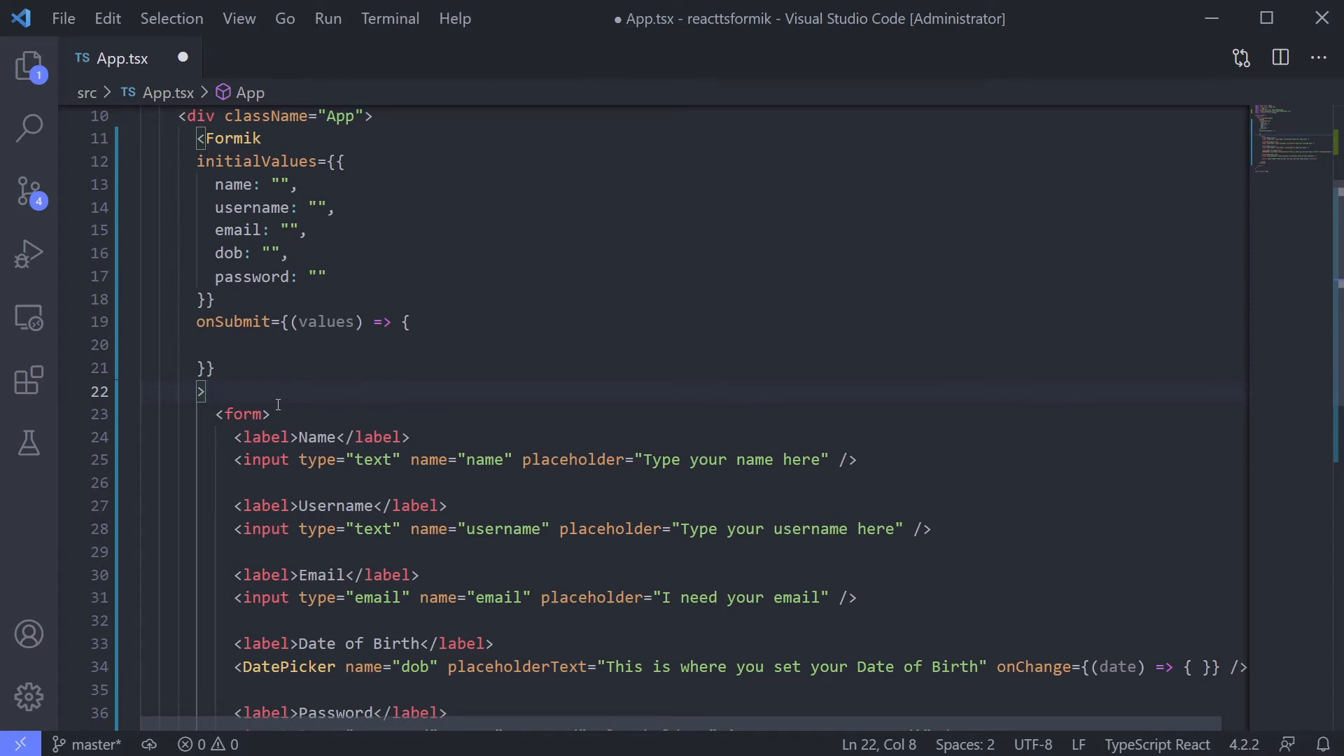
- Wrap the form in a (props) => { } render function inside Formik and save App.tsx
{"action": "key", "text": "Enter"}
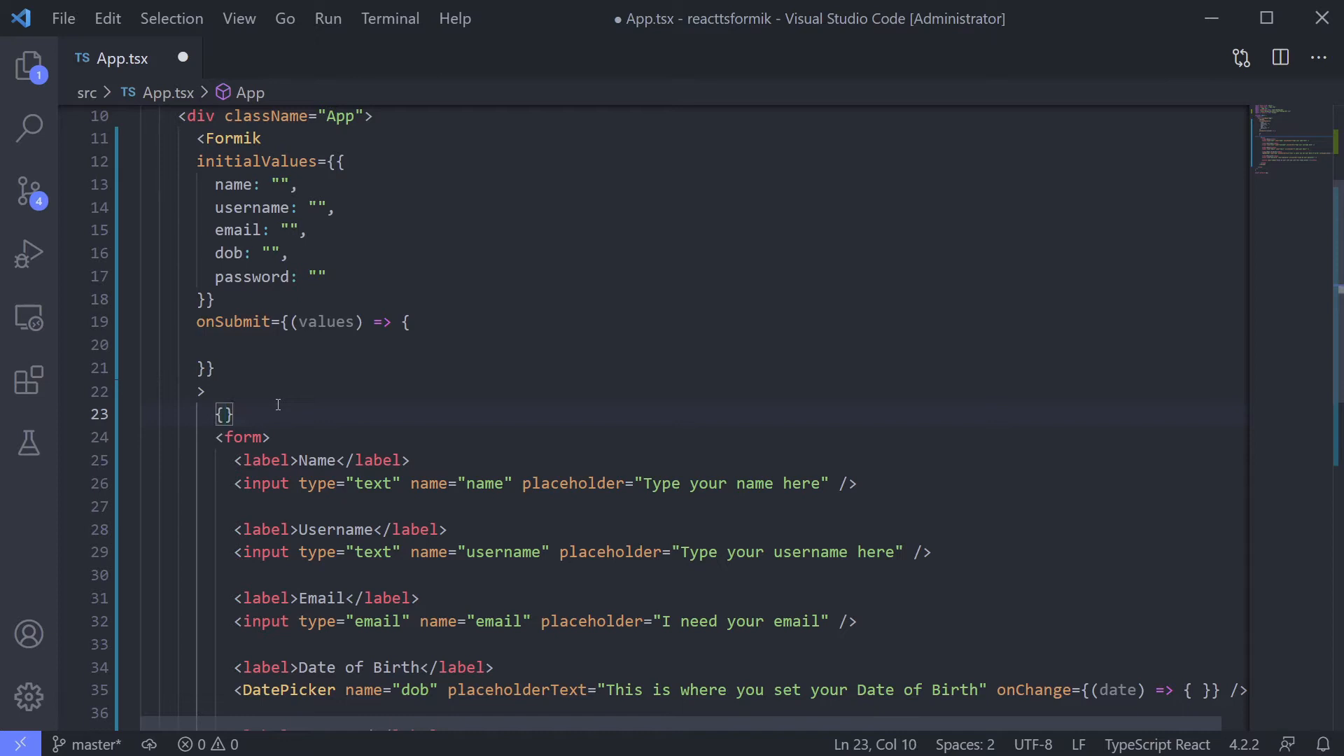
{"action": "type", "text": "("}
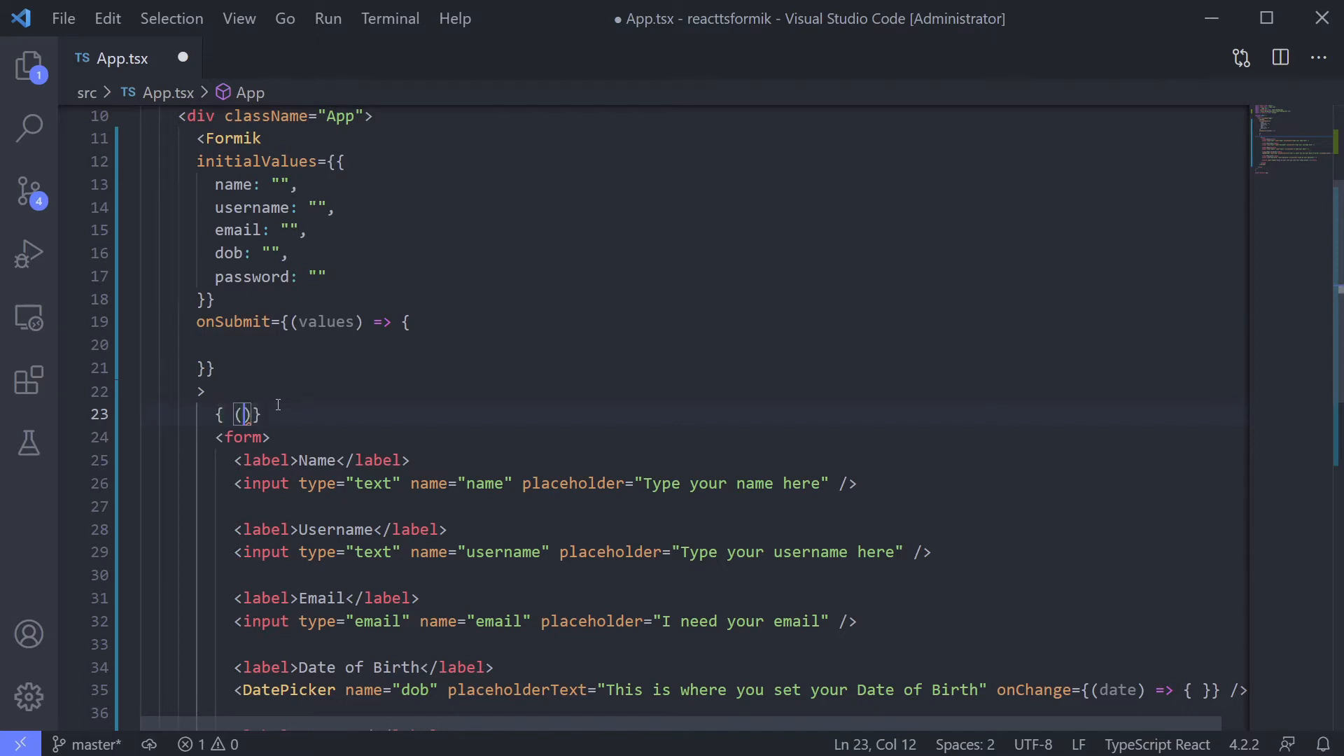
{"action": "type", "text": "props"}
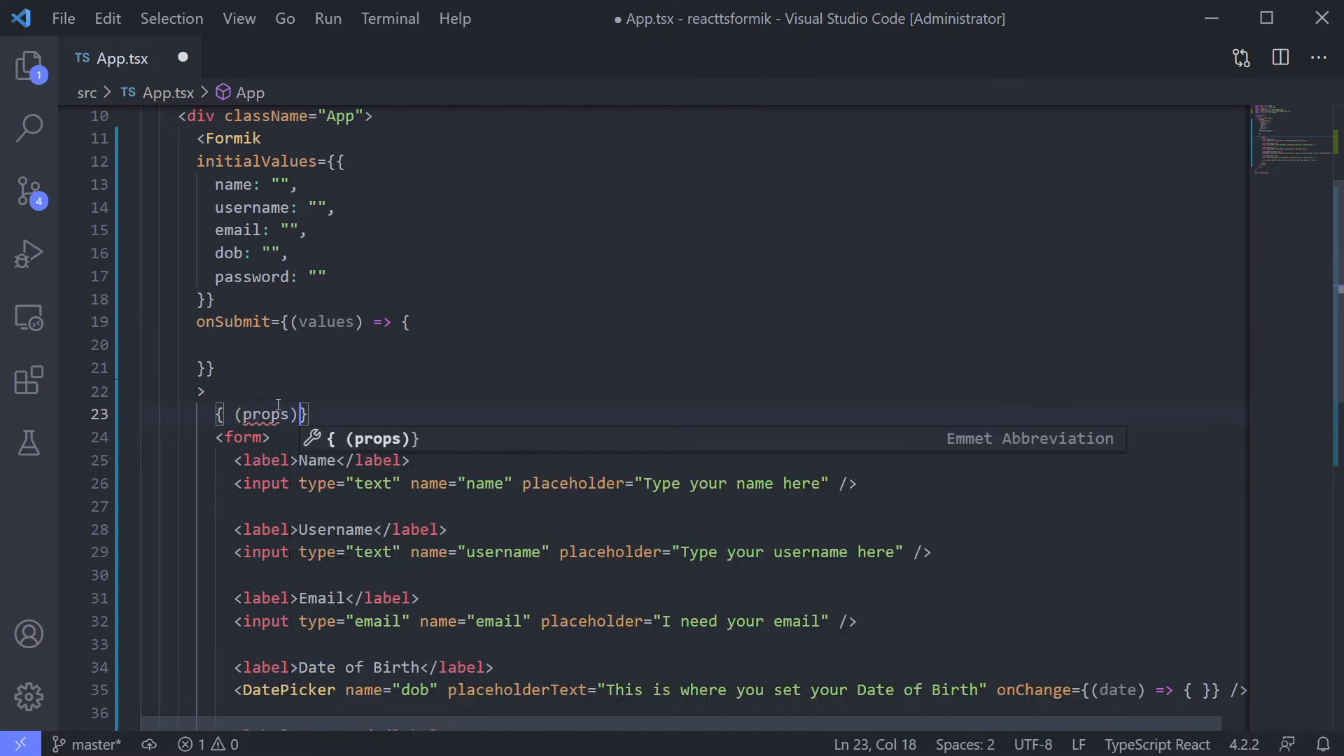
{"action": "type", "text": "=> {}"}
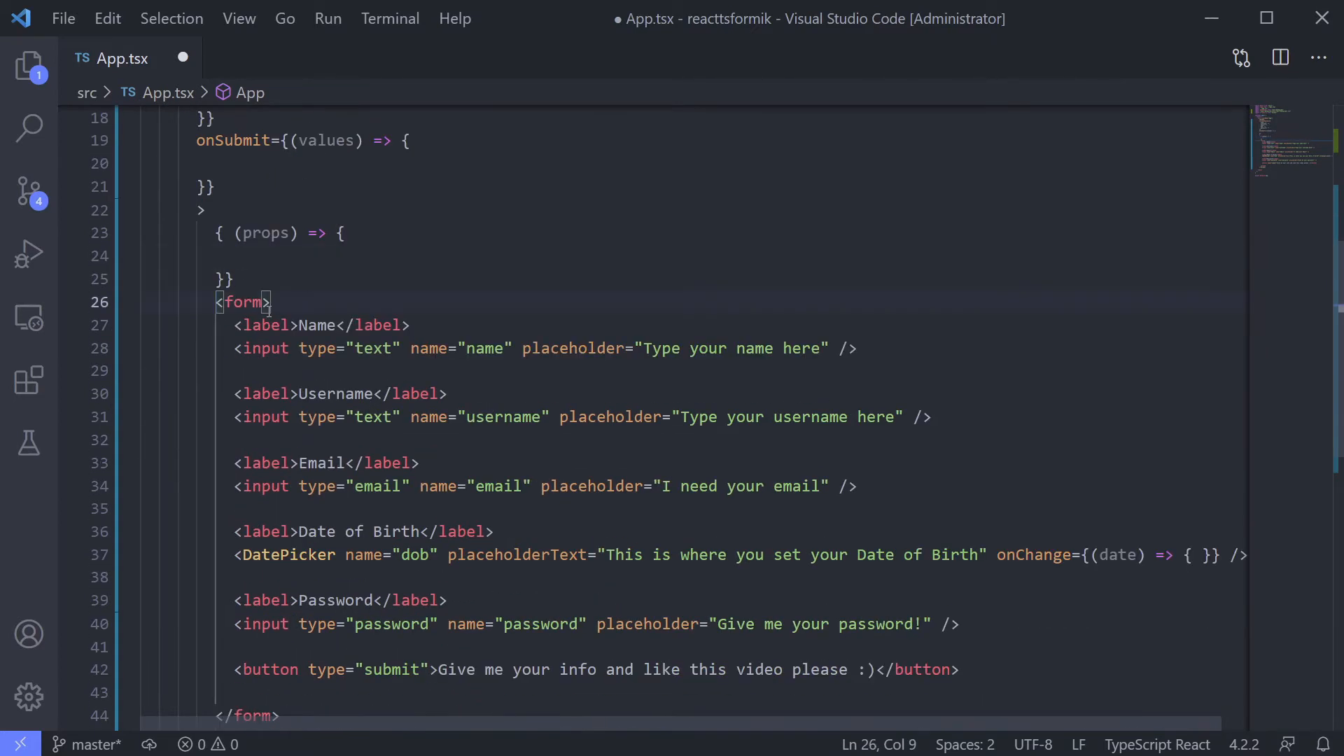
{"action": "mouse_move", "coordinate": [248, 301]}
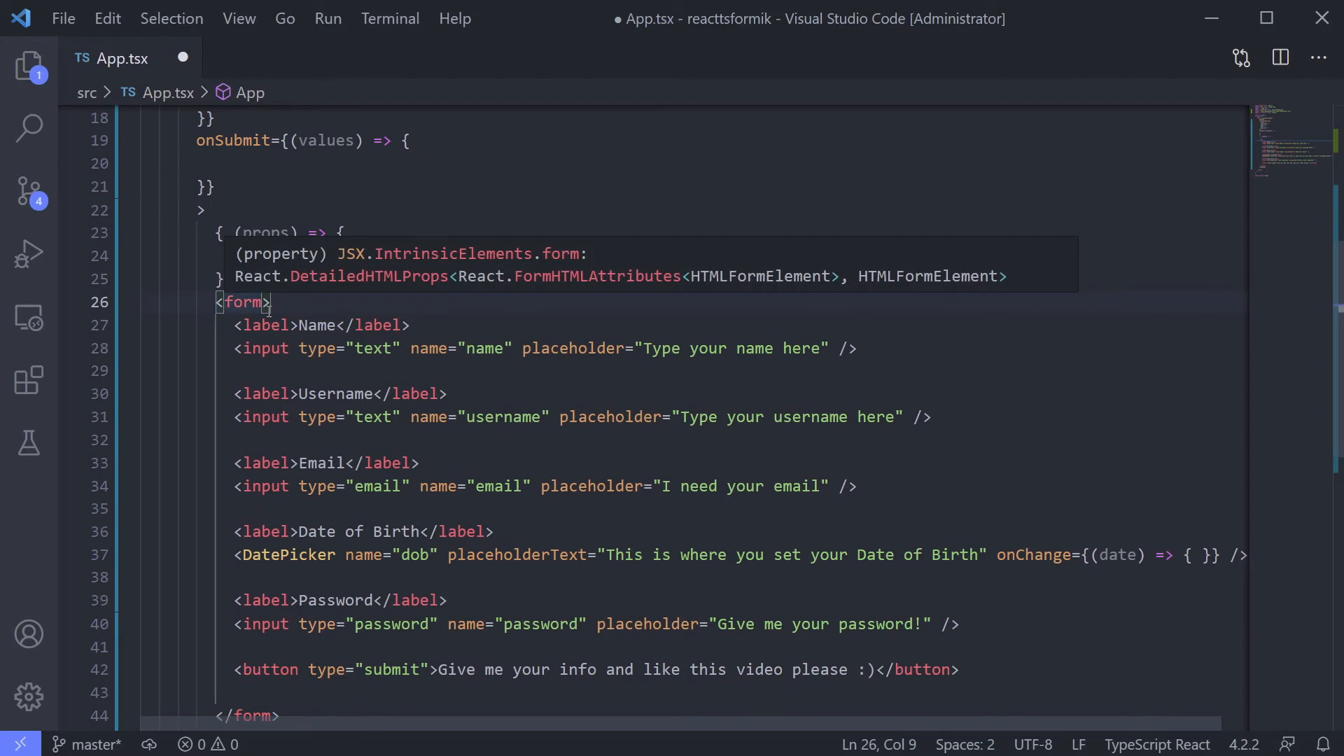
{"action": "scroll", "scroll_direction": "down", "scroll_amount": 3}
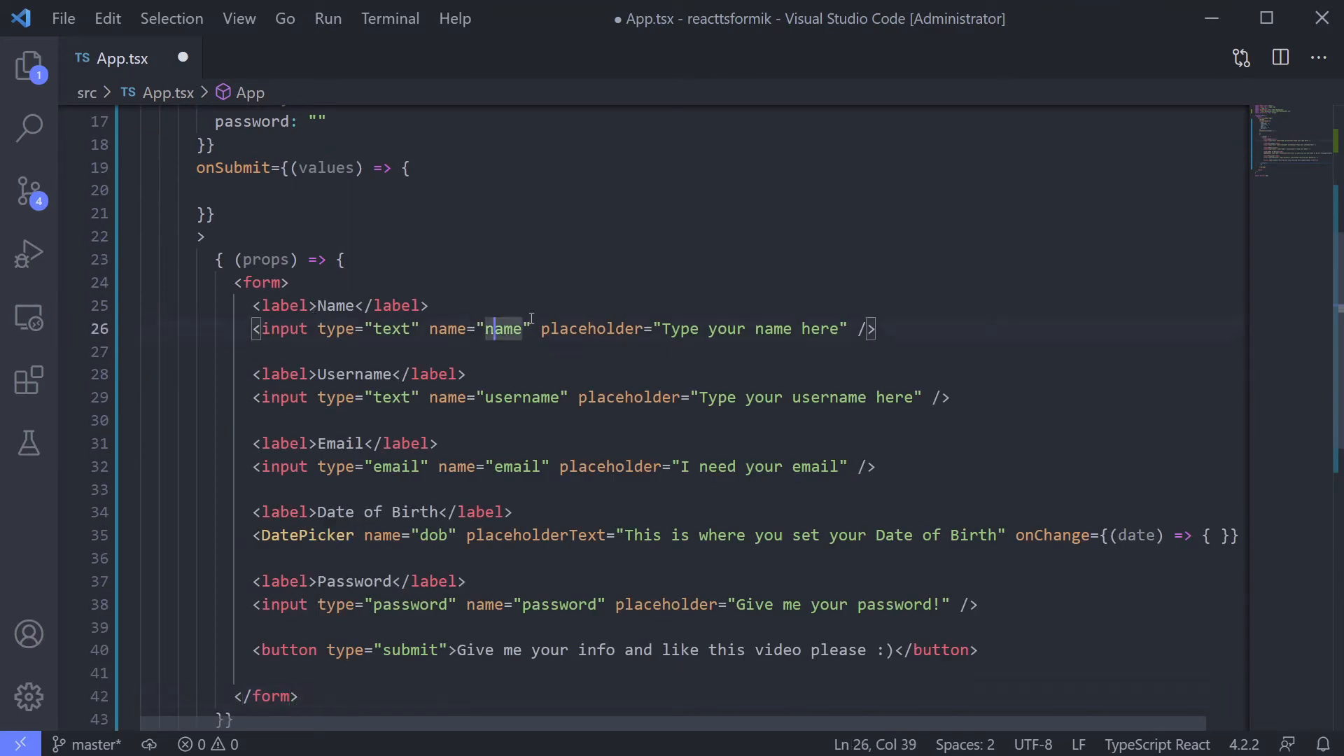
{"action": "key", "text": "ctrl+s"}
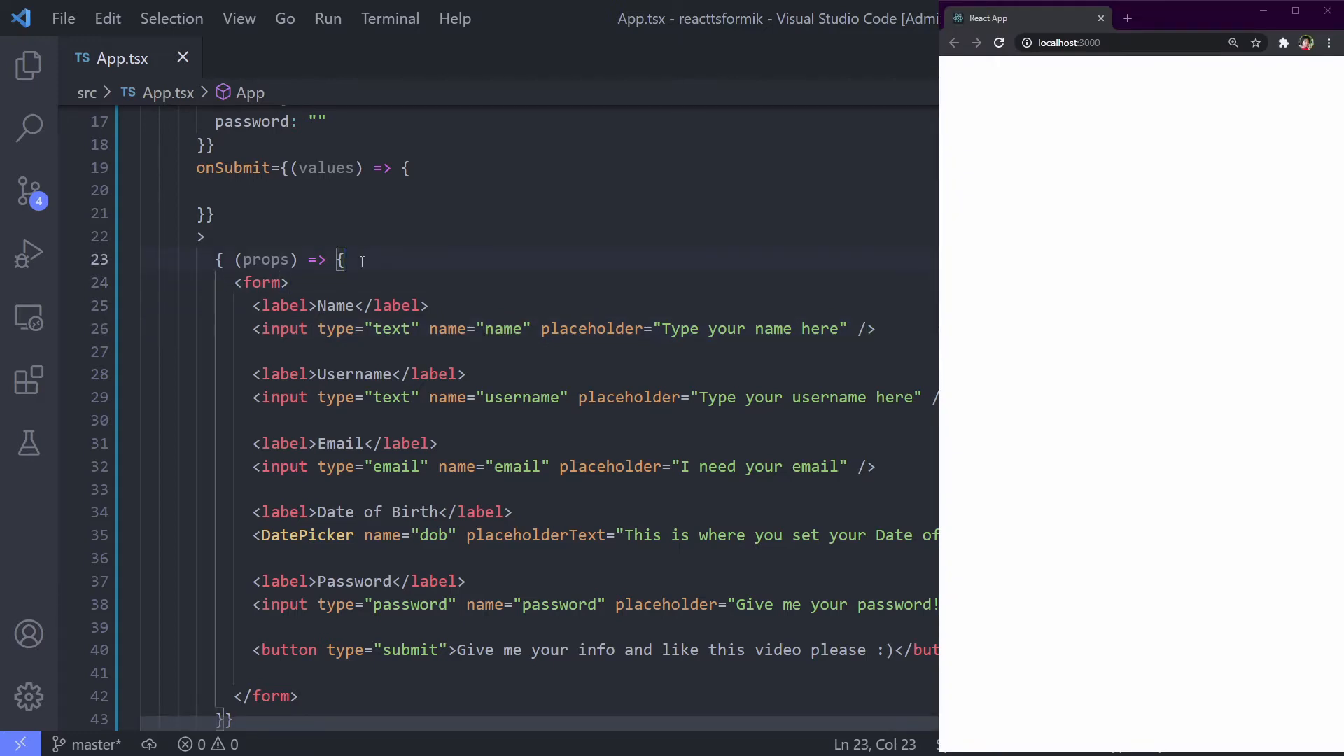
- Change the render function to () => ( ... ) so it returns the form directly
{"action": "scroll", "scroll_direction": "down", "scroll_amount": 3}
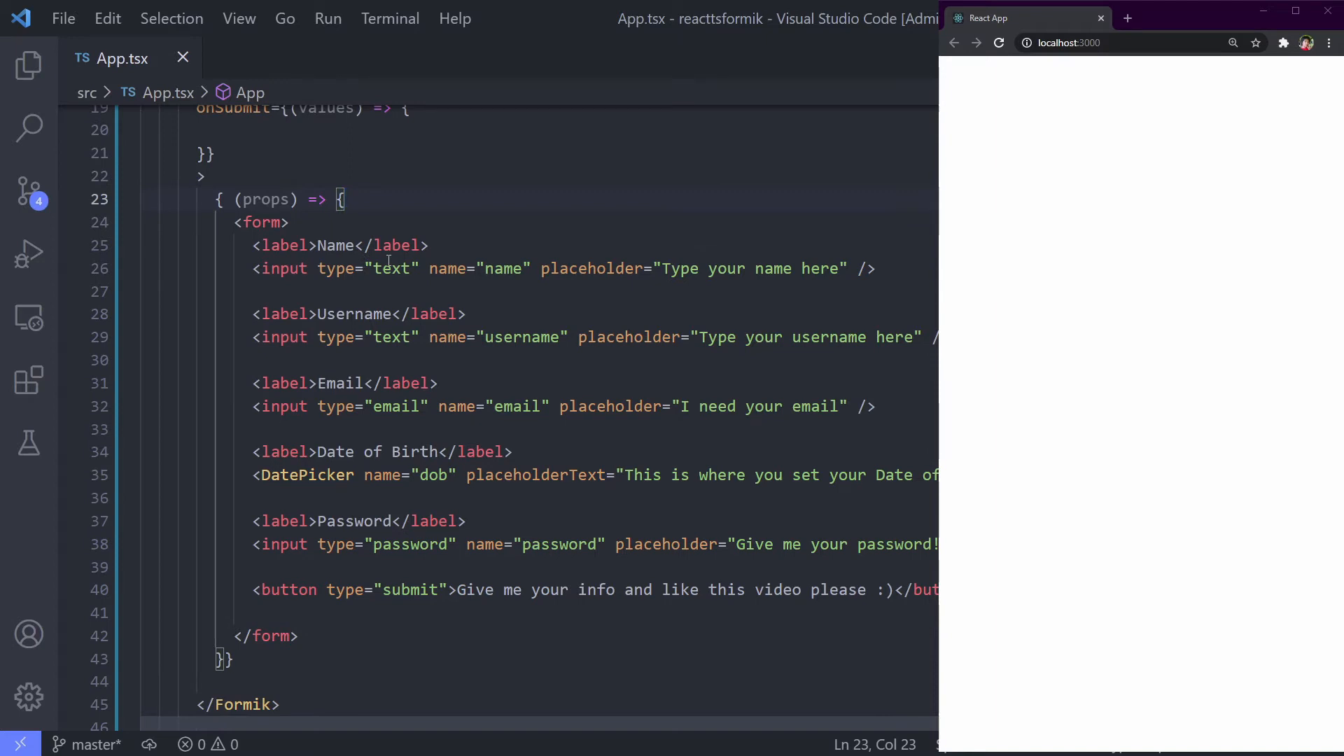
{"action": "type", "text": "()"}
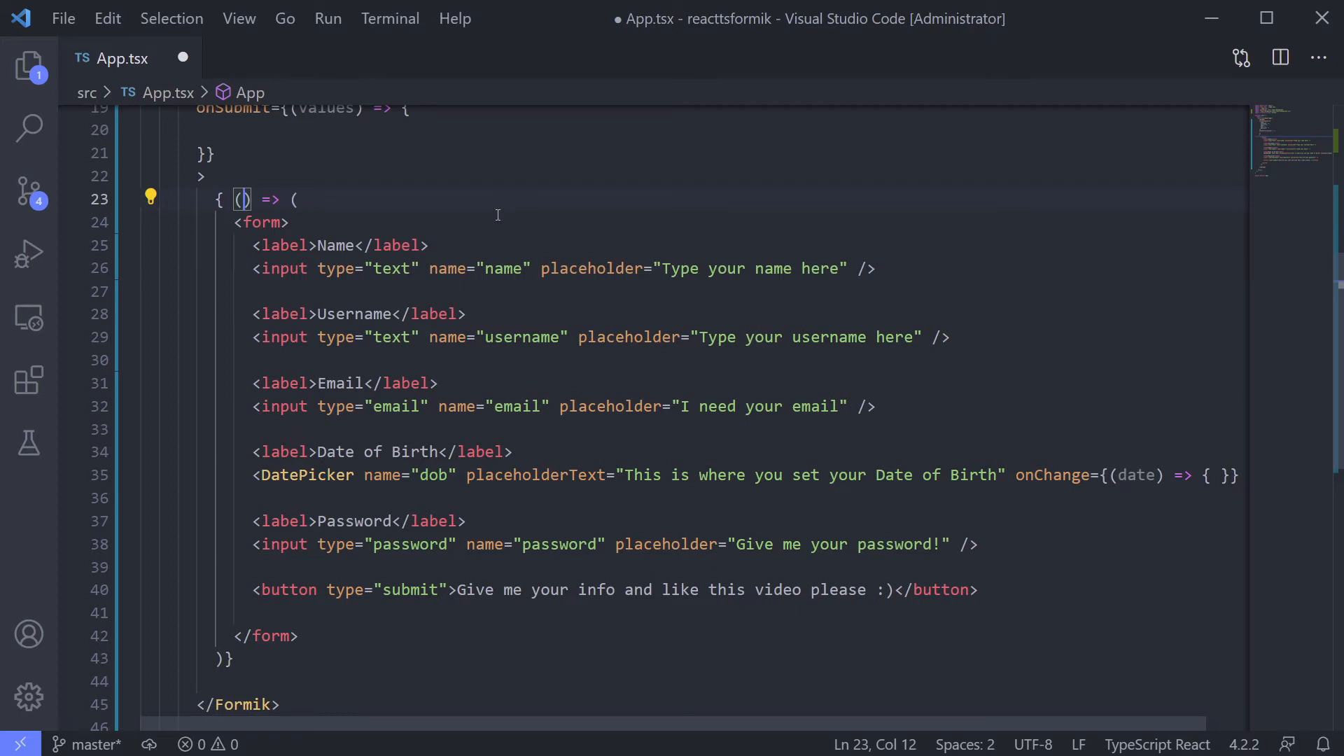
- Destructure {handleSubmit} in the render function and set the form's onSubmit={handleSubmit}
{"action": "type", "text": "{"}
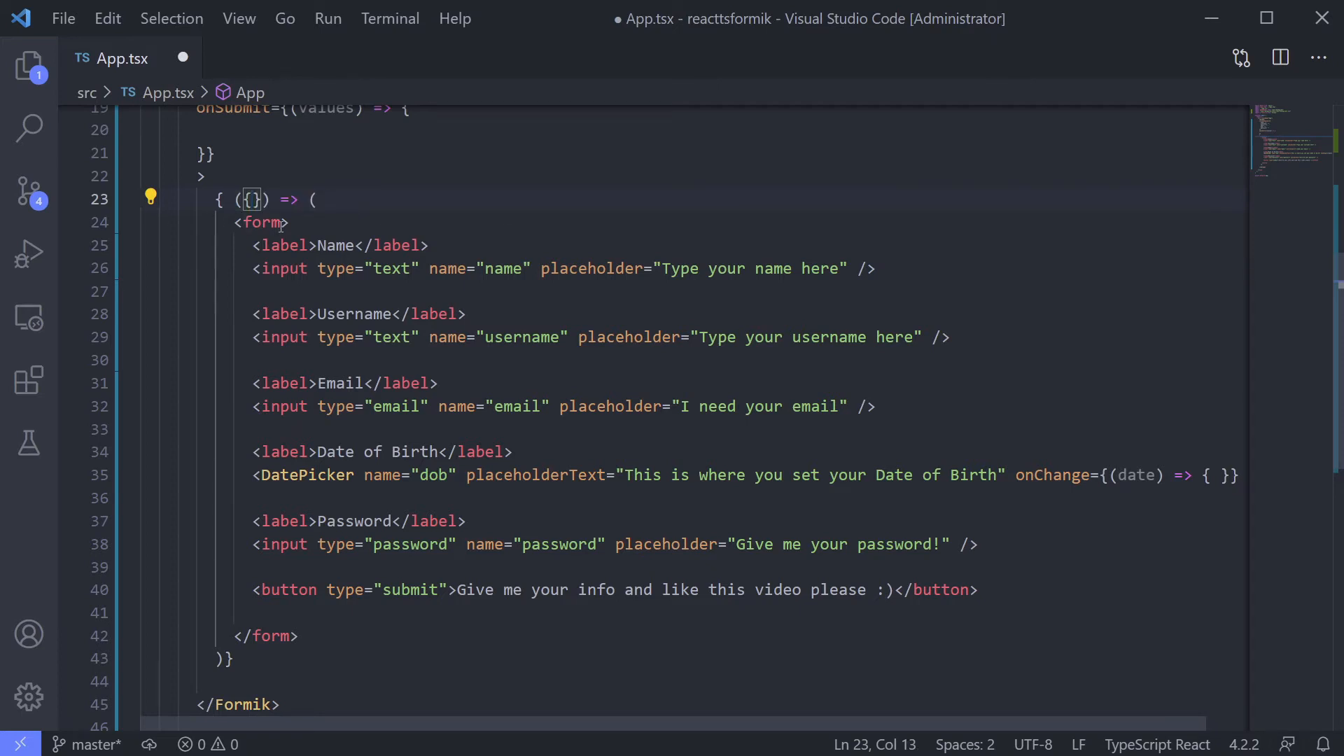
{"action": "type", "text": "handleSubmit"}
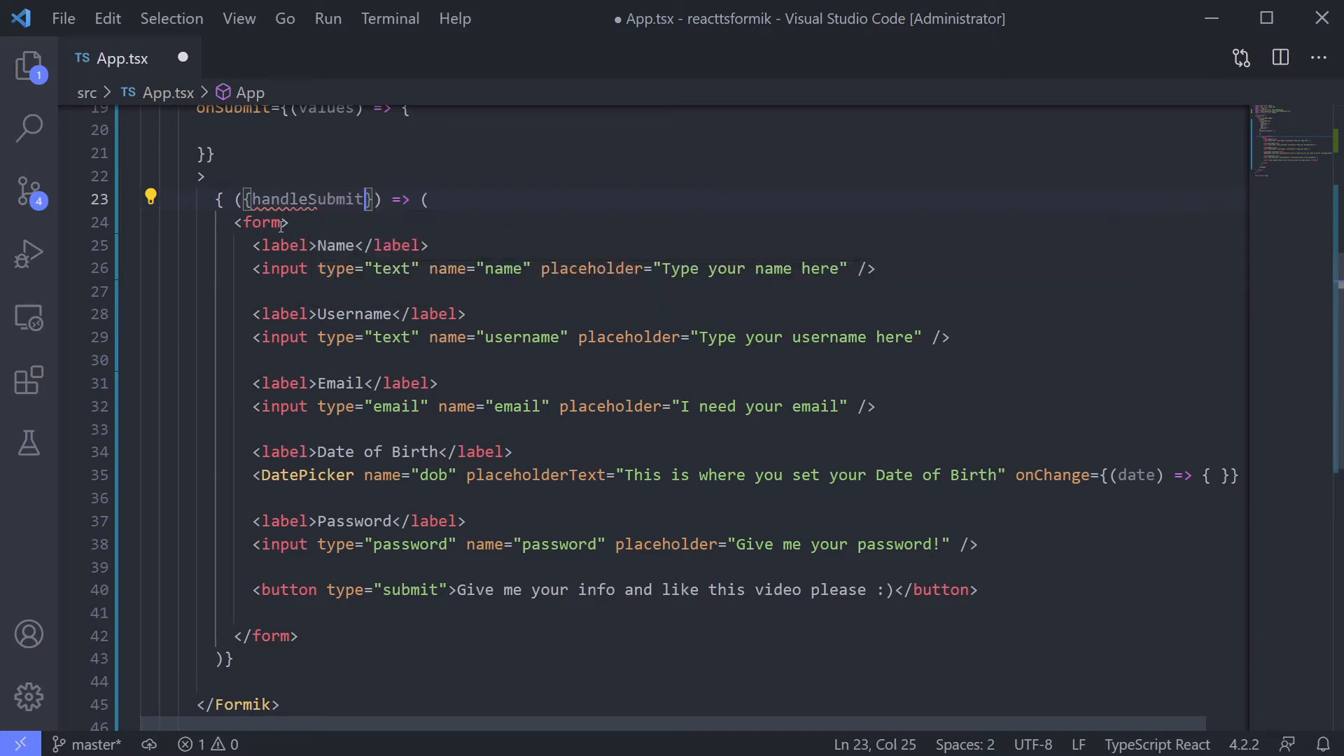
{"action": "left_click", "coordinate": [266, 222]}
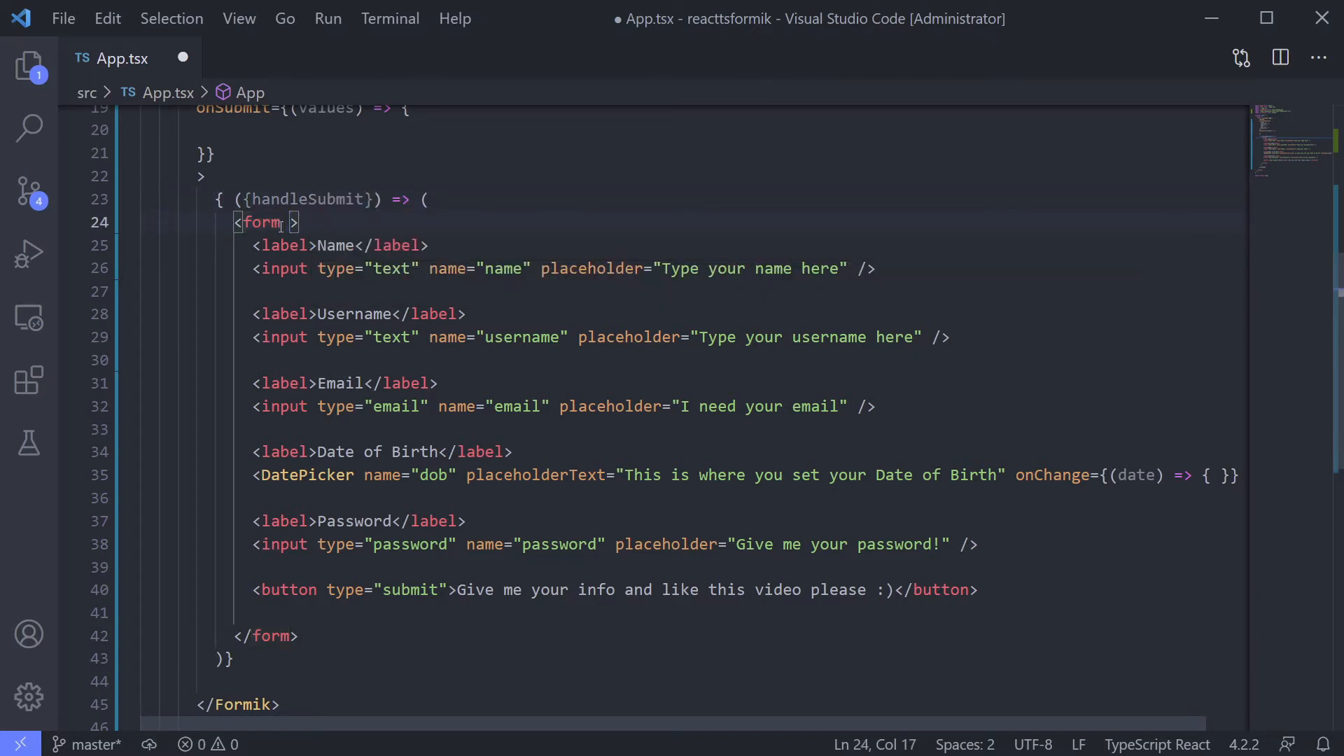
{"action": "type", "text": "onSub"}
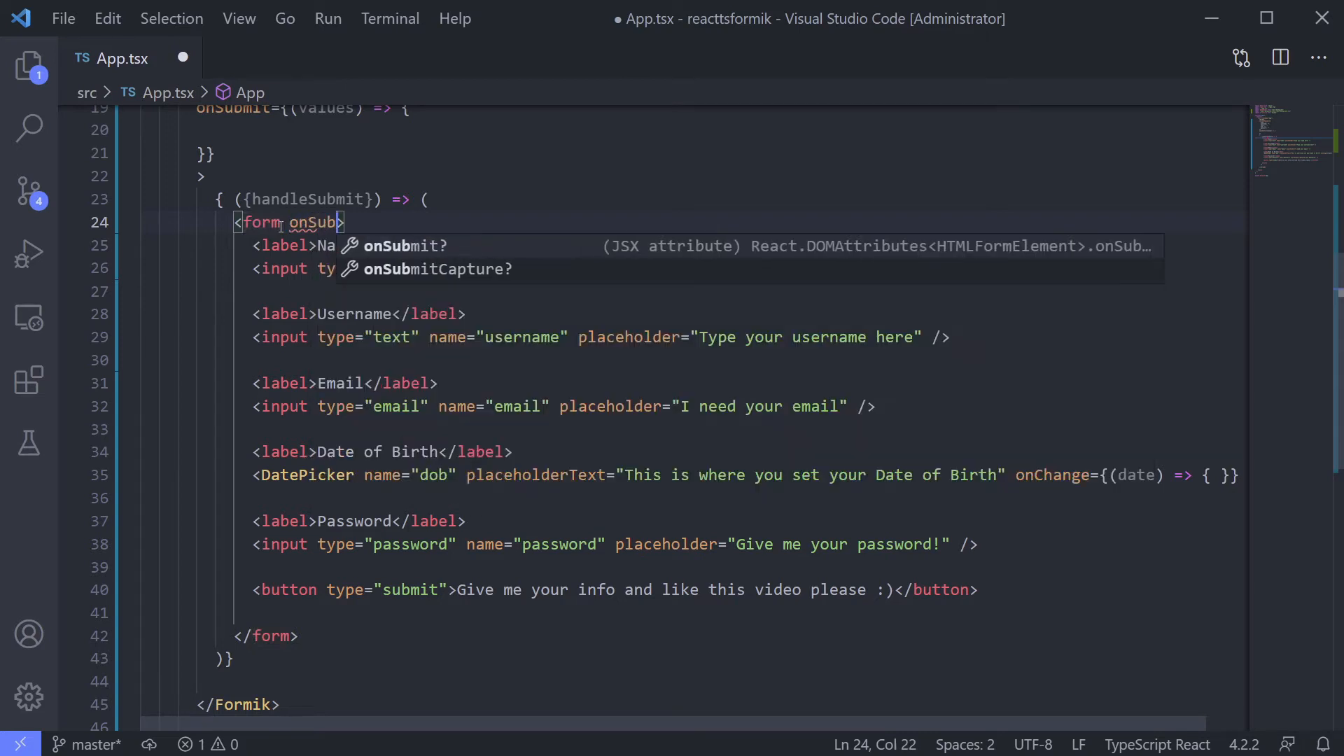
{"action": "type", "text": "={handleSubmit"}
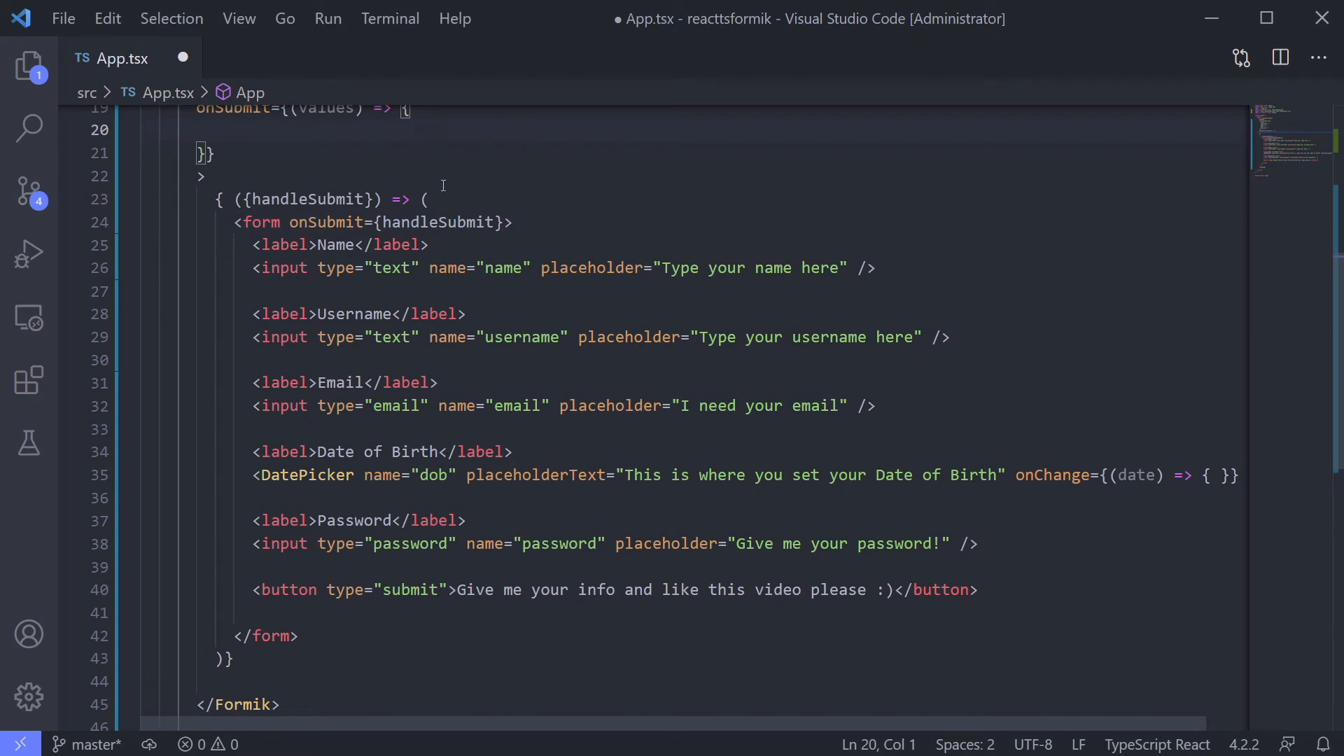
- Make onSubmit call alert(JSON.stringify(values)) and save App.tsx
{"action": "scroll", "scroll_direction": "down", "scroll_amount": 3}
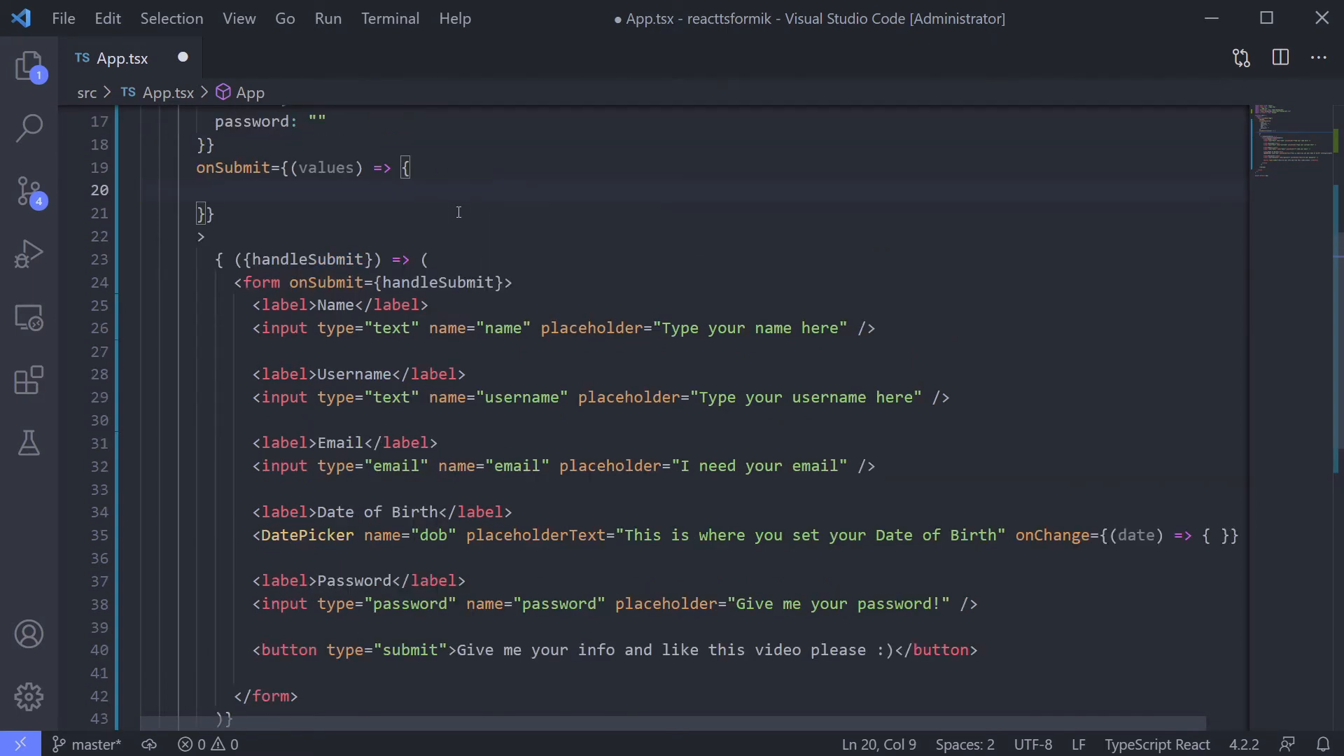
{"action": "type", "text": "alert("}
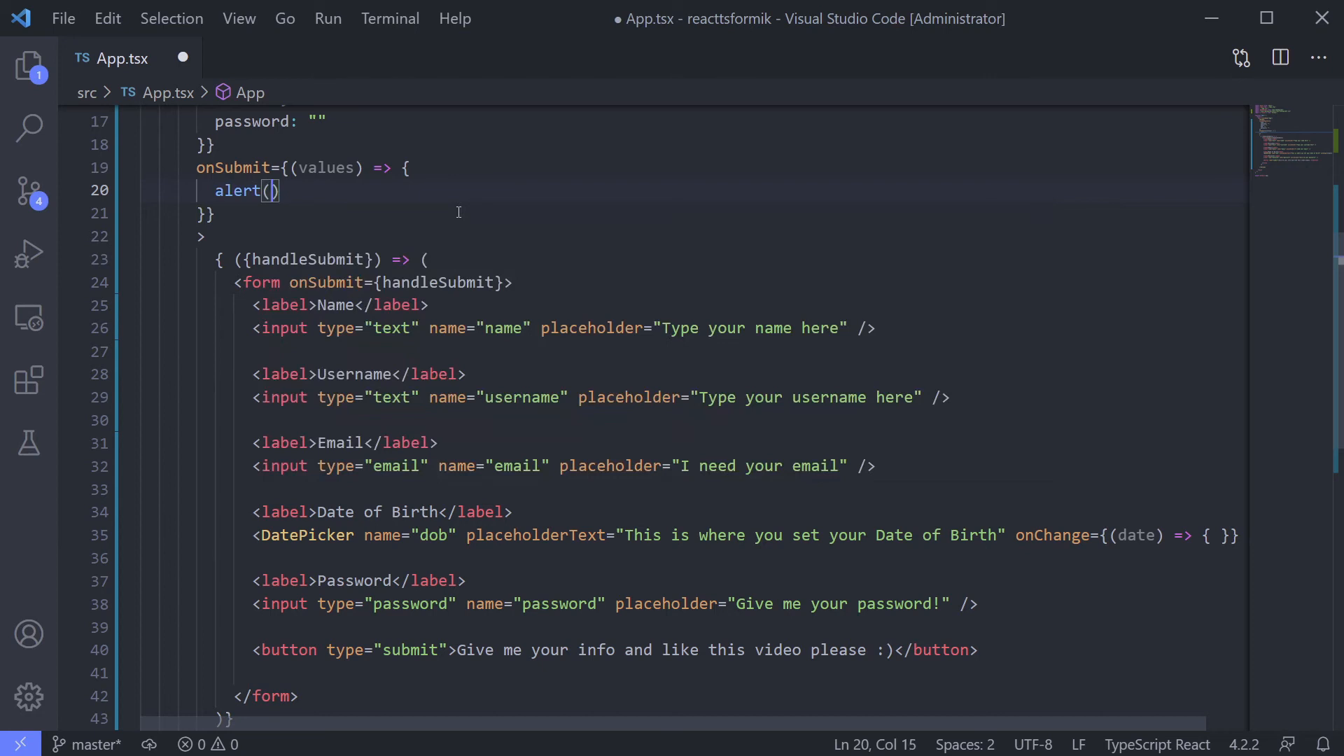
{"action": "type", "text": "JSON.stringify(values"}
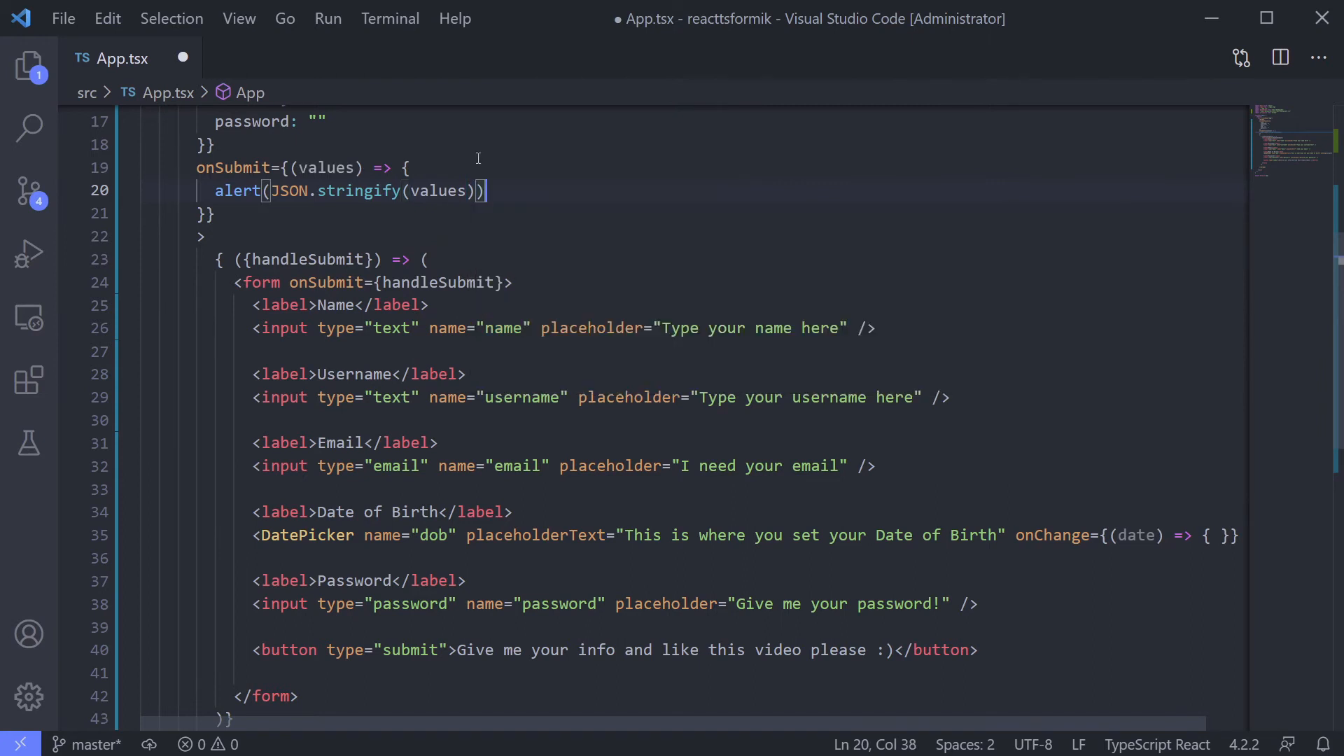
{"action": "key", "text": "ctrl+s"}
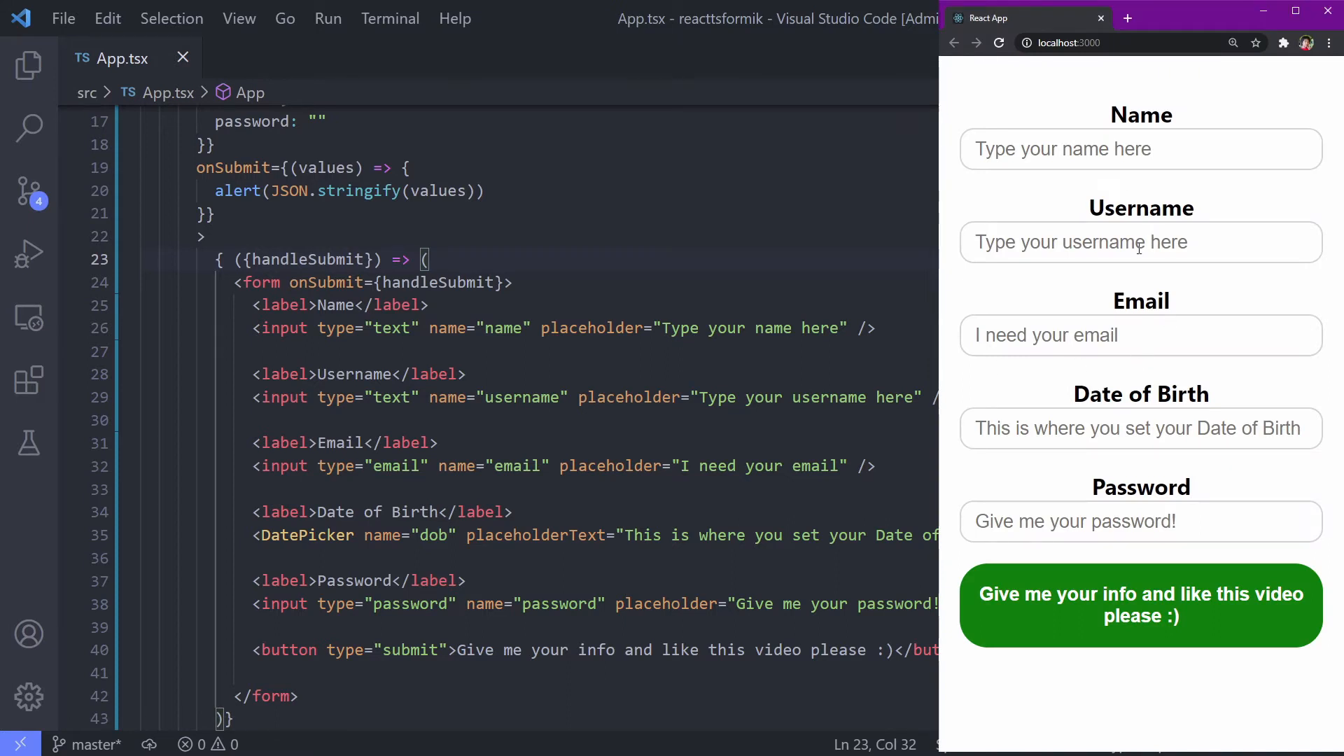
- Test-submit the browser form with a username and dismiss the all-empty values alert
{"action": "left_click", "coordinate": [1140, 605]}
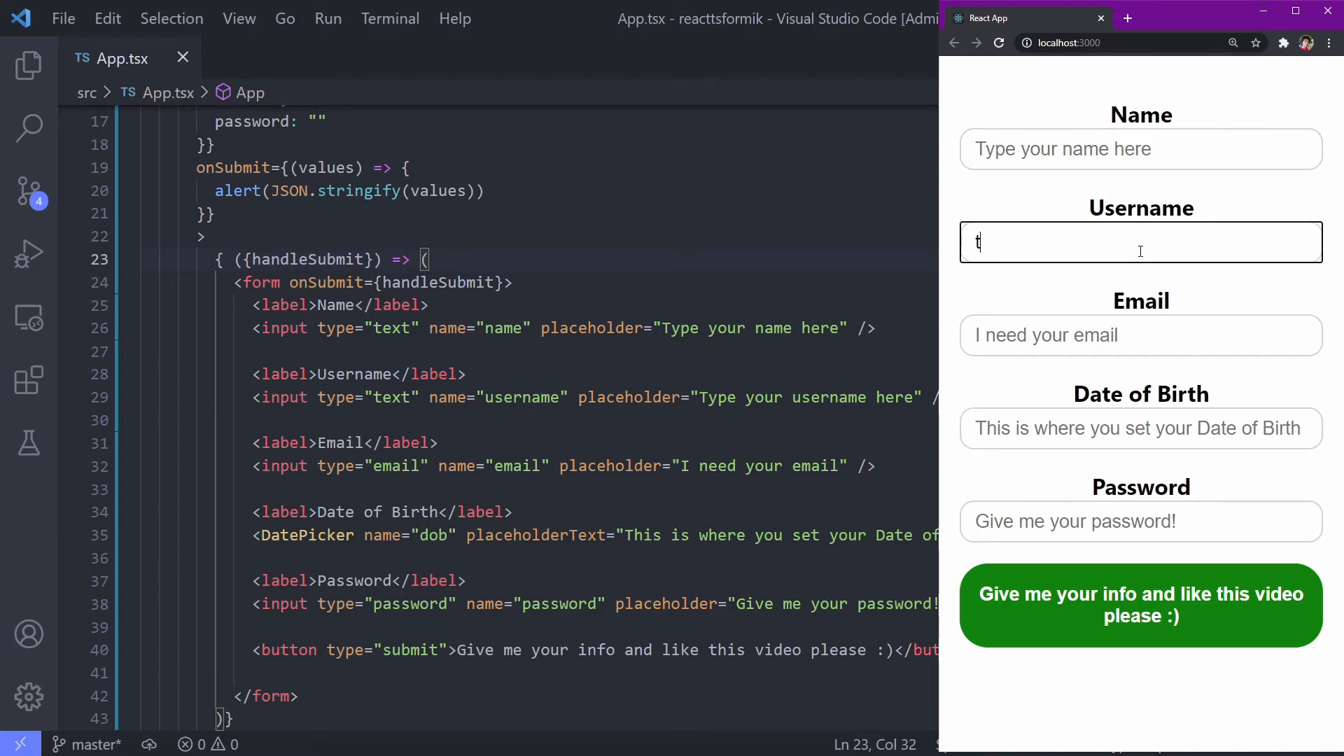
{"action": "left_click", "coordinate": [1140, 604]}
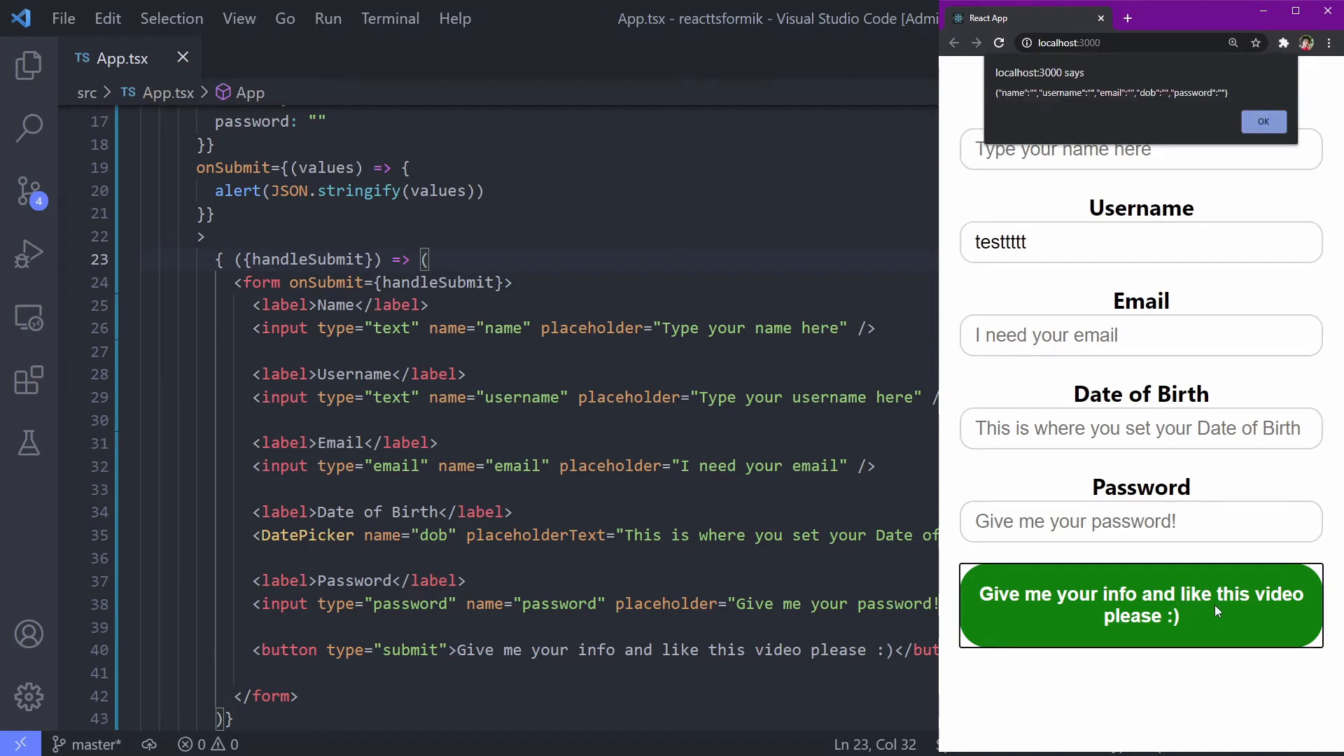
{"action": "left_click", "coordinate": [1263, 122]}
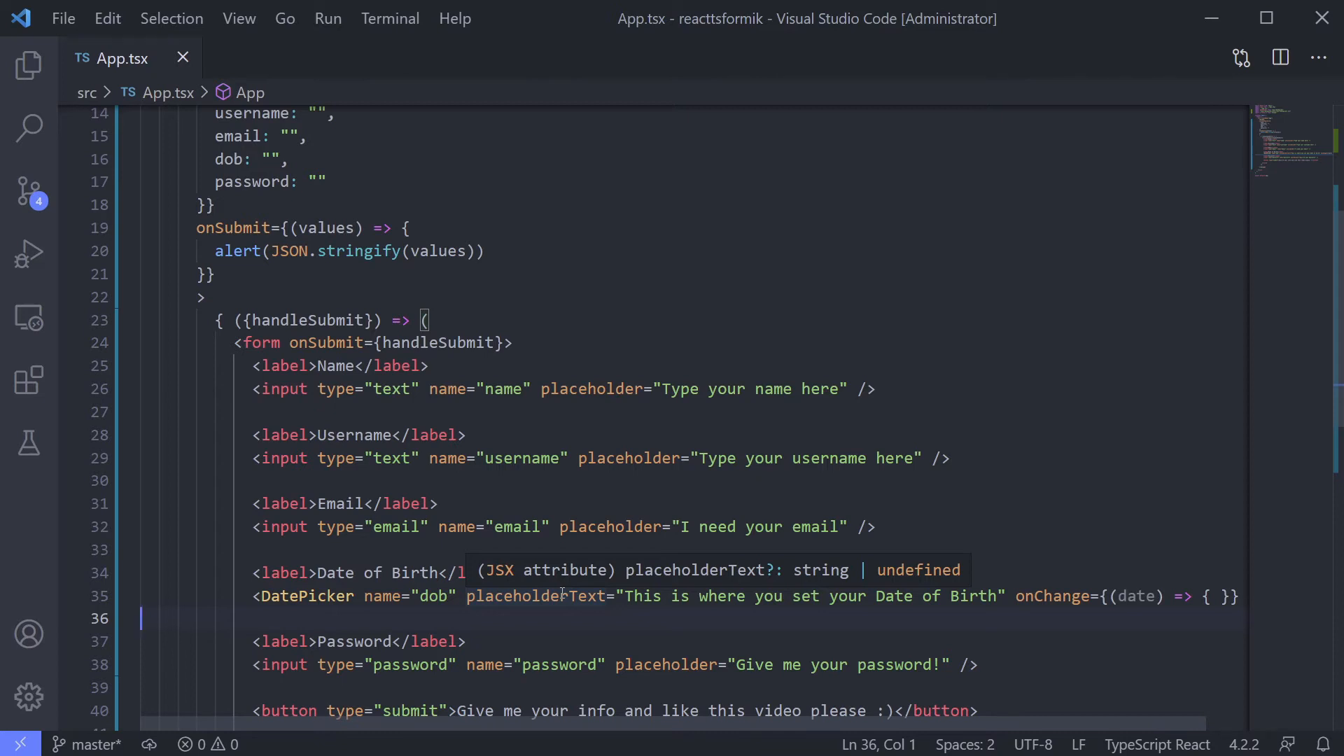
{"action": "mouse_move", "coordinate": [508, 558]}
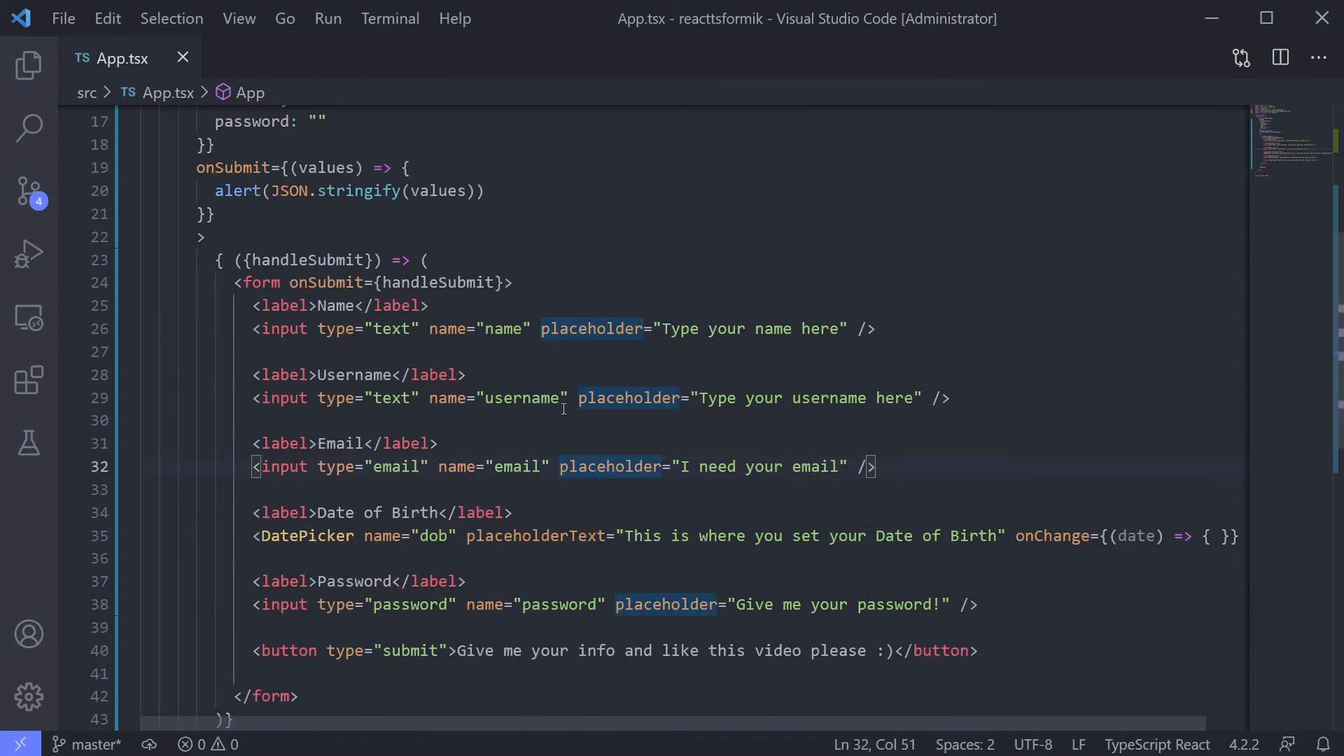
{"action": "mouse_move", "coordinate": [526, 337]}
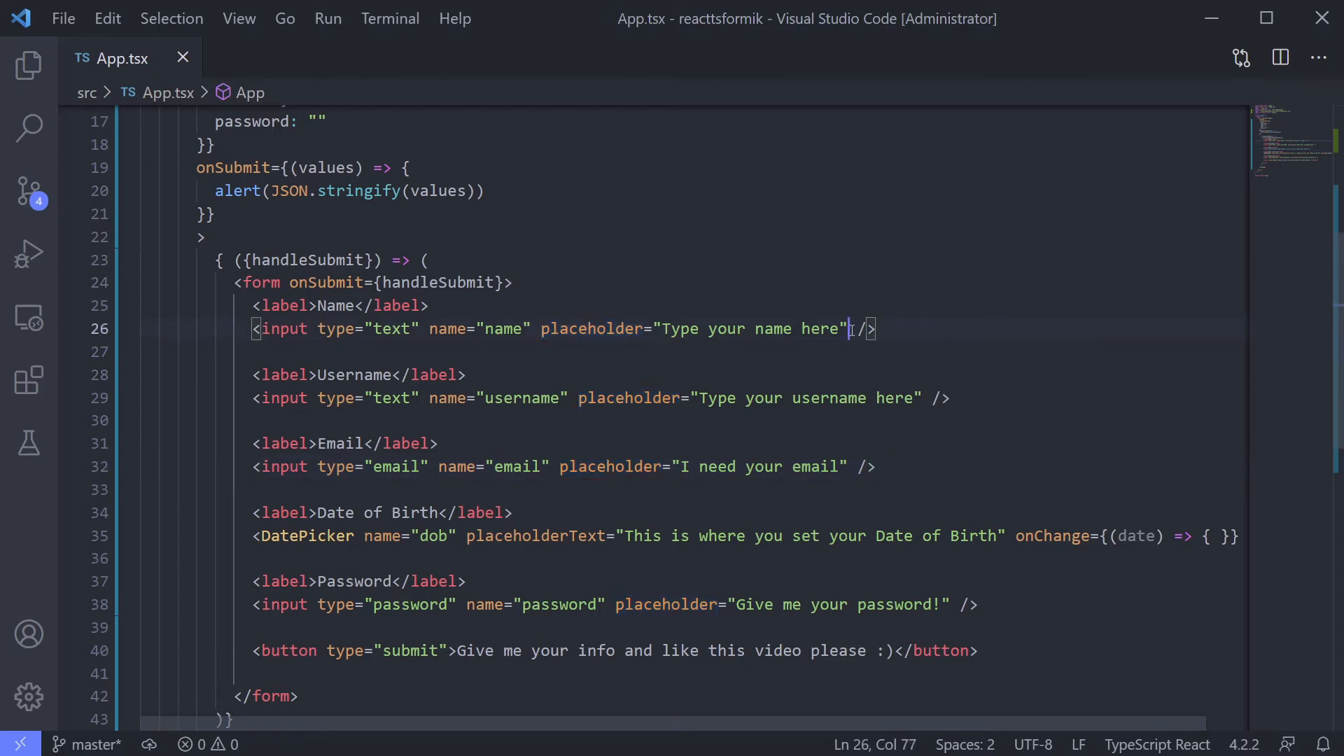
- Bind the Name input with value={values.name} and onChange={handleChange}
{"action": "key", "text": "Enter"}
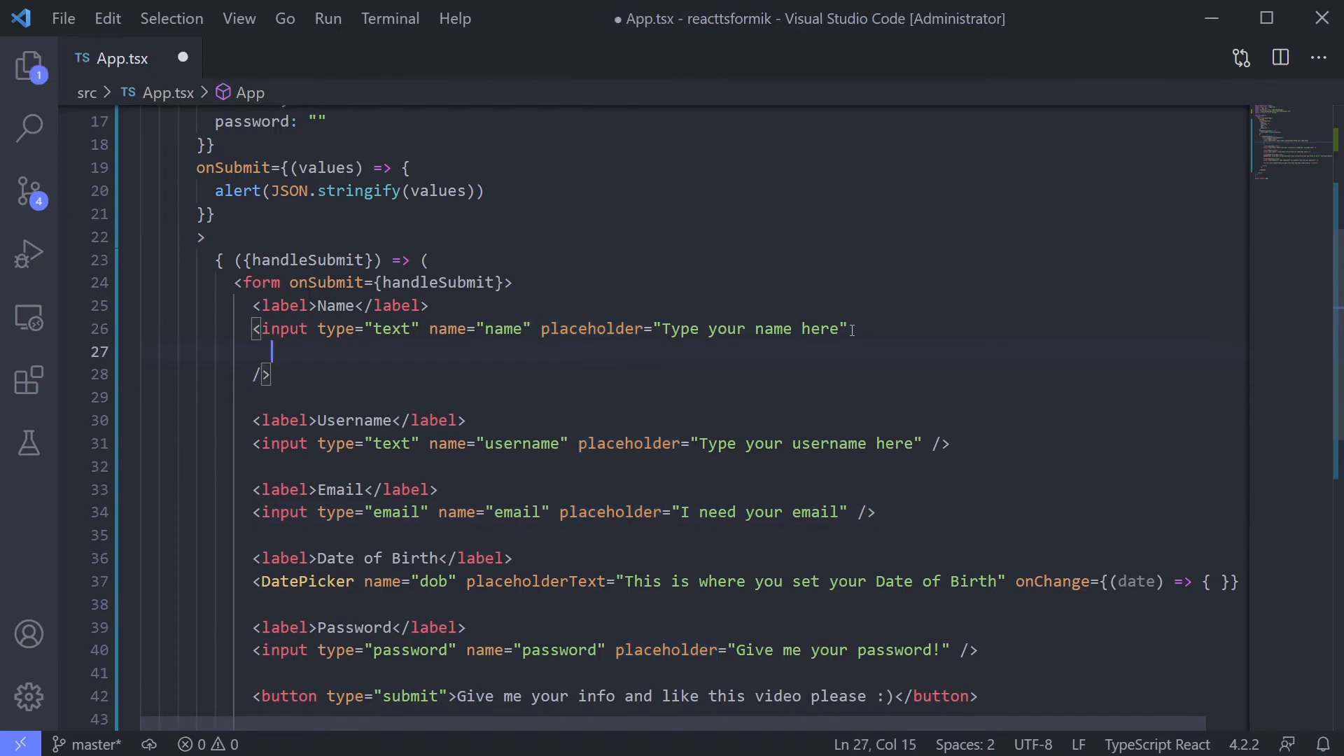
{"action": "type", "text": "value="}
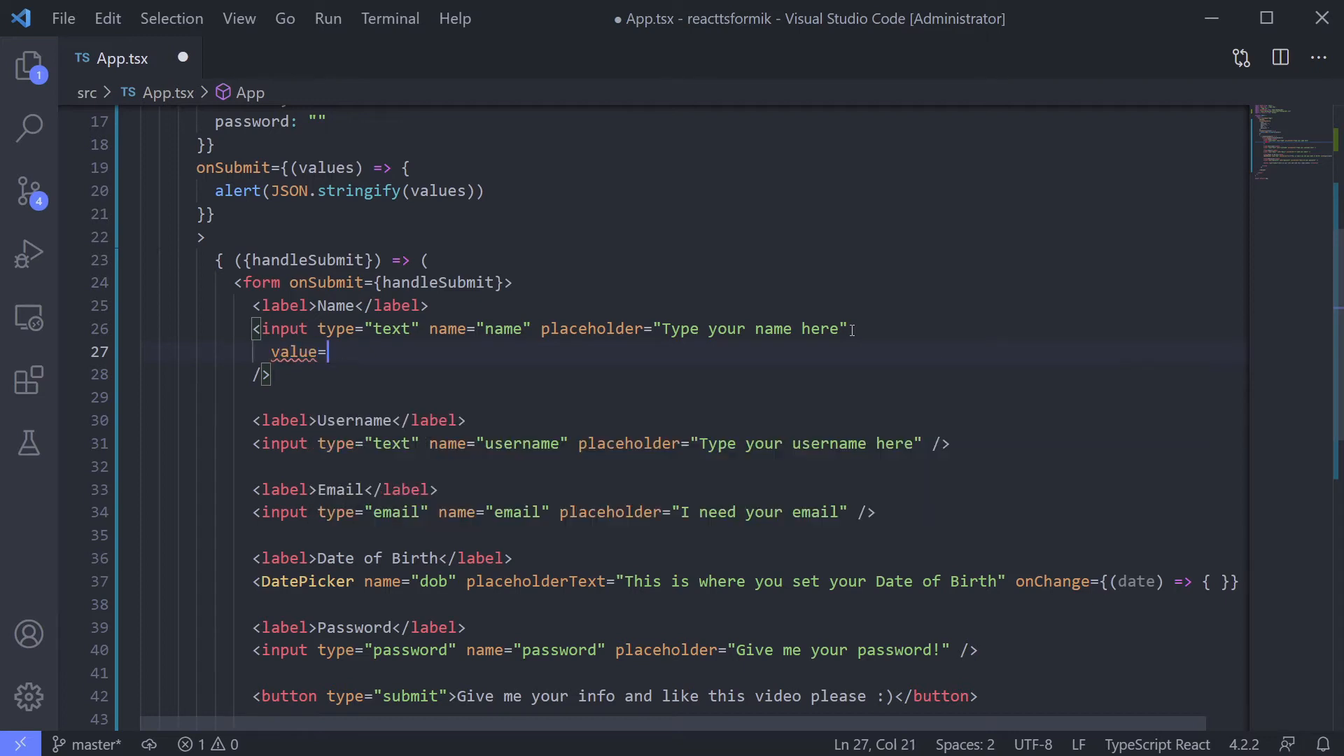
{"action": "type", "text": "{}"}
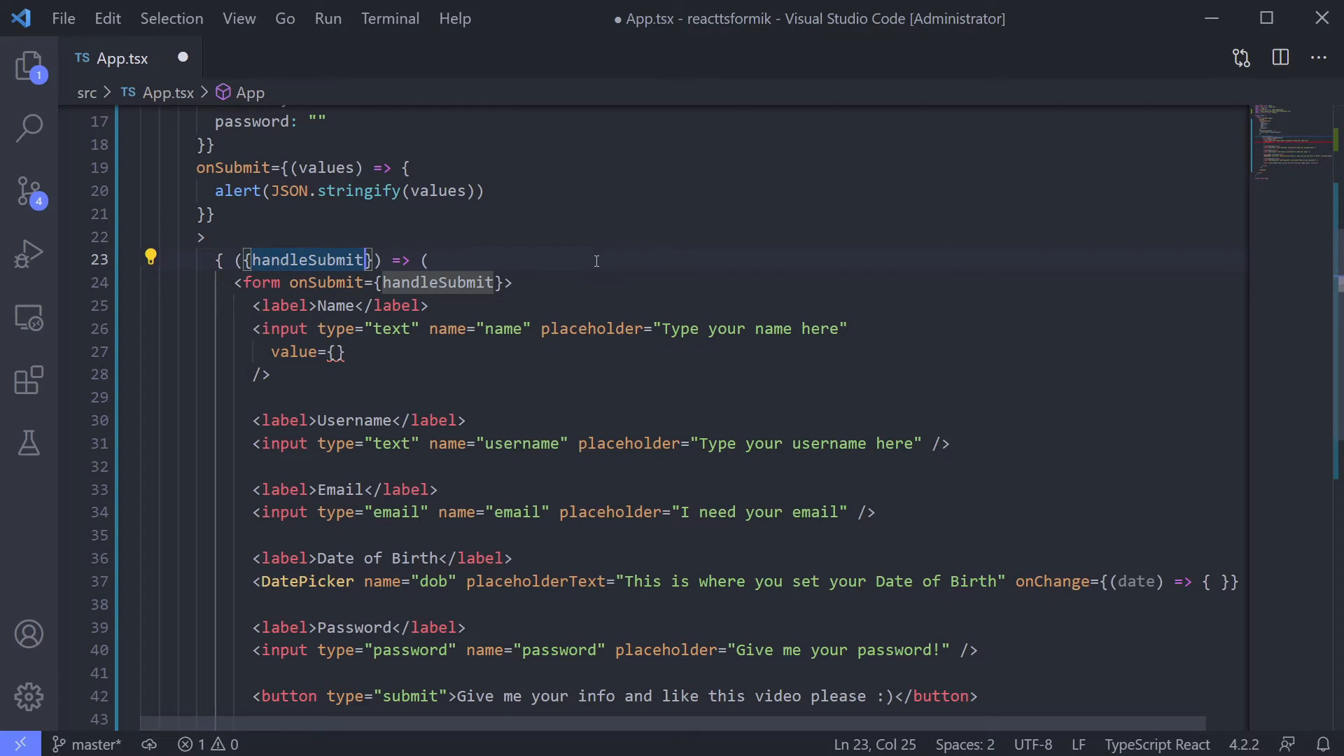
{"action": "type", "text": ", values,"}
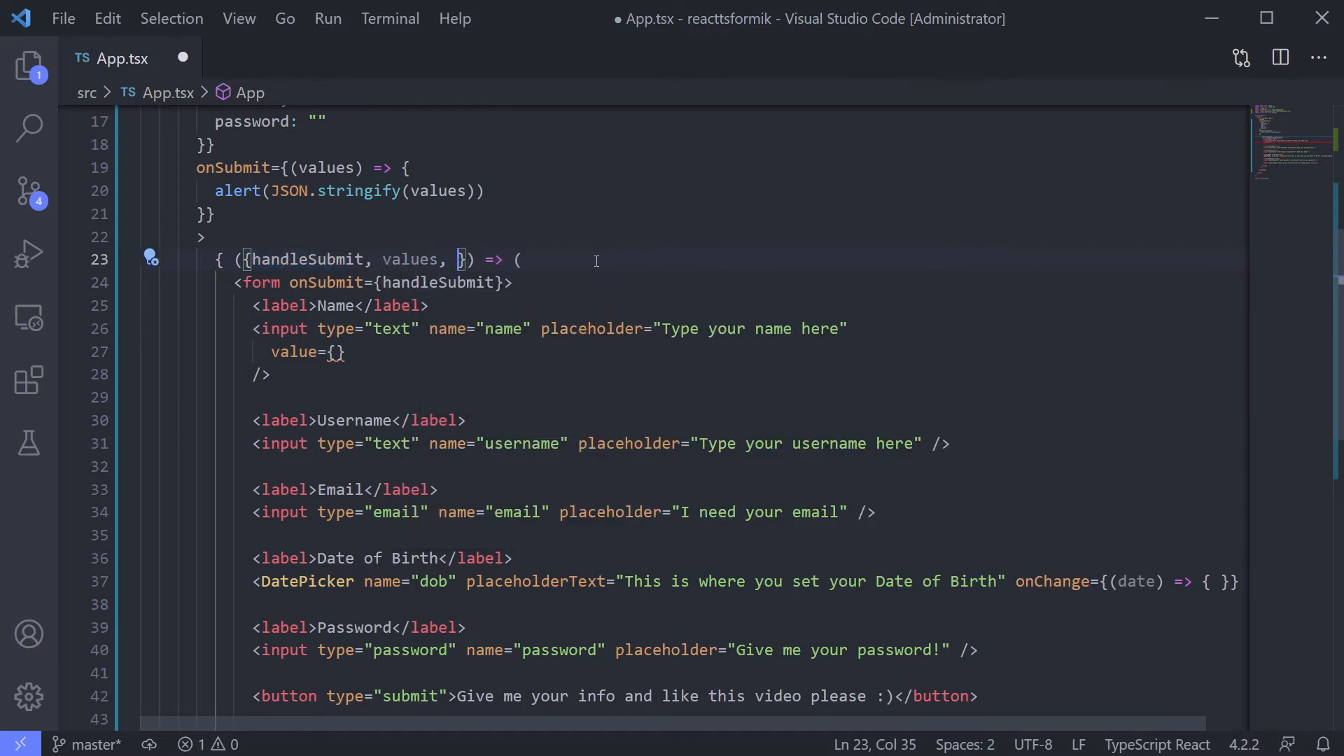
{"action": "type", "text": "handleChange"}
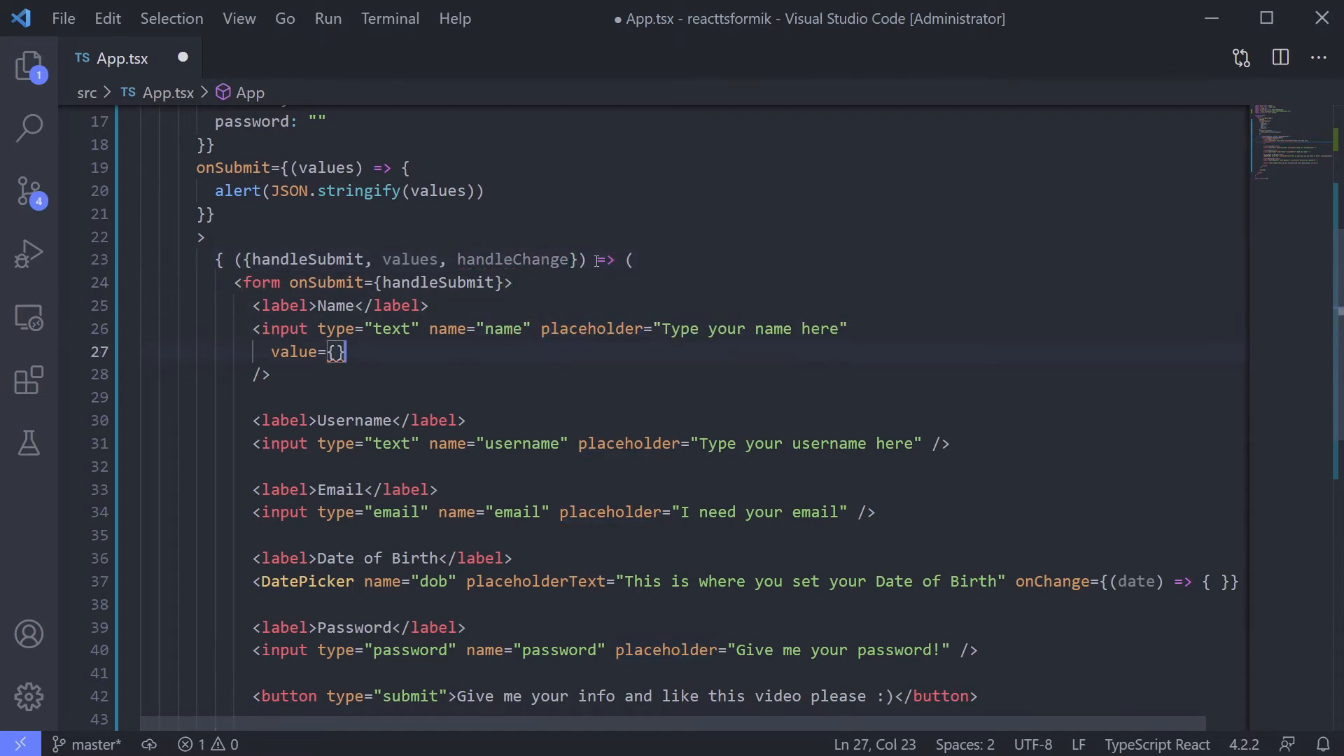
{"action": "type", "text": "values."}
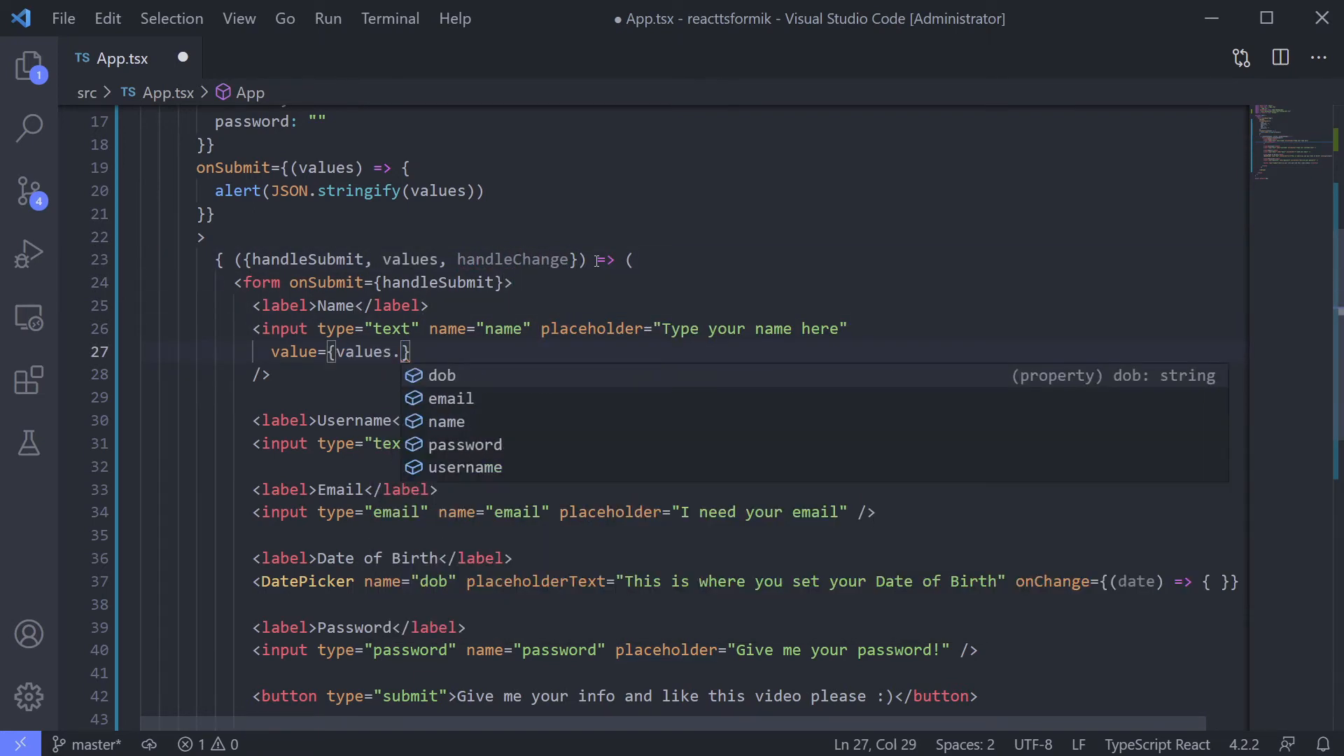
{"action": "type", "text": "name"}
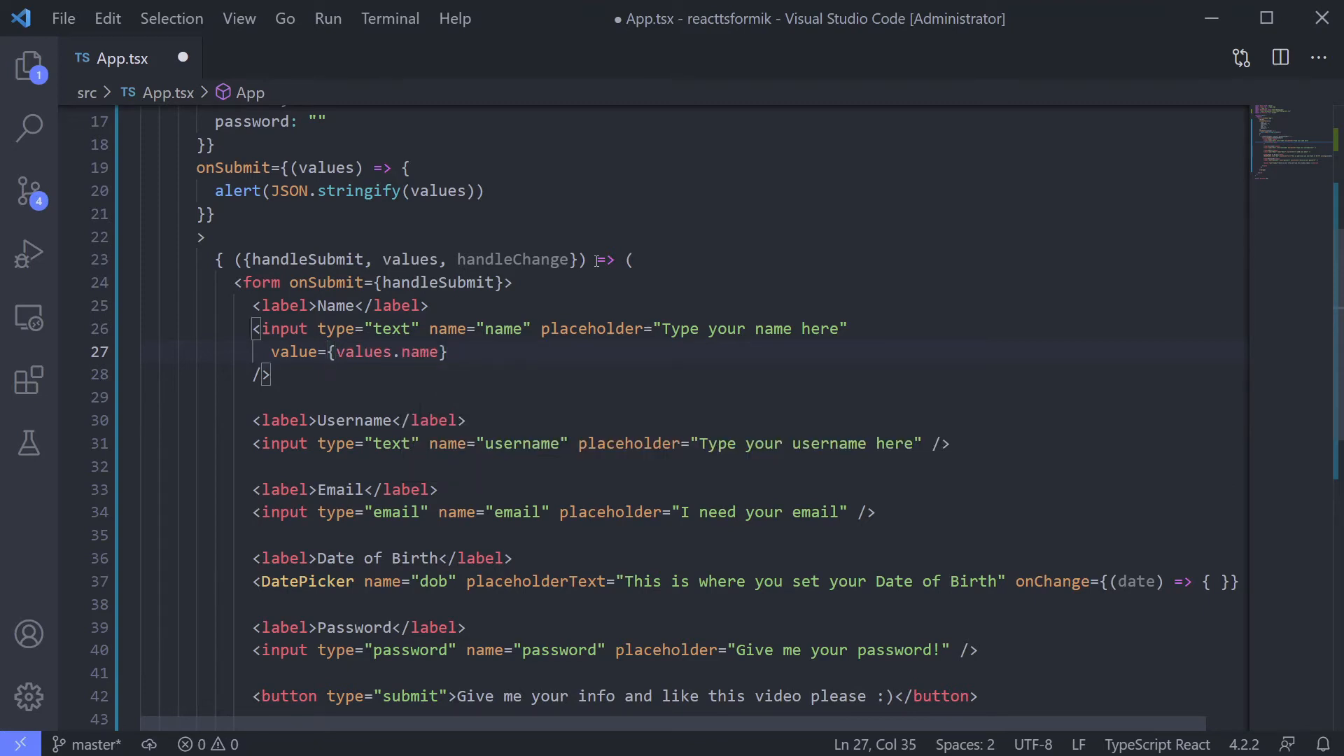
{"action": "type", "text": "onChange={"}
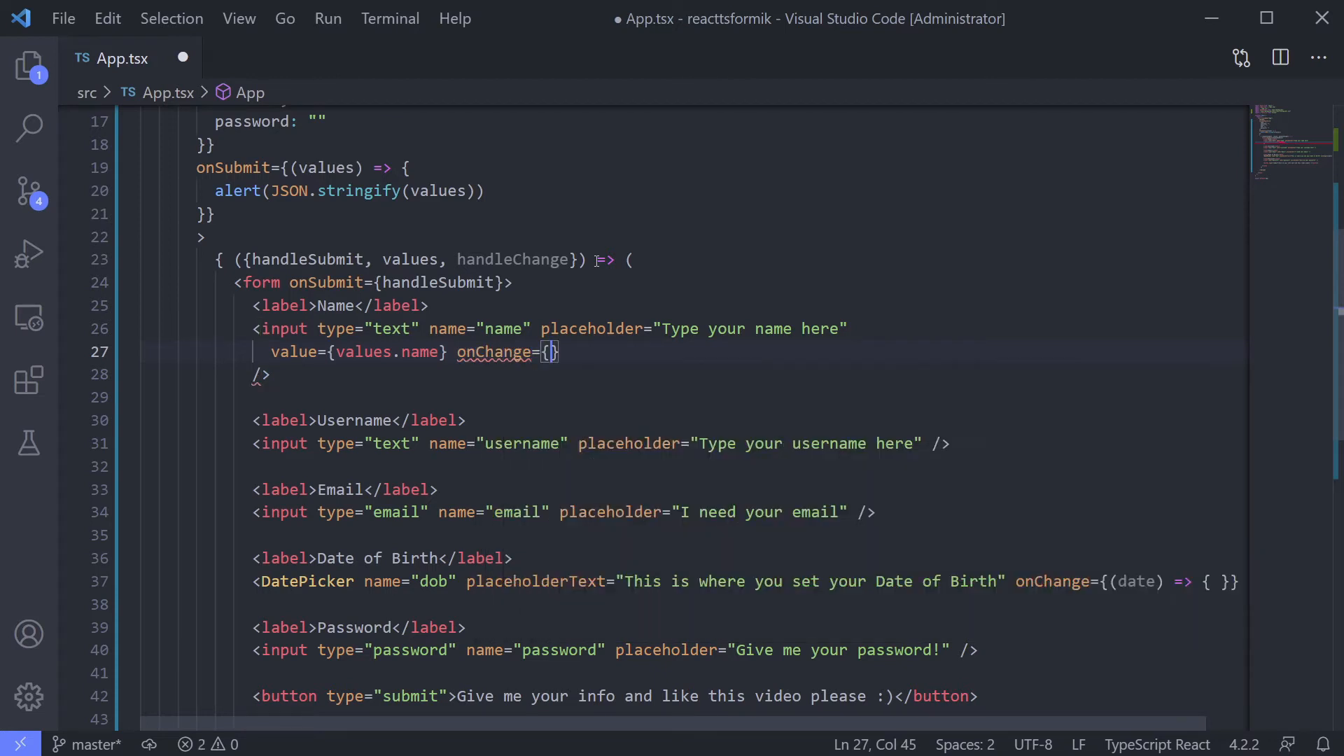
{"action": "type", "text": "handle"}
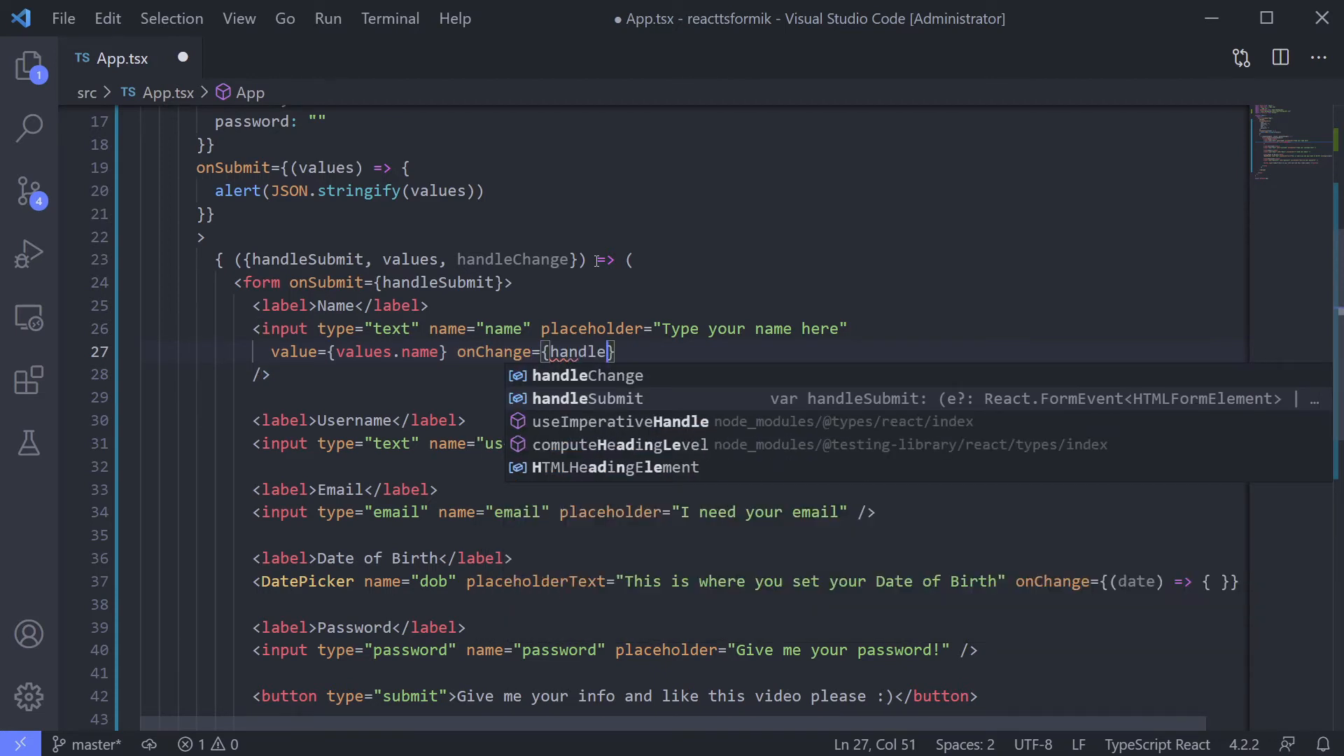
{"action": "key", "text": "Tab"}
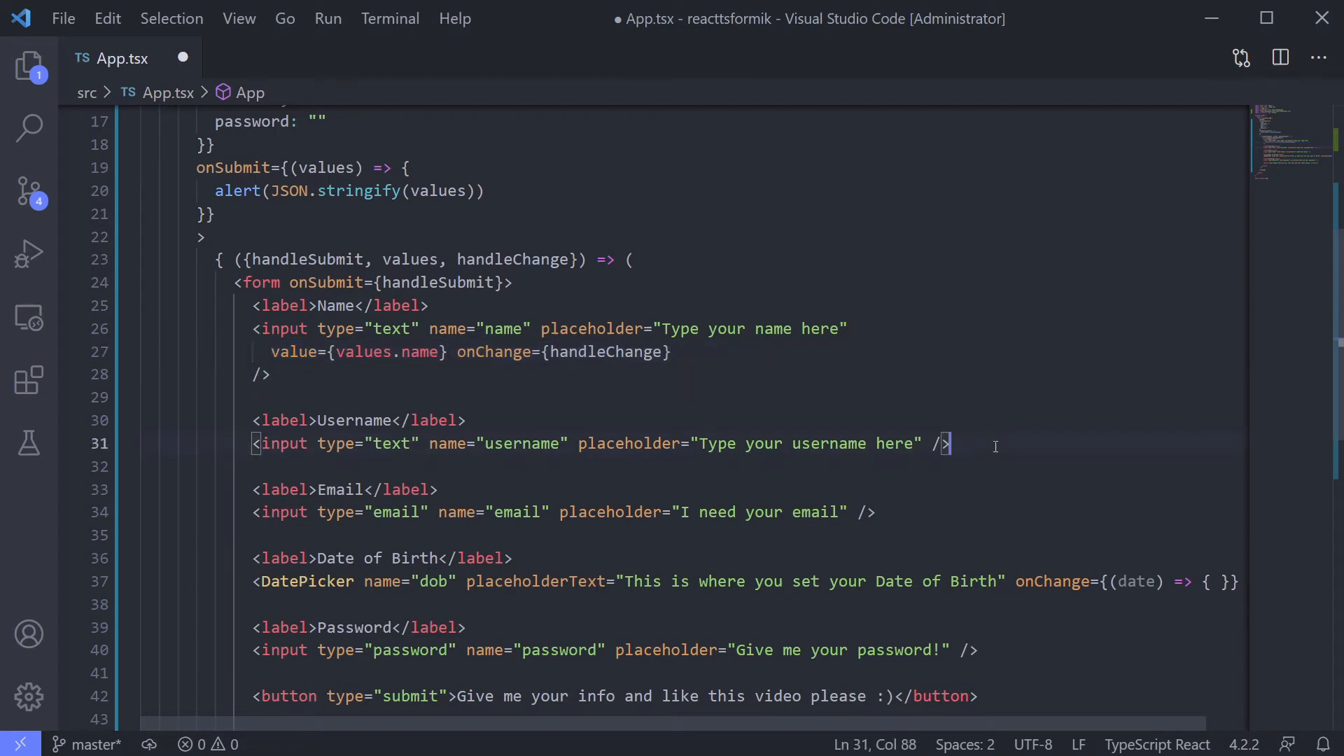
- Add the same binding to the Username and Email inputs, renamed to username and email
{"action": "type", "text": "value={values.name} onChange={handleChange}"}
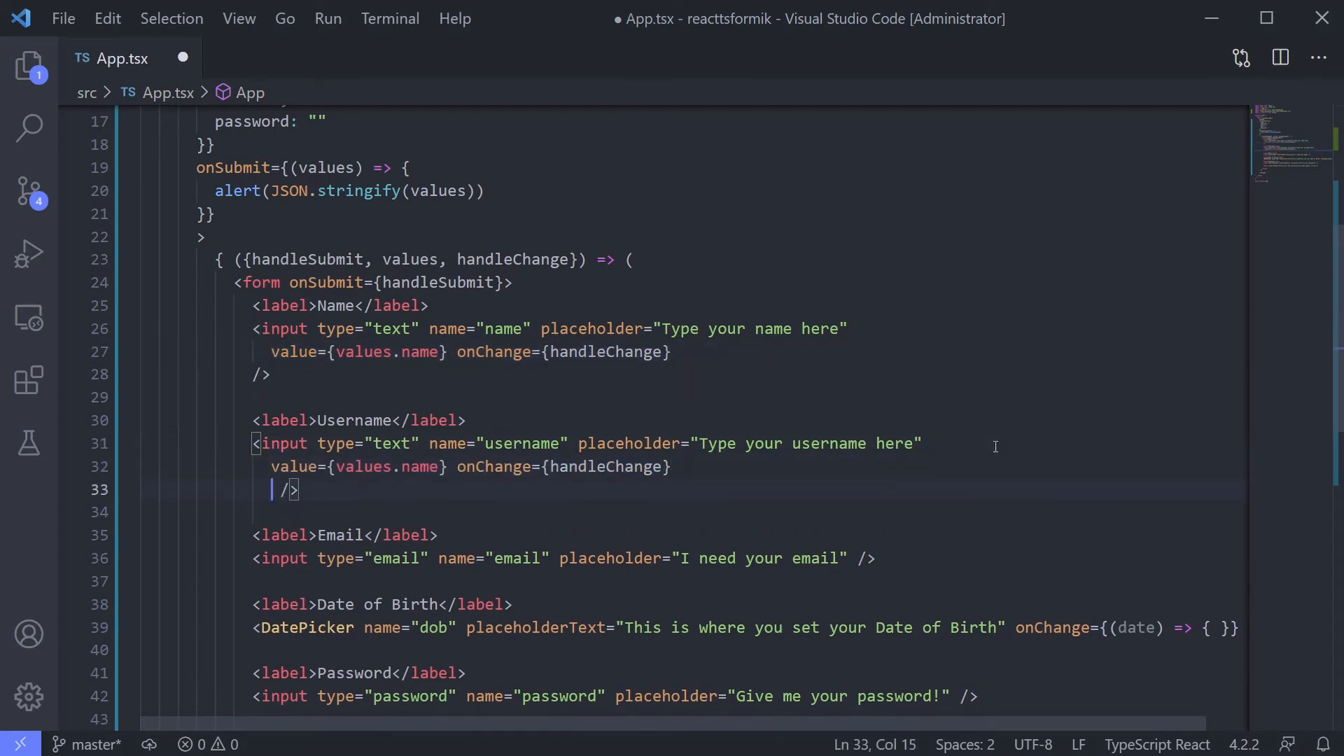
{"action": "key", "text": "Home"}
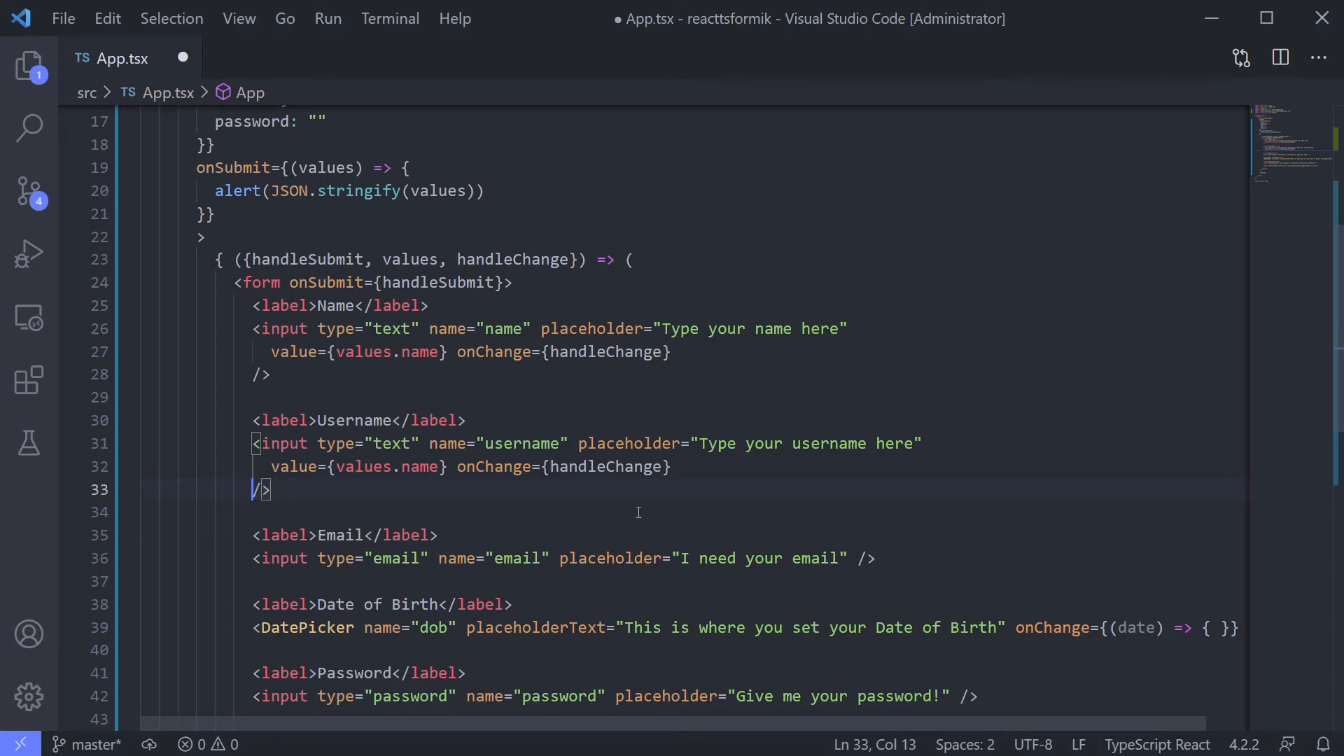
{"action": "type", "text": "user"}
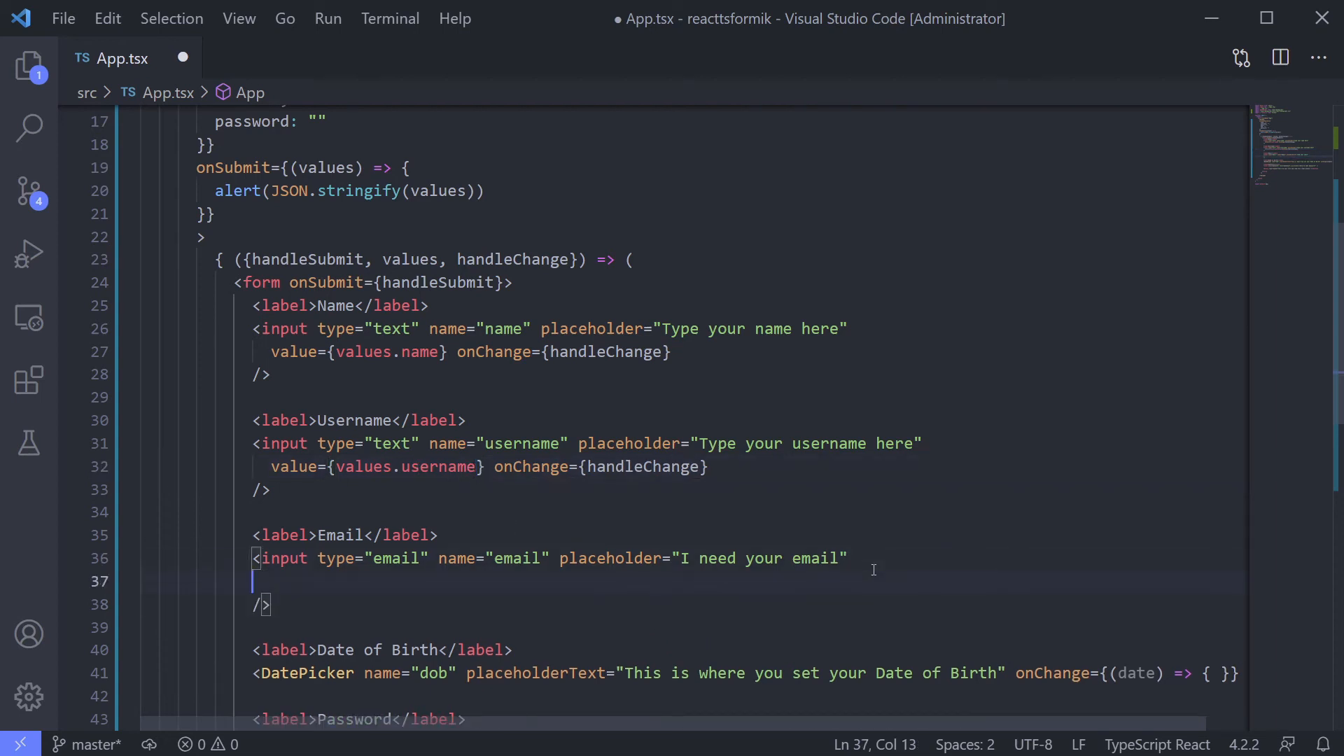
{"action": "type", "text": "value={values.name} onChange={handleChange}"}
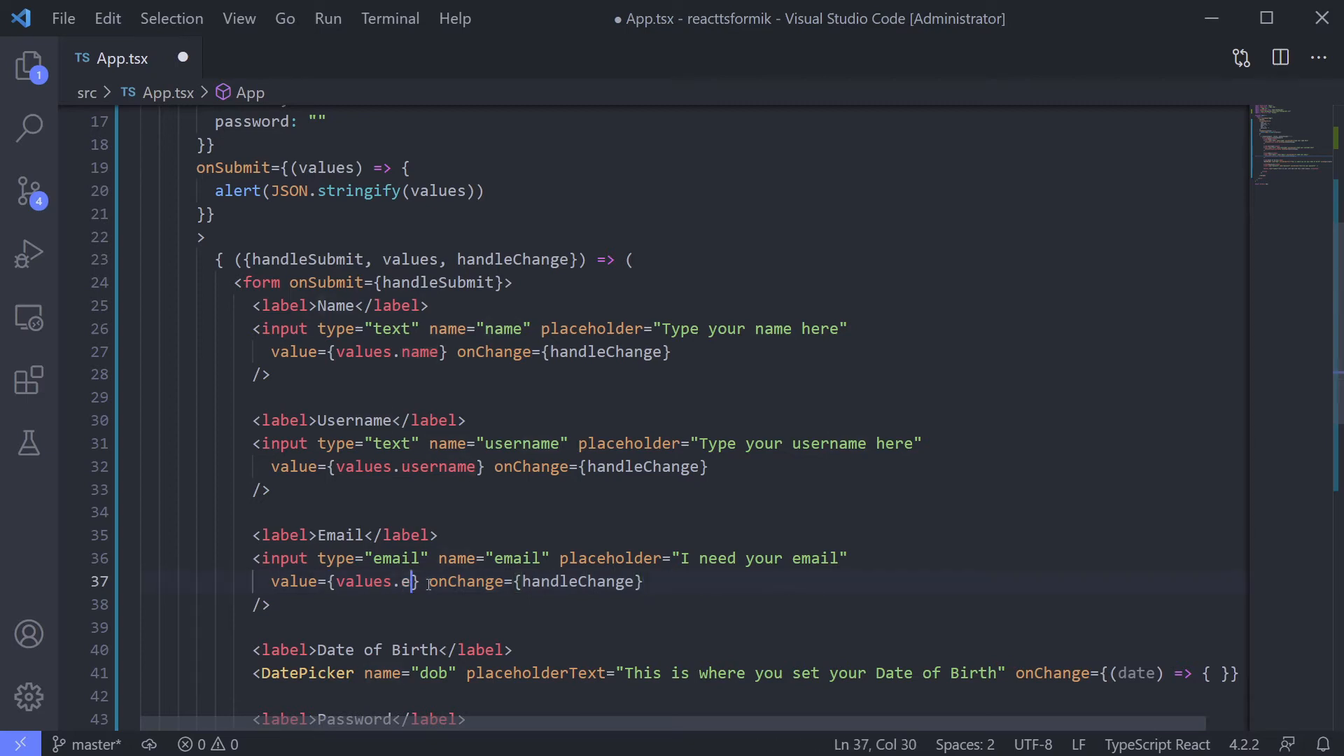
{"action": "type", "text": "mail"}
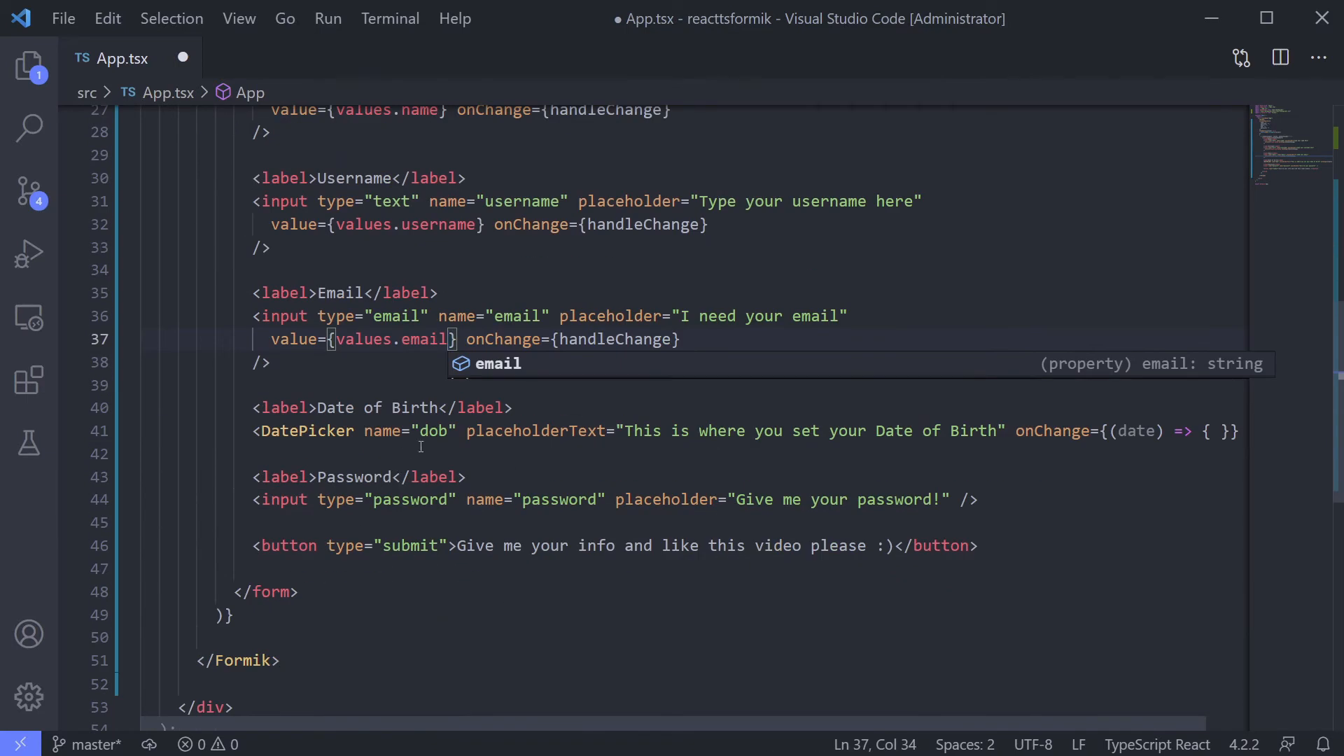
- Set the DatePicker's value={values.dob} on its own line
{"action": "double_click", "coordinate": [805, 431]}
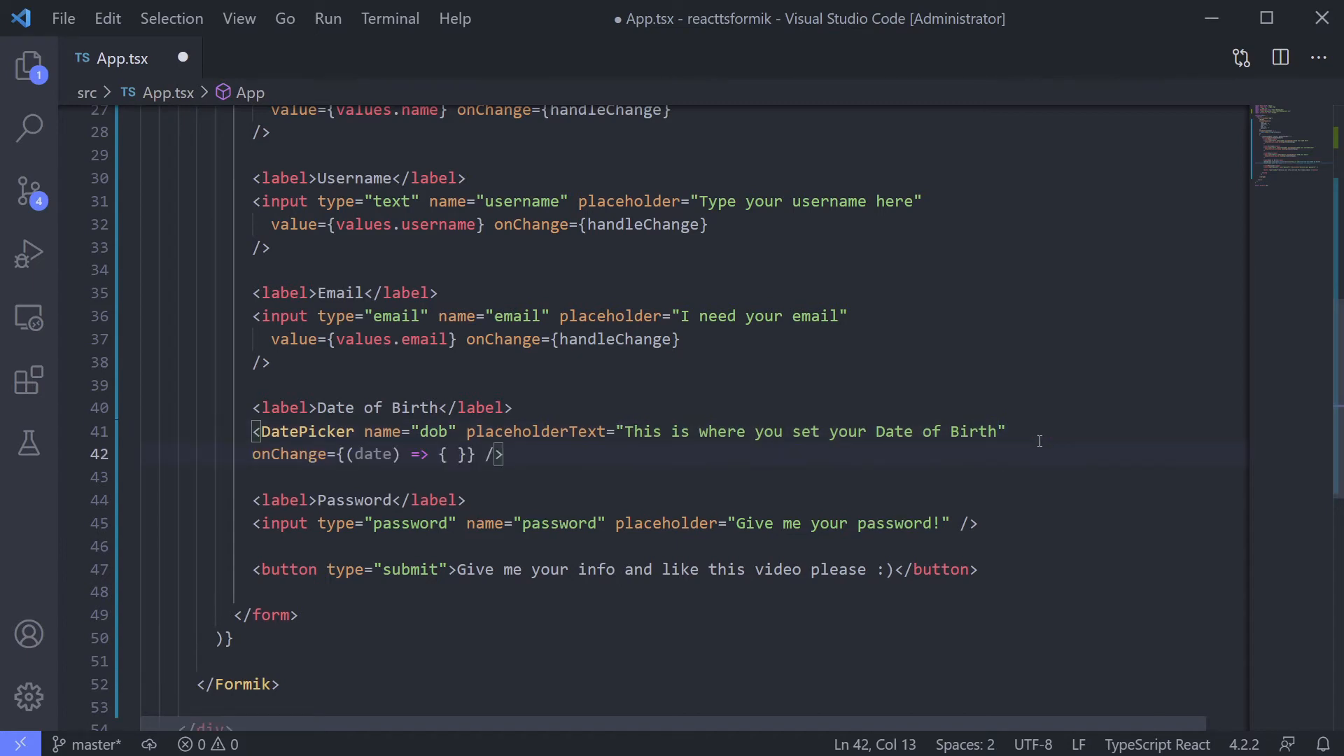
{"action": "type", "text": "date"}
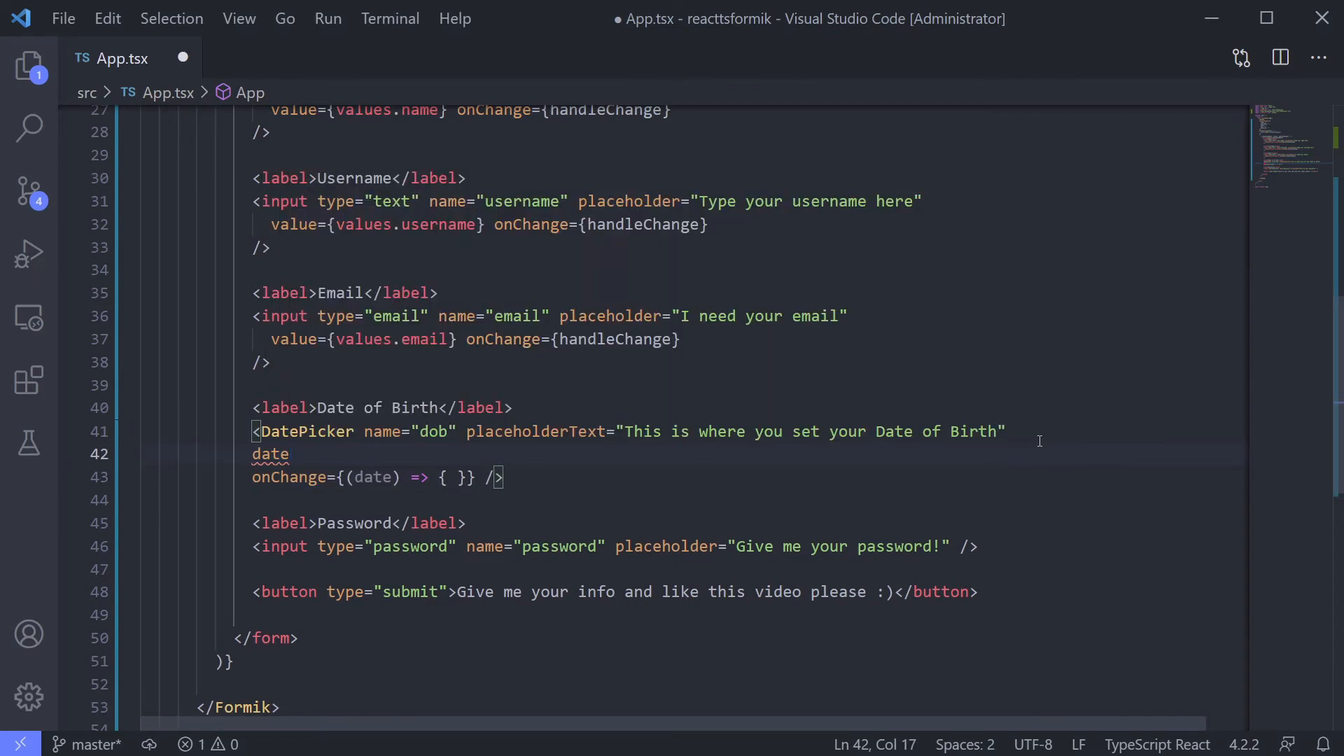
{"action": "type", "text": "value={}"}
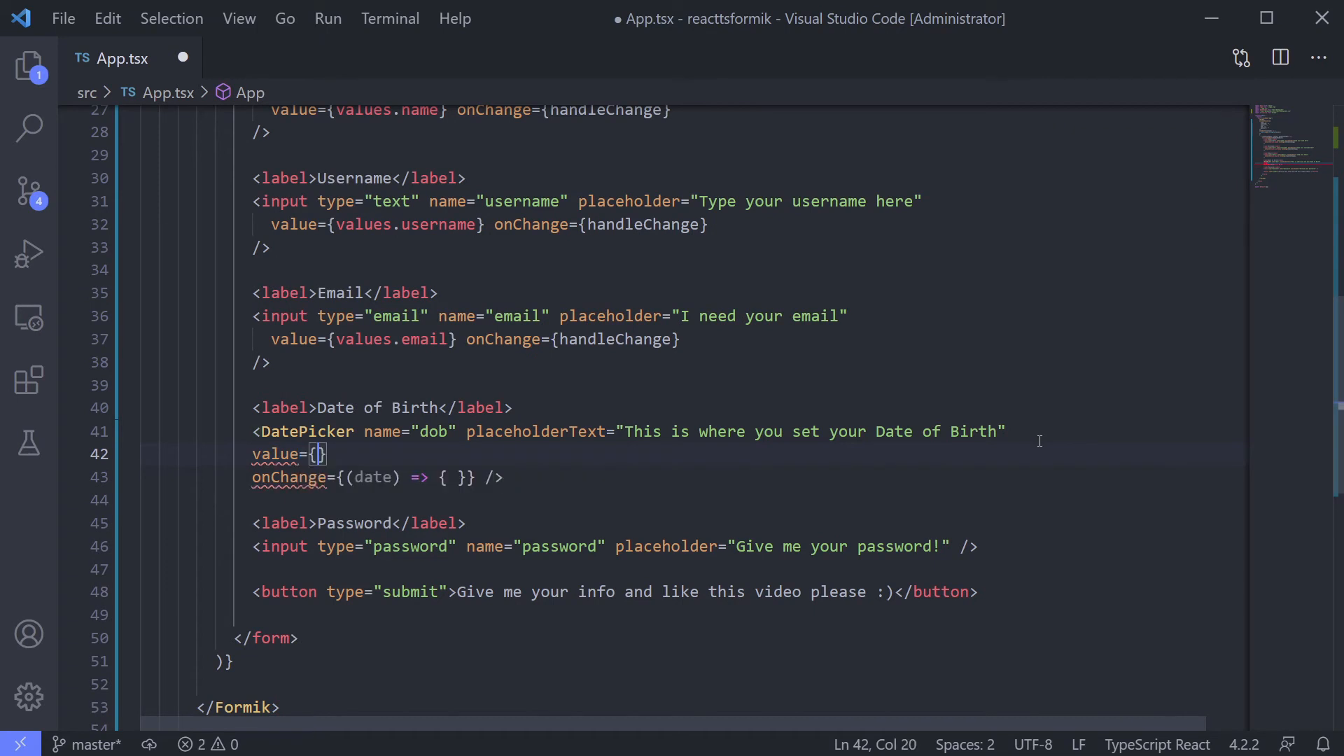
{"action": "type", "text": "values.dob"}
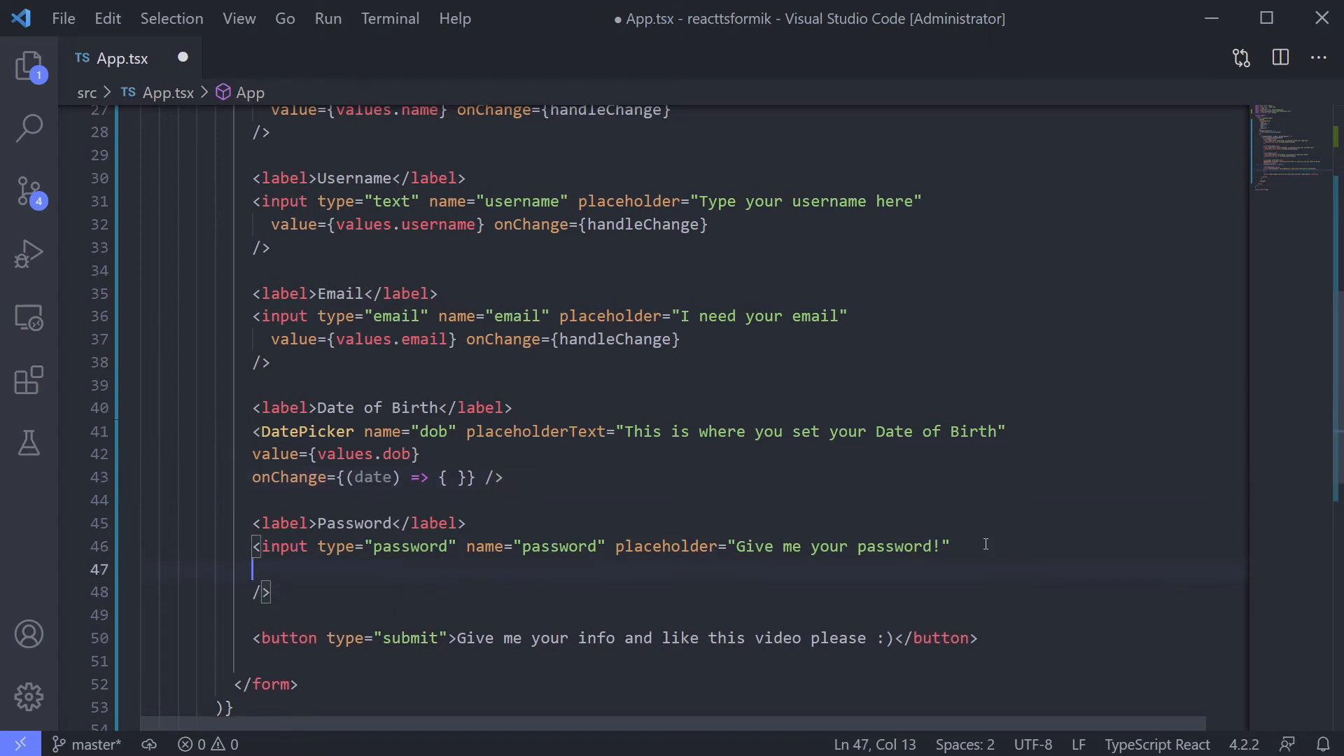
- Bind the Password input to values.password with handleChange and save App.tsx
{"action": "type", "text": "value={values.name} onChange={handleChange}"}
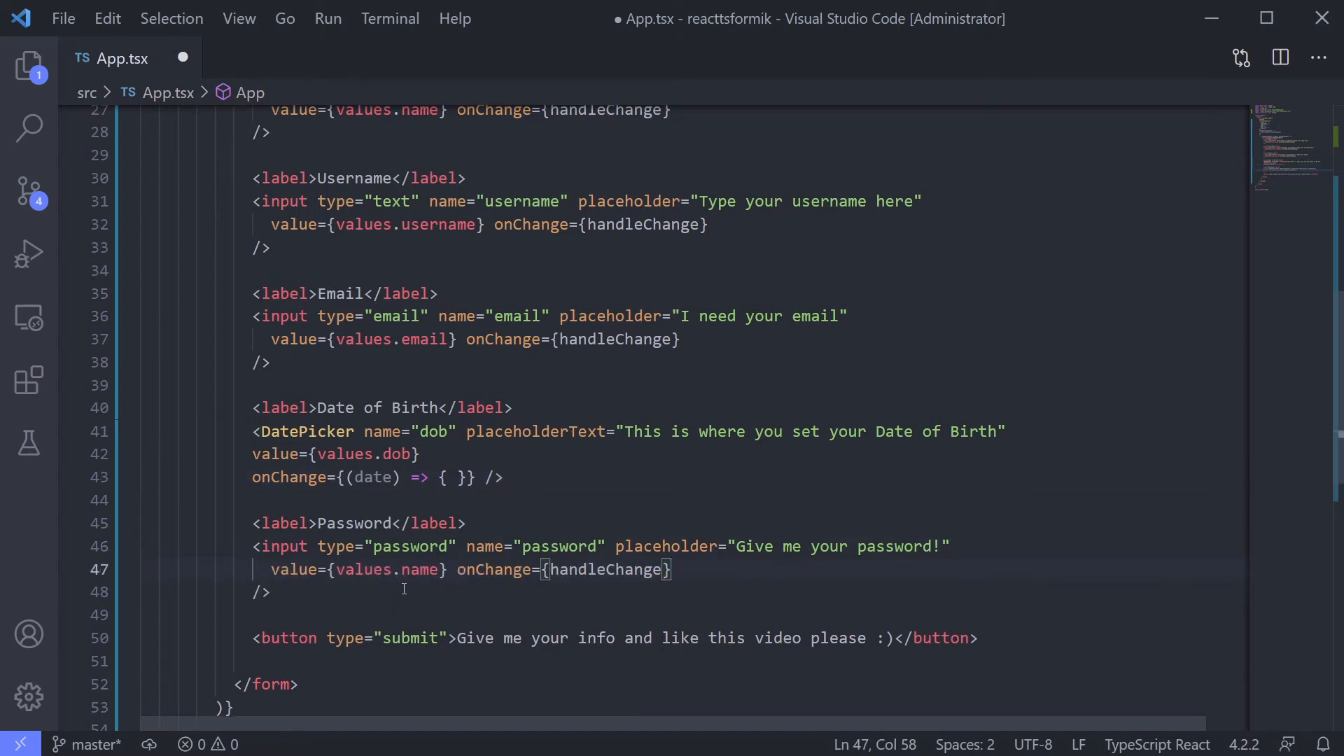
{"action": "type", "text": "password"}
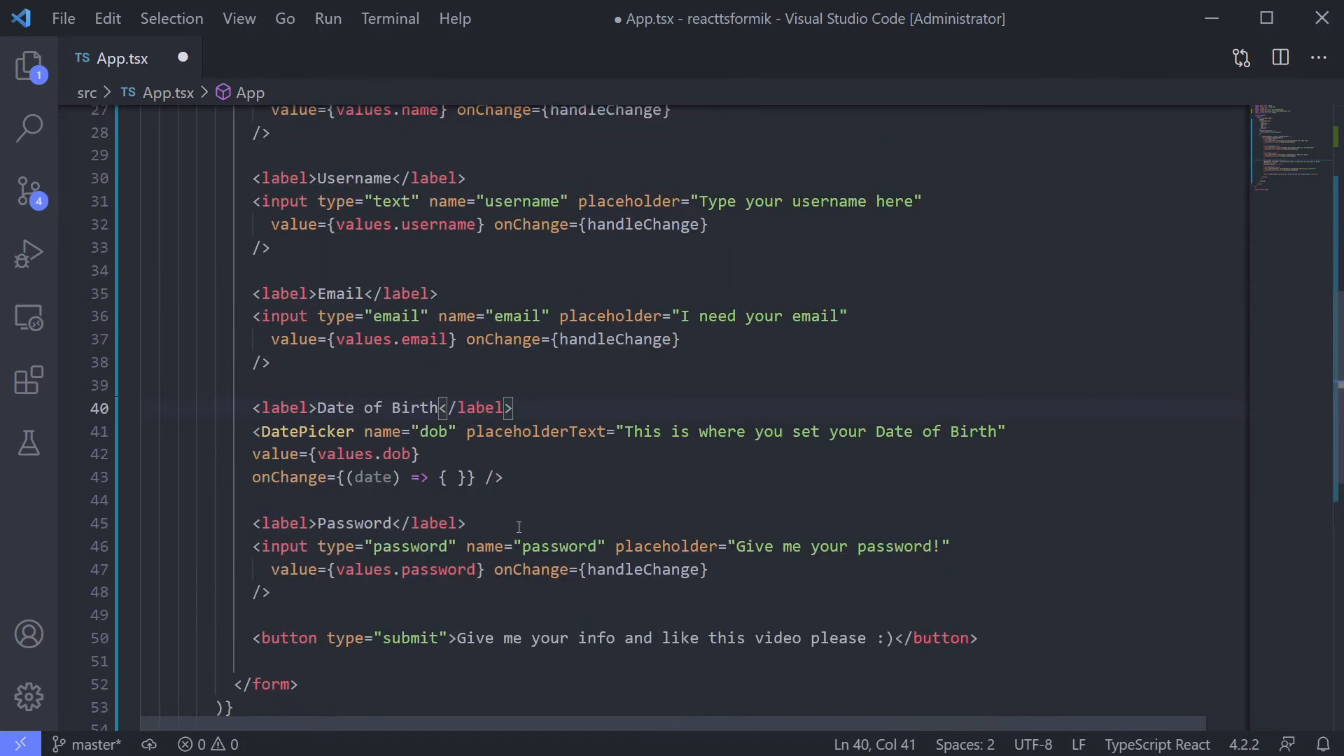
{"action": "key", "text": "ctrl+s"}
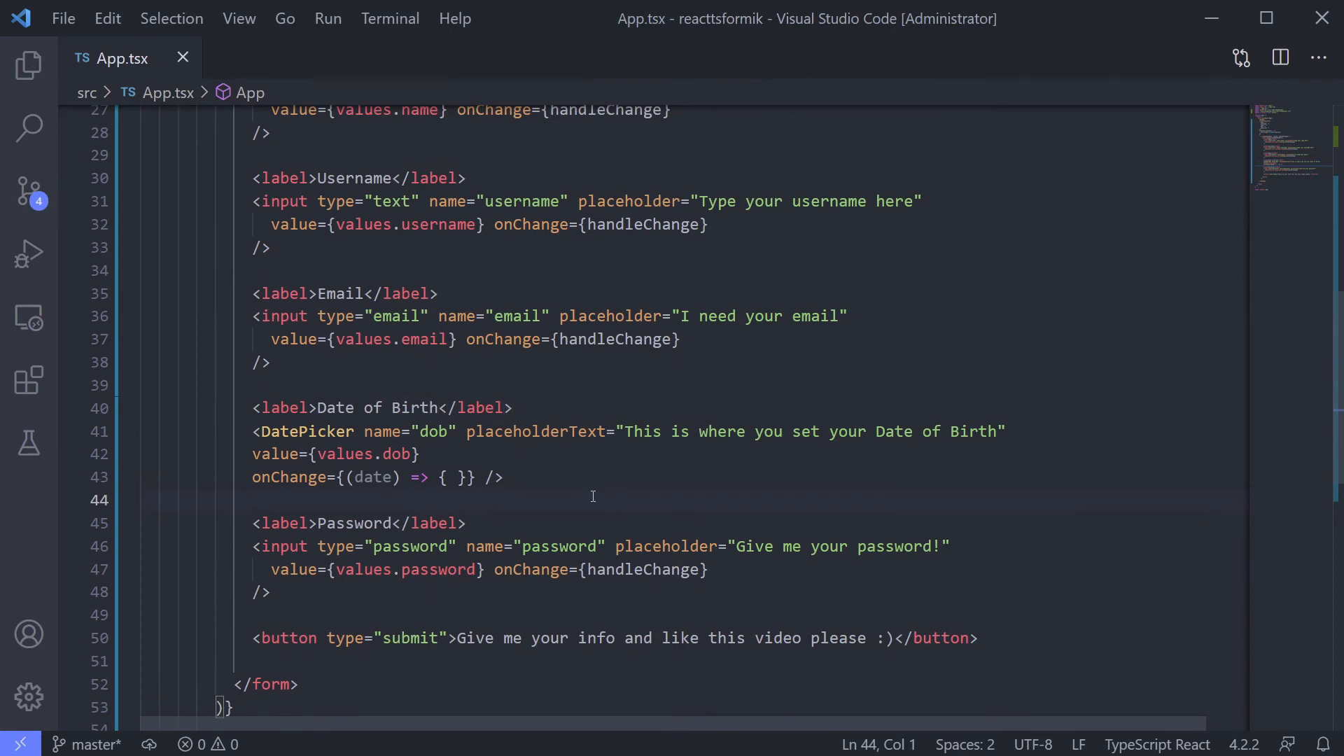
{"action": "mouse_move", "coordinate": [621, 466]}
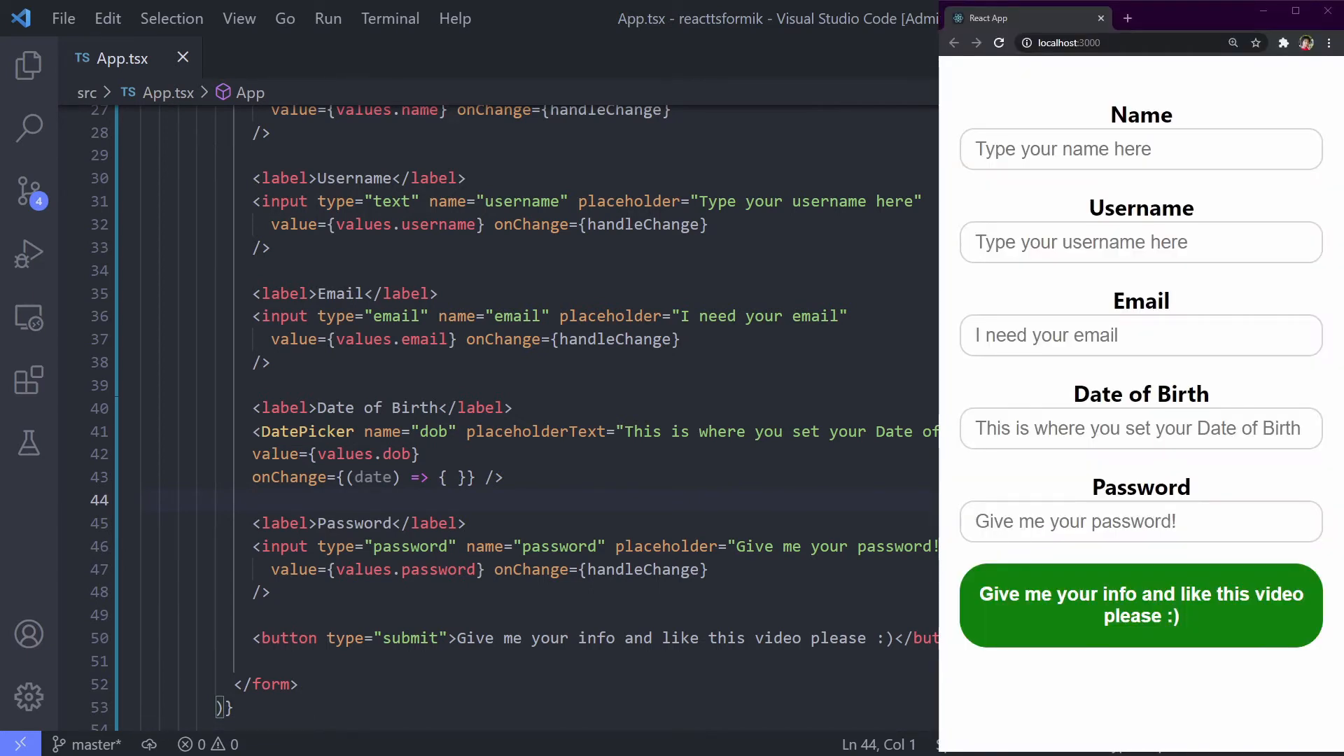
- Submit the empty form, dismiss the alert, and enter test name, username and email
{"action": "left_click", "coordinate": [1140, 604]}
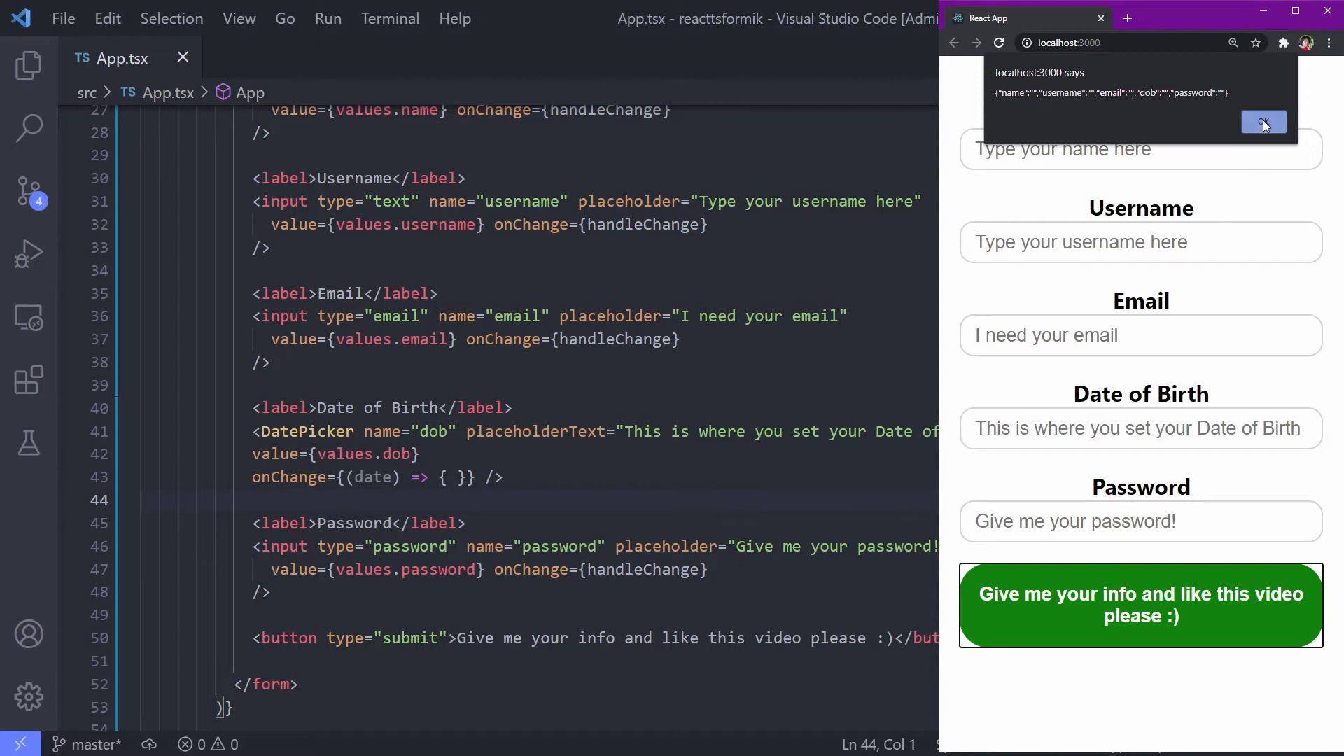
{"action": "left_click", "coordinate": [1264, 122]}
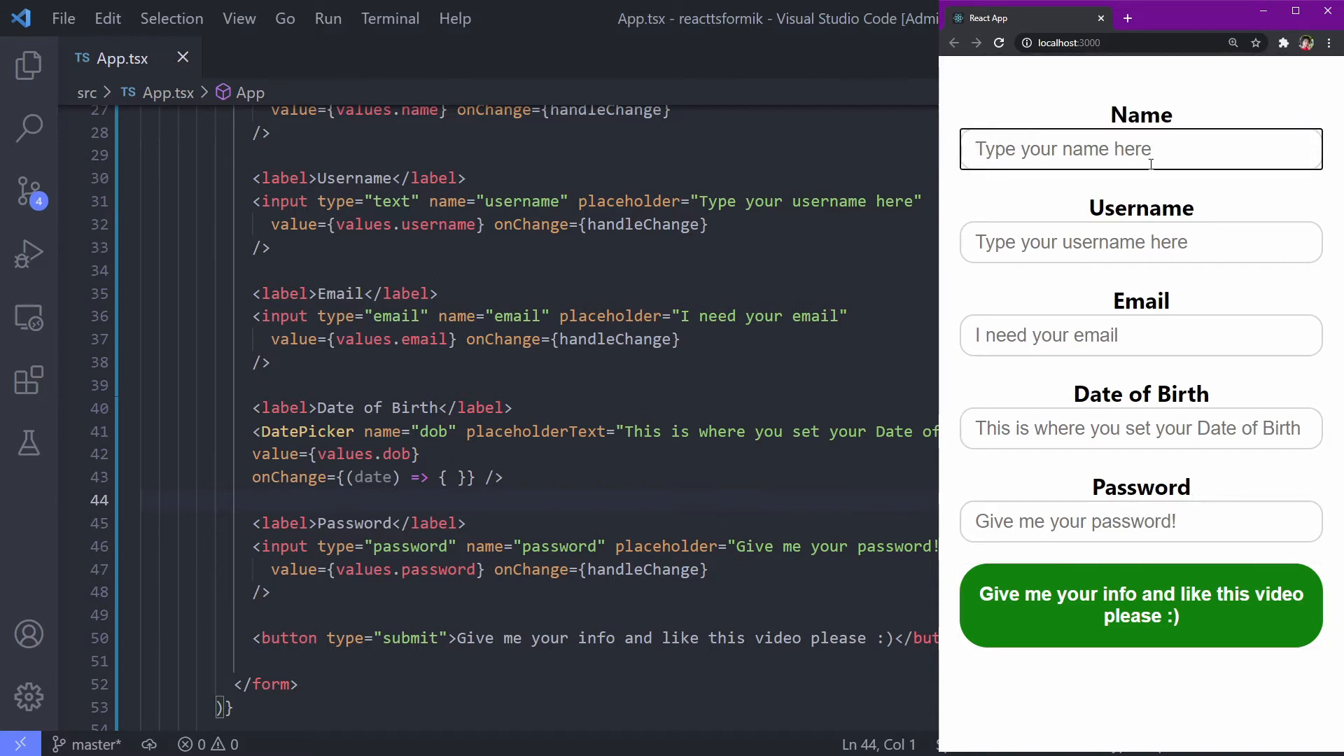
{"action": "type", "text": "TestNam"}
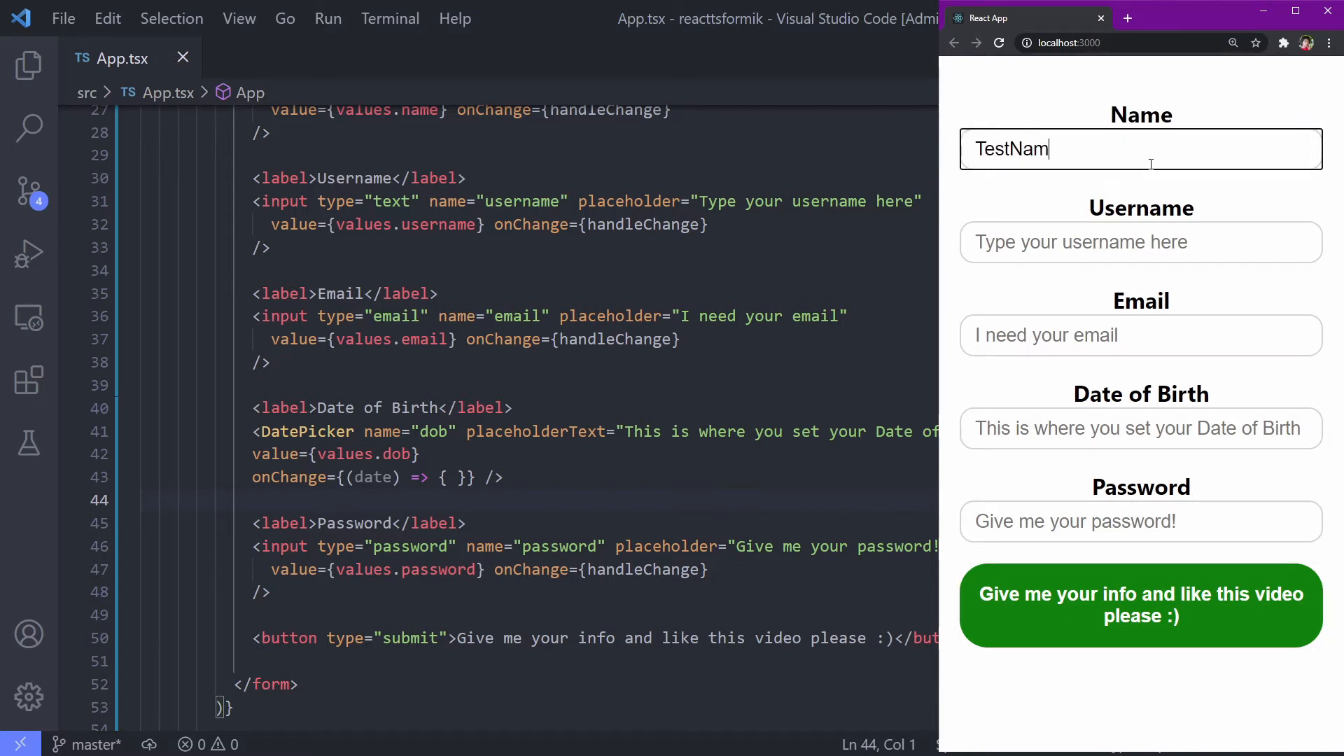
{"action": "type", "text": "TestUsername"}
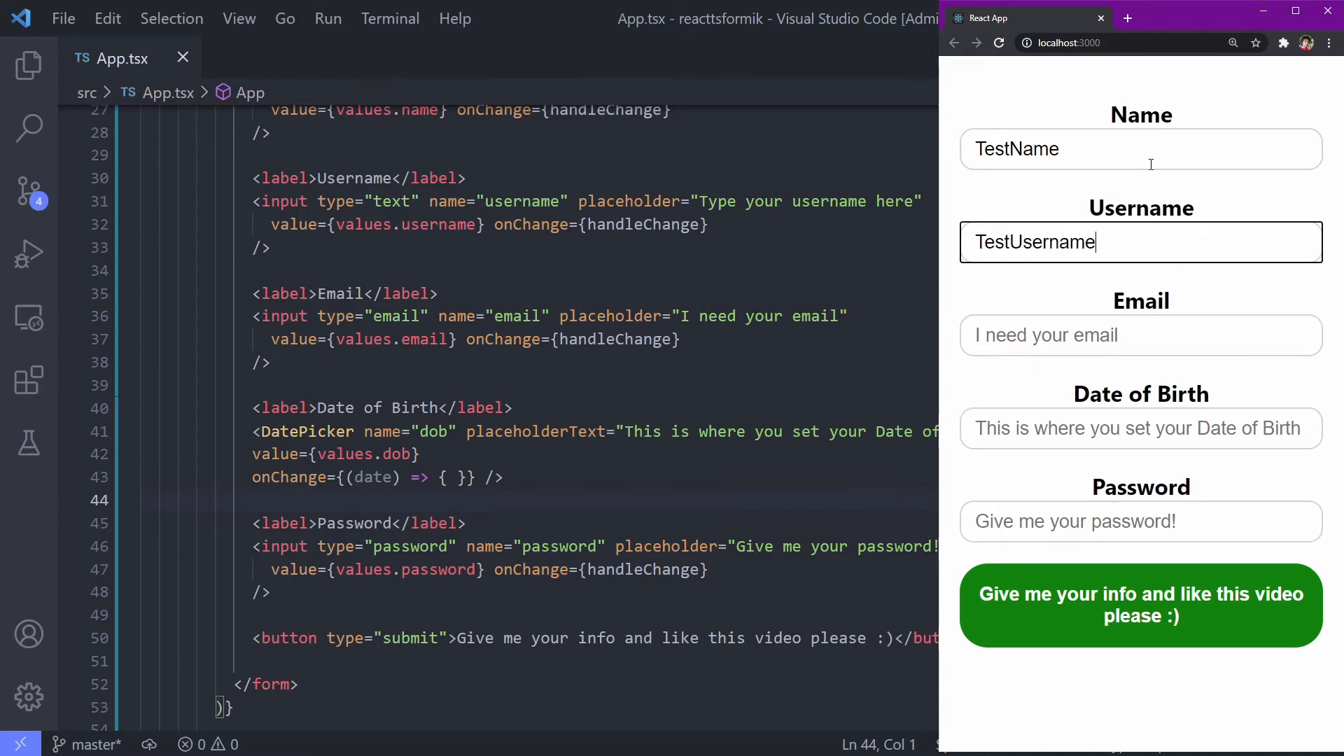
{"action": "type", "text": "TestEmail"}
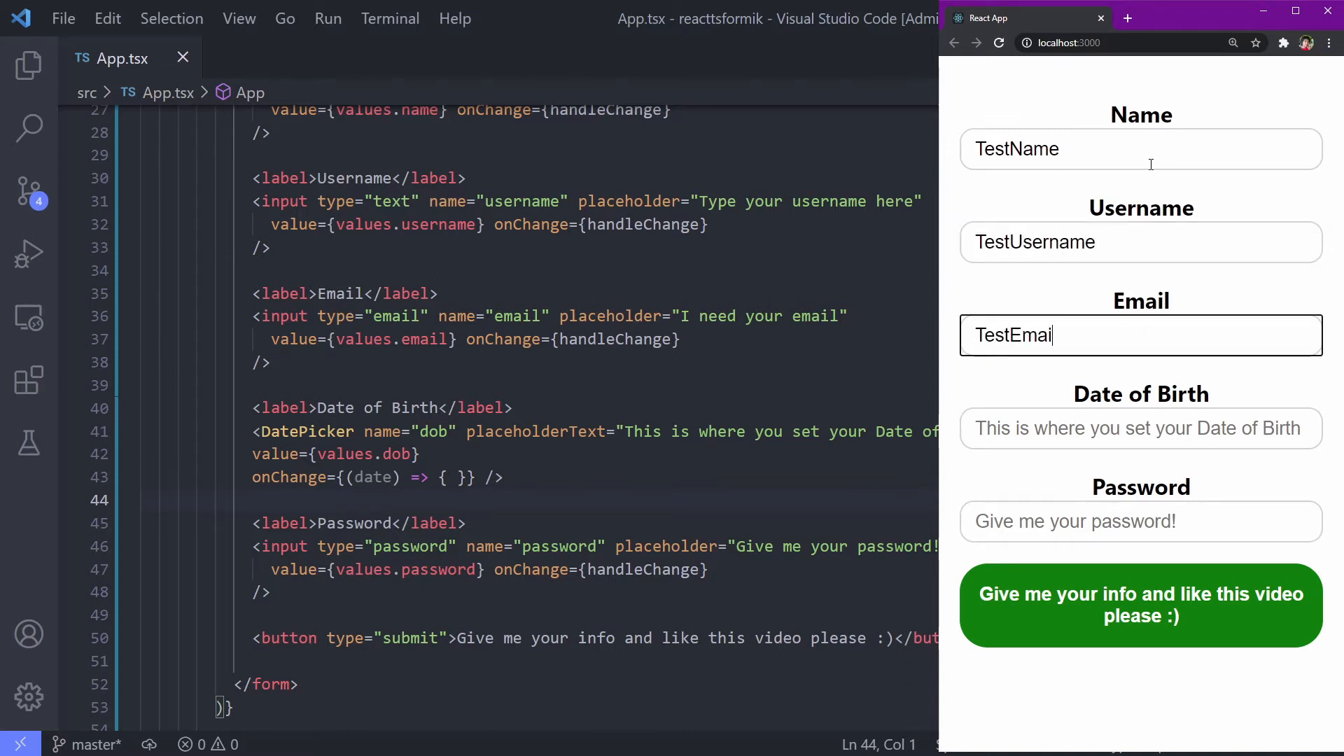
{"action": "left_click", "coordinate": [1141, 521]}
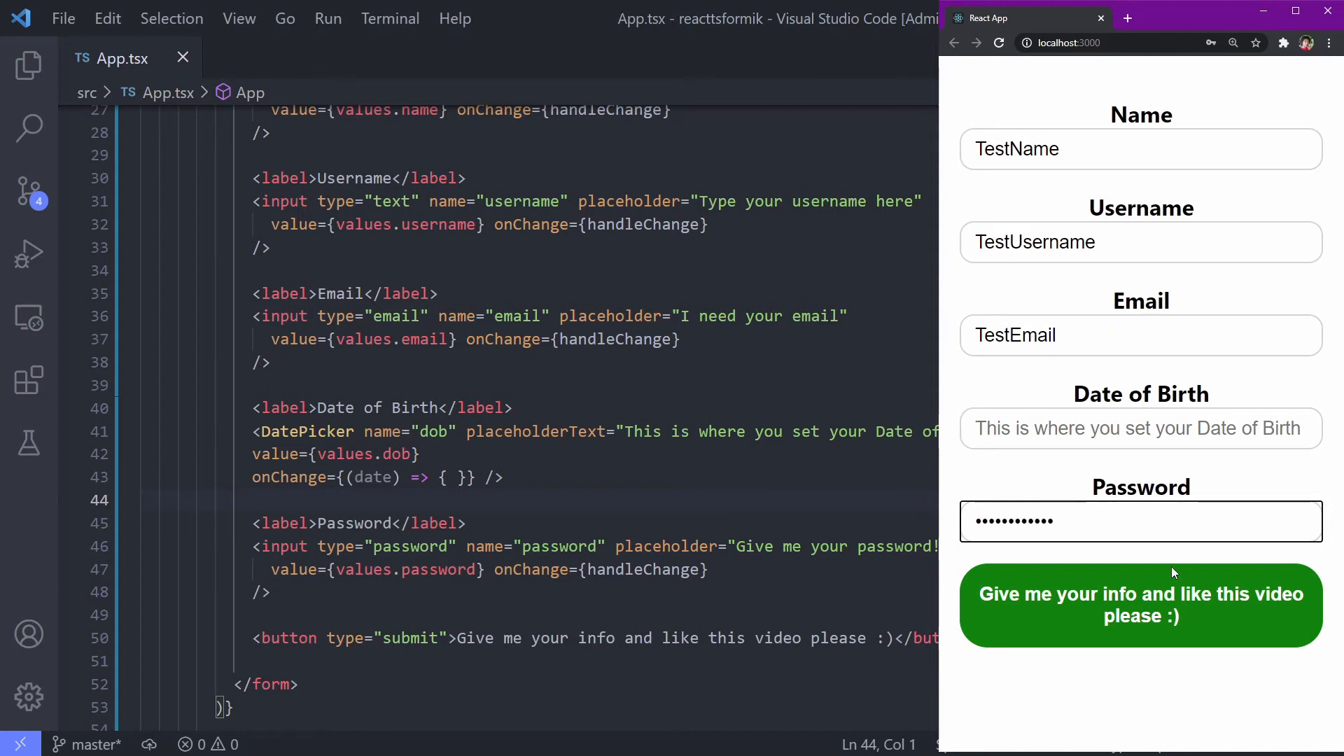
{"action": "left_click", "coordinate": [1141, 335]}
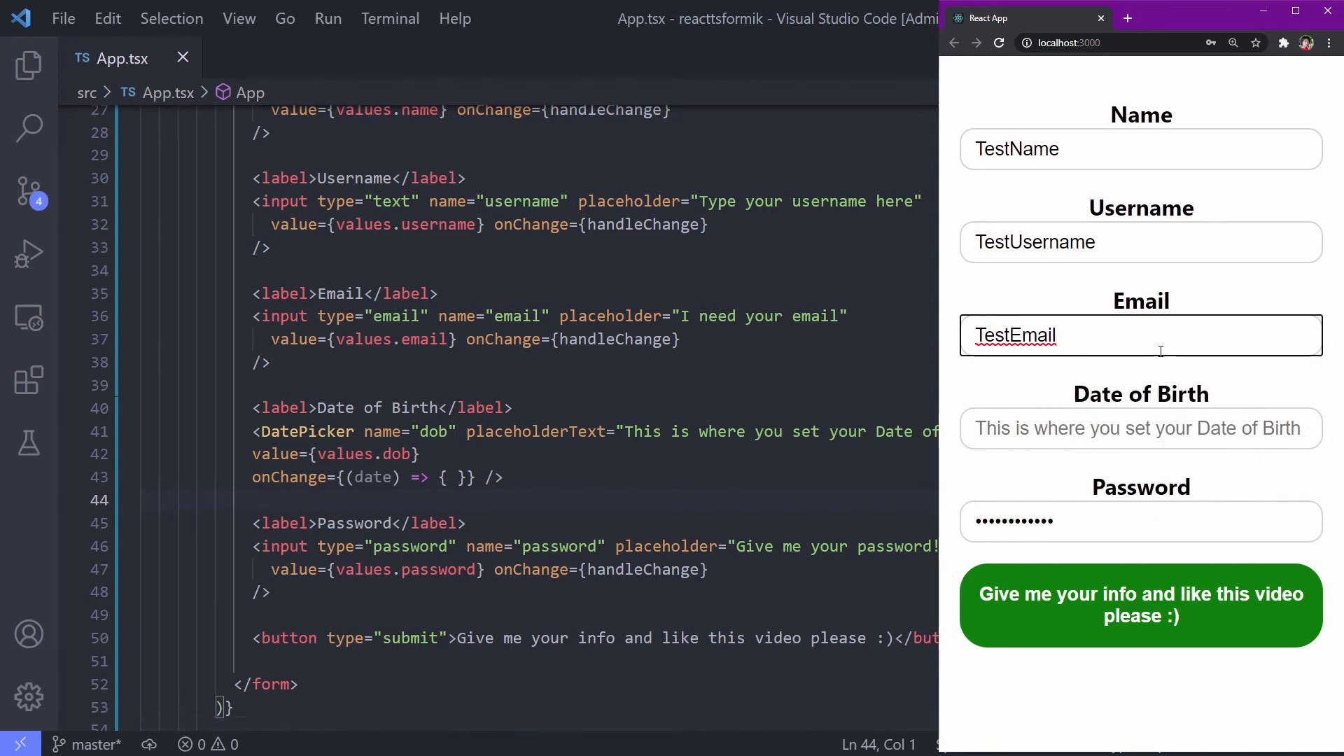
{"action": "type", "text": "@gm"}
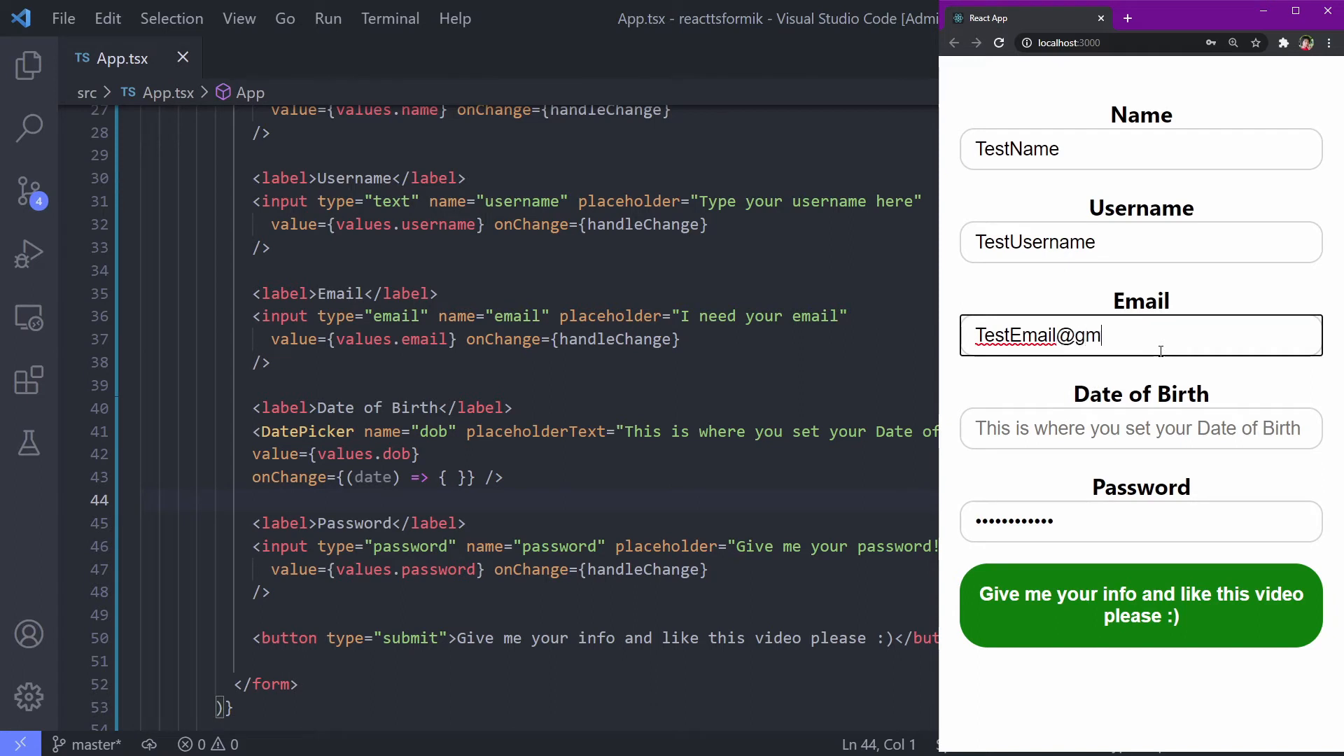
{"action": "type", "text": "ail.com"}
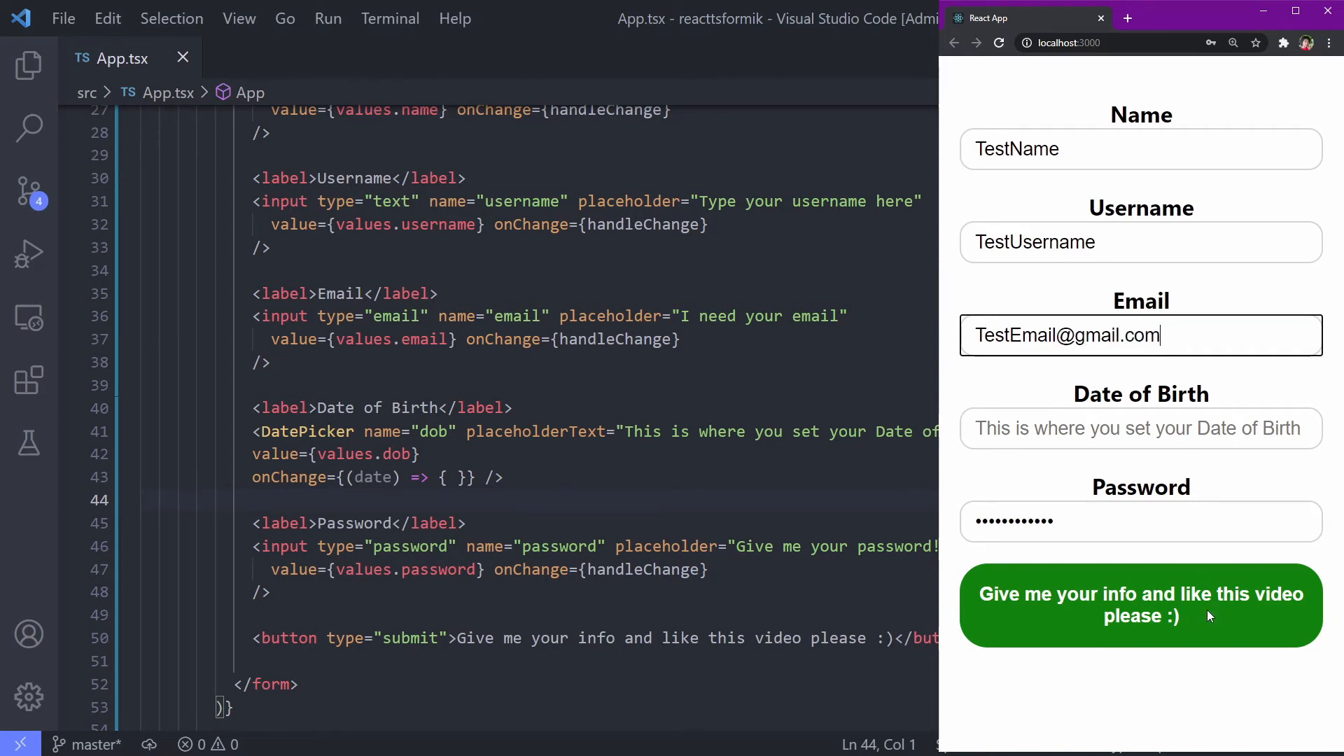
{"action": "left_click", "coordinate": [1140, 605]}
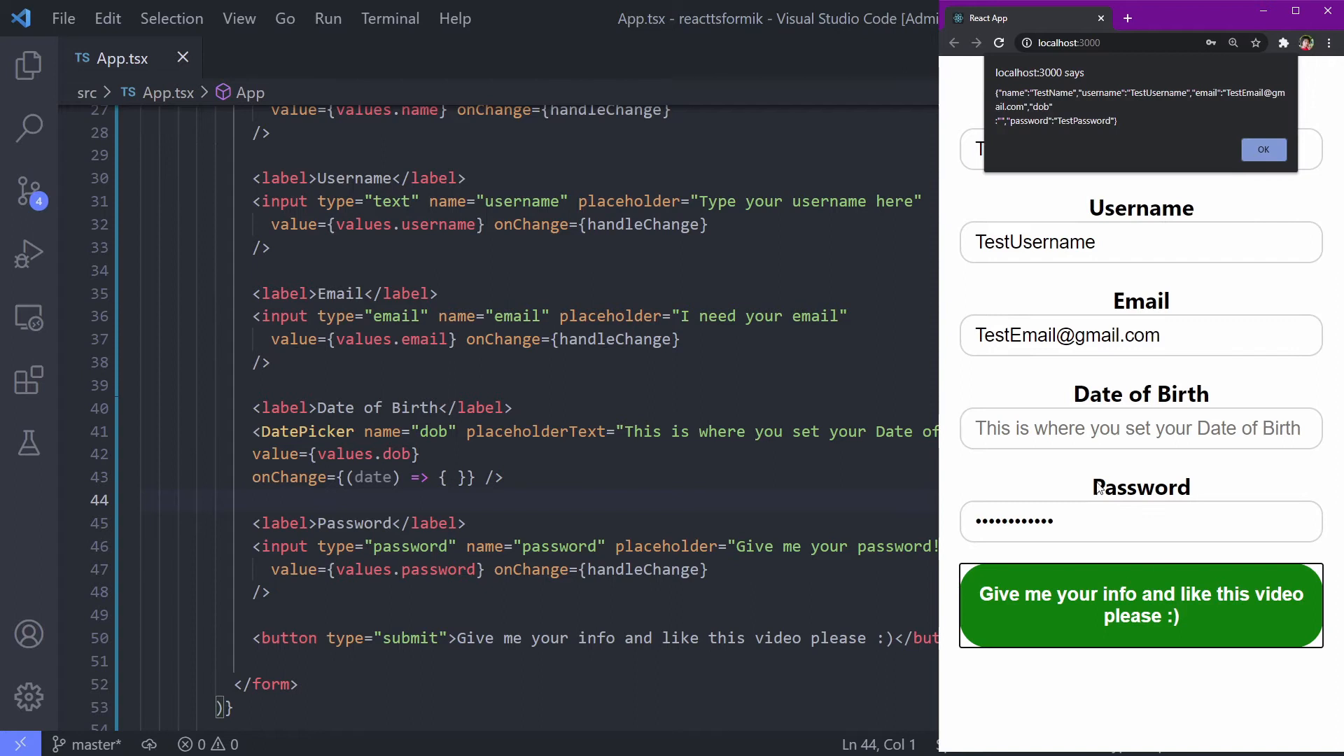
{"action": "mouse_move", "coordinate": [1108, 101]}
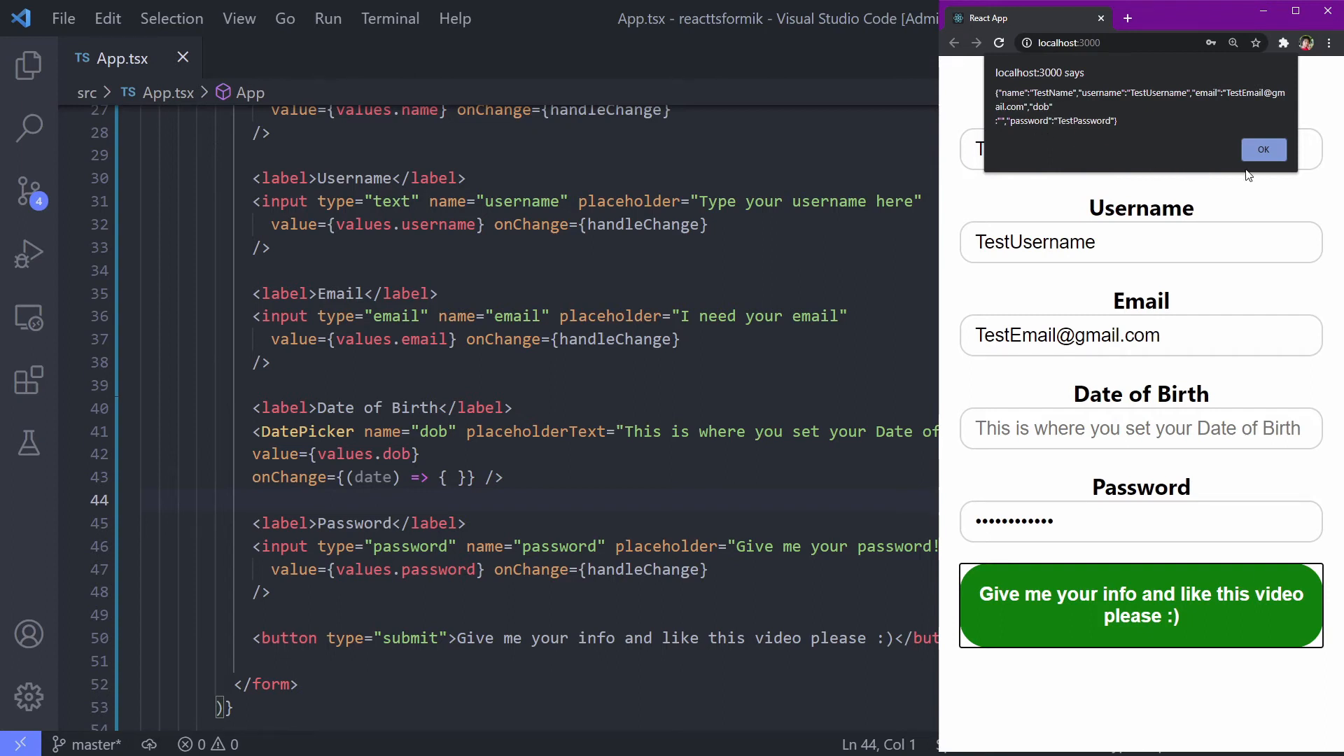
{"action": "mouse_move", "coordinate": [1237, 177]}
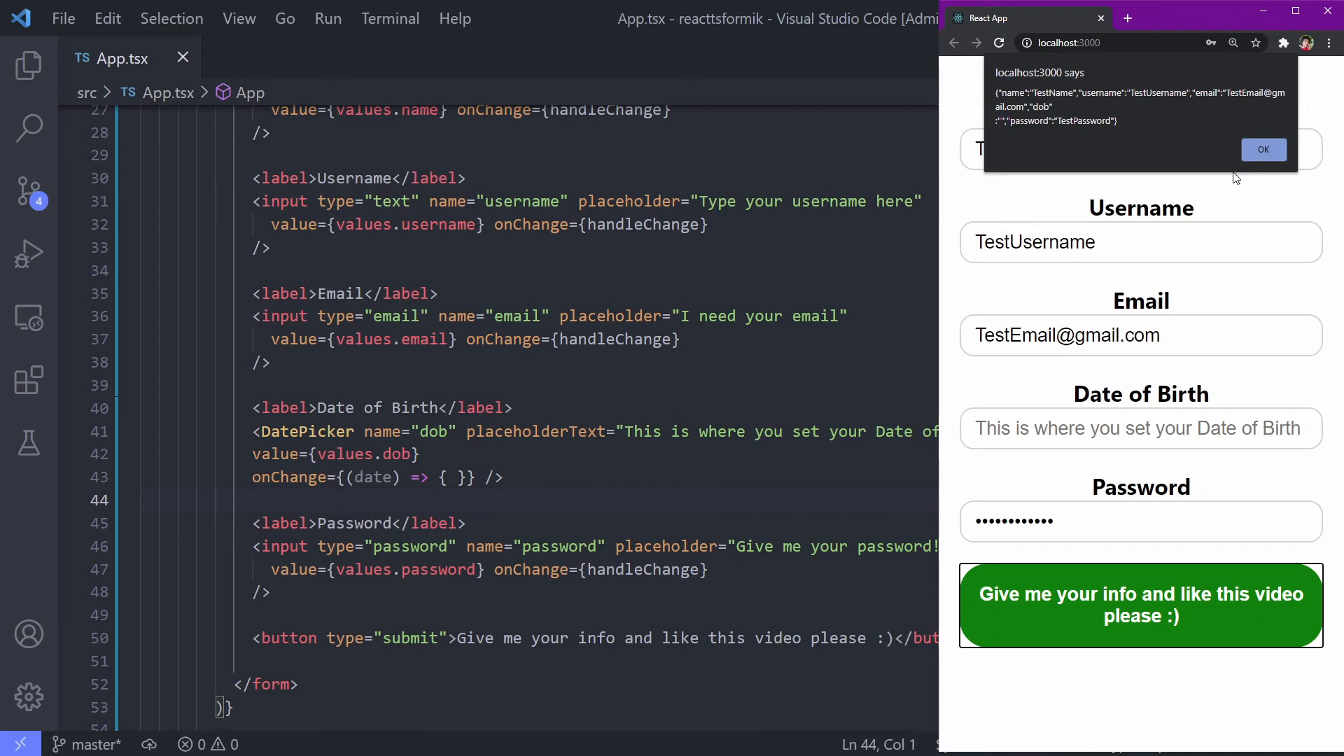
{"action": "mouse_move", "coordinate": [1206, 179]}
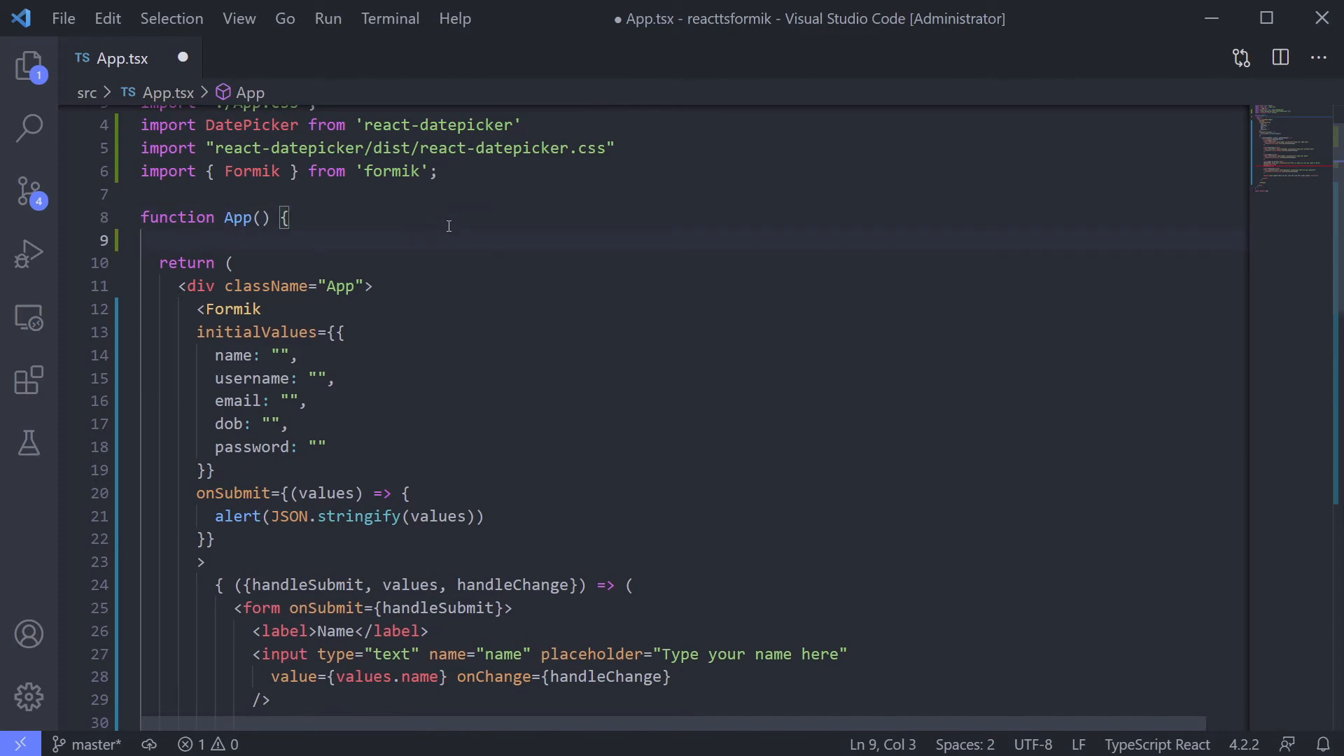
- Declare dateOnChange = (date: Date | Date[] | undefined) => { } with an empty body
{"action": "type", "text": "(date) => { }"}
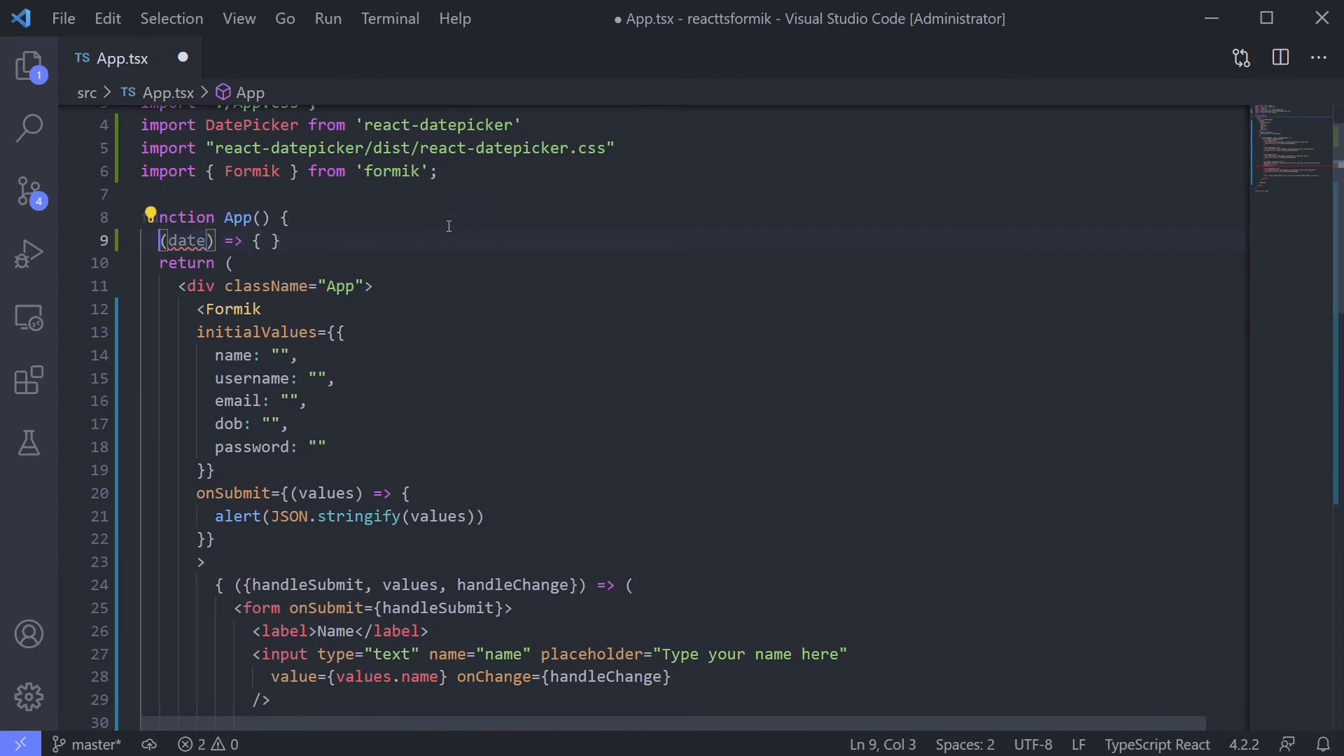
{"action": "type", "text": "dateOnChange ="}
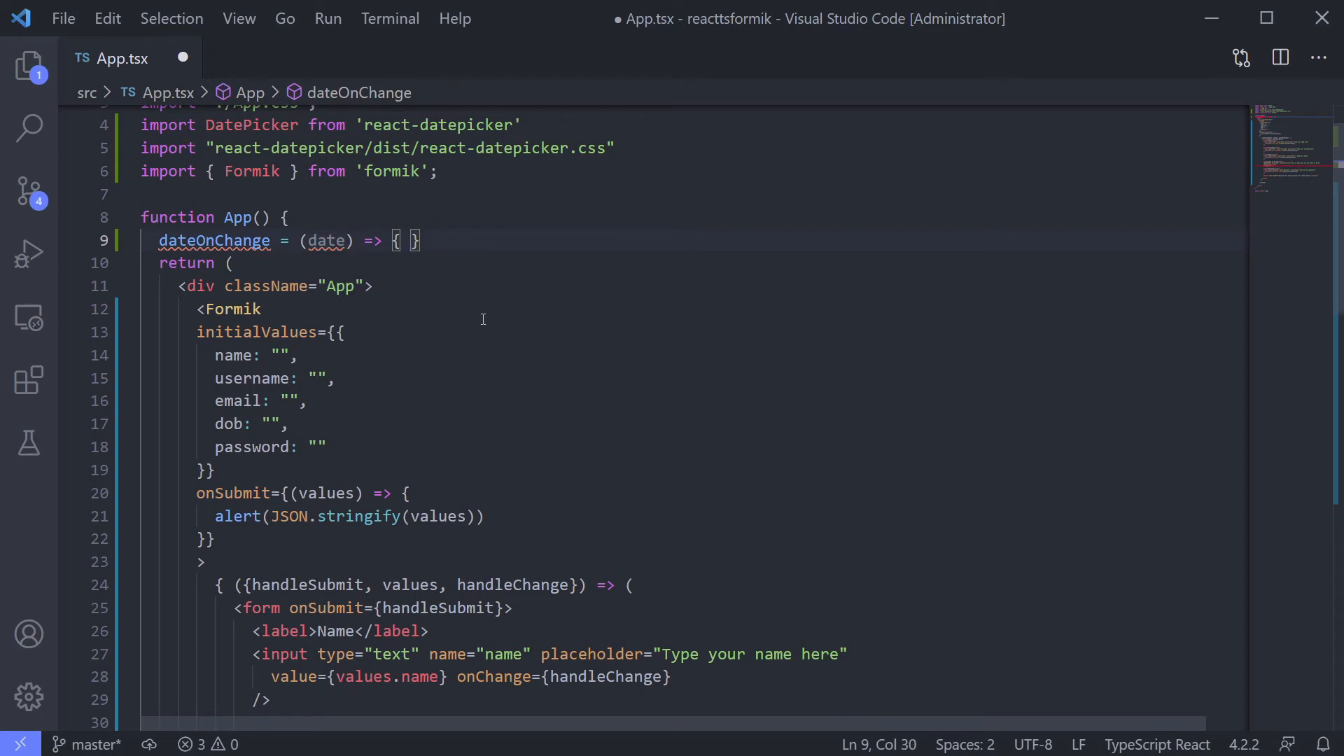
{"action": "double_click", "coordinate": [324, 241]}
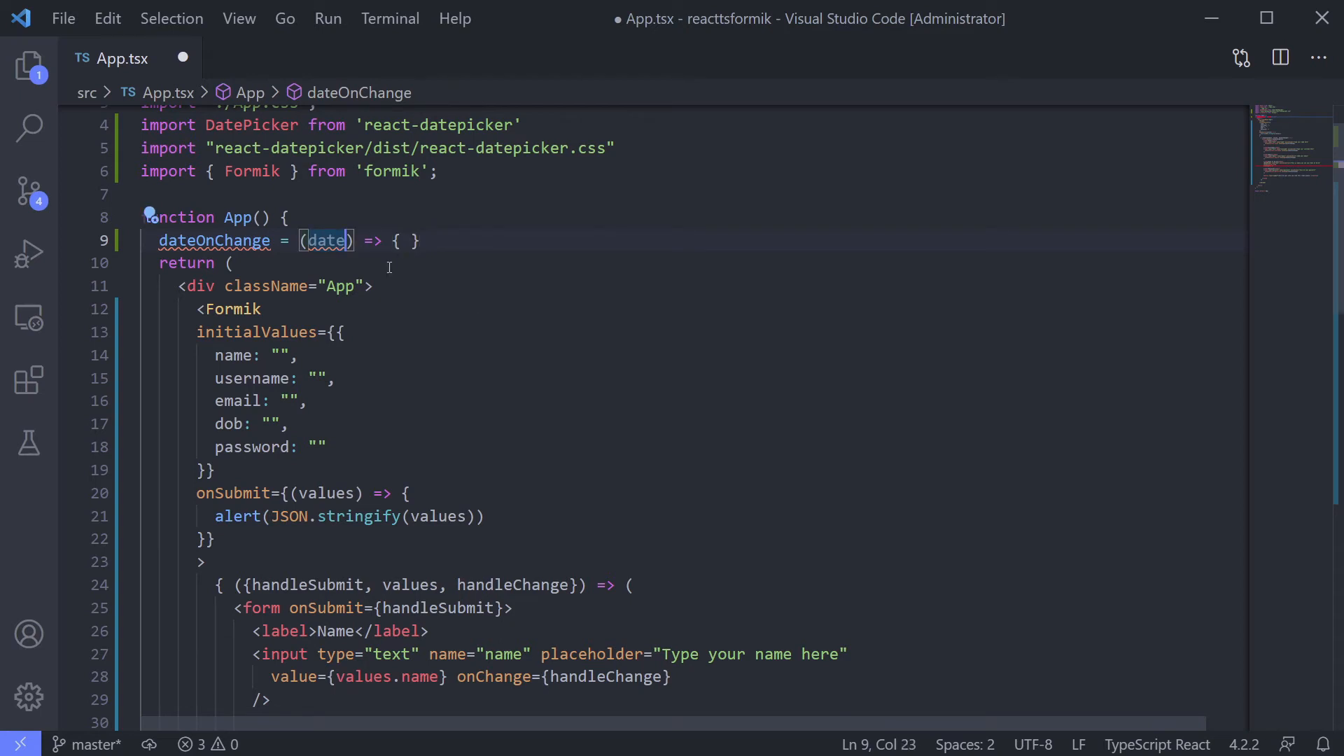
{"action": "type", "text": ":"}
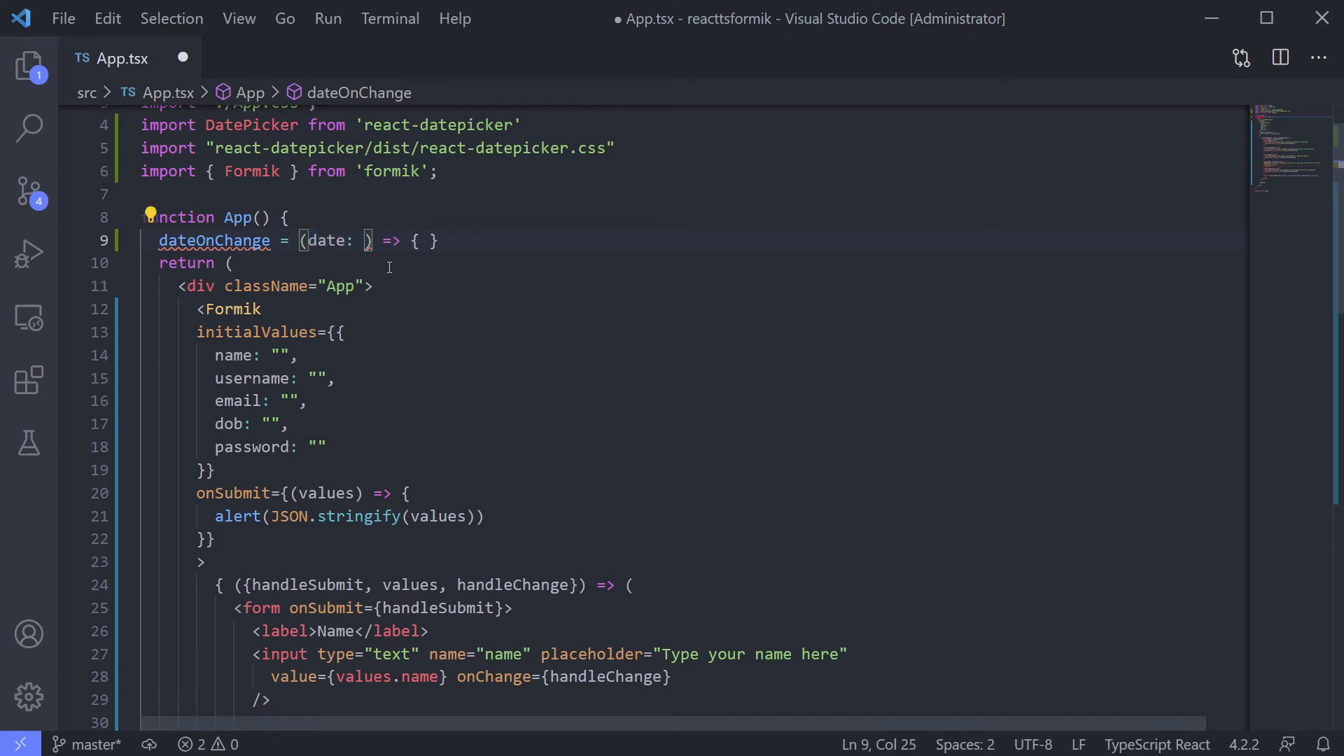
{"action": "type", "text": "Date"}
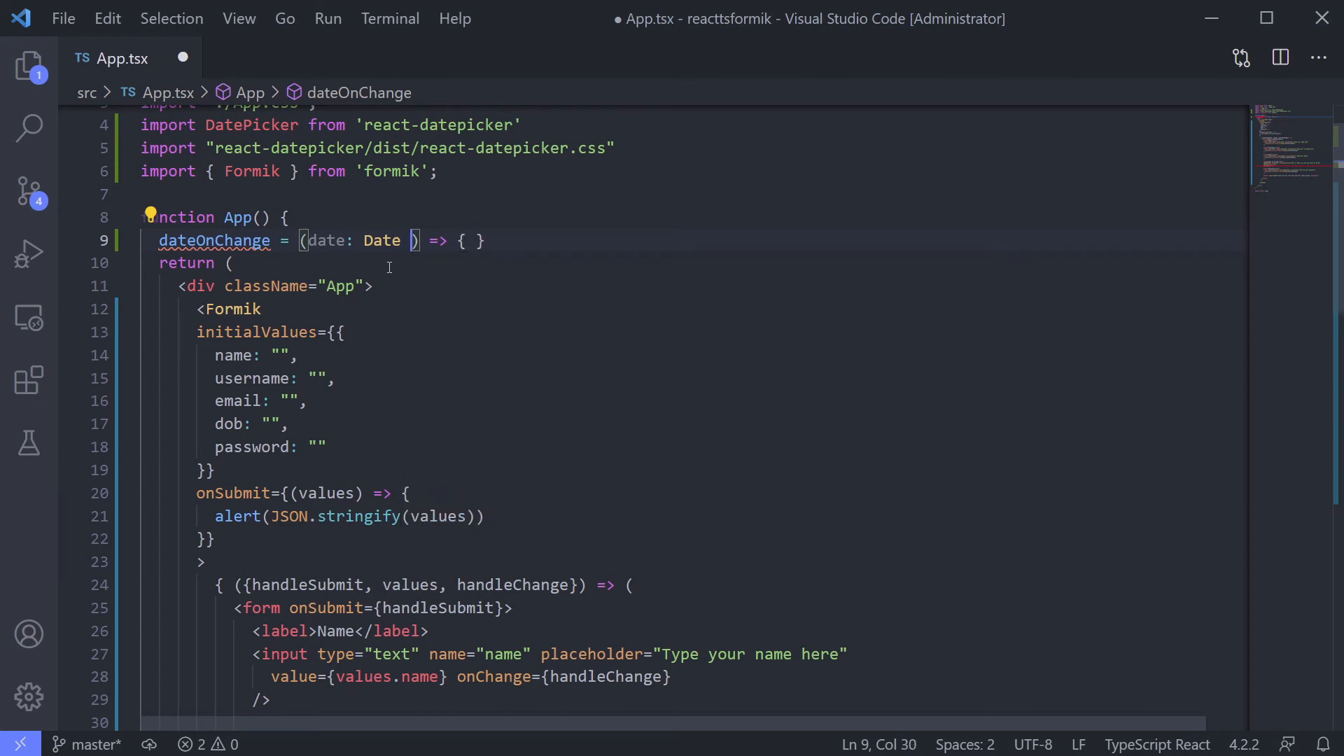
{"action": "type", "text": "| DateA"}
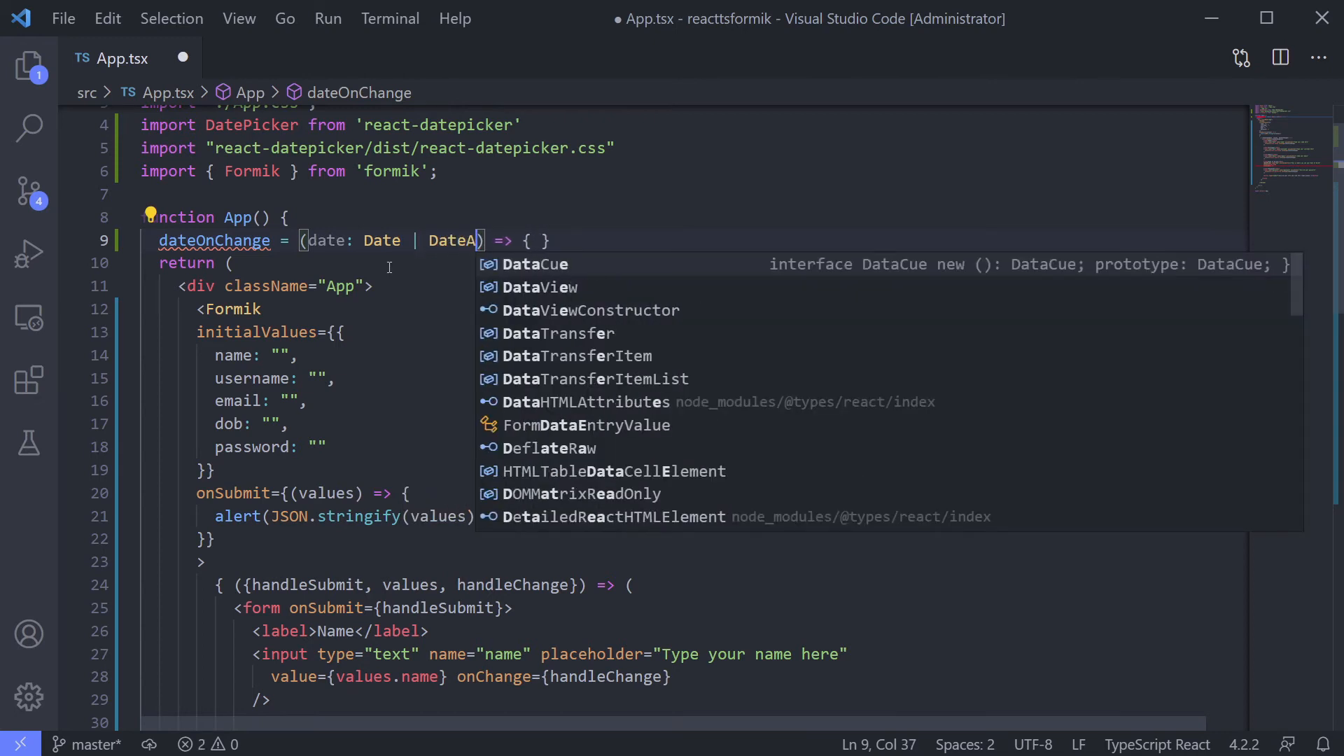
{"action": "type", "text": "[]"}
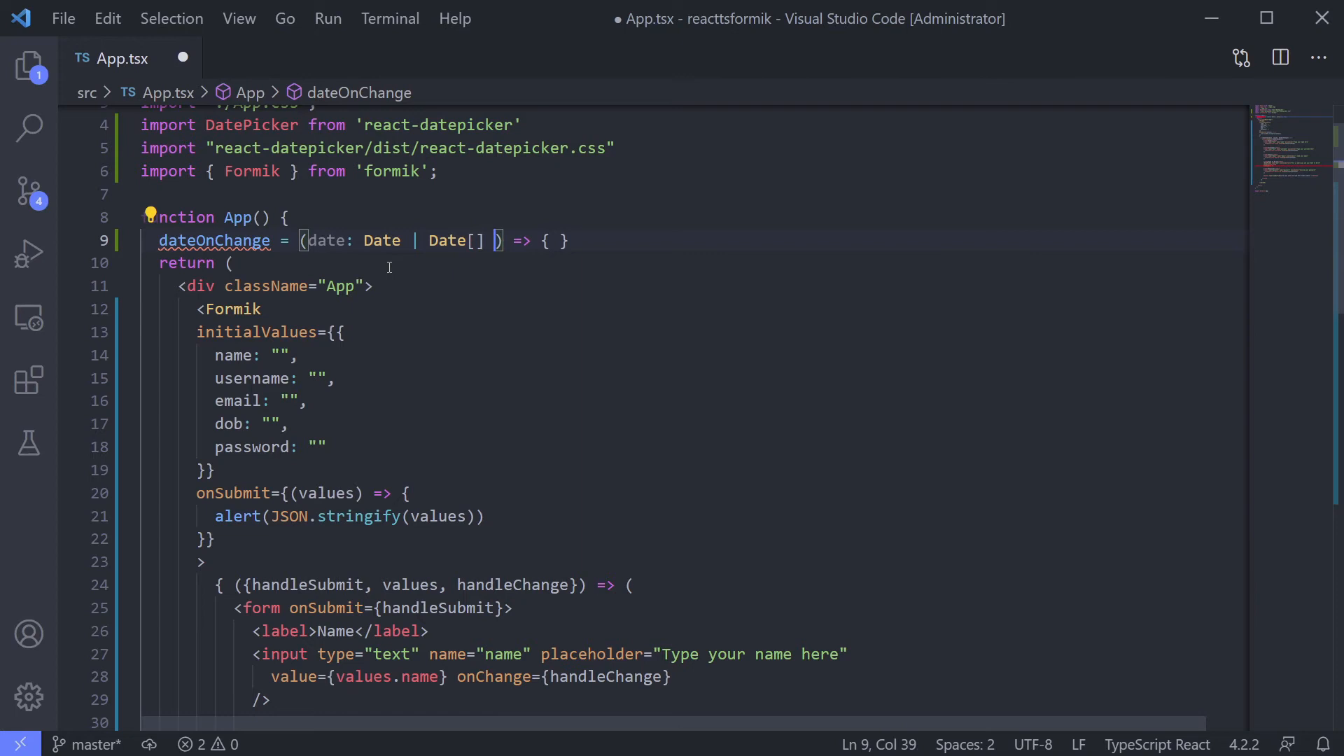
{"action": "type", "text": "| undefined"}
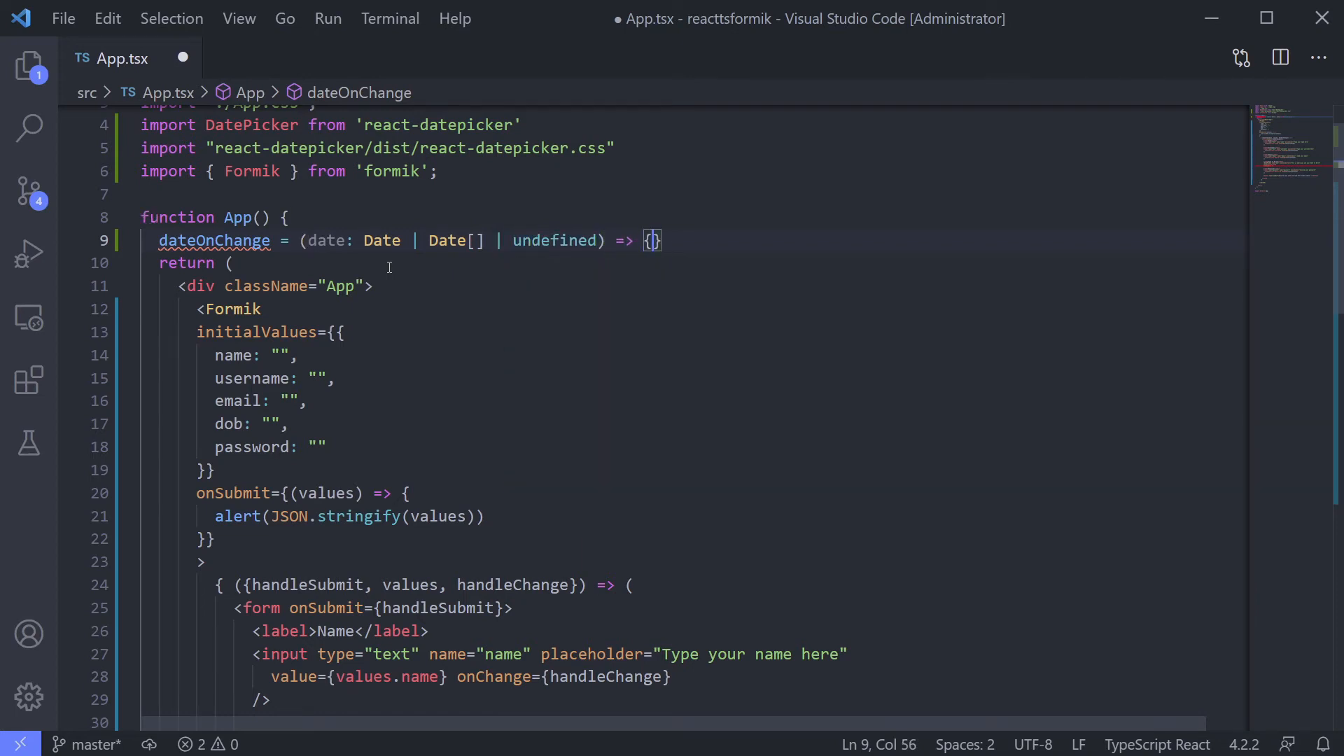
{"action": "key", "text": "enter"}
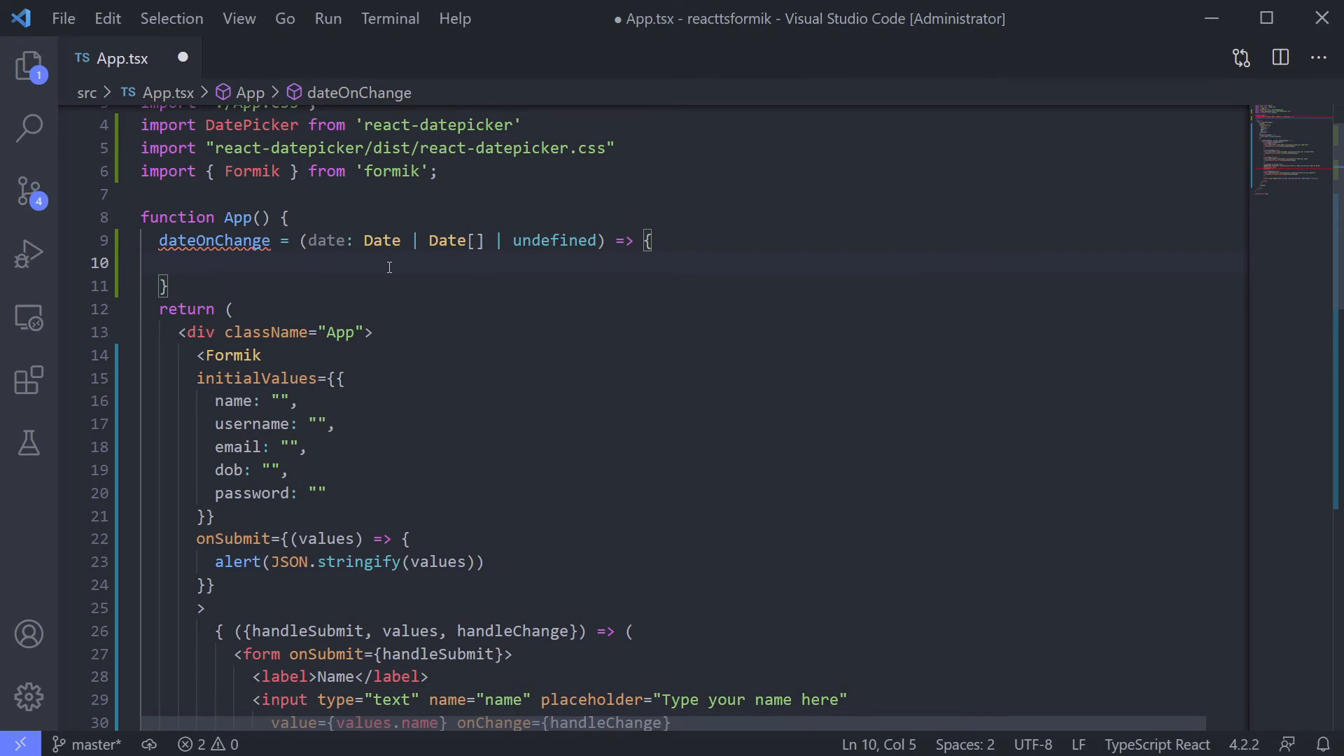
- Start typing dateOnChange into the DatePicker's onChange prop
{"action": "scroll", "scroll_direction": "down", "scroll_amount": 3}
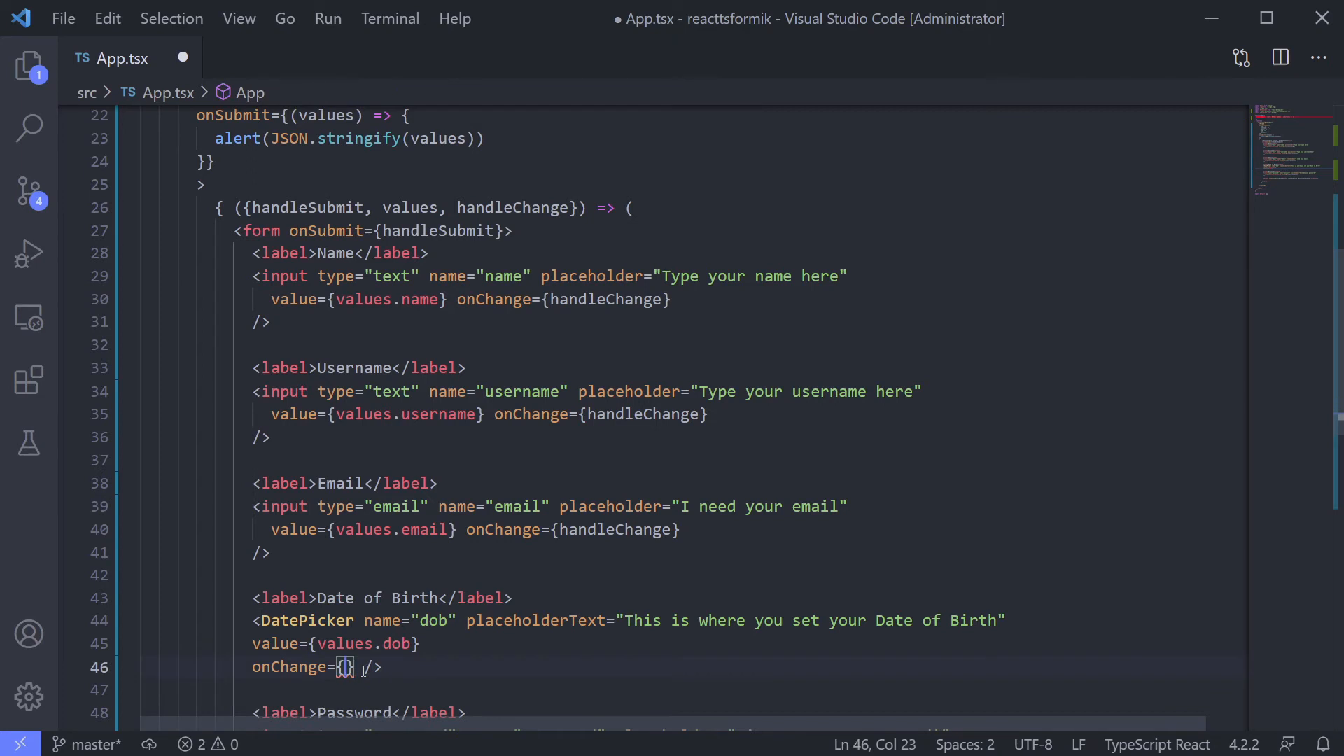
{"action": "type", "text": "d"}
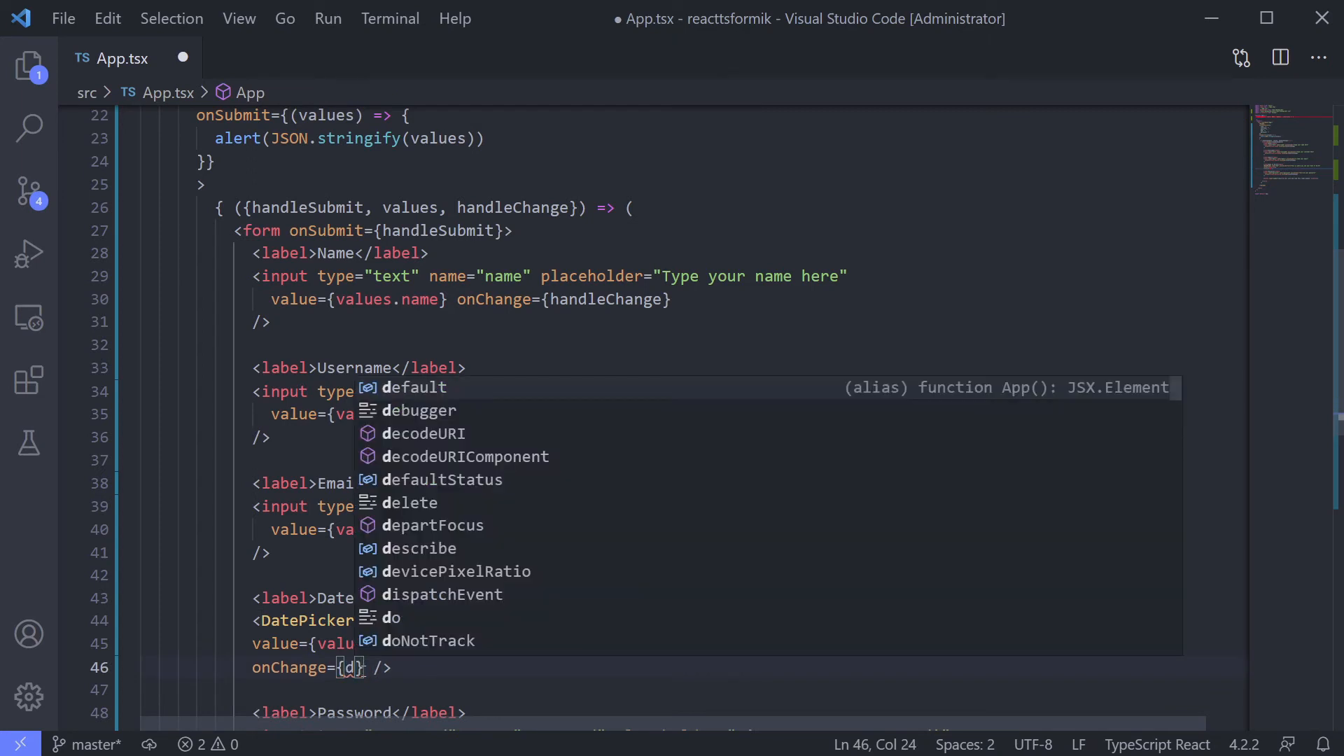
{"action": "type", "text": "ateOnC"}
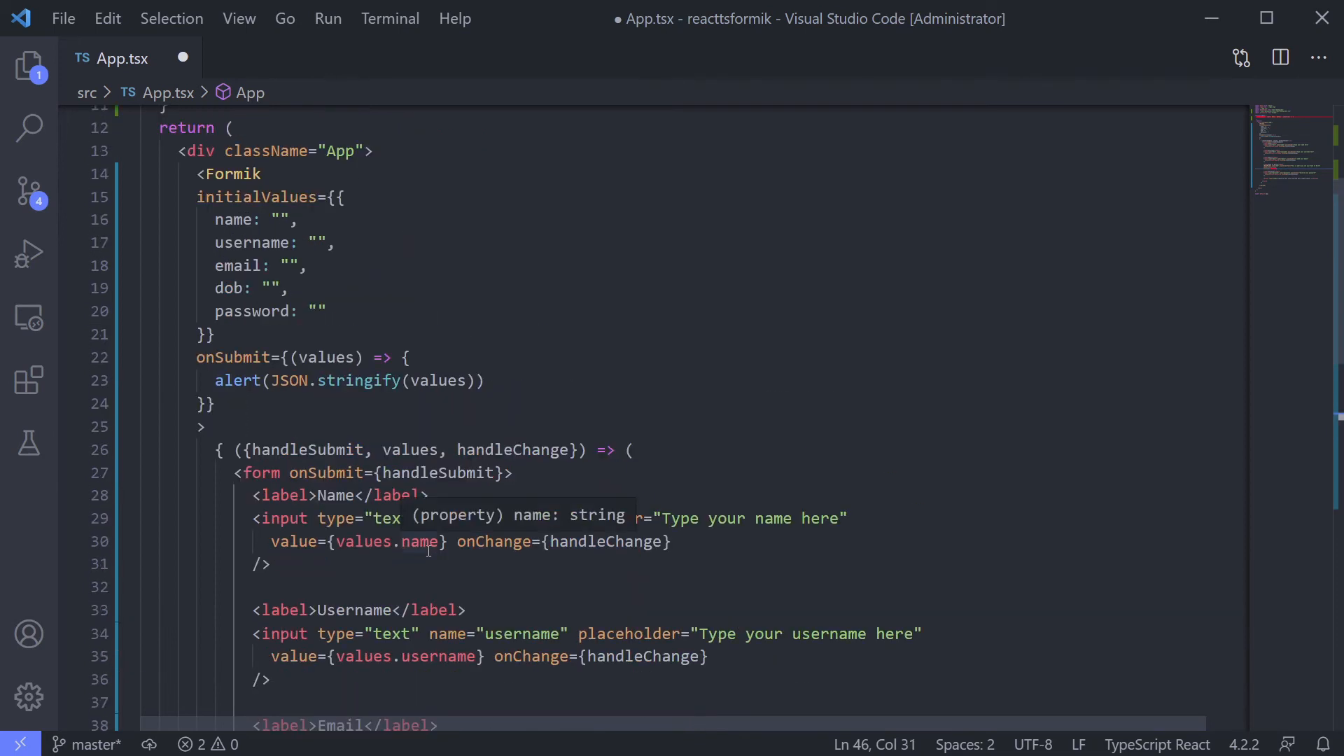
{"action": "scroll", "scroll_direction": "down", "scroll_amount": 3}
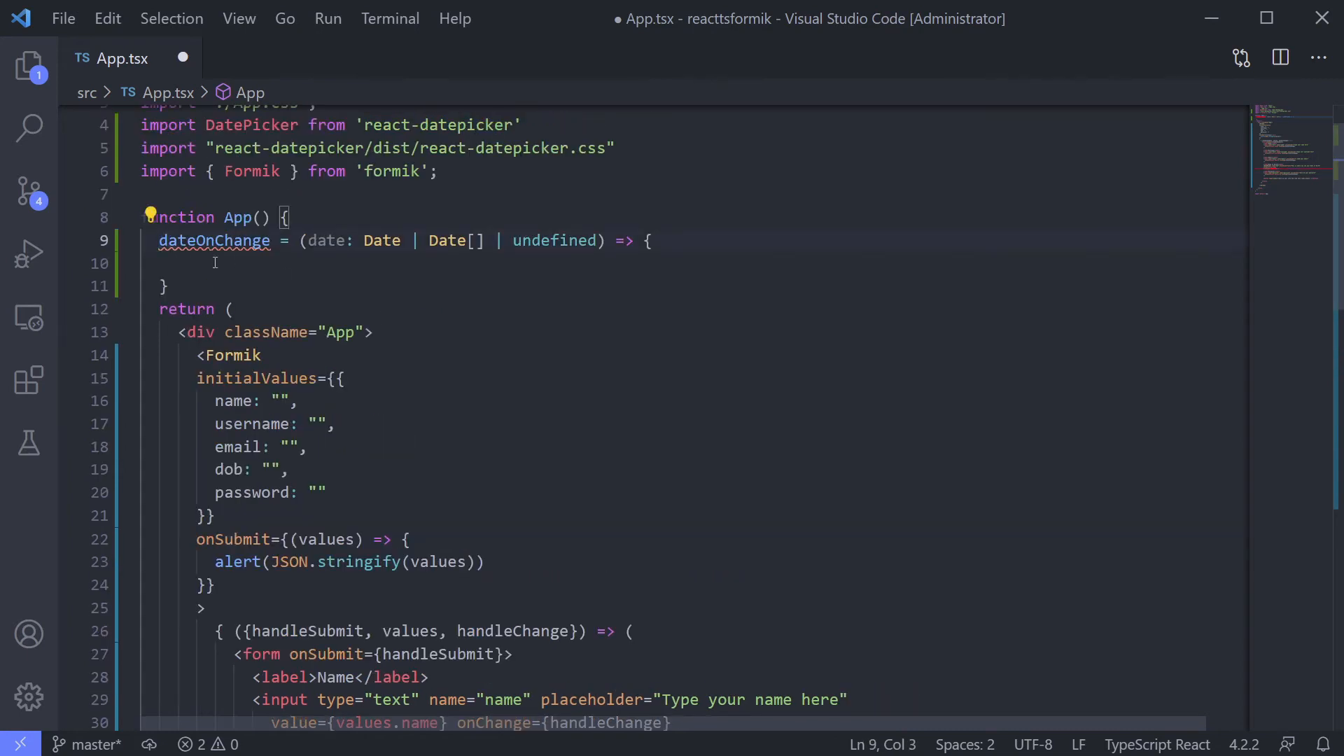
- Prefix dateOnChange with let and retype date as Date | [Date, Date] | null
{"action": "type", "text": "let"}
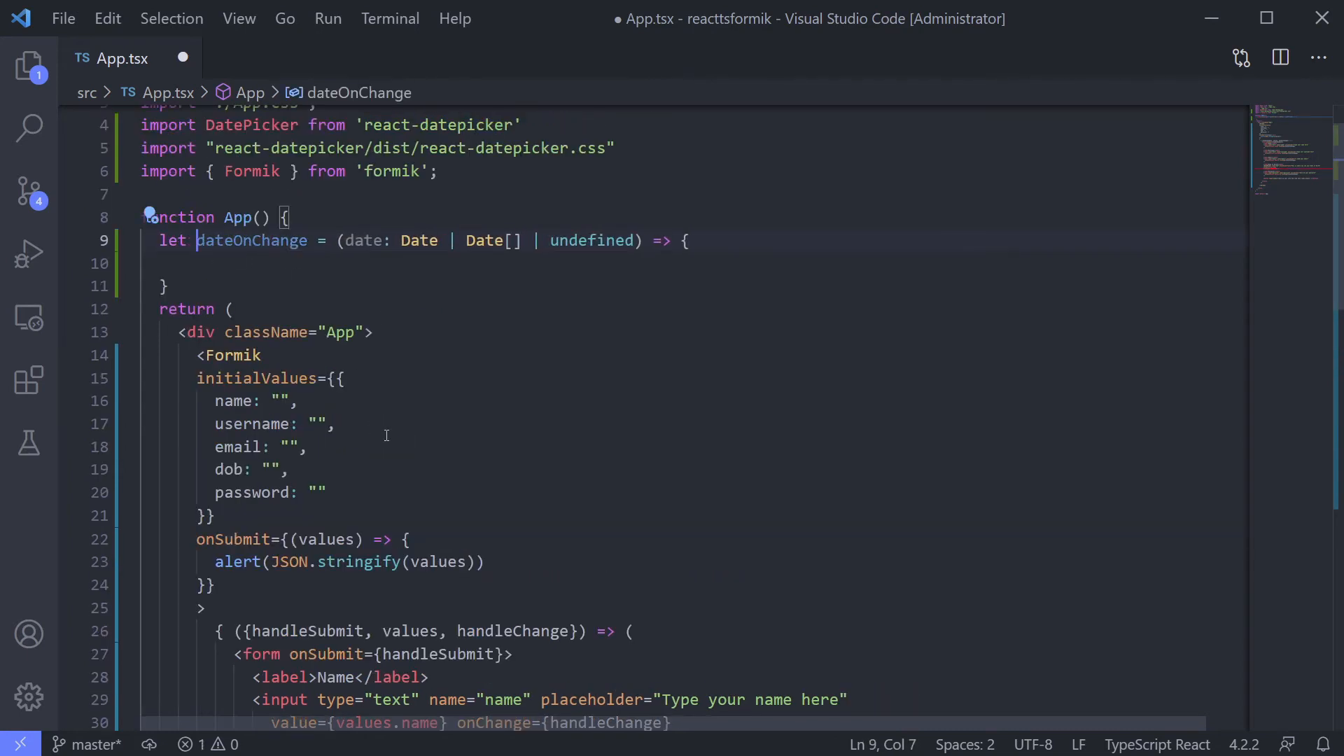
{"action": "scroll", "scroll_direction": "down", "scroll_amount": 3}
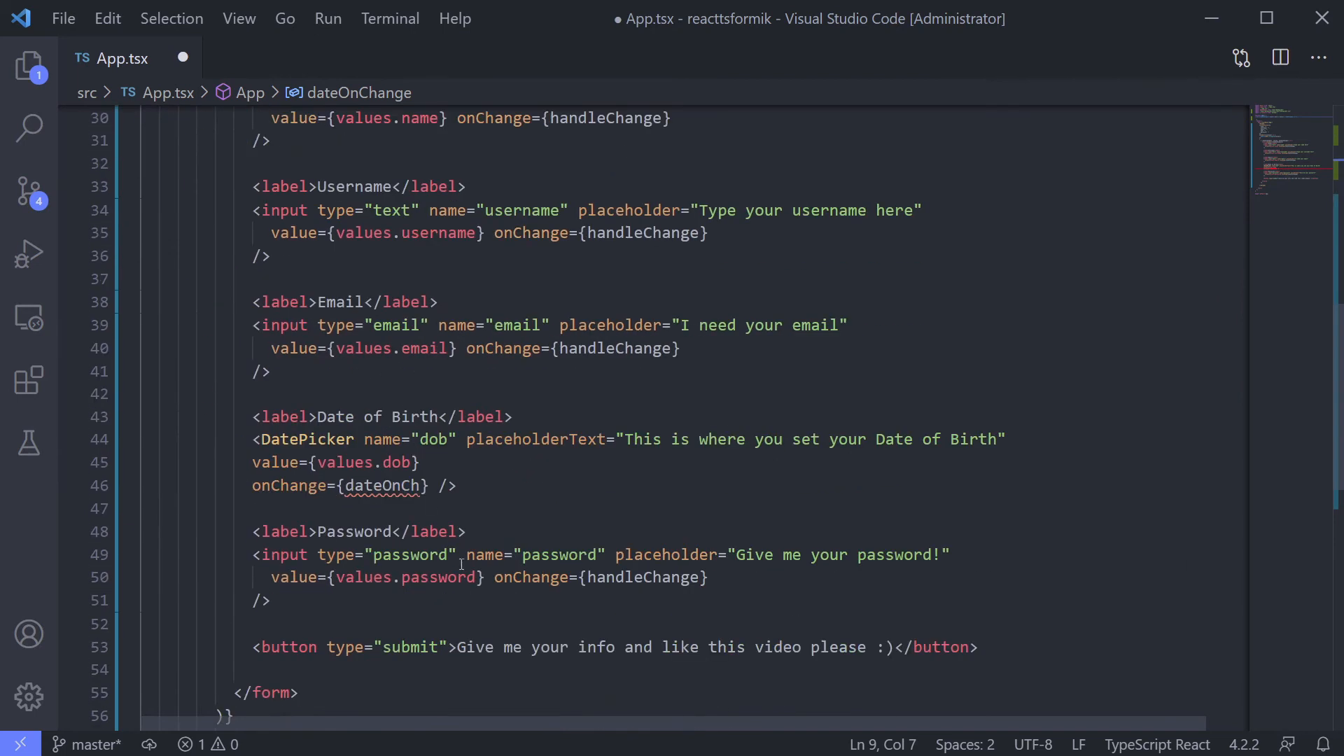
{"action": "type", "text": "m"}
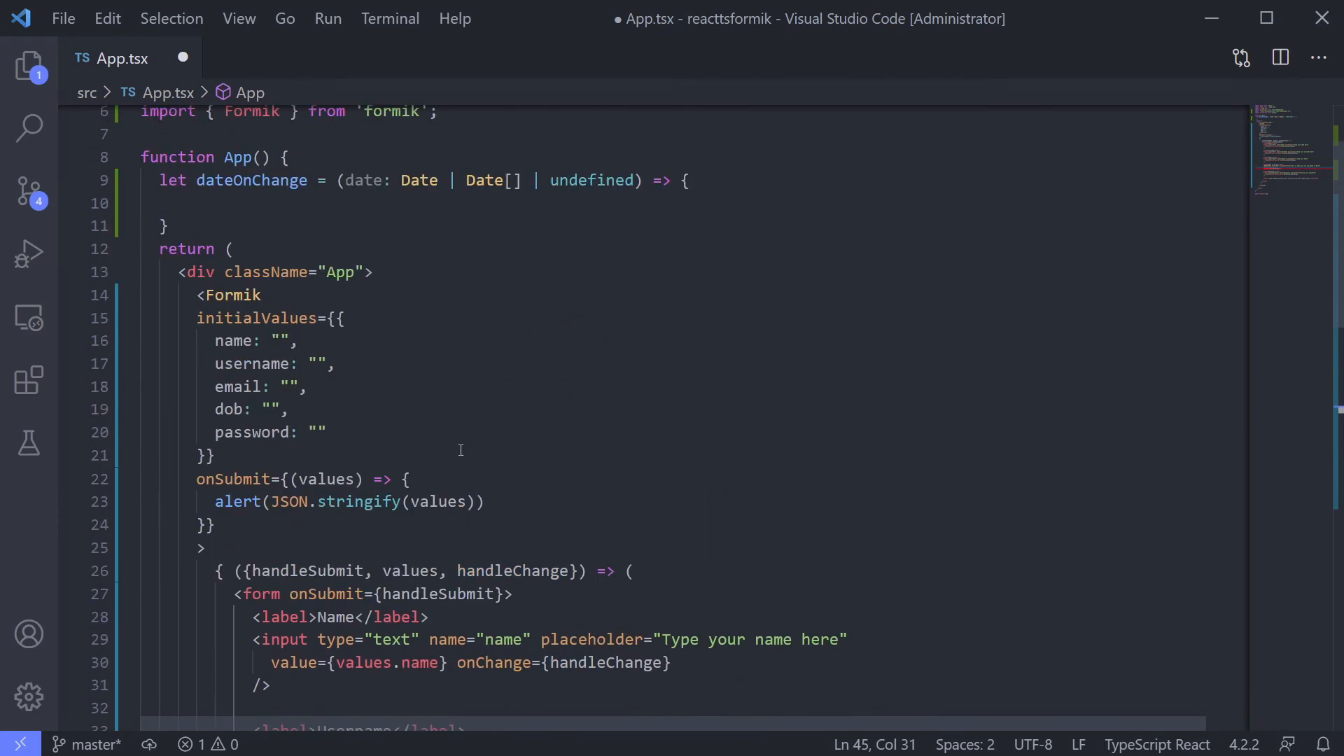
{"action": "mouse_move", "coordinate": [460, 172]}
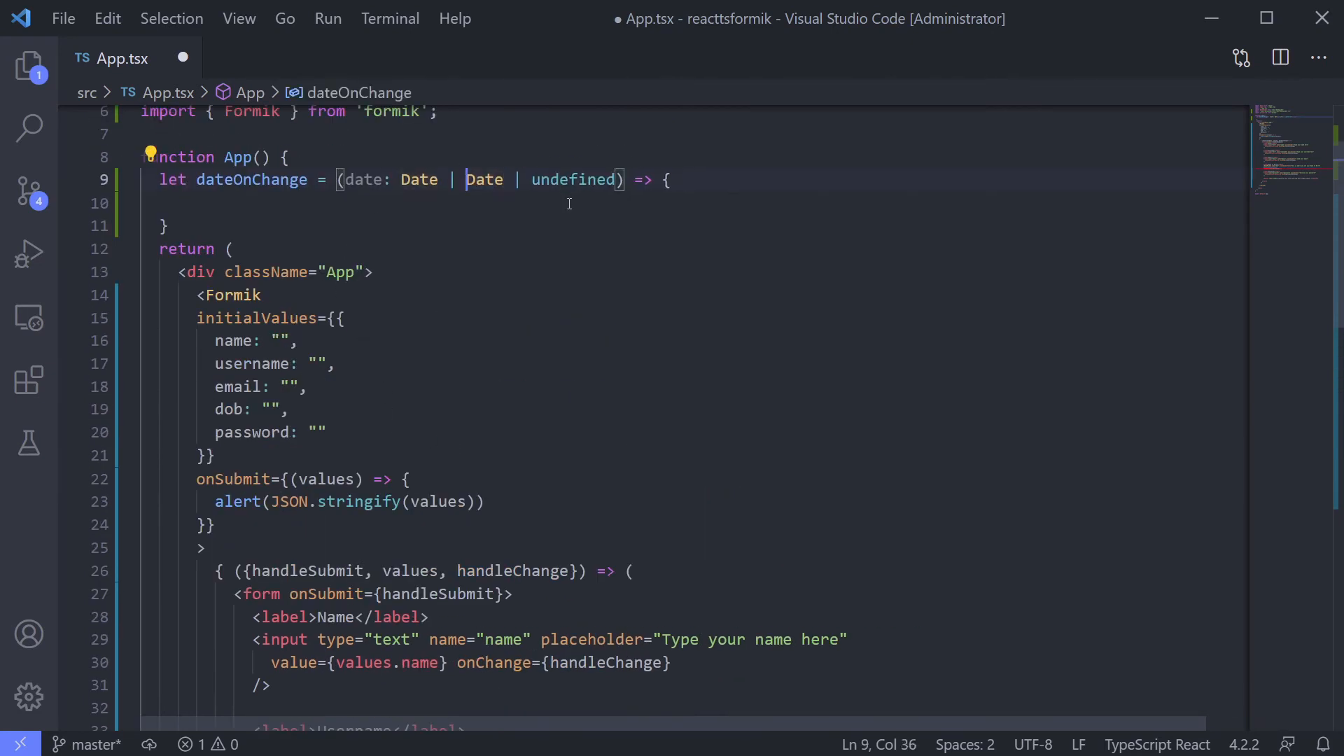
{"action": "type", "text": "[Date, Da"}
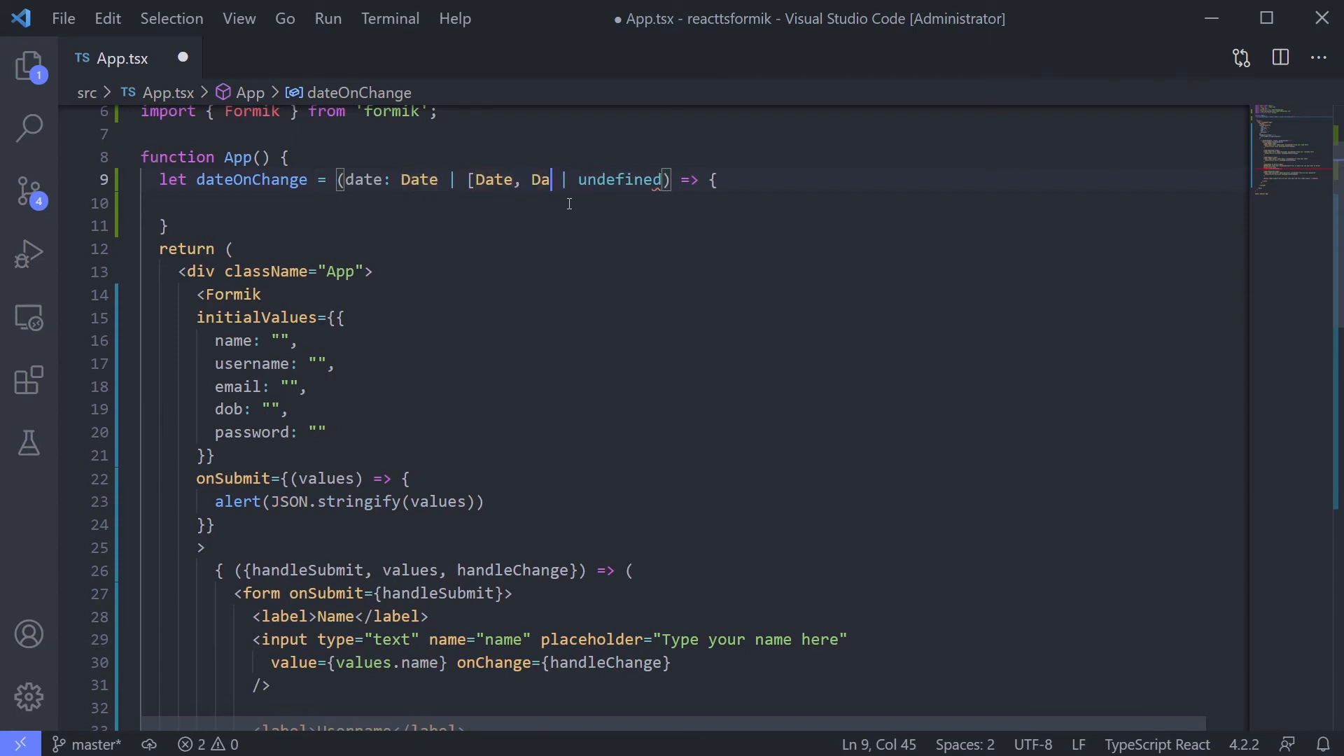
{"action": "scroll", "scroll_direction": "down", "scroll_amount": 3}
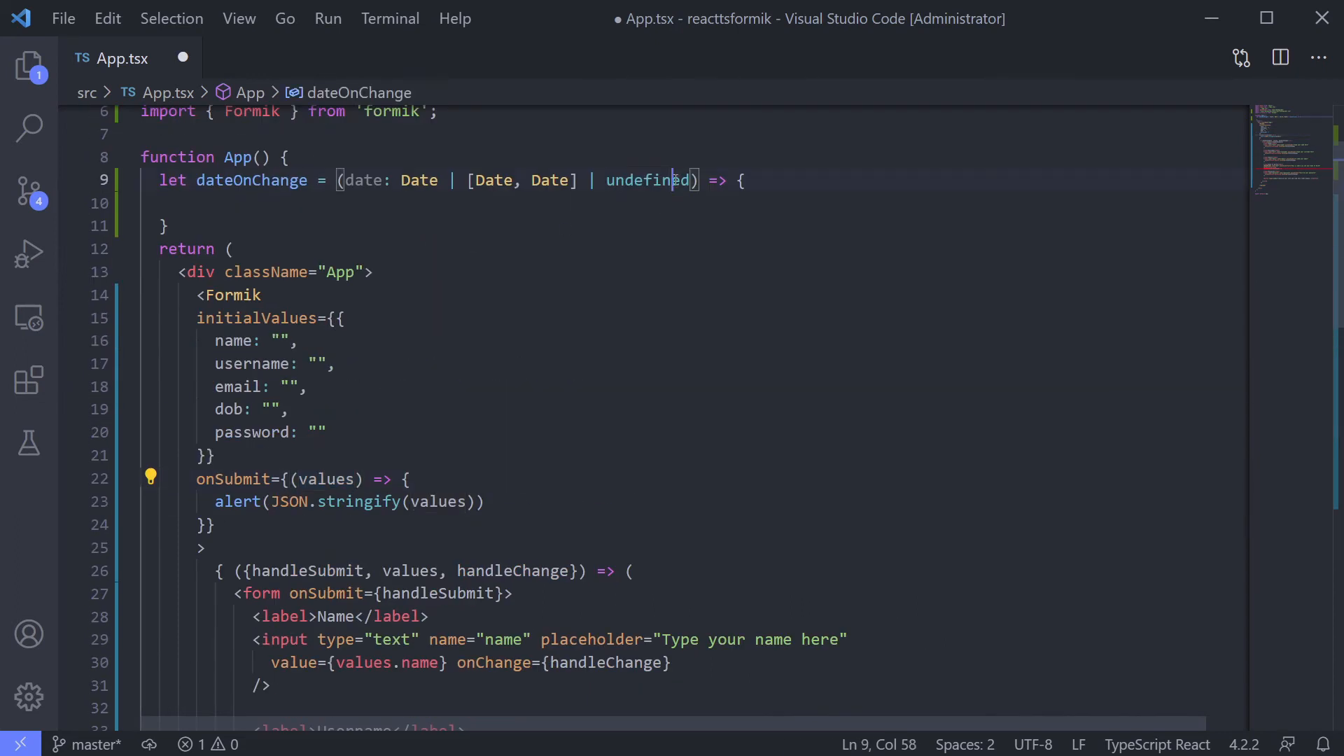
{"action": "type", "text": "null"}
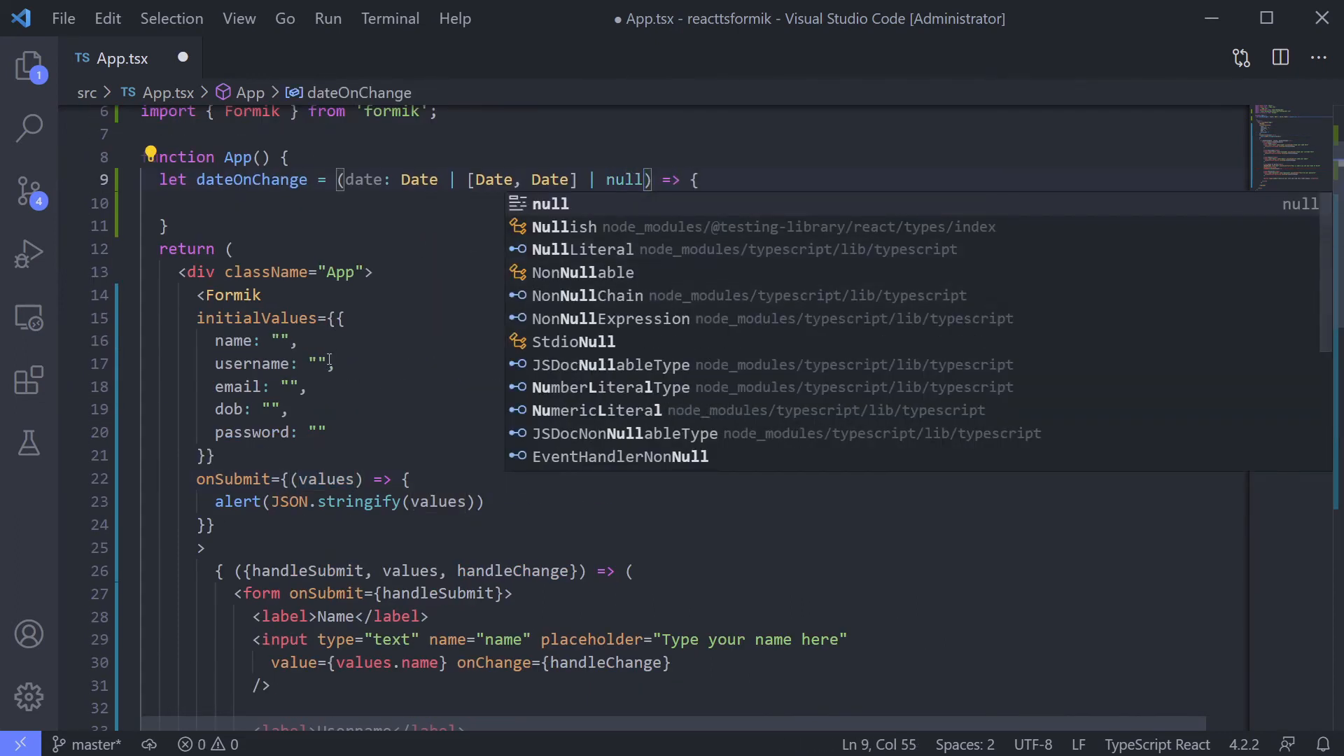
{"action": "scroll", "scroll_direction": "down", "scroll_amount": 3}
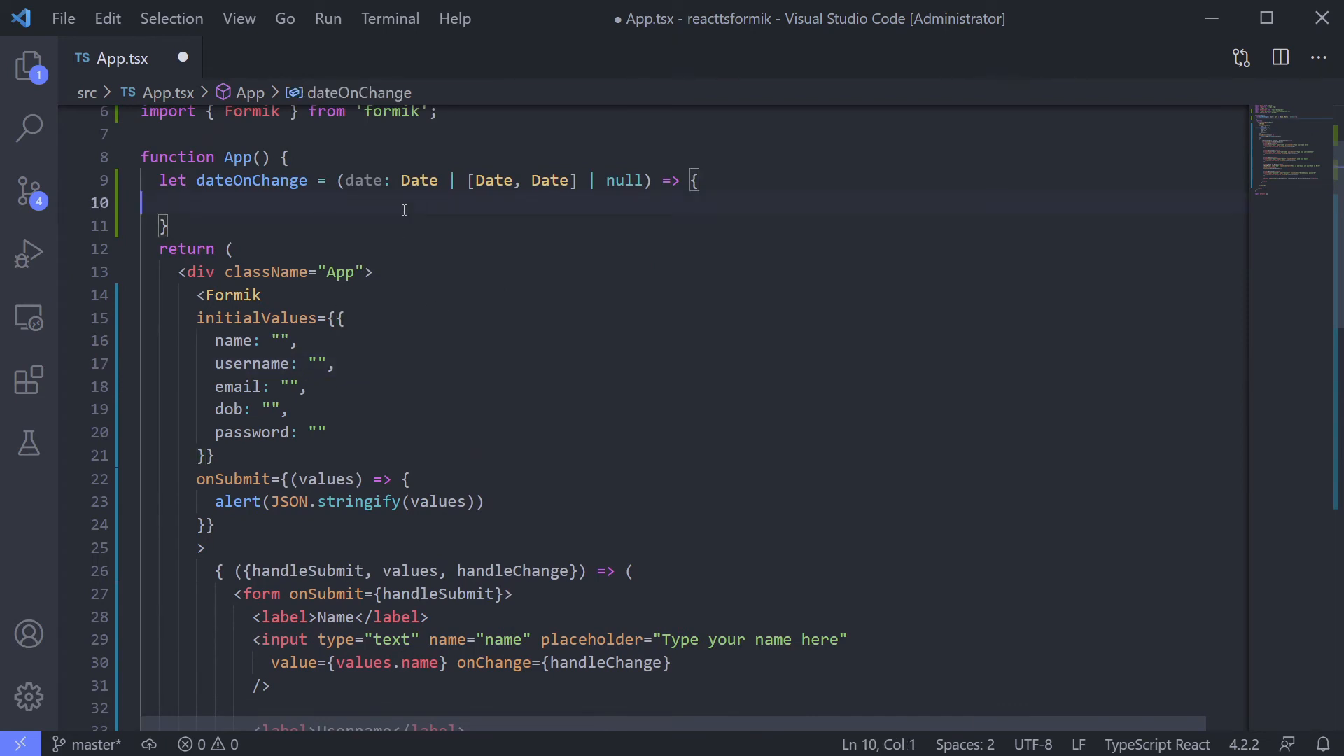
- Log the date with console.log(date) in dateOnChange and save App.tsx
{"action": "type", "text": "con"}
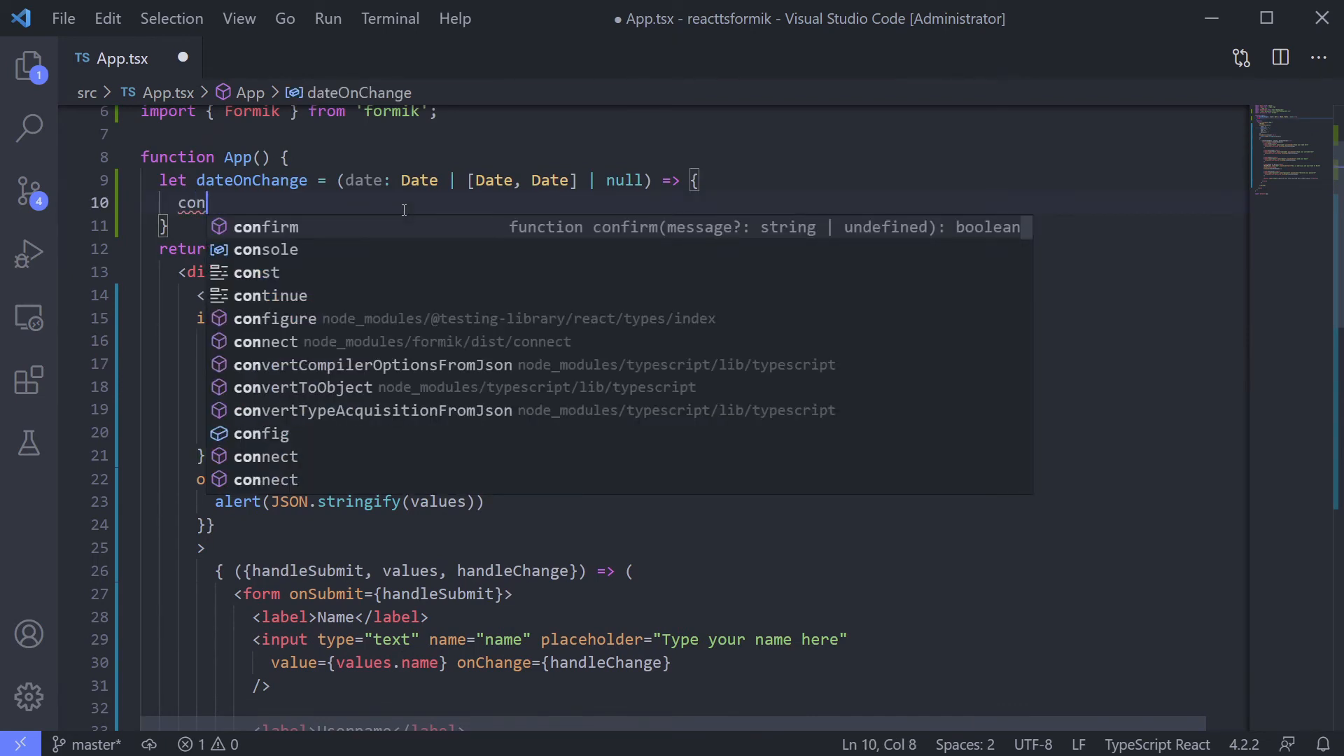
{"action": "type", "text": "sole.log("}
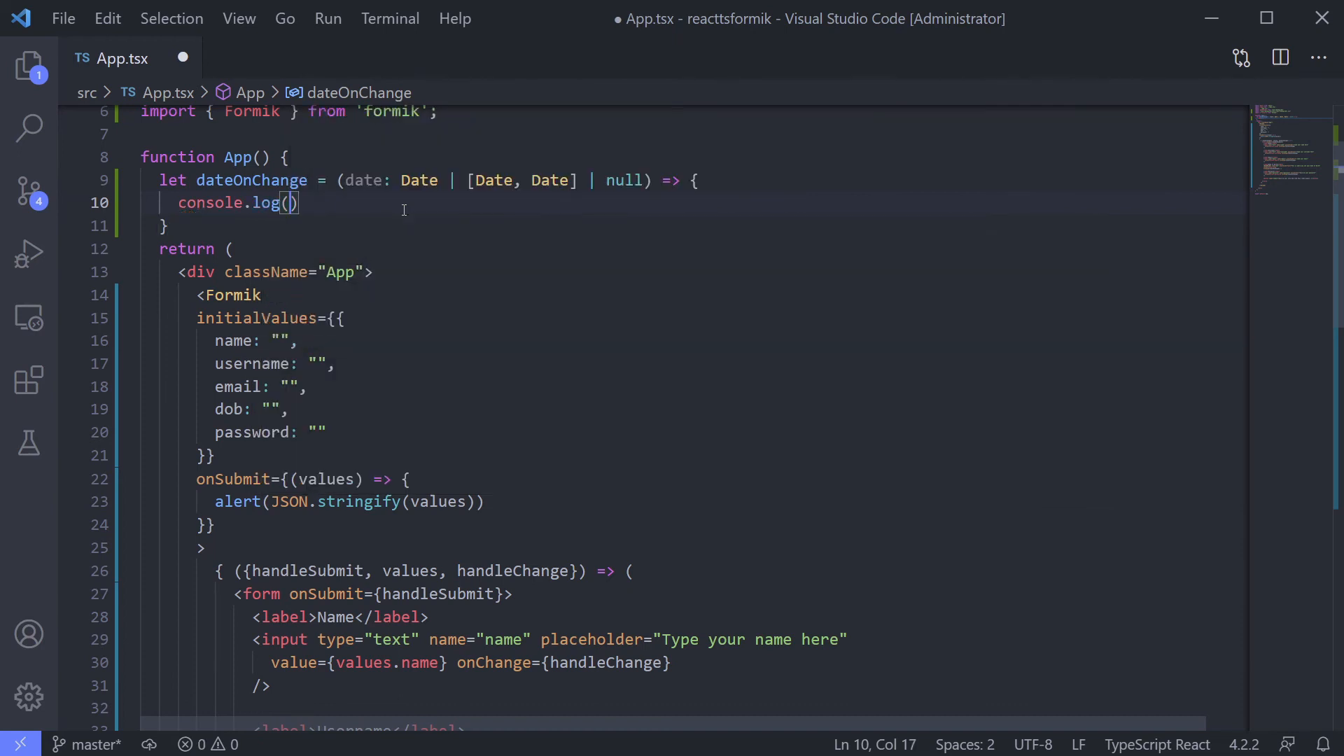
{"action": "type", "text": "date"}
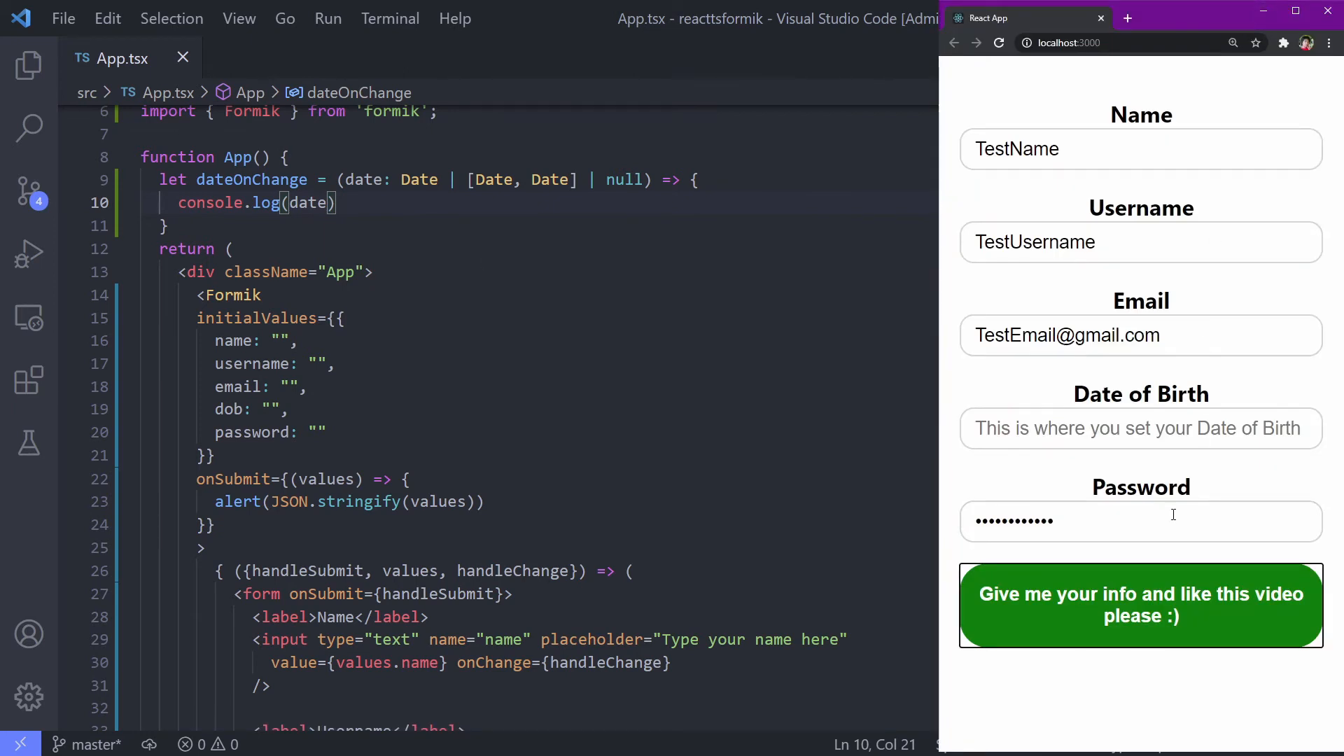
{"action": "key", "text": "F12"}
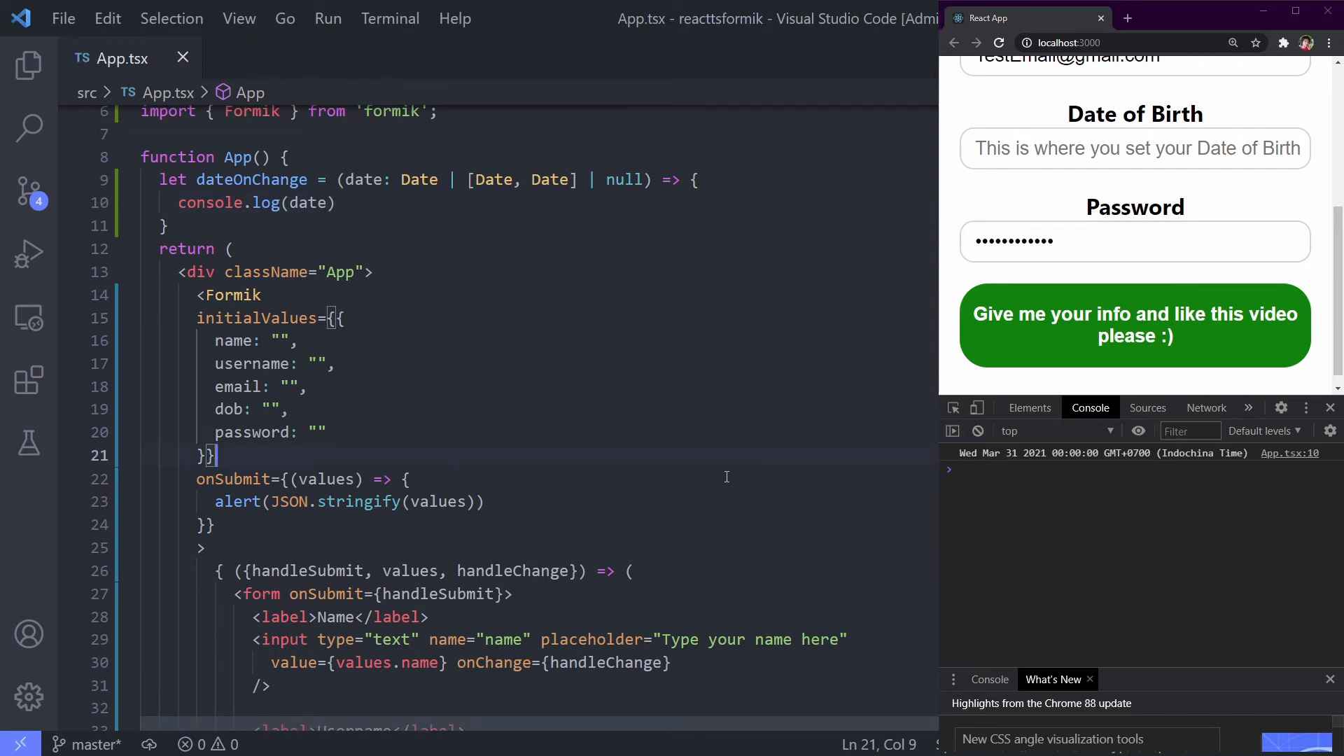
{"action": "mouse_move", "coordinate": [720, 469]}
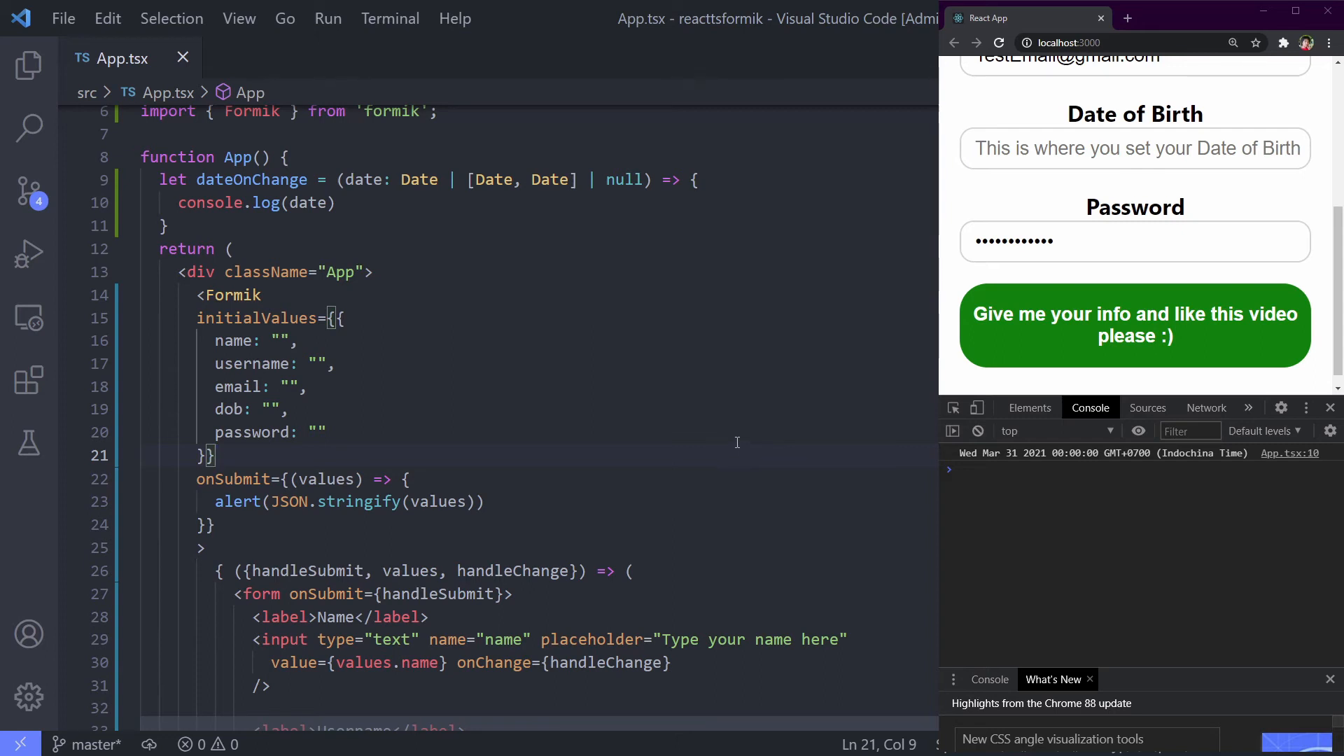
{"action": "scroll", "scroll_direction": "down", "scroll_amount": 3}
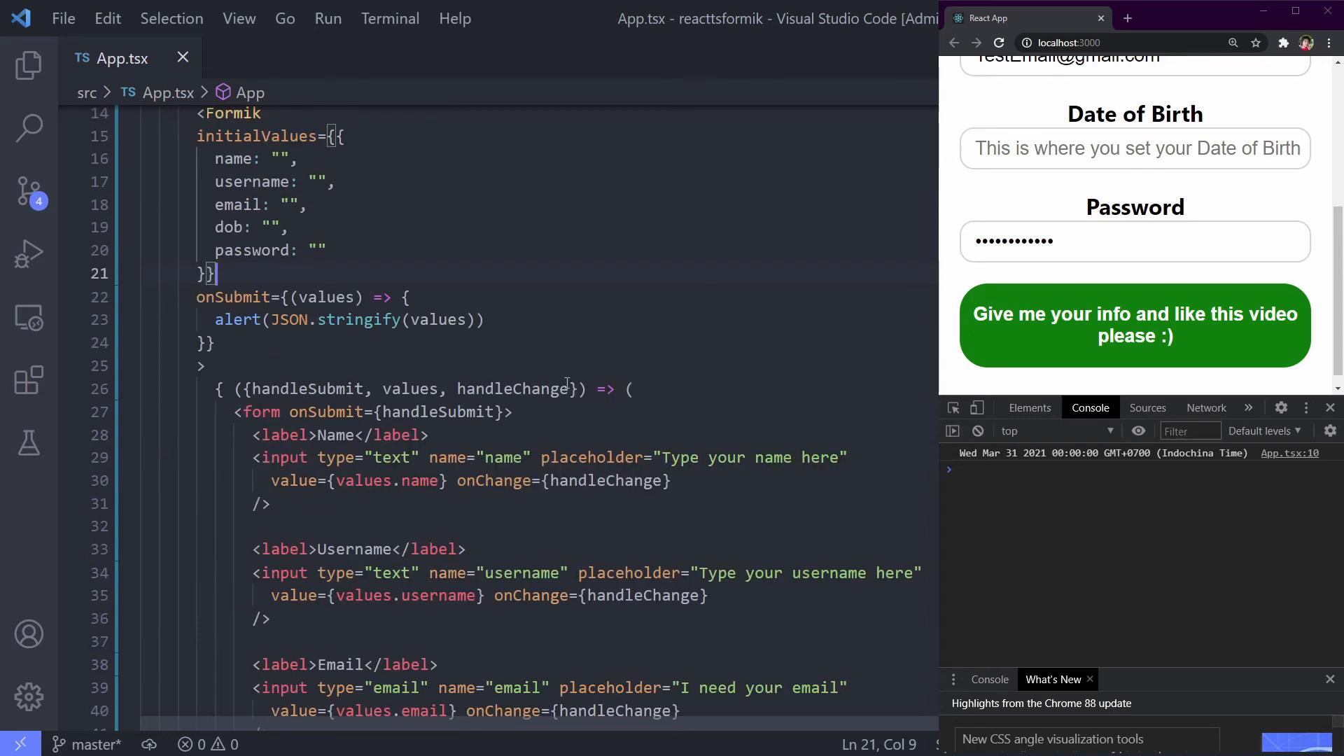
- Destructure setFieldValue in the Formik render props and wrap the form in return ( )
{"action": "type", "text": ","}
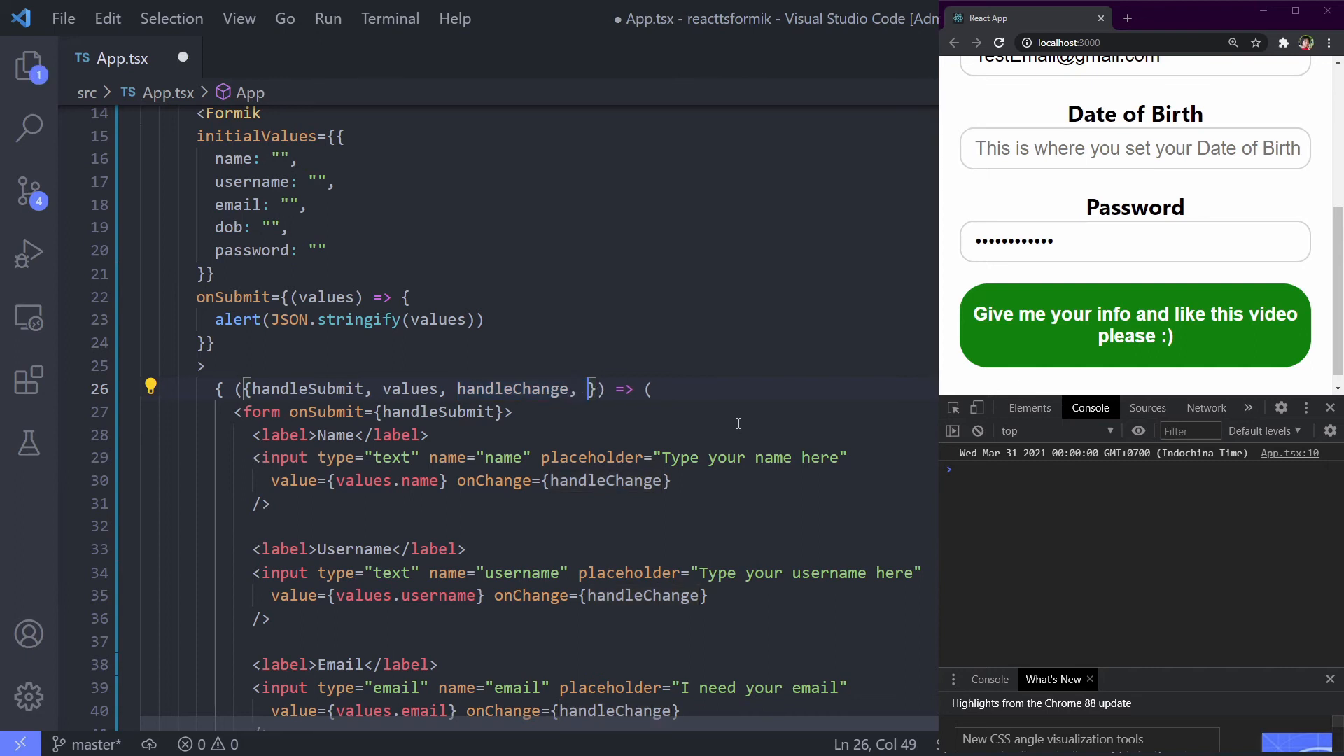
{"action": "type", "text": "setFieldValue"}
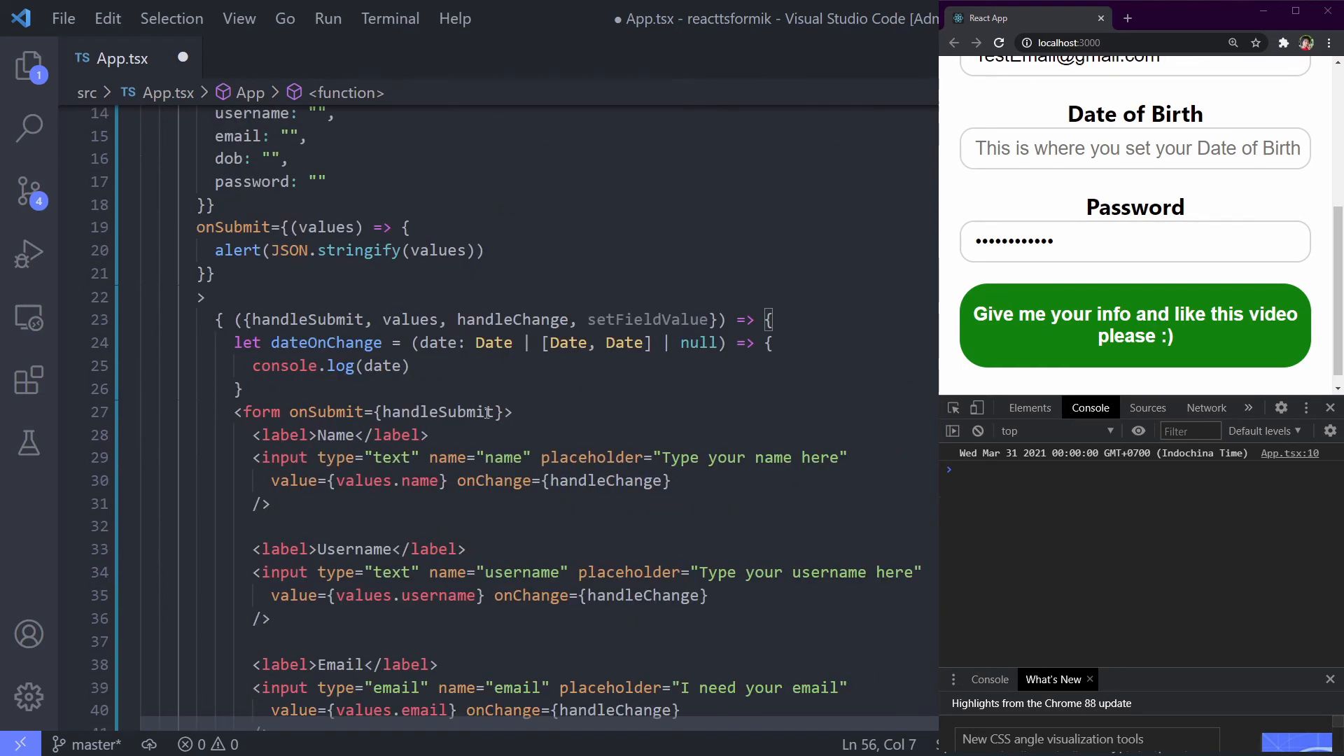
{"action": "type", "text": "re"}
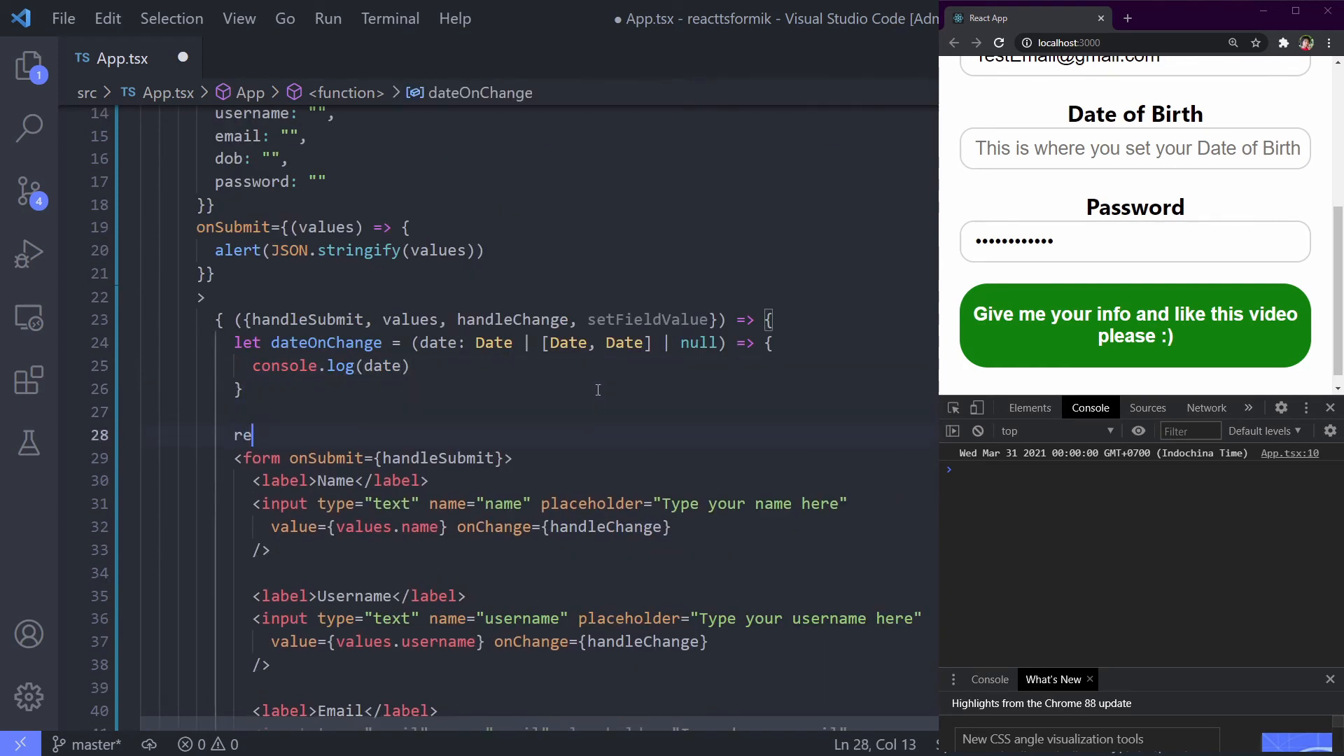
{"action": "type", "text": "turn ("}
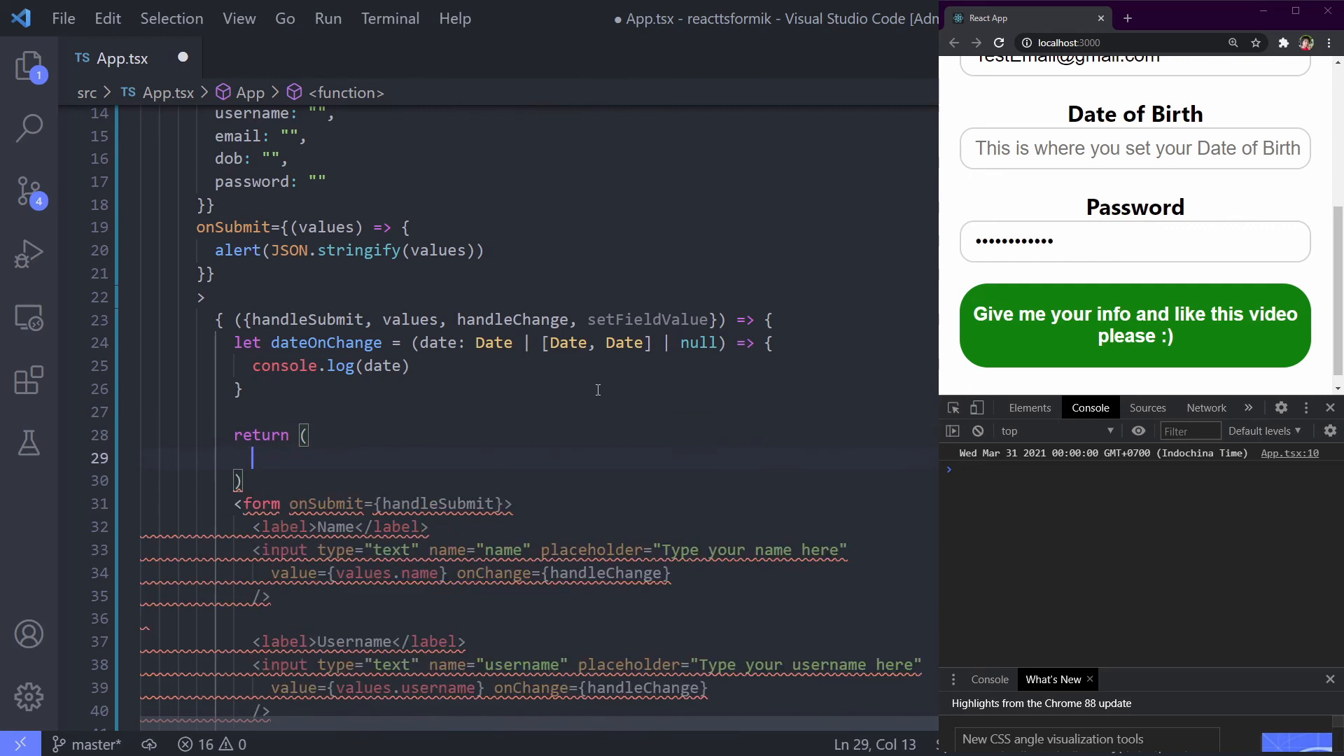
{"action": "scroll", "scroll_direction": "down", "scroll_amount": 3}
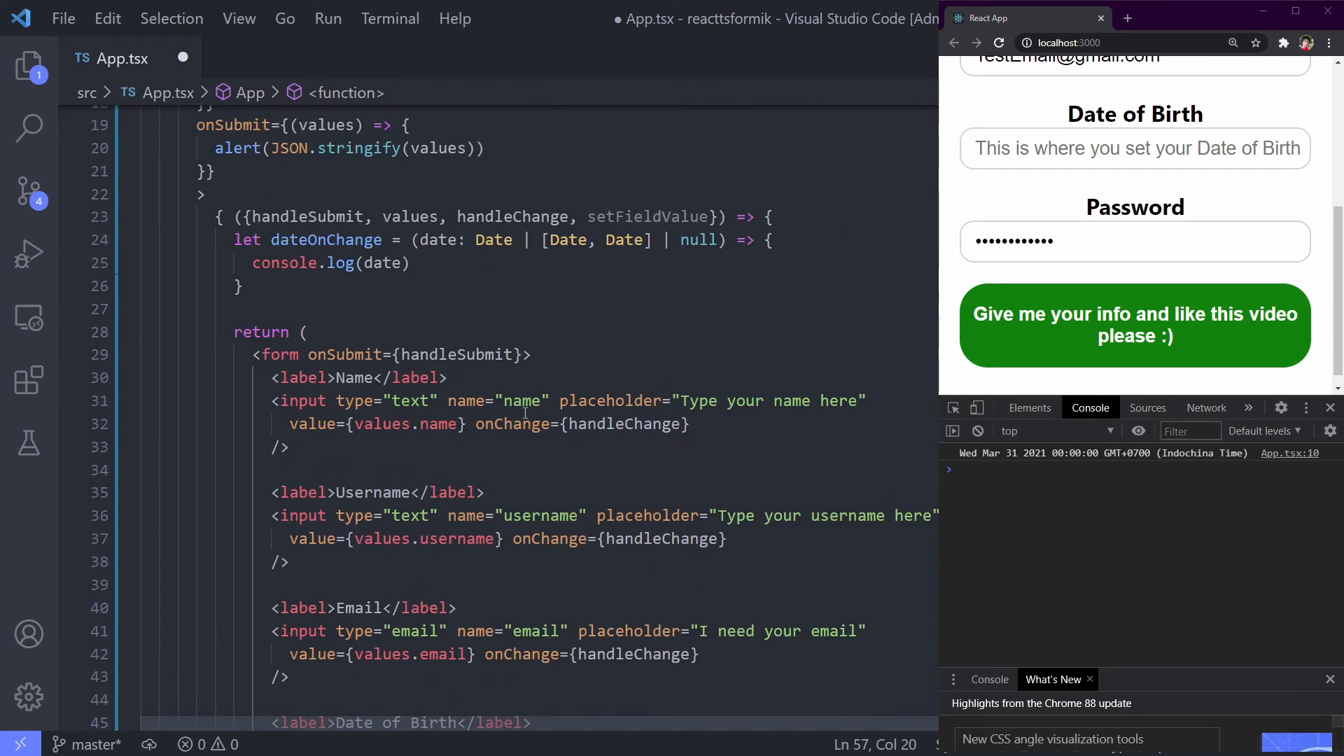
{"action": "left_click", "coordinate": [301, 332]}
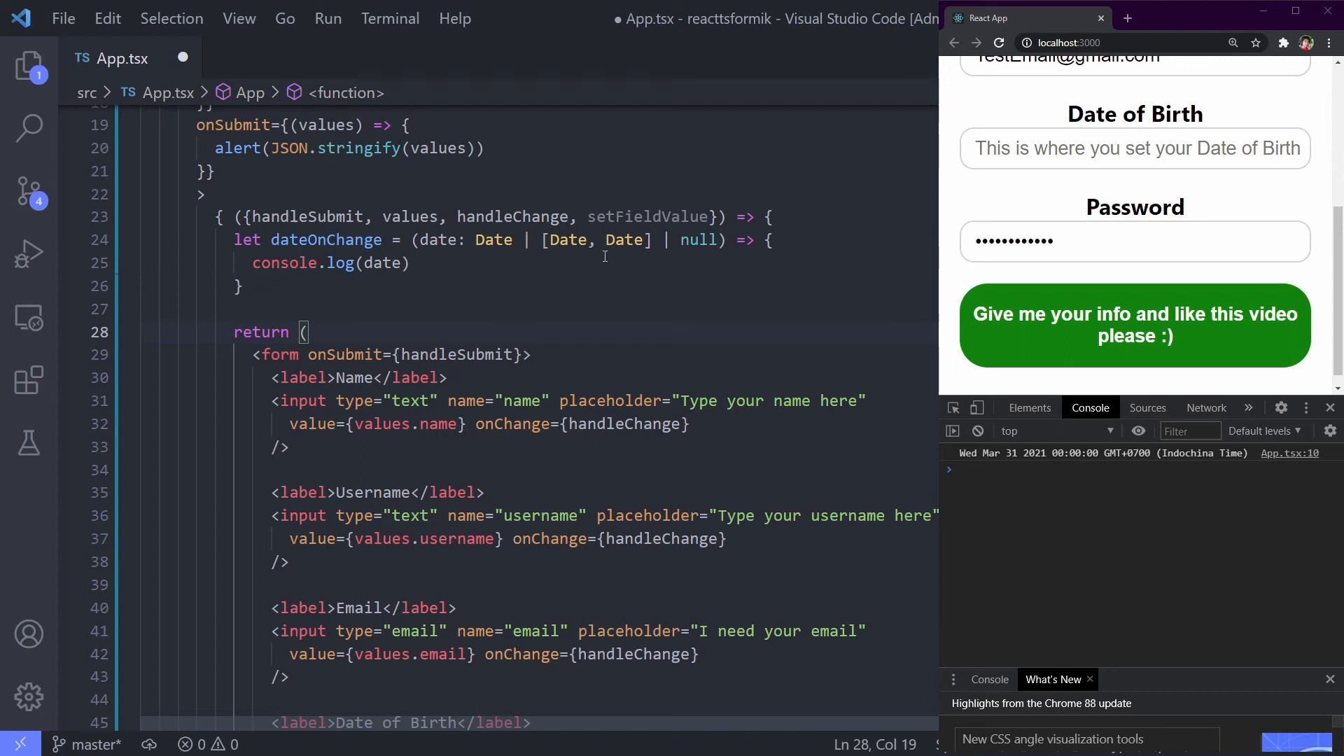
- Replace console.log(date) with setFieldValue("dob", date) in dateOnChange
{"action": "double_click", "coordinate": [646, 216]}
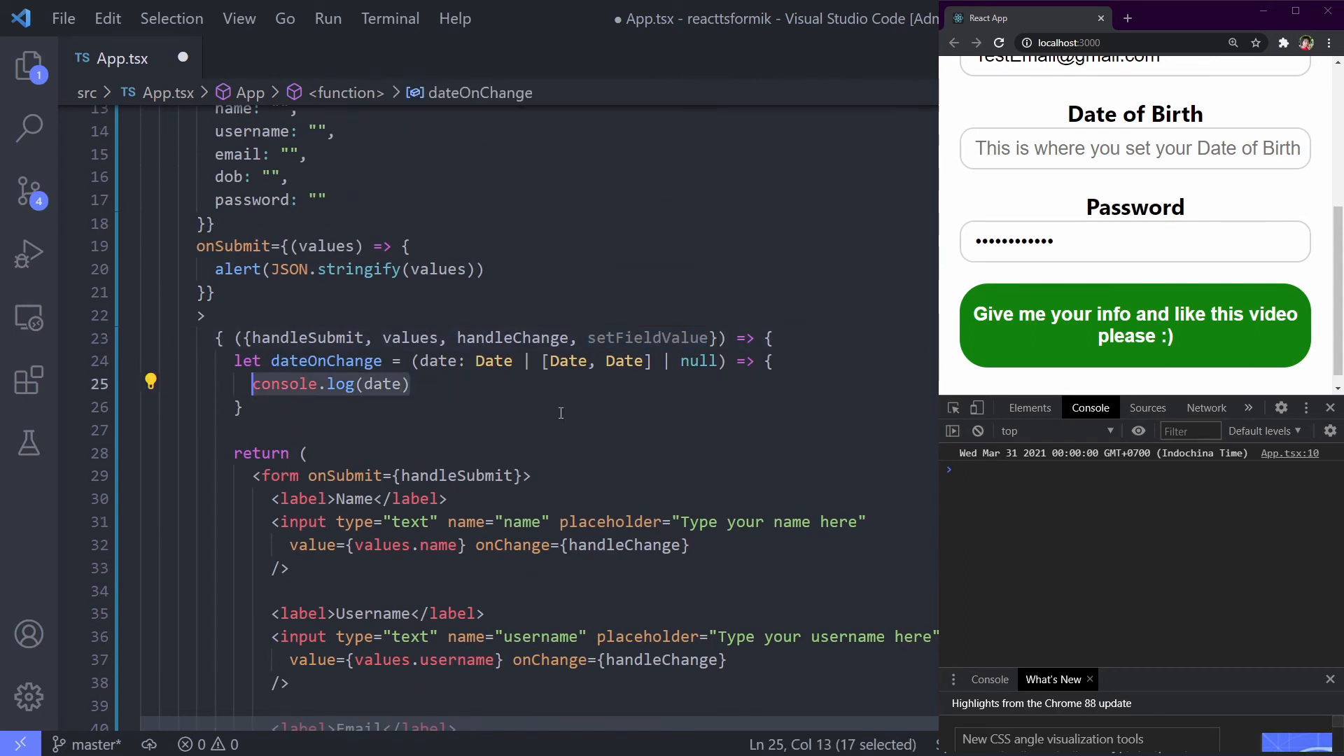
{"action": "type", "text": "setFieldValue(dob"}
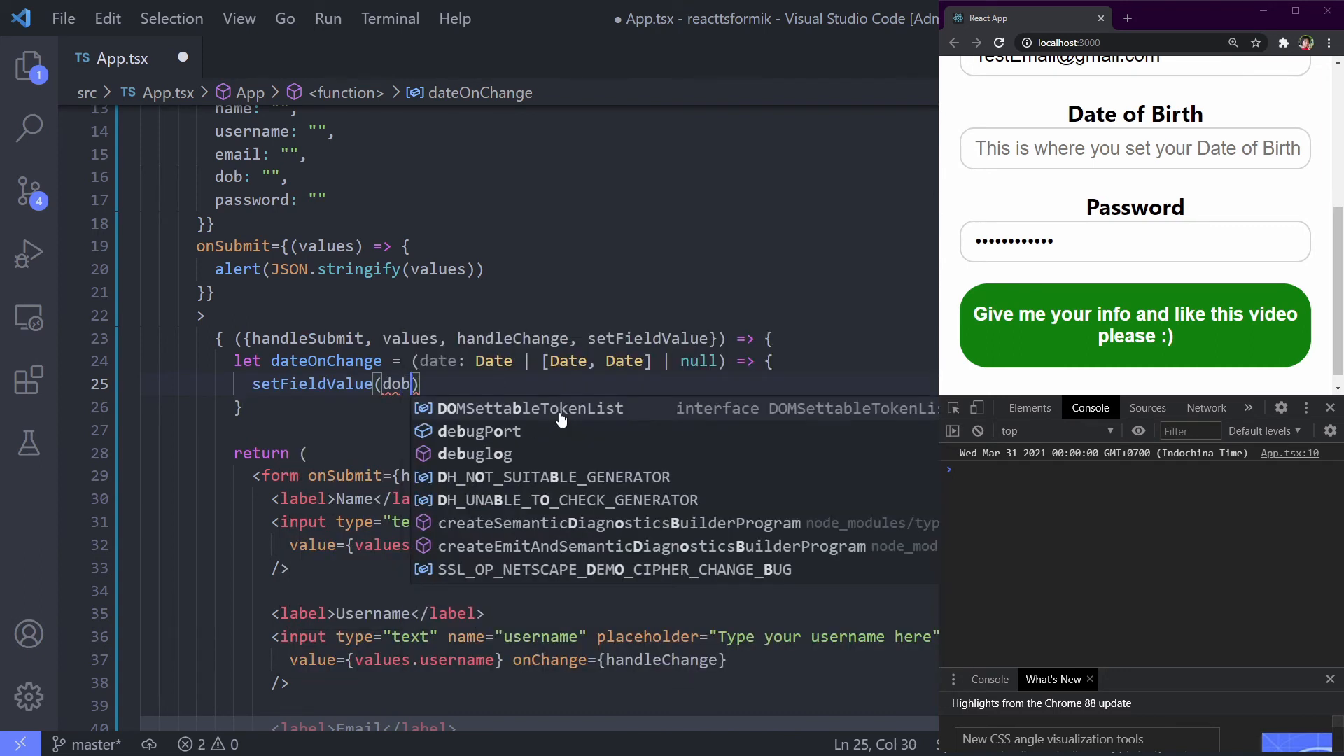
{"action": "type", "text": ","}
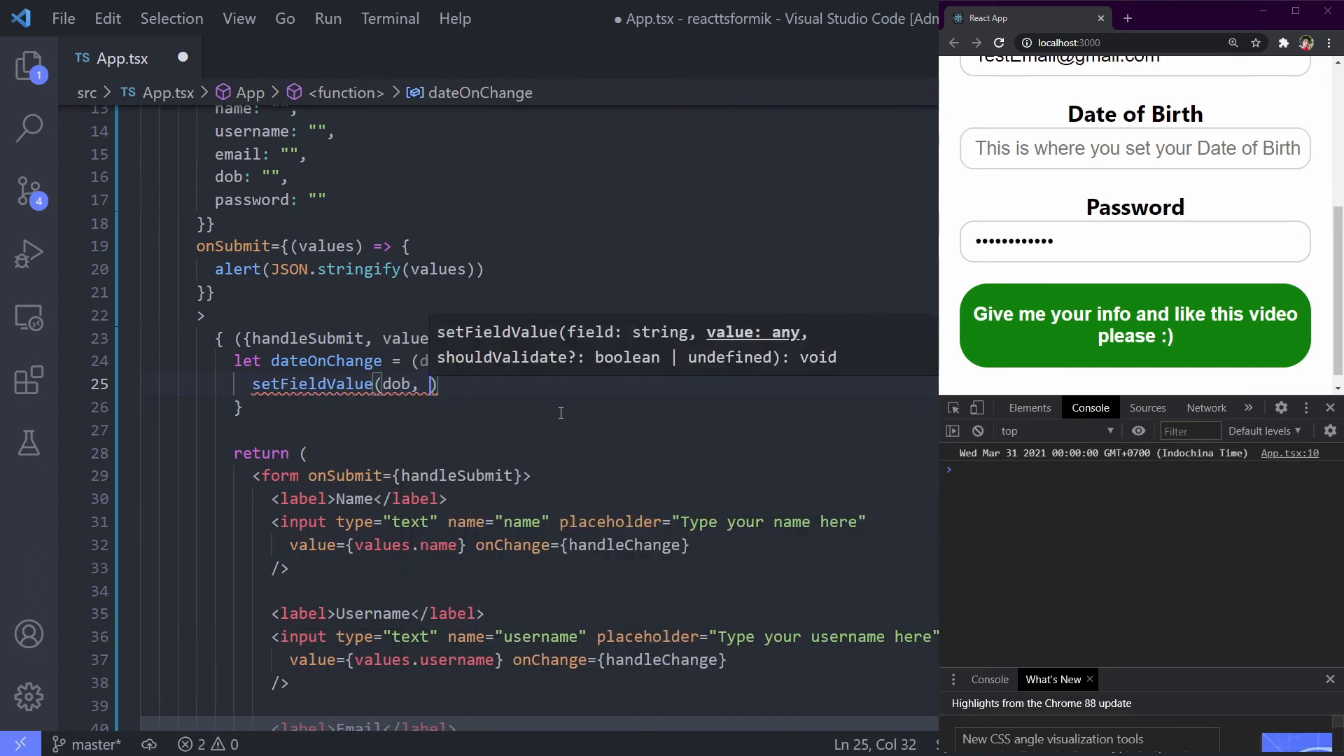
{"action": "type", "text": "date"}
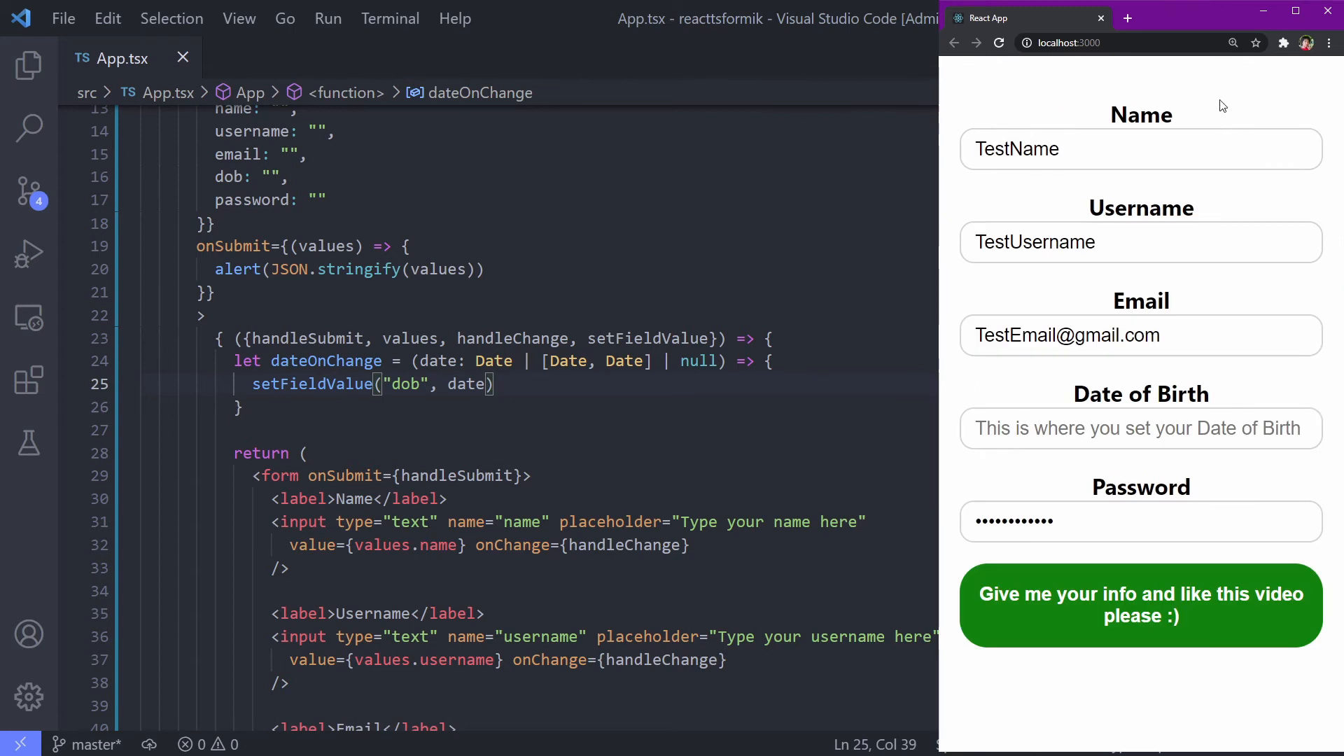
- Reload the app in Chrome and open the Date of Birth picker
{"action": "left_click", "coordinate": [1140, 428]}
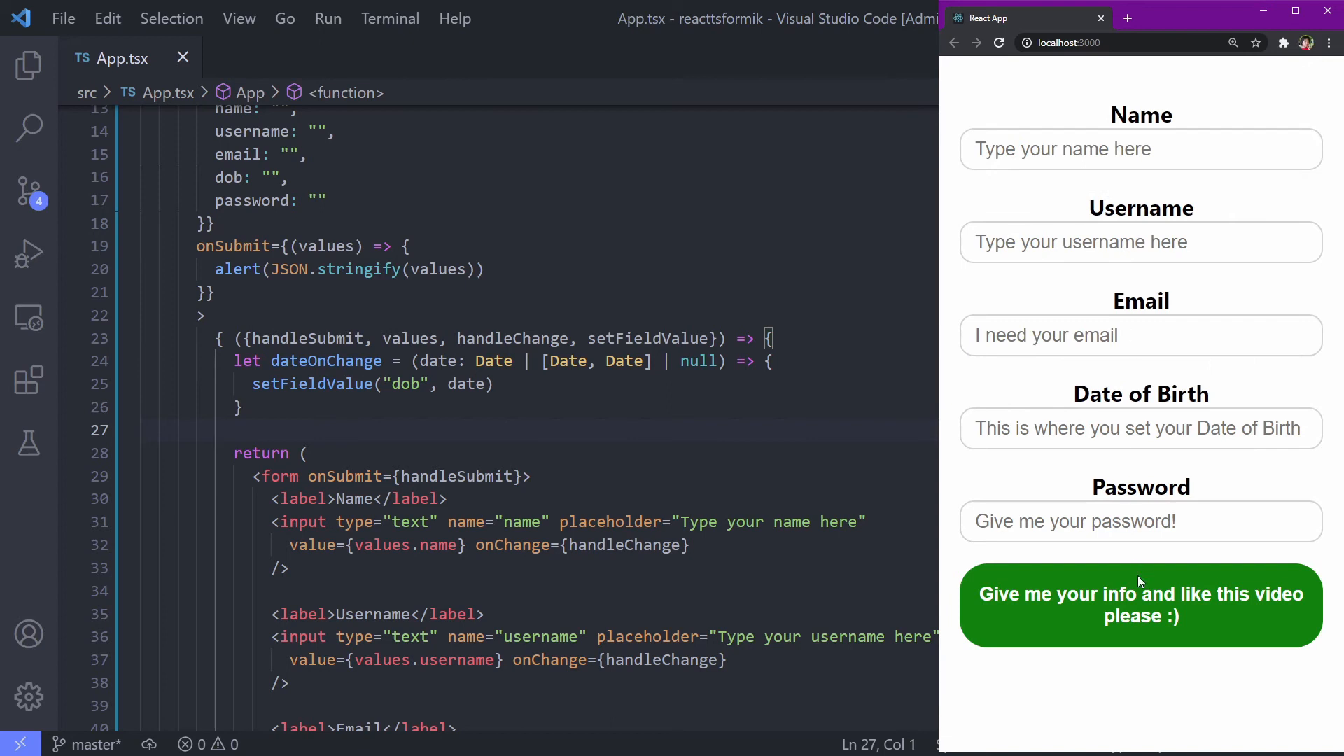
{"action": "left_click", "coordinate": [1140, 604]}
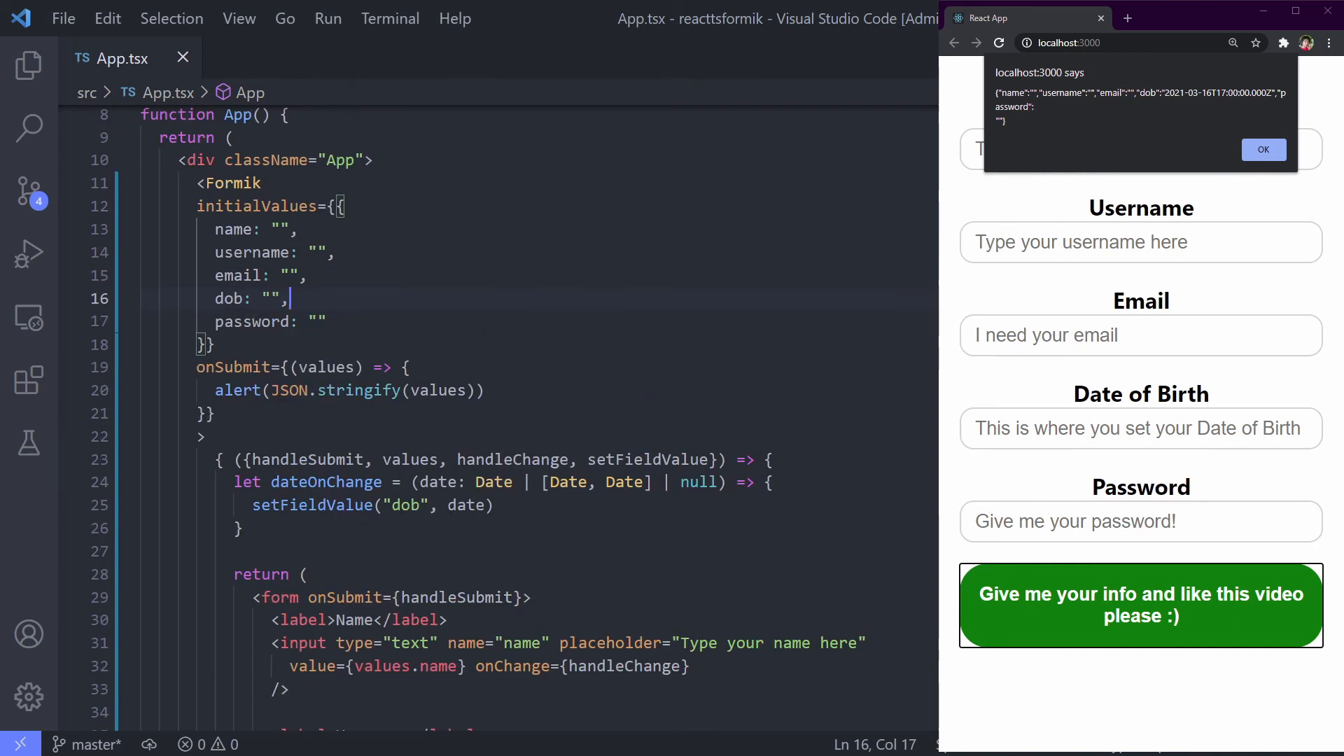
{"action": "mouse_move", "coordinate": [709, 266]}
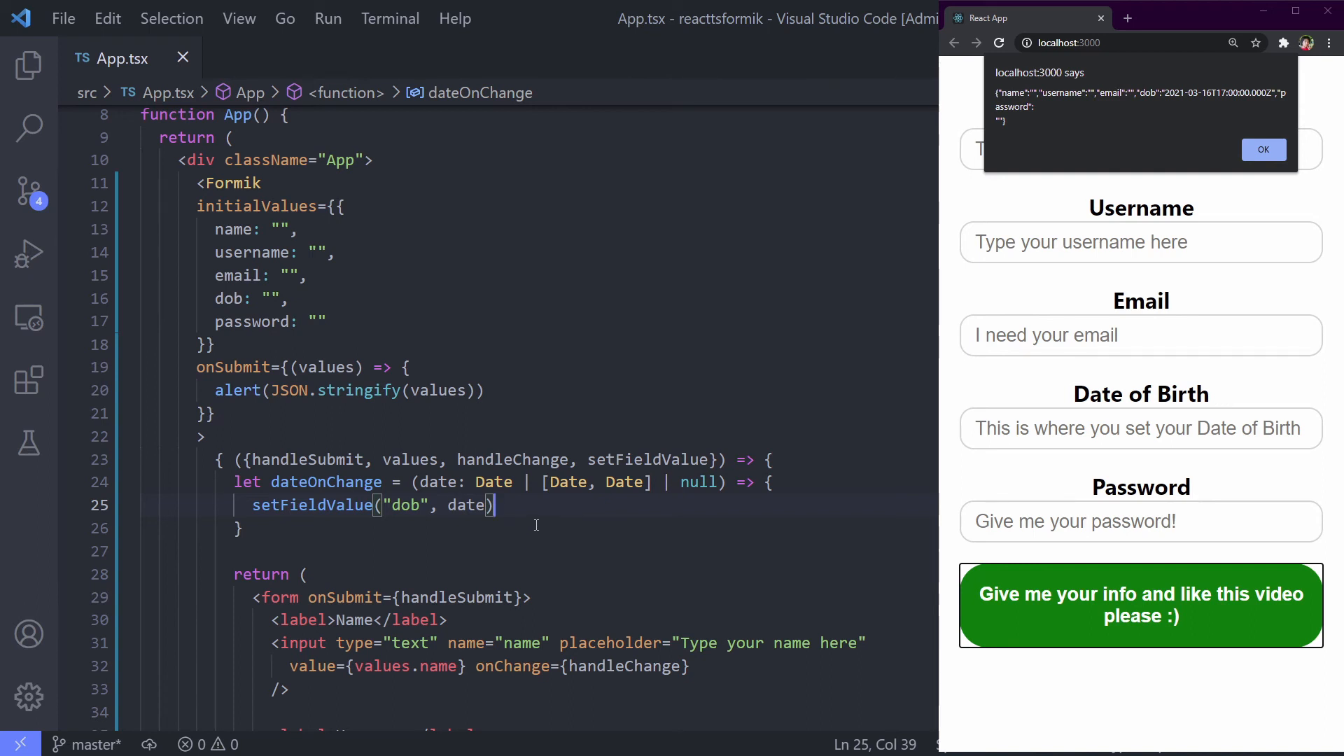
{"action": "mouse_move", "coordinate": [543, 534]}
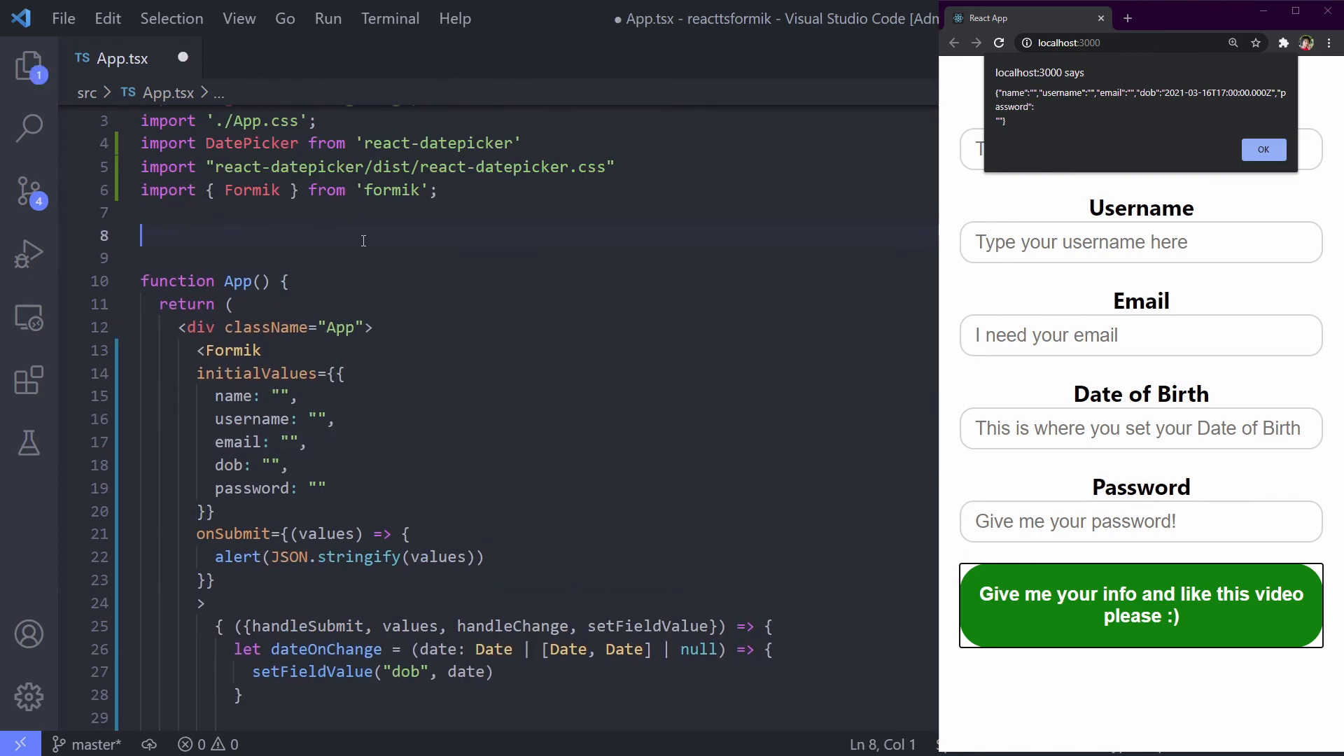
- Declare interface FormModel with string name, username, email, password and dob: Date | undefined
{"action": "type", "text": "in"}
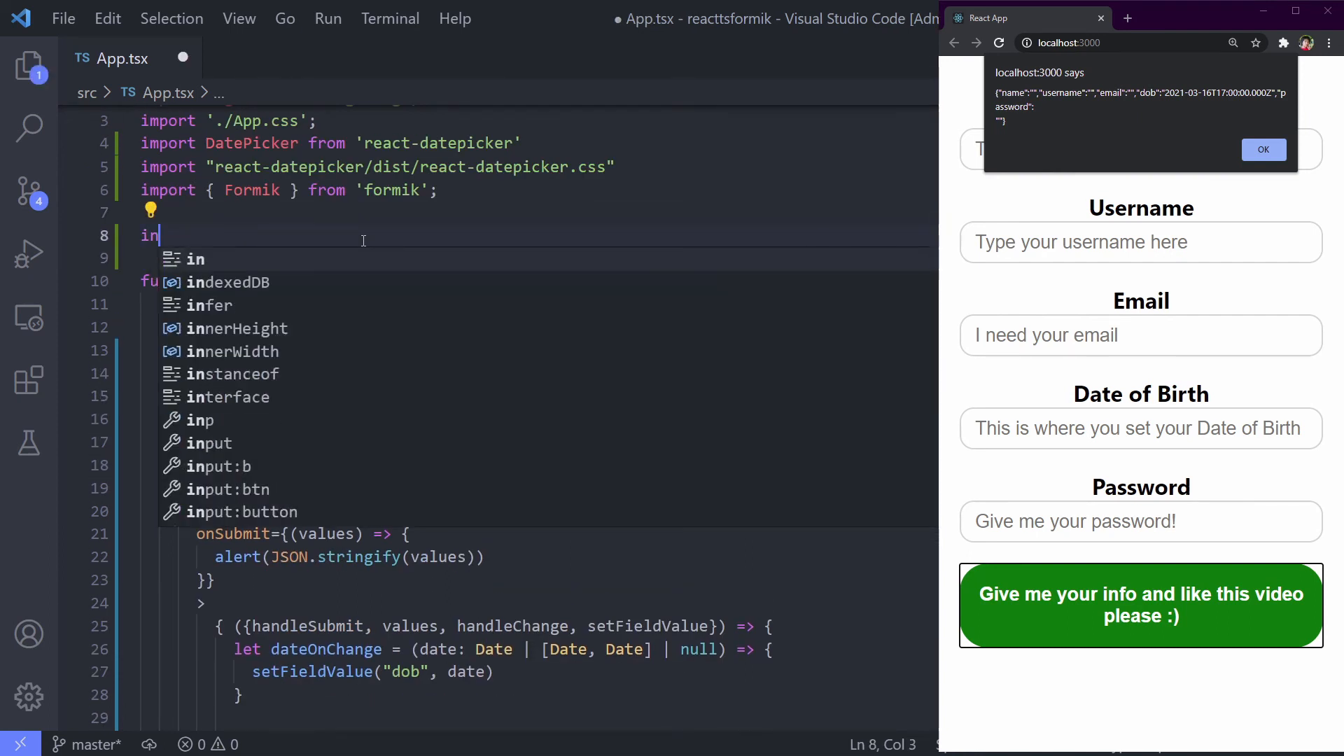
{"action": "type", "text": "terface"}
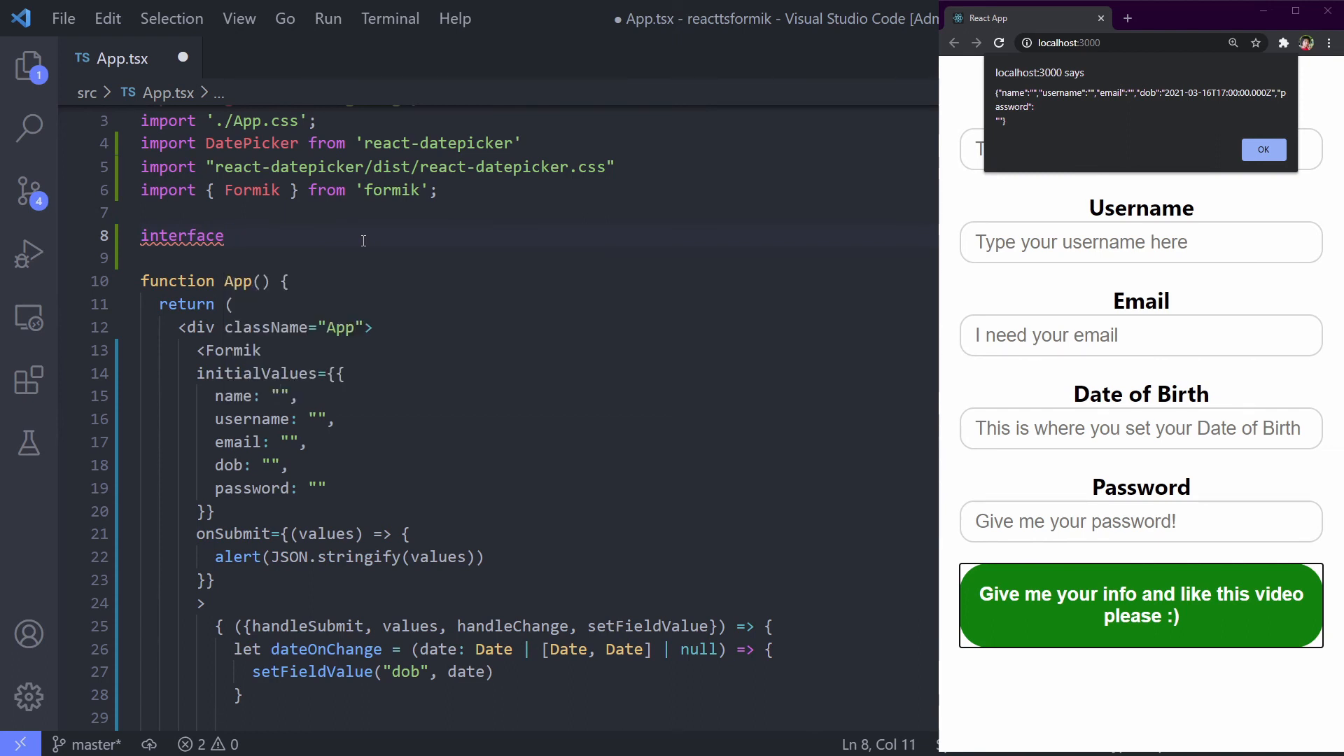
{"action": "type", "text": "FormM"}
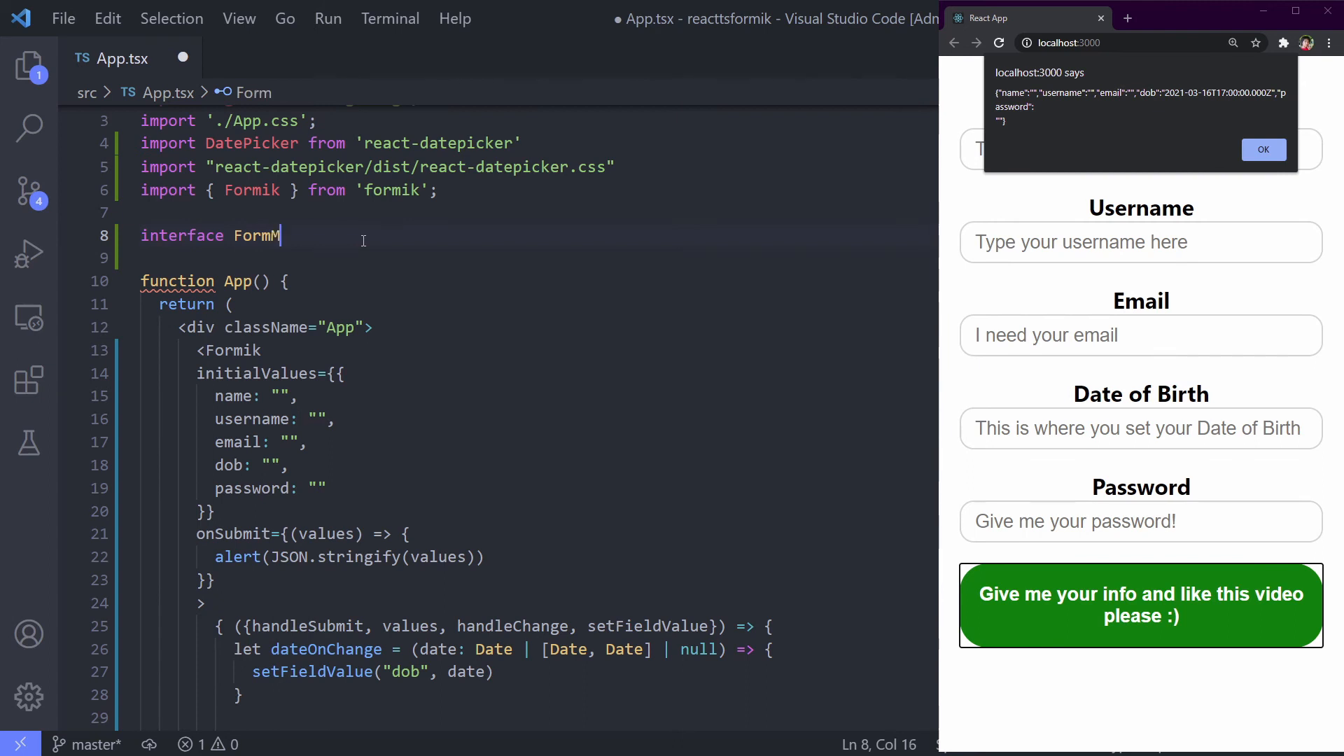
{"action": "type", "text": "odel"}
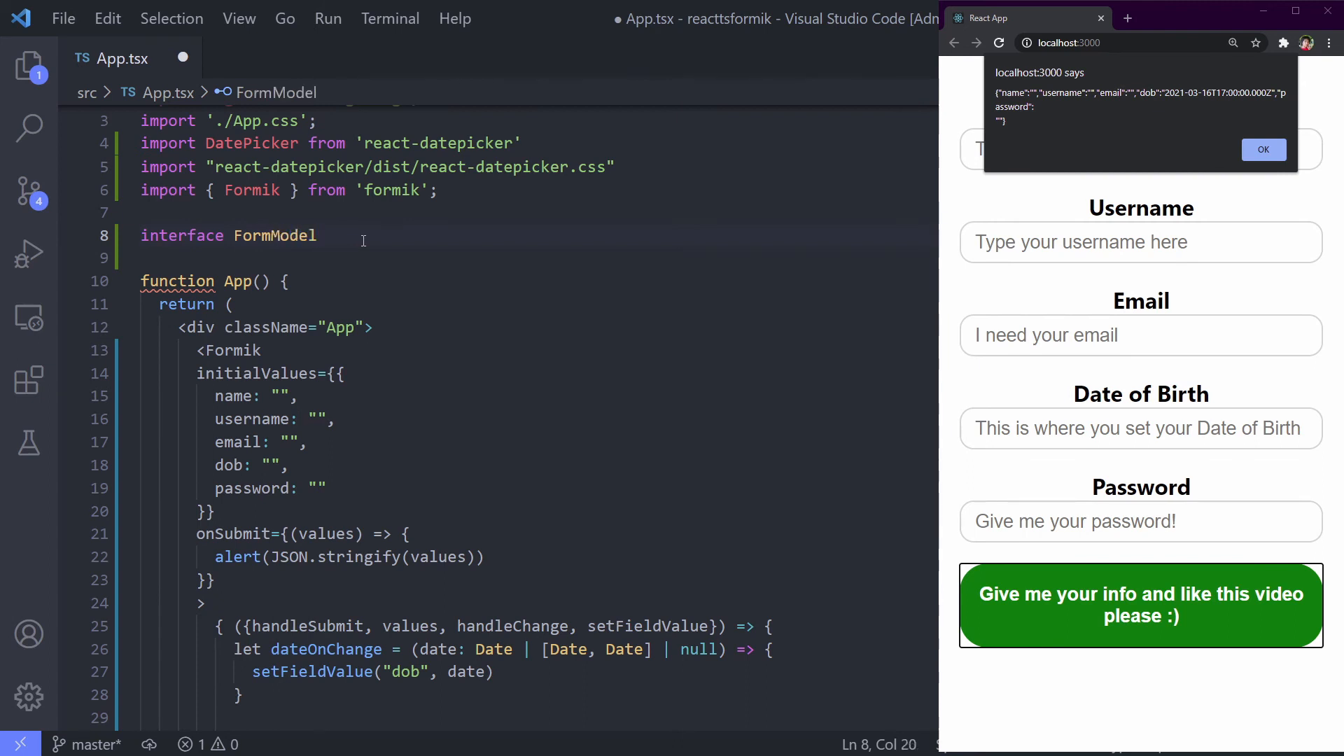
{"action": "type", "text": "{"}
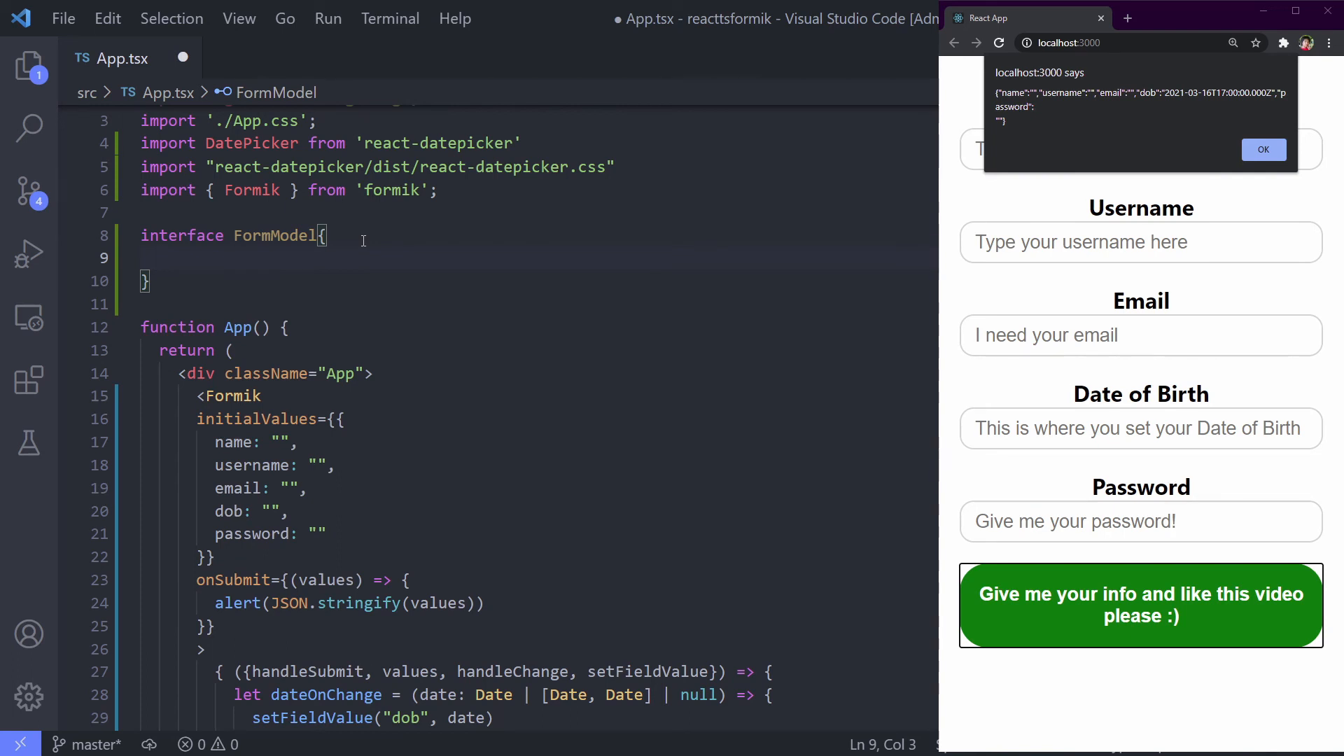
{"action": "type", "text": "name: string,"}
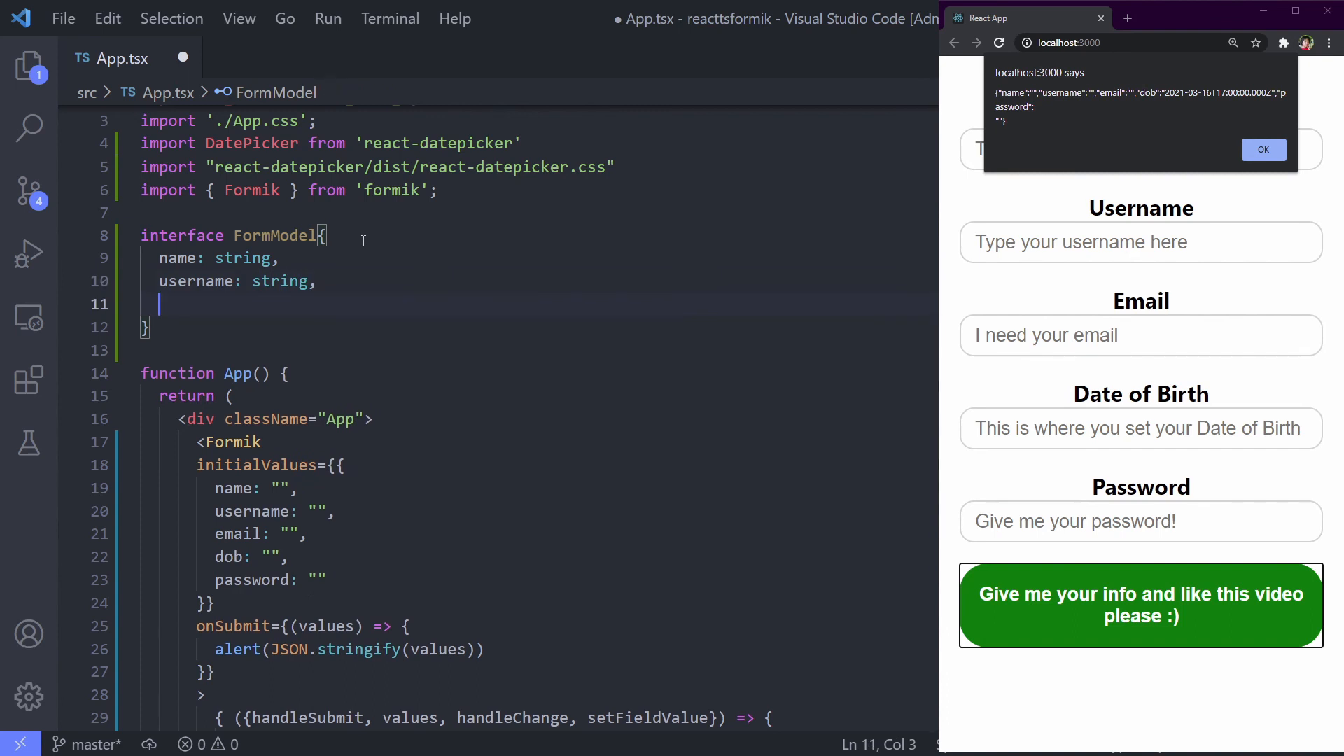
{"action": "type", "text": "email: string,"}
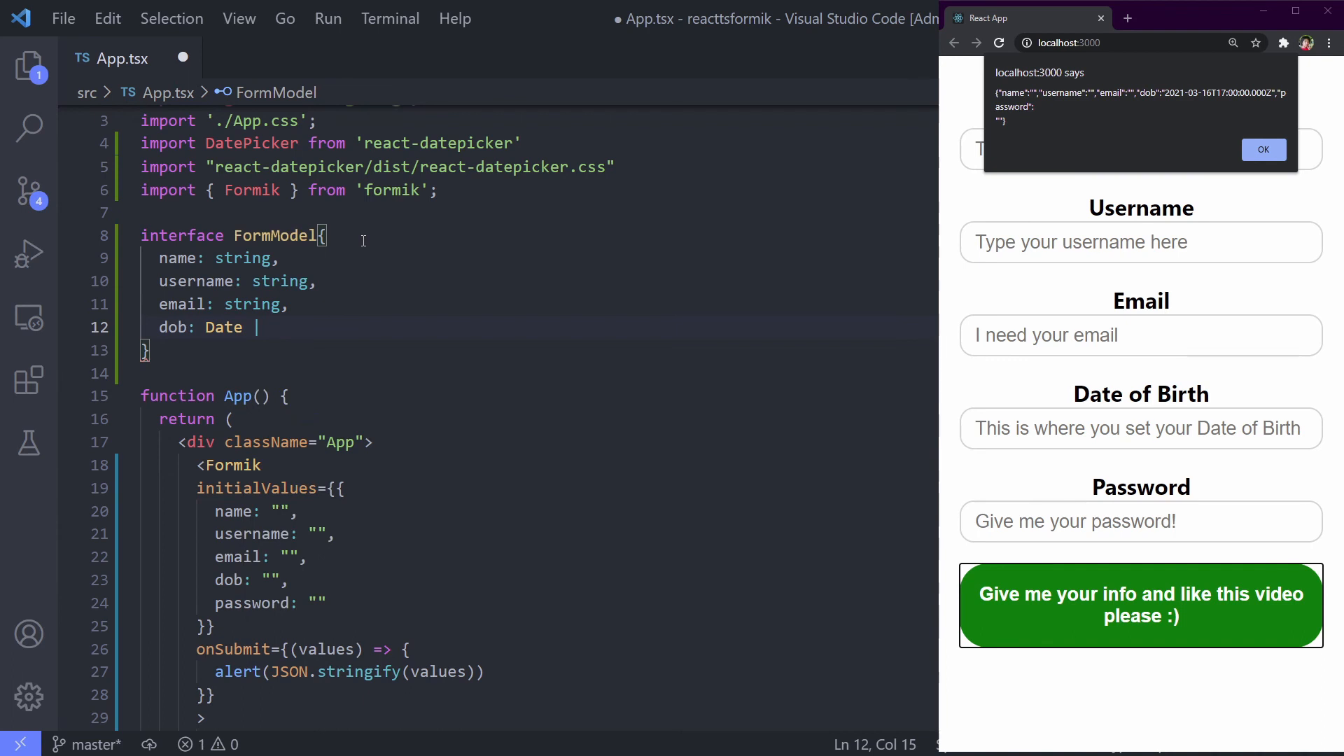
{"action": "type", "text": "und"}
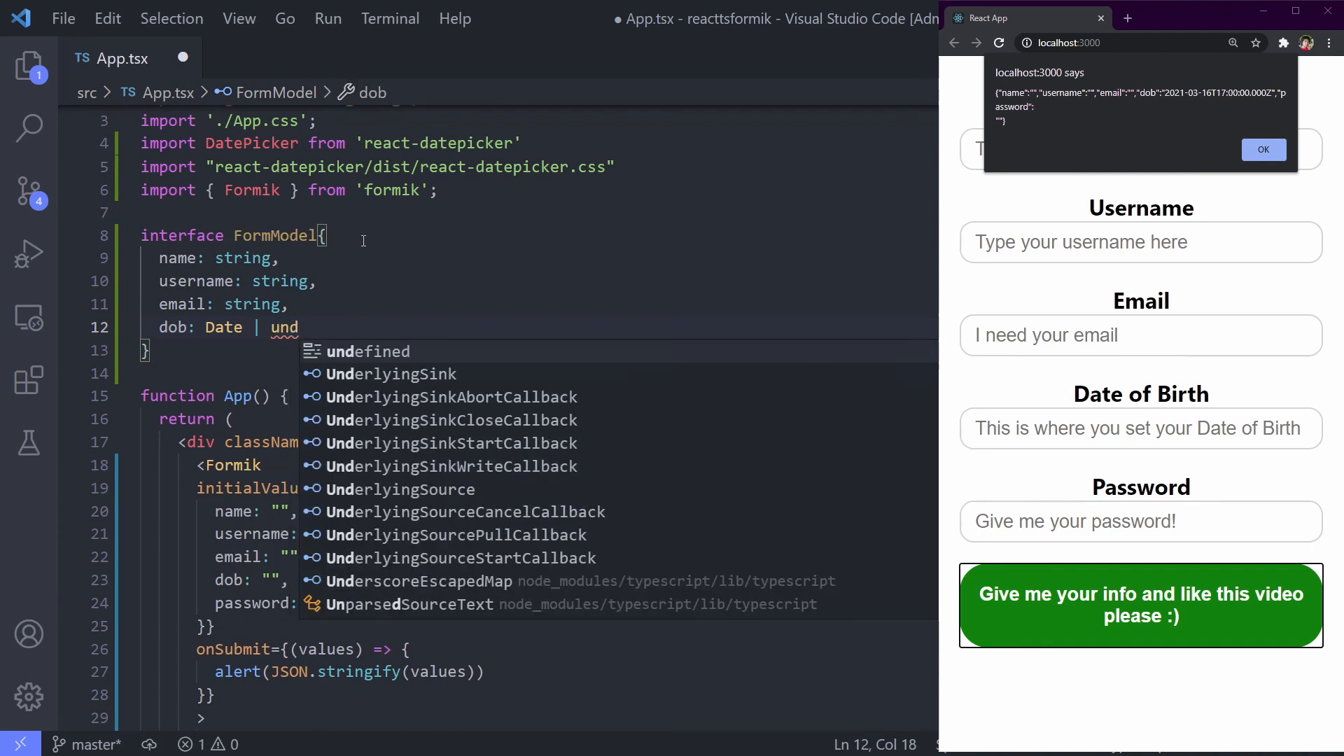
{"action": "key", "text": "Enter"}
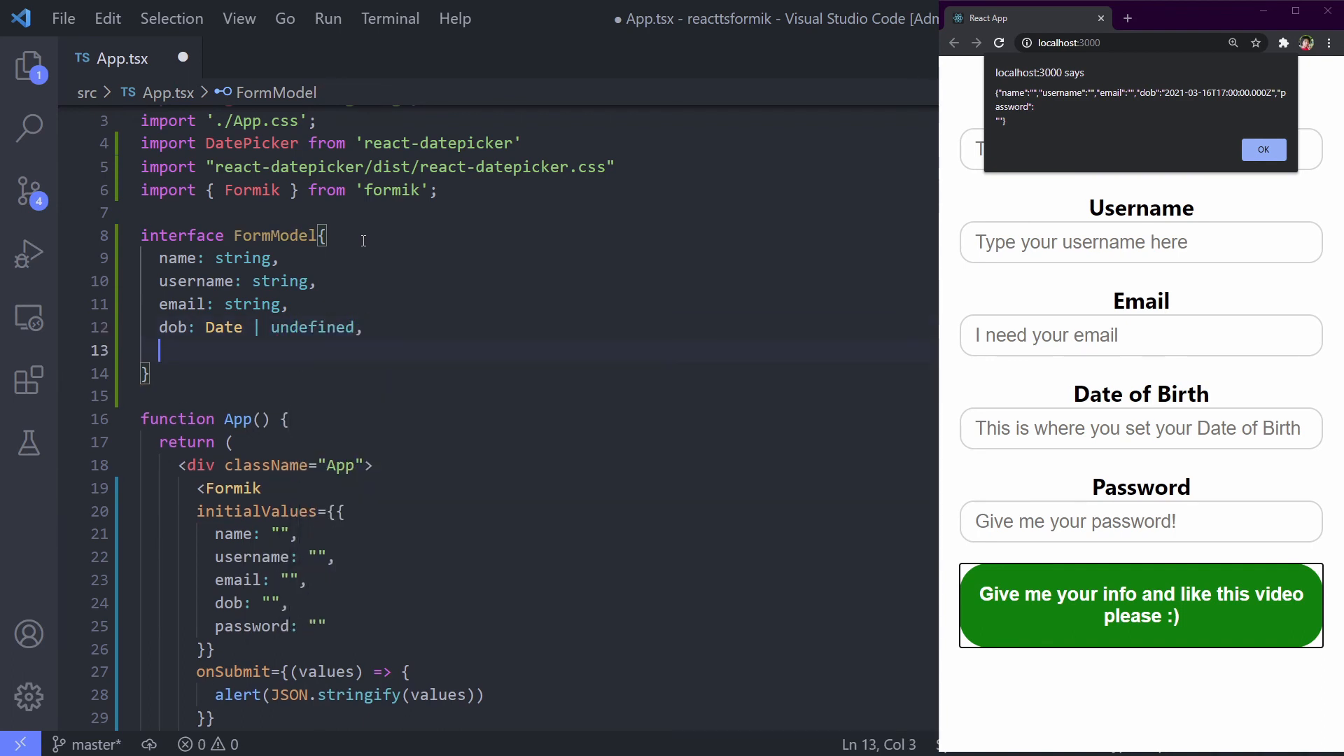
{"action": "type", "text": "password: string"}
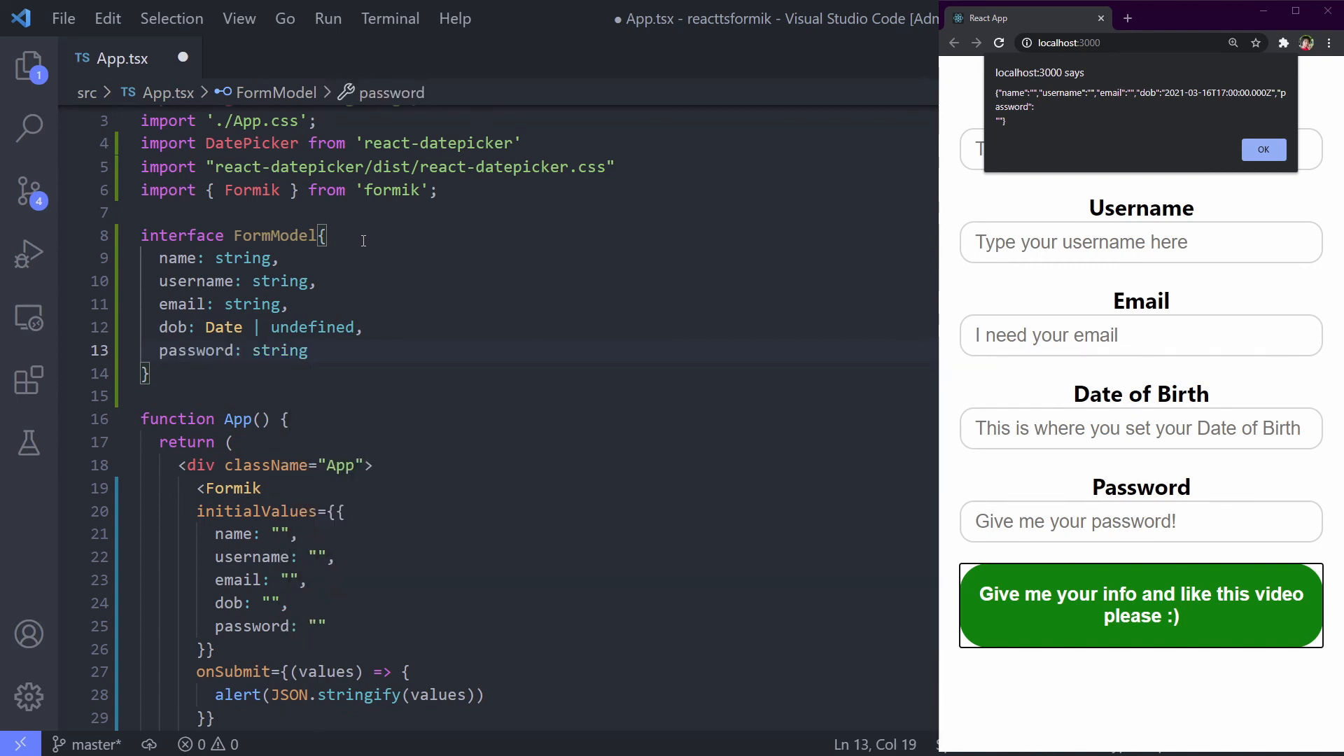
{"action": "left_click", "coordinate": [426, 397]}
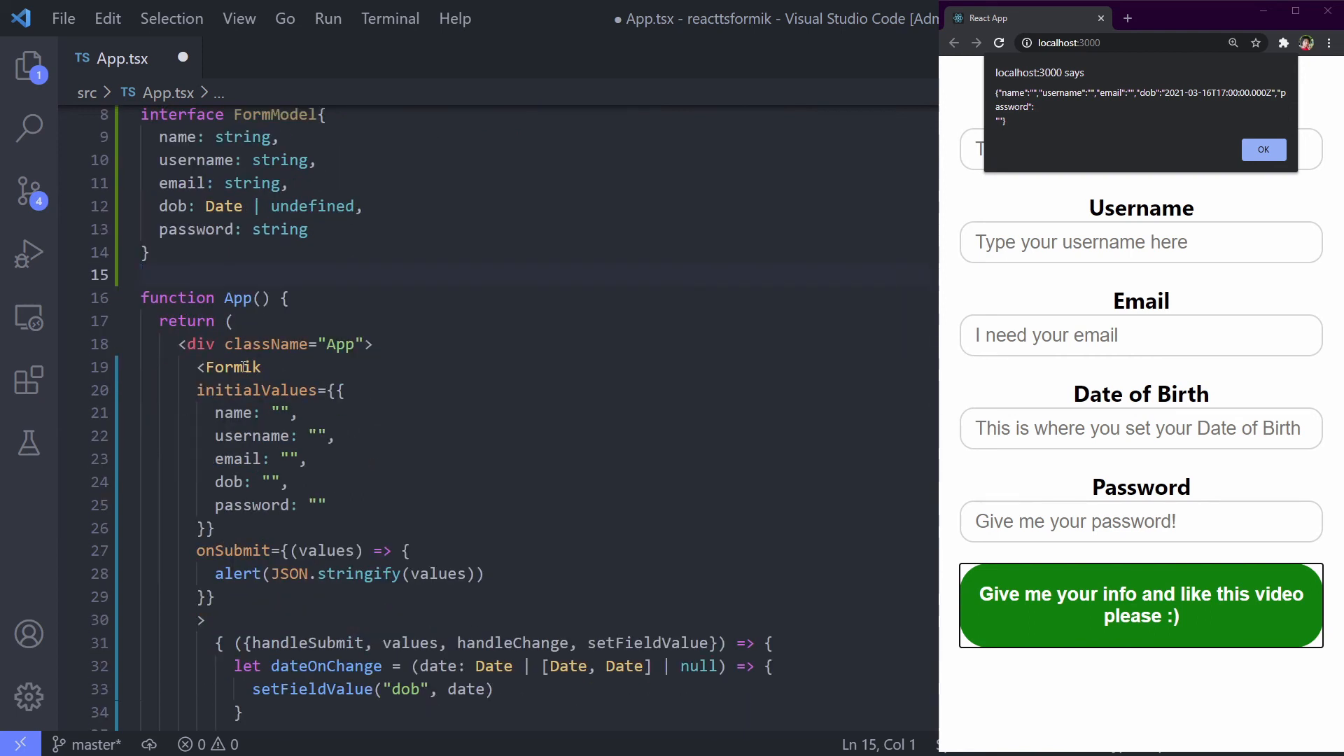
- Type Formik as Formik<FormModel>, start dob as undefined, and narrow dateOnChange to Date | null
{"action": "double_click", "coordinate": [232, 366]}
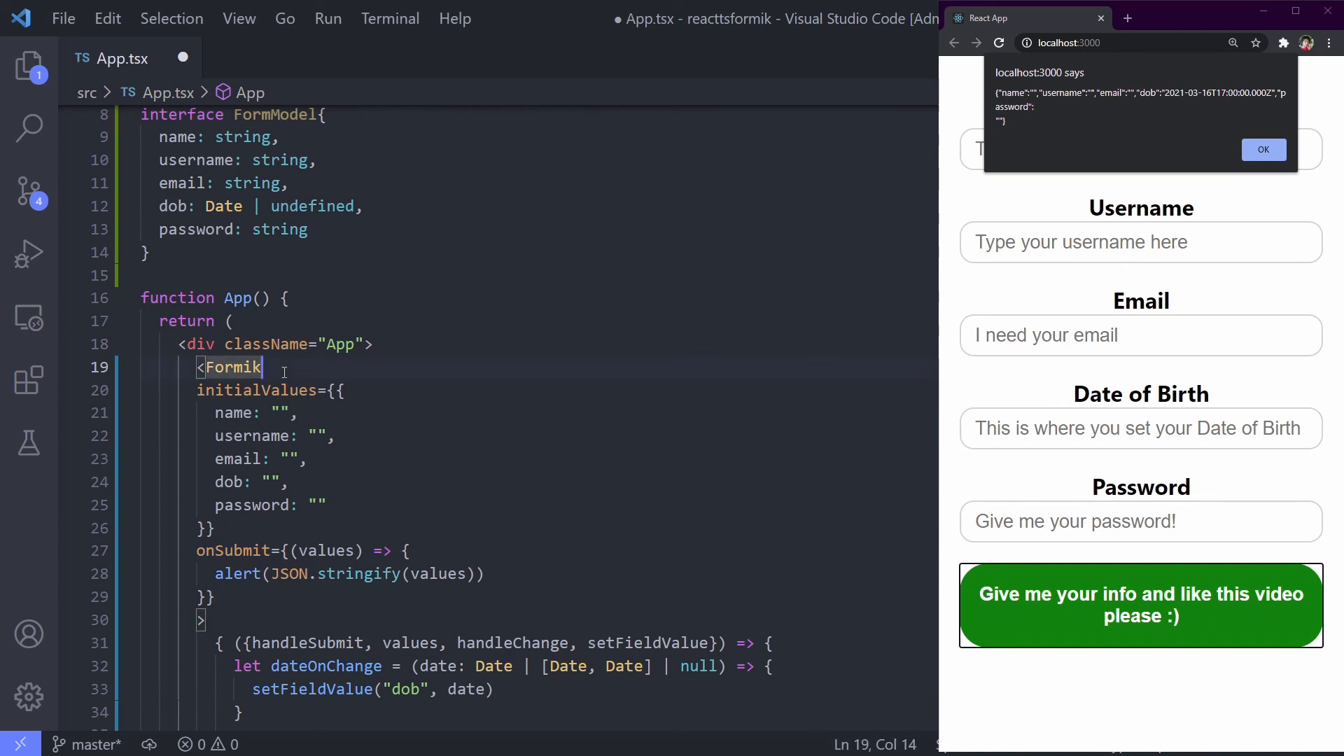
{"action": "type", "text": "<"}
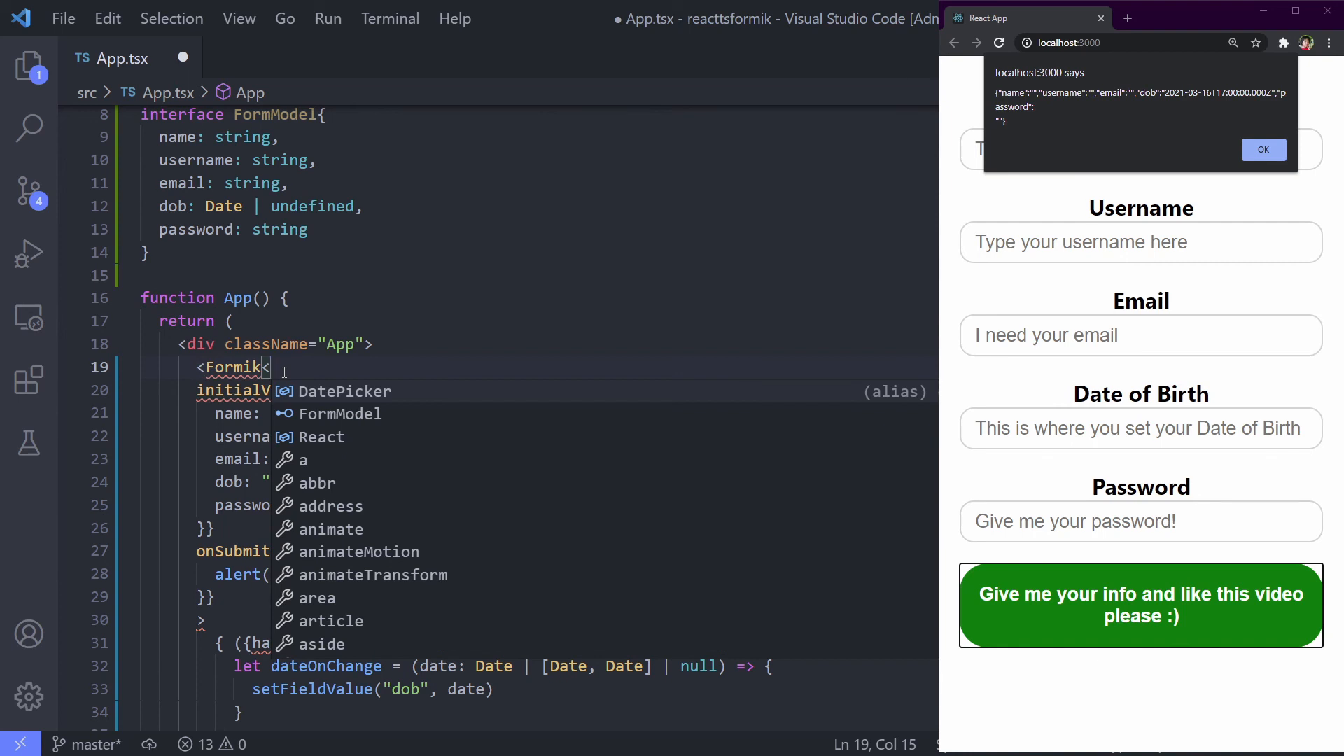
{"action": "type", "text": "FormModel>"}
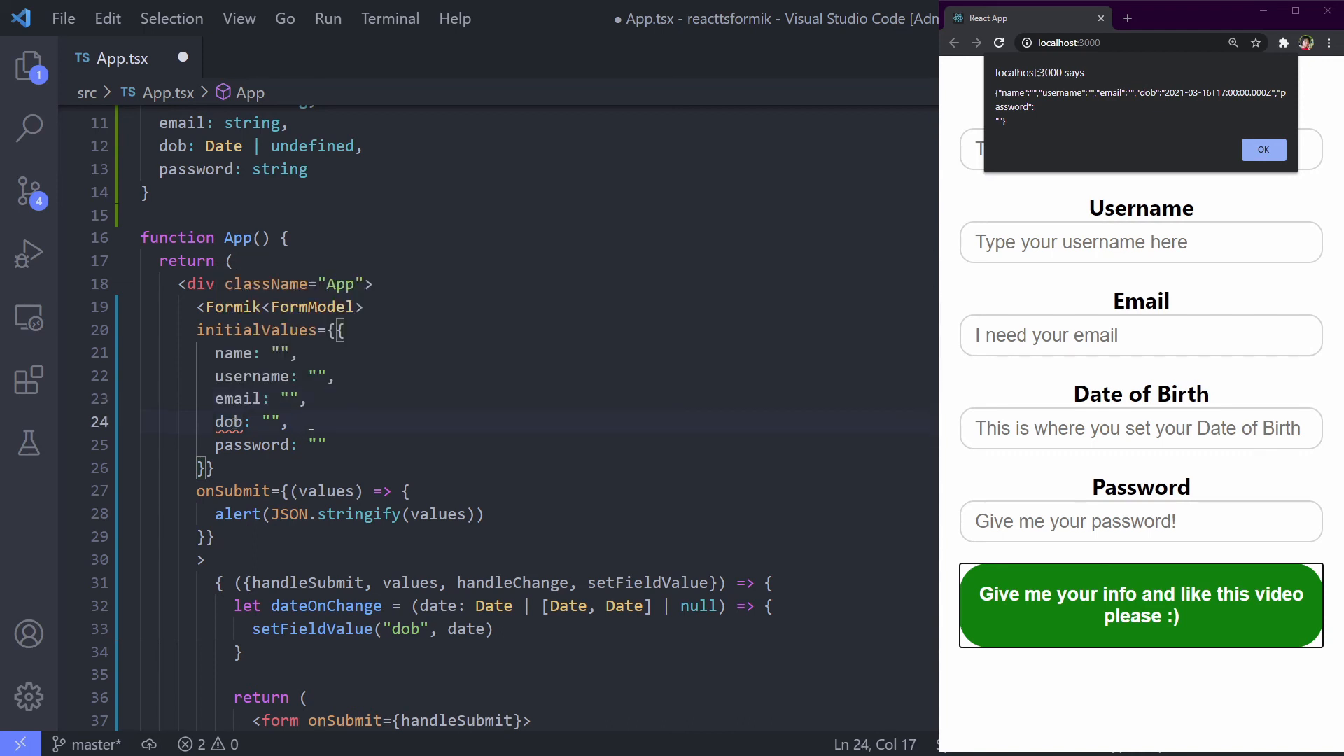
{"action": "type", "text": "undefined"}
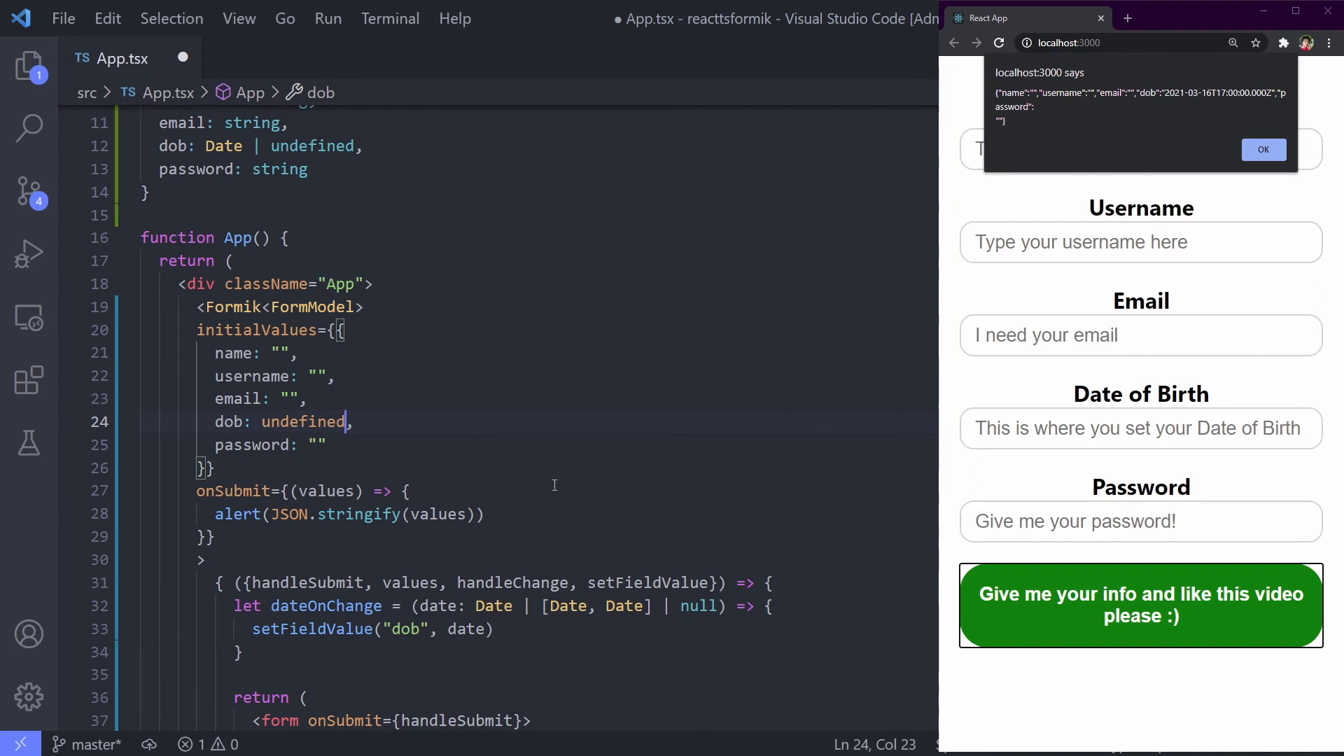
{"action": "scroll", "scroll_direction": "down", "scroll_amount": 3}
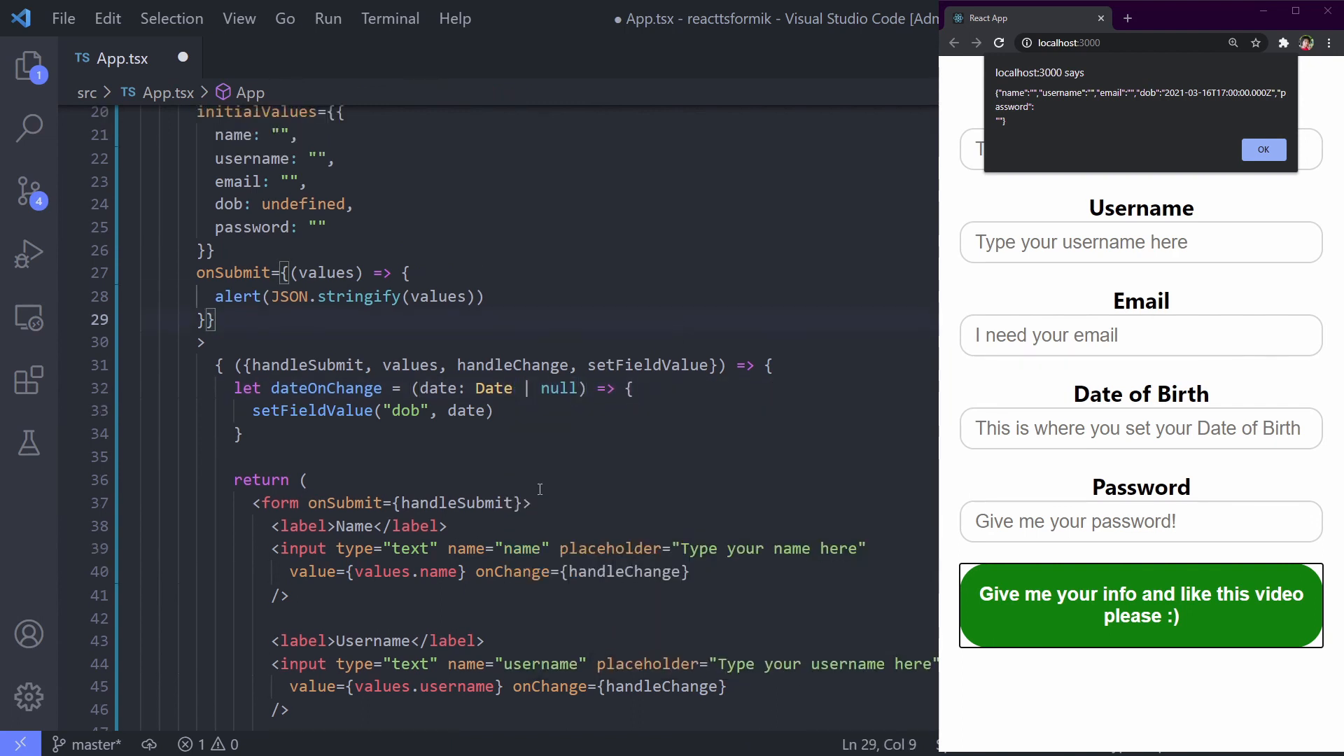
- Set the DatePicker value to values.dob?.toLocaleDateString() and save App.tsx
{"action": "scroll", "scroll_direction": "down", "scroll_amount": 3}
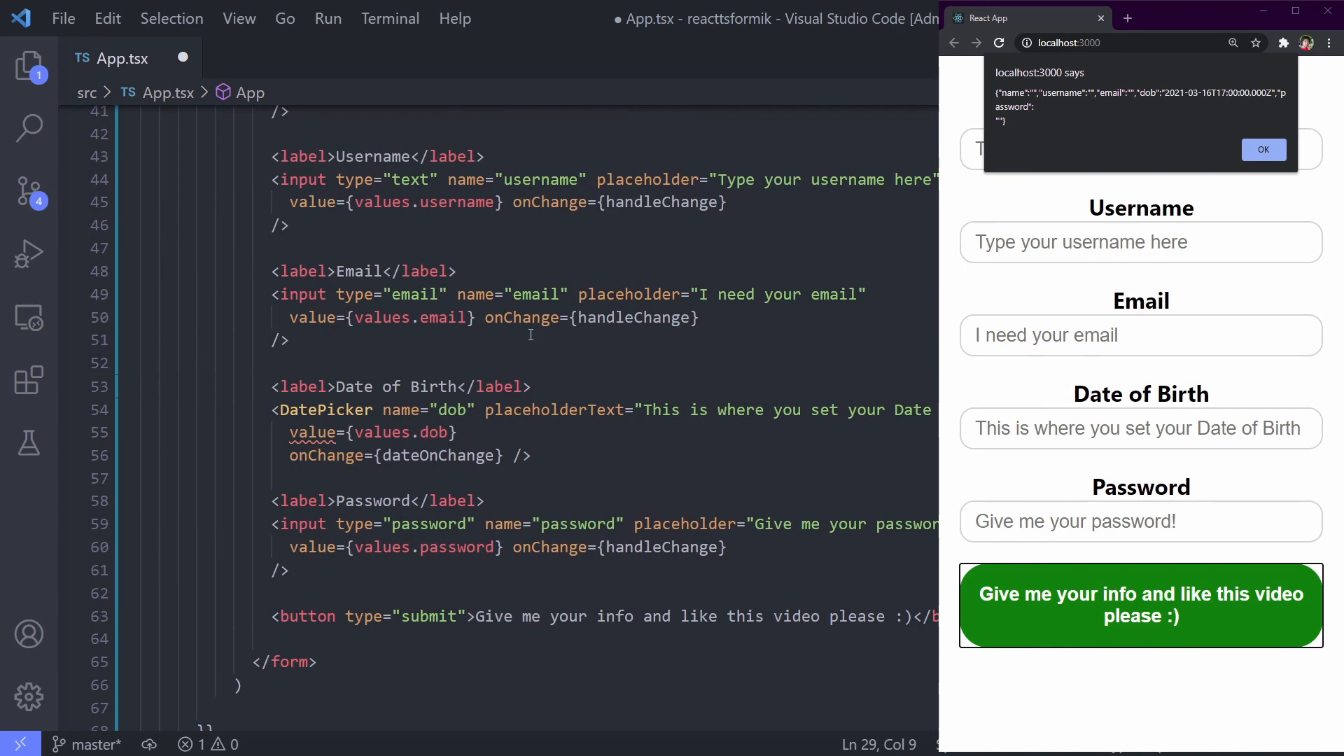
{"action": "mouse_move", "coordinate": [320, 432]}
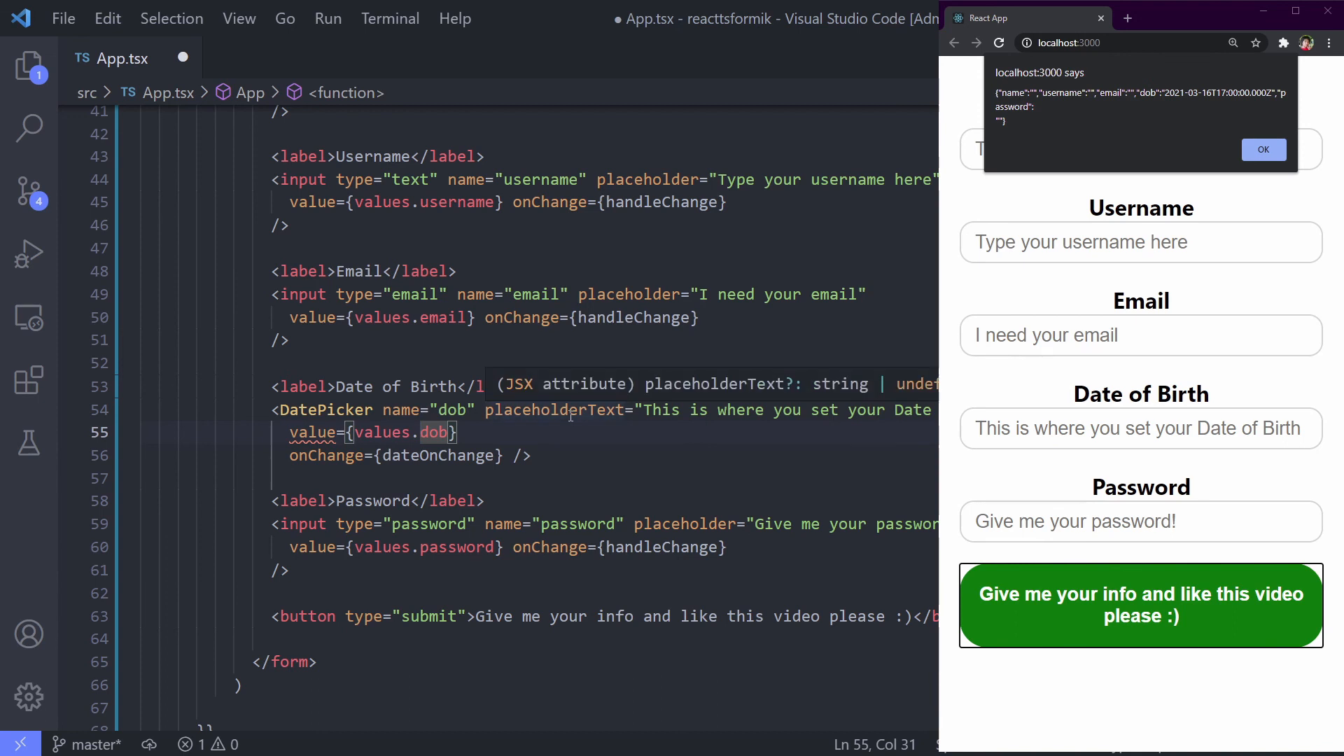
{"action": "type", "text": "."}
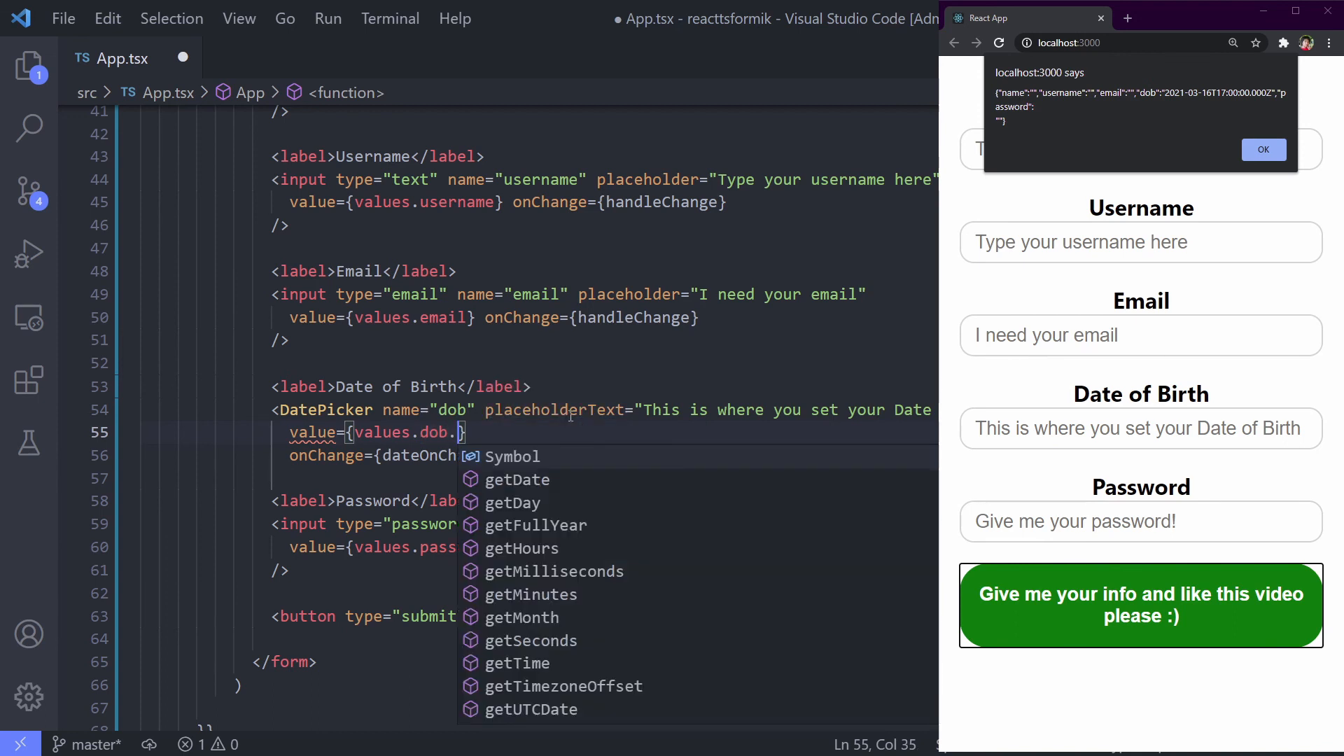
{"action": "type", "text": "to"}
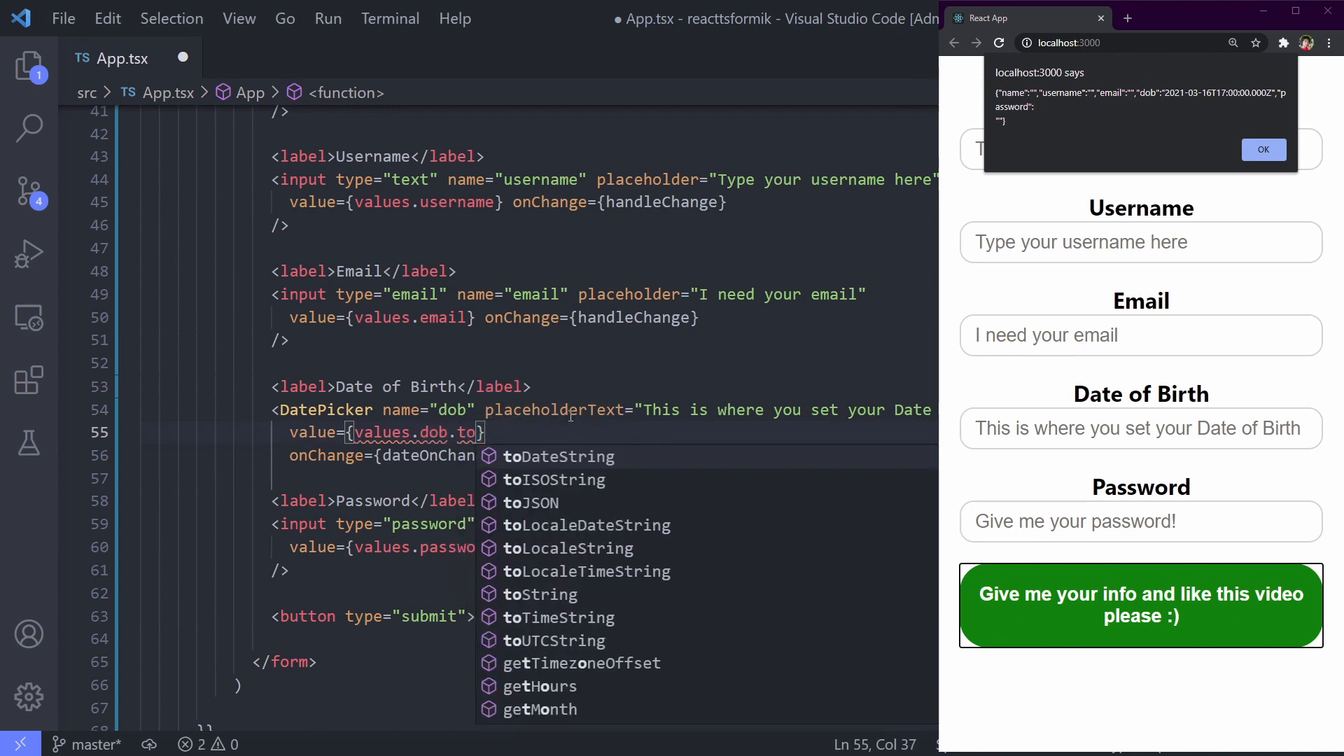
{"action": "type", "text": "LocaleDateString("}
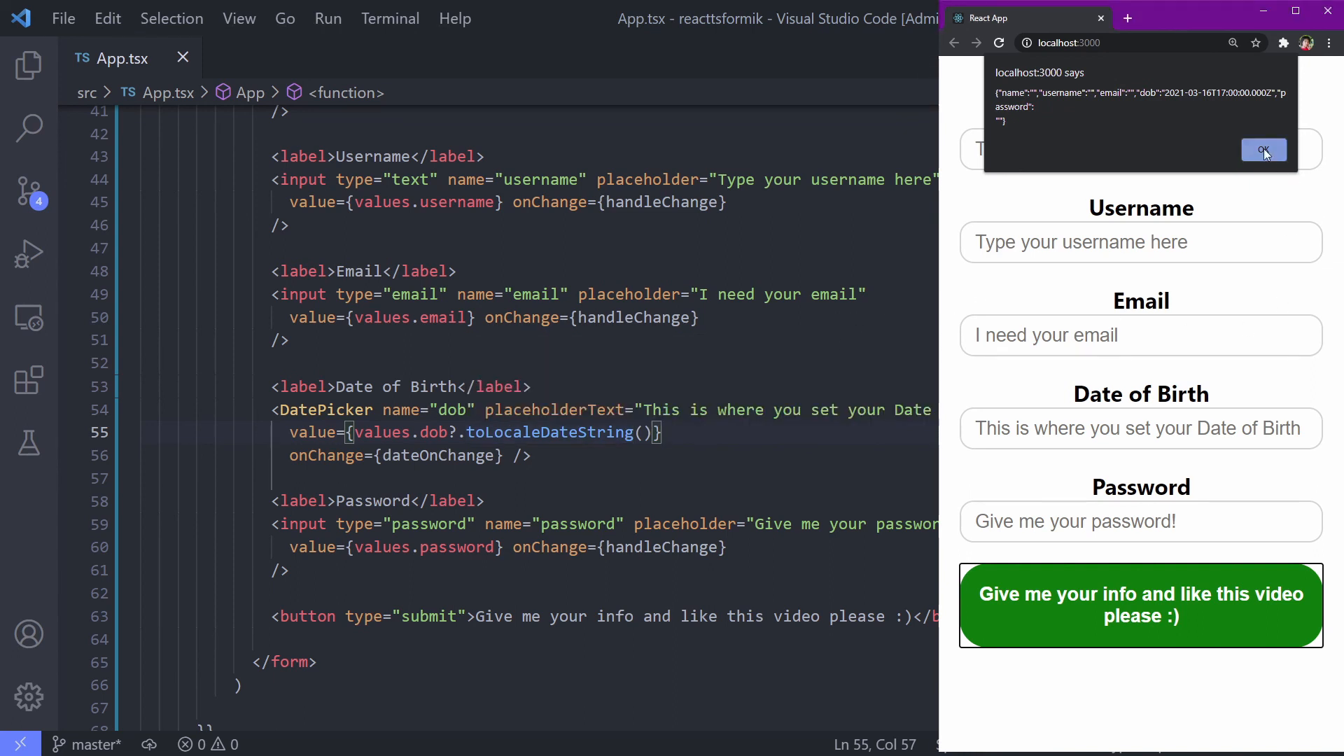
- Dismiss the values alert, pick 3/18/2021 as Date of Birth, and reopen the calendar
{"action": "left_click", "coordinate": [1263, 150]}
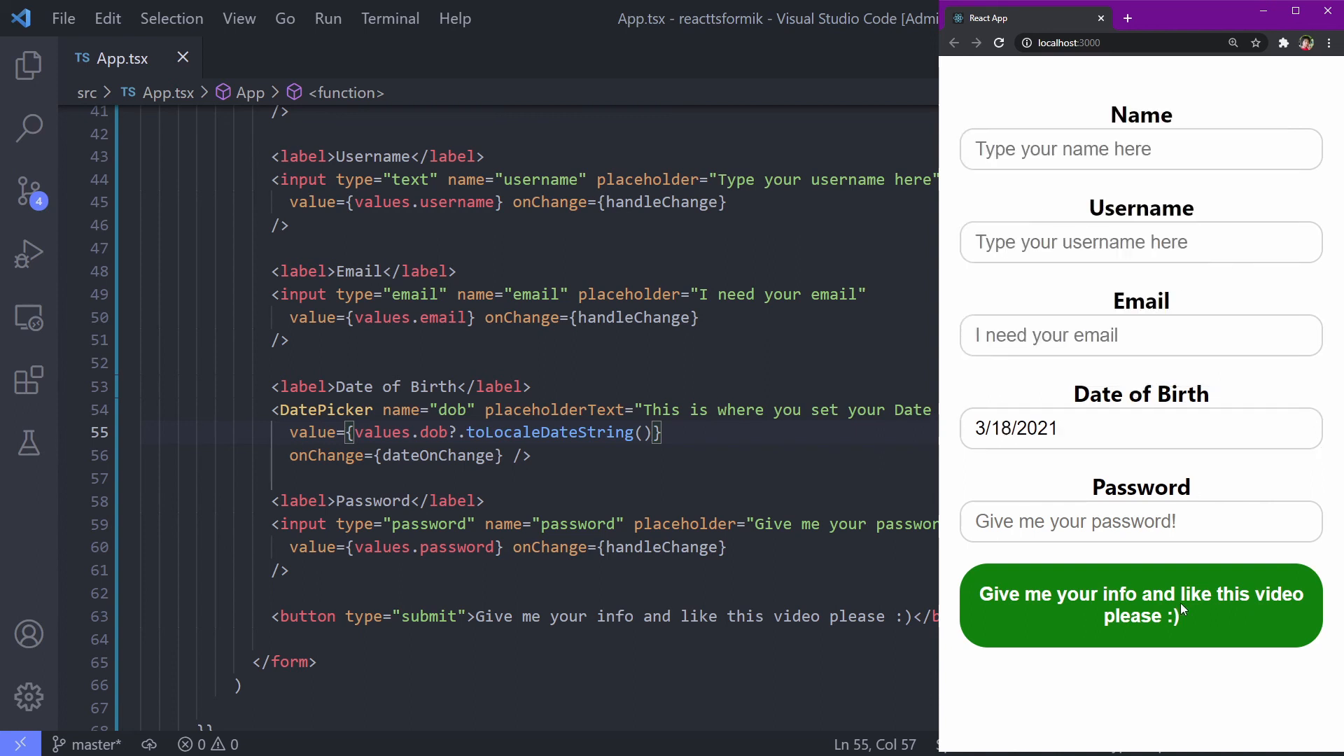
{"action": "left_click", "coordinate": [1140, 428]}
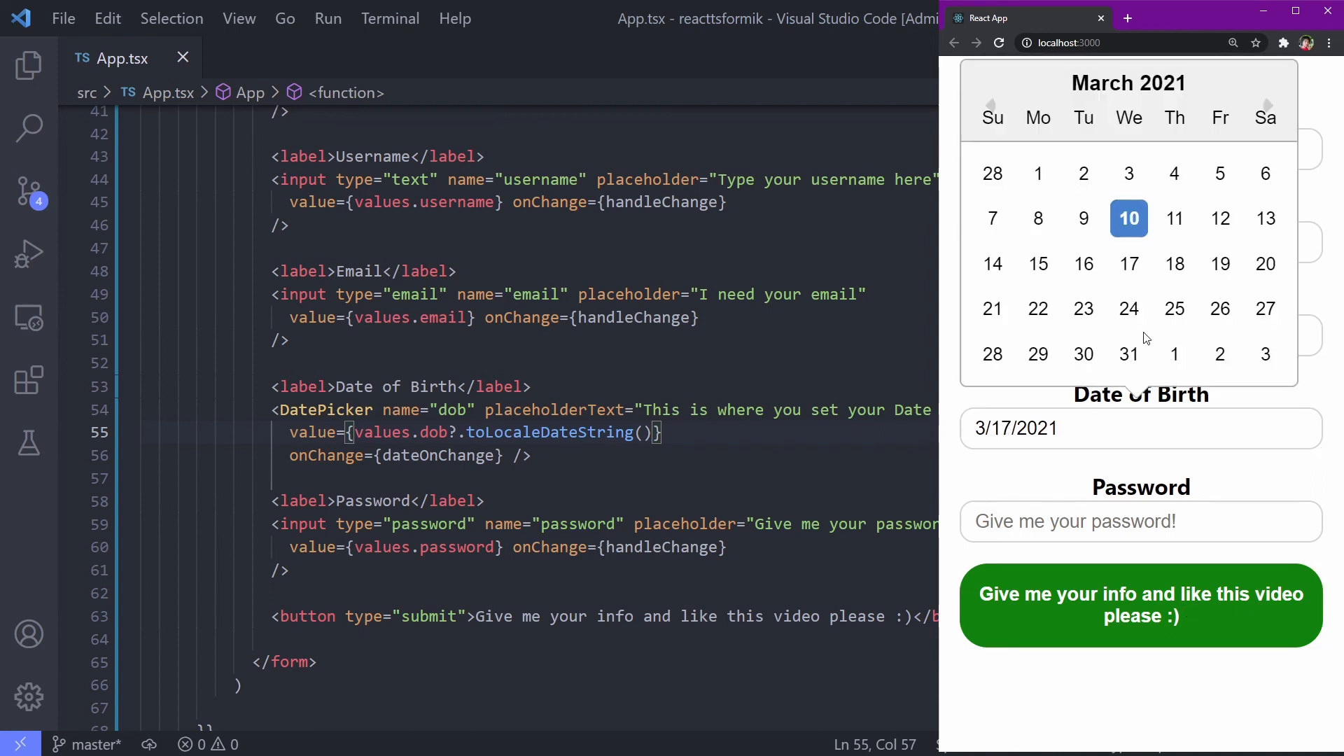
{"action": "left_click", "coordinate": [1175, 309]}
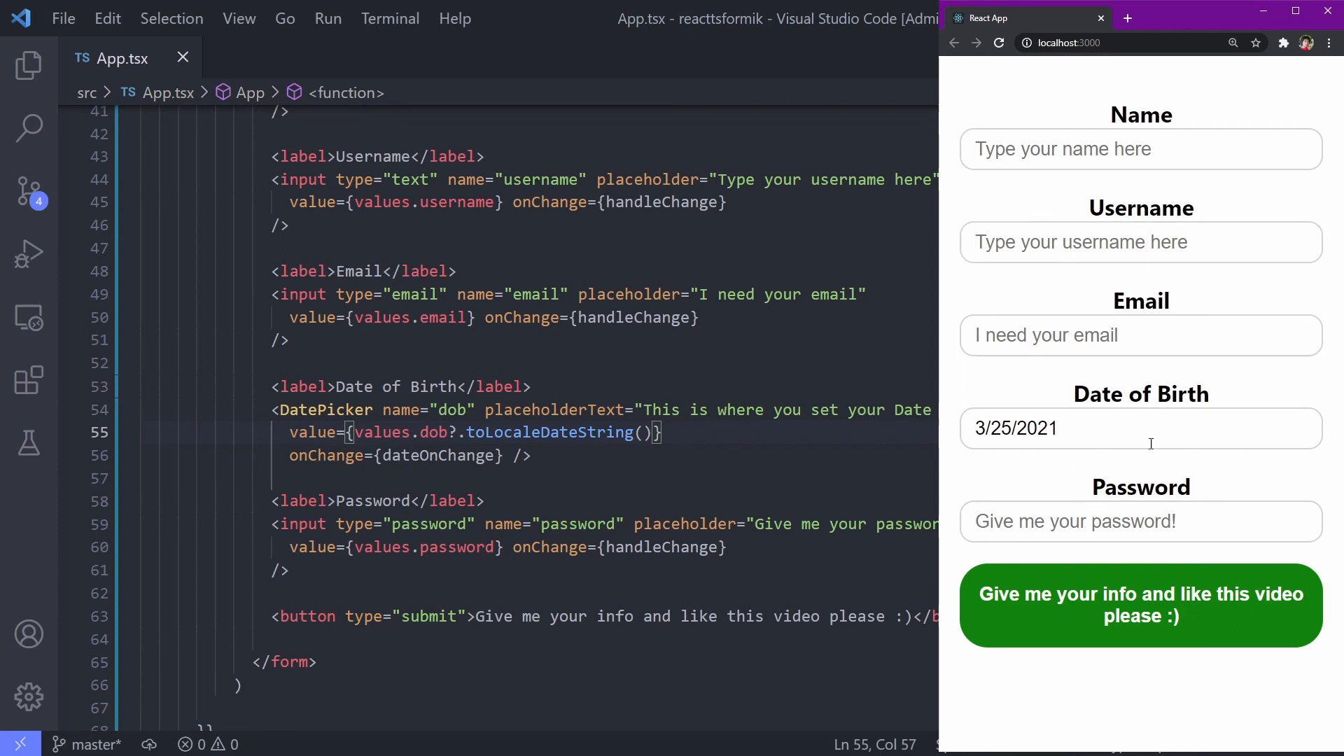
{"action": "left_click", "coordinate": [1140, 429]}
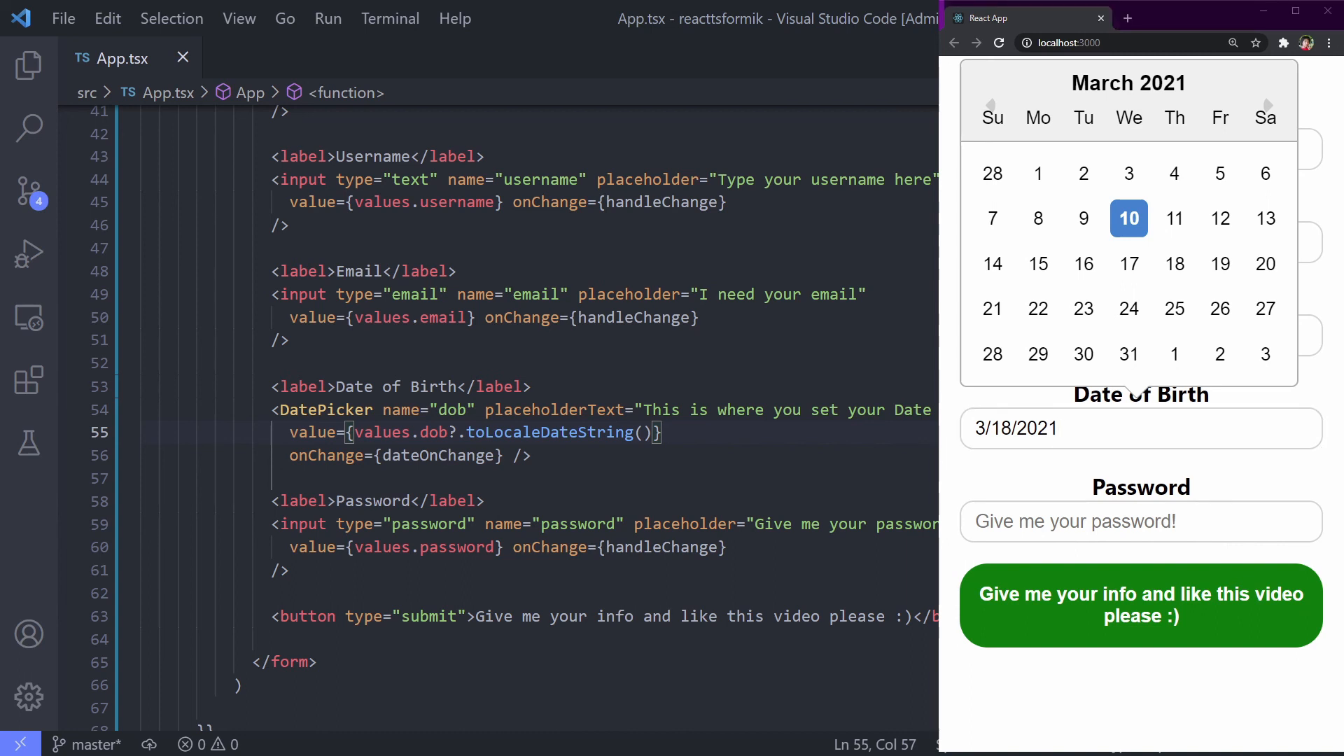
{"action": "scroll", "scroll_direction": "down", "scroll_amount": 3}
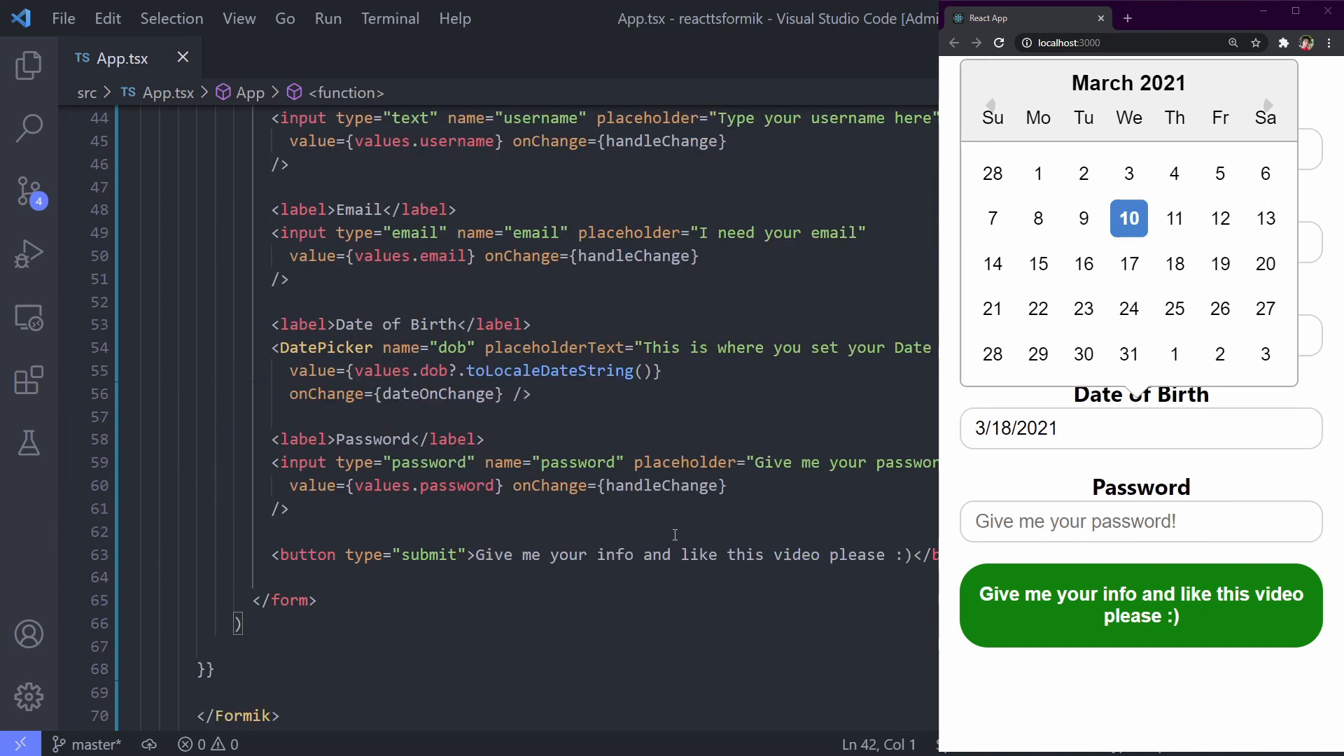
- Add selected={values.dob} on a new line after the DatePicker's value prop, and save App.tsx
{"action": "left_click", "coordinate": [660, 371]}
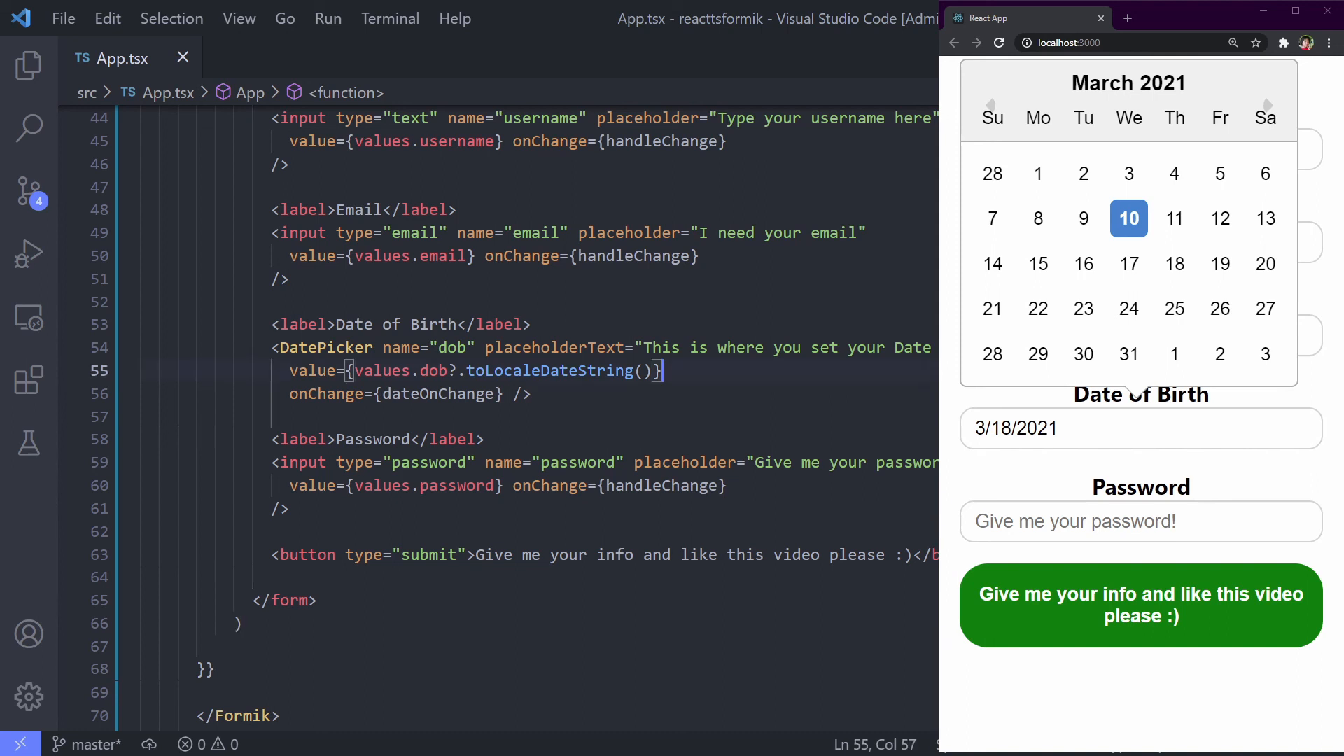
{"action": "key", "text": "Enter"}
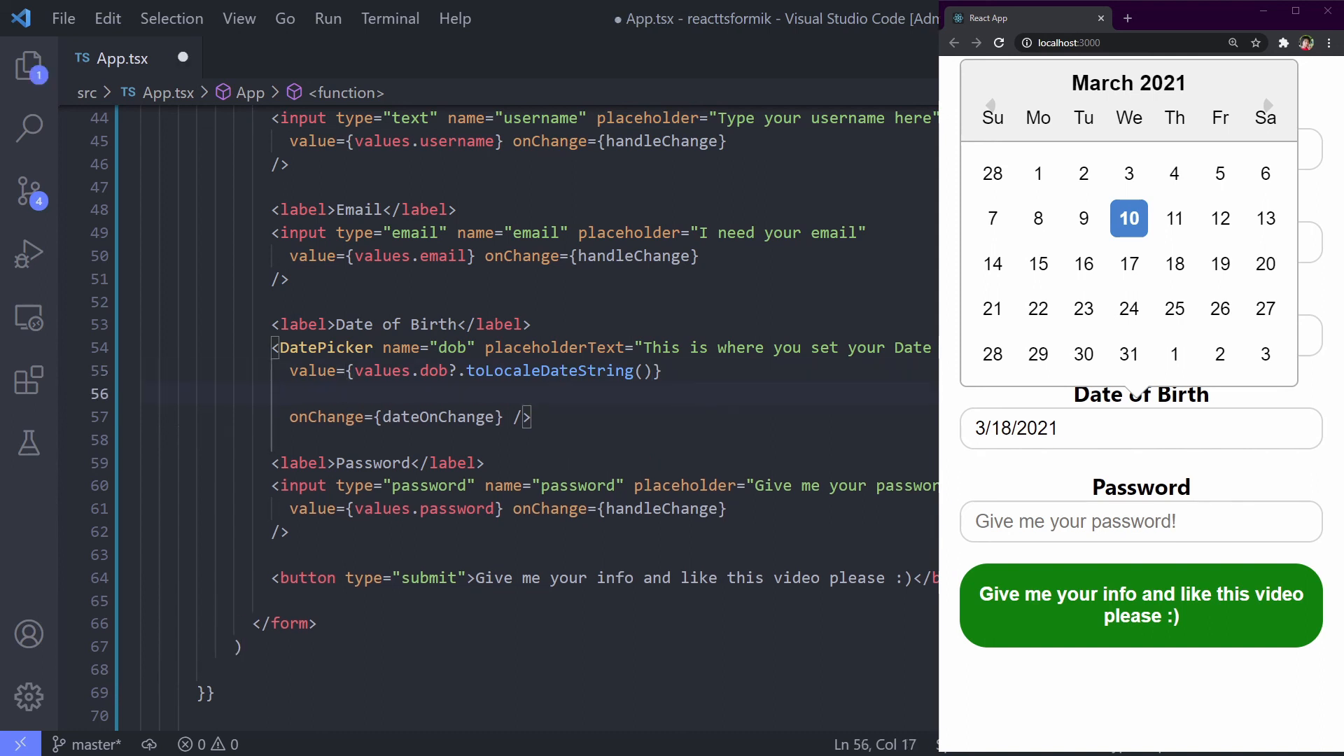
{"action": "type", "text": "selected"}
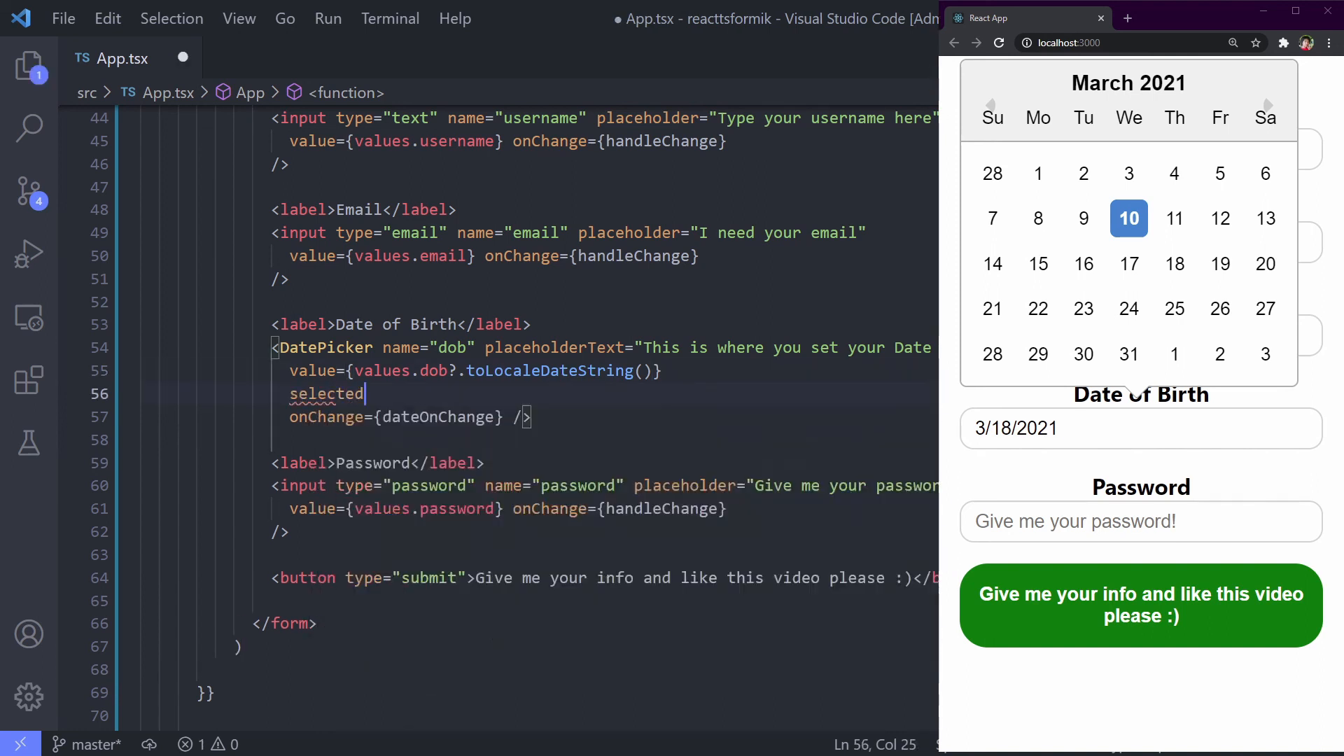
{"action": "type", "text": "="}
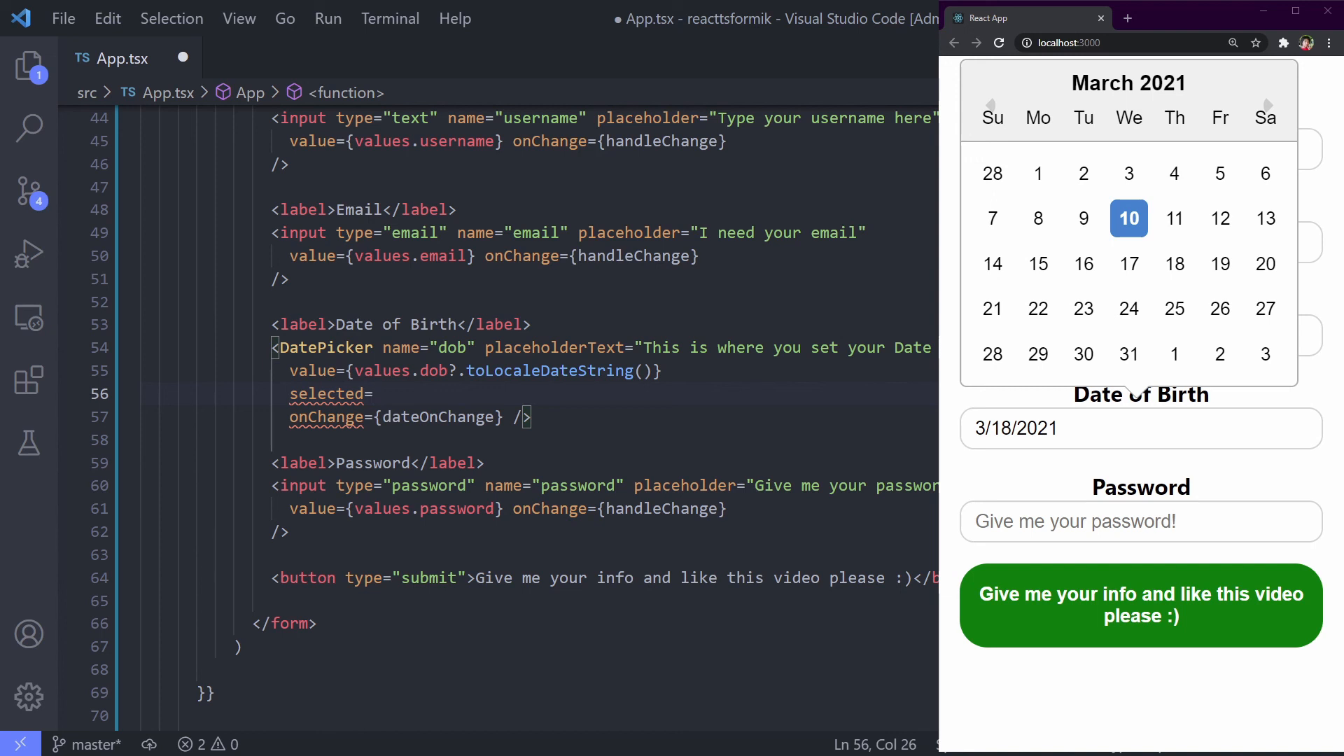
{"action": "type", "text": "{}"}
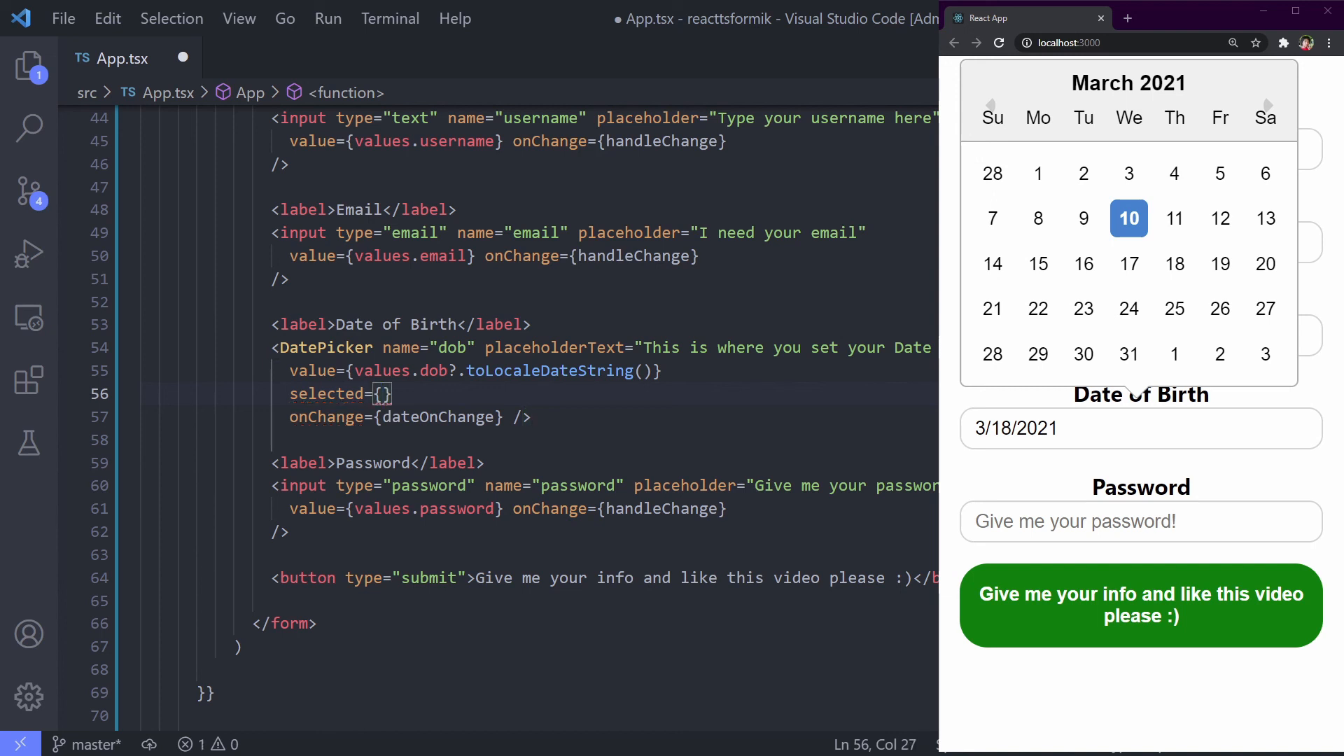
{"action": "type", "text": "values"}
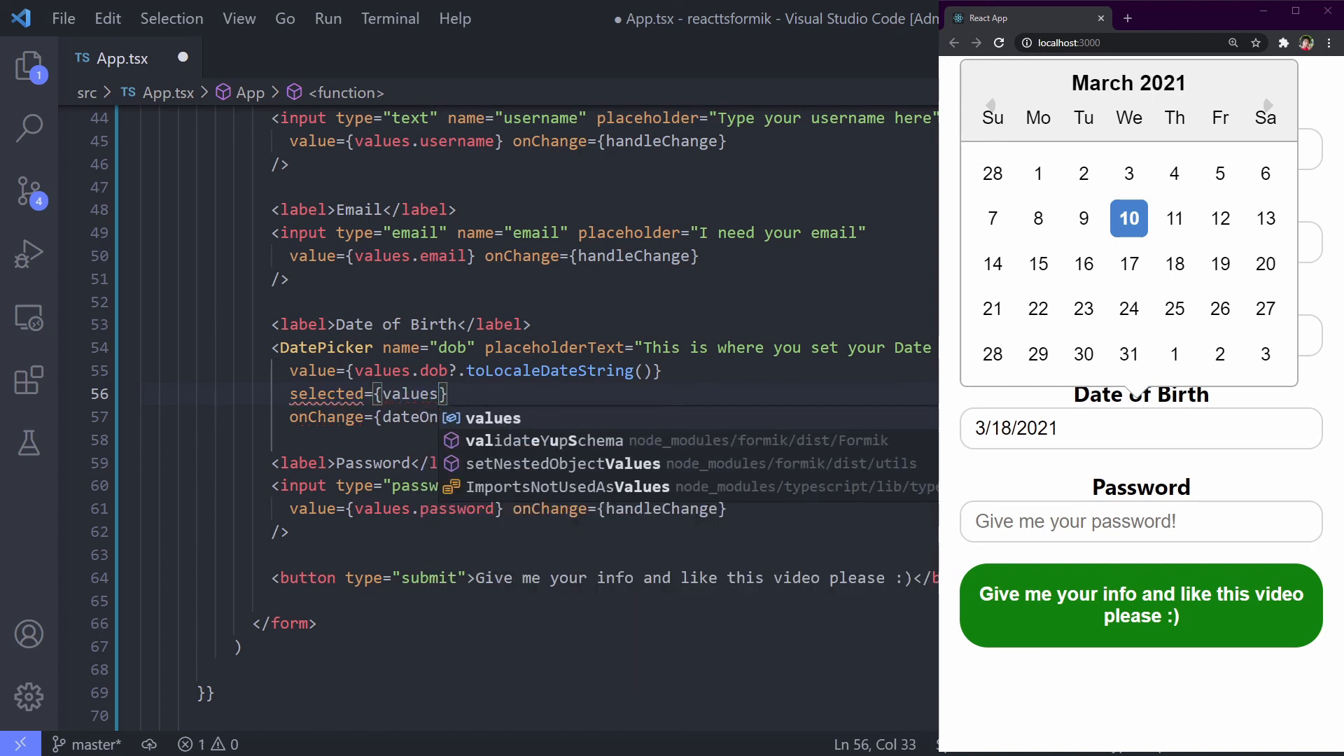
{"action": "type", "text": "dob"}
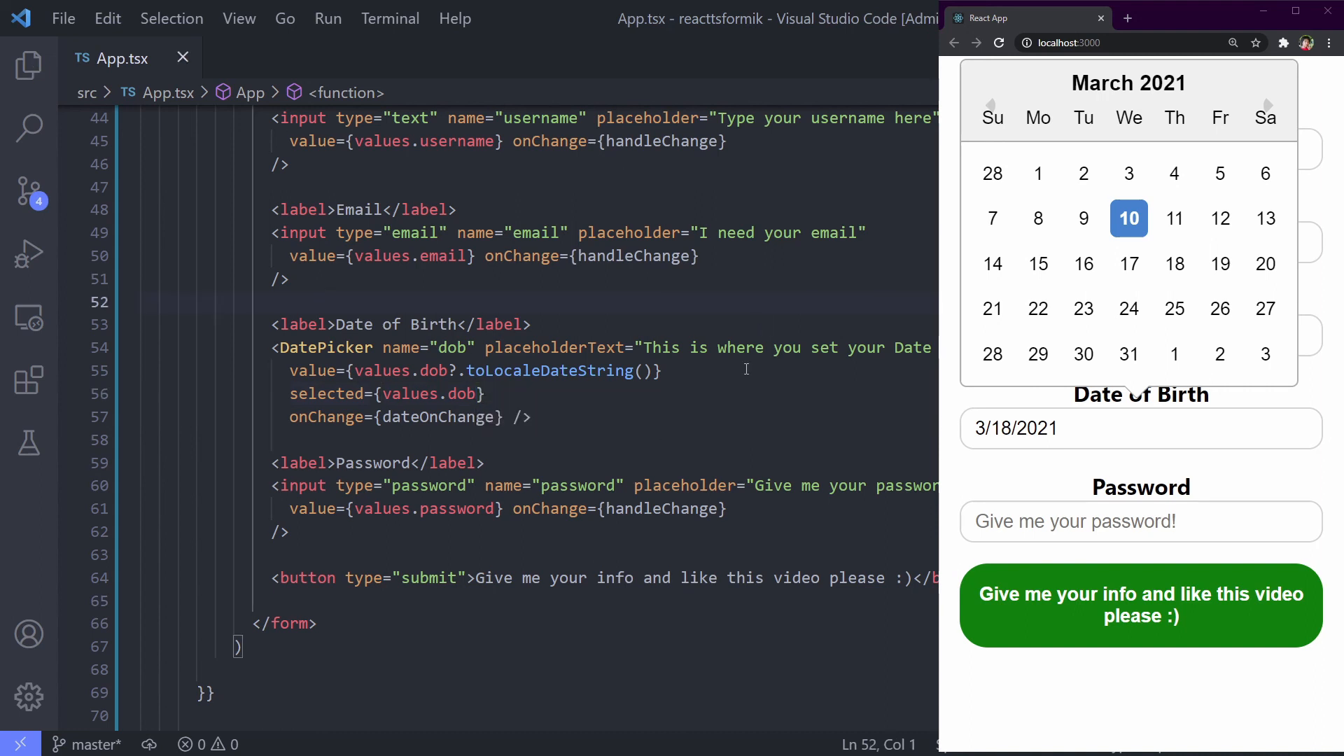
{"action": "left_click", "coordinate": [1174, 264]}
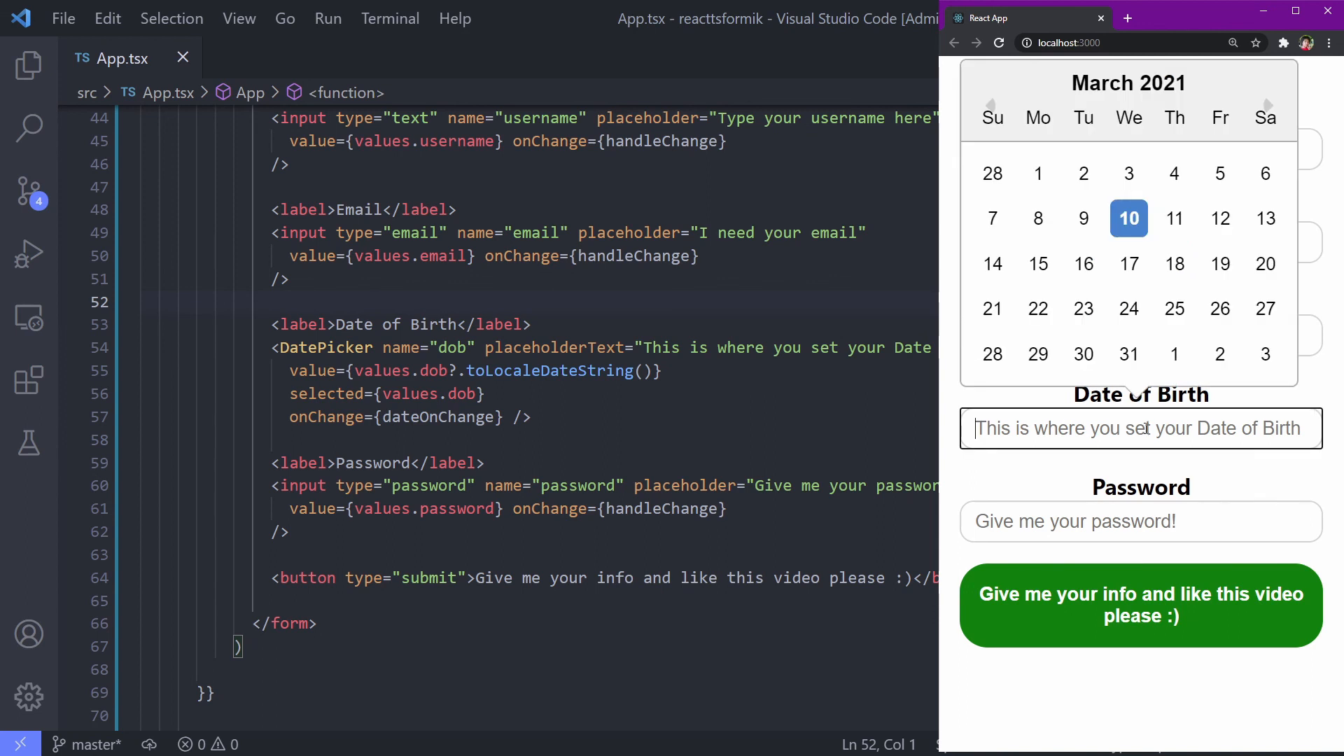
- Pick March 18, then March 26, in the browser date picker, and return to App.tsx's Formik render function
{"action": "left_click", "coordinate": [1173, 263]}
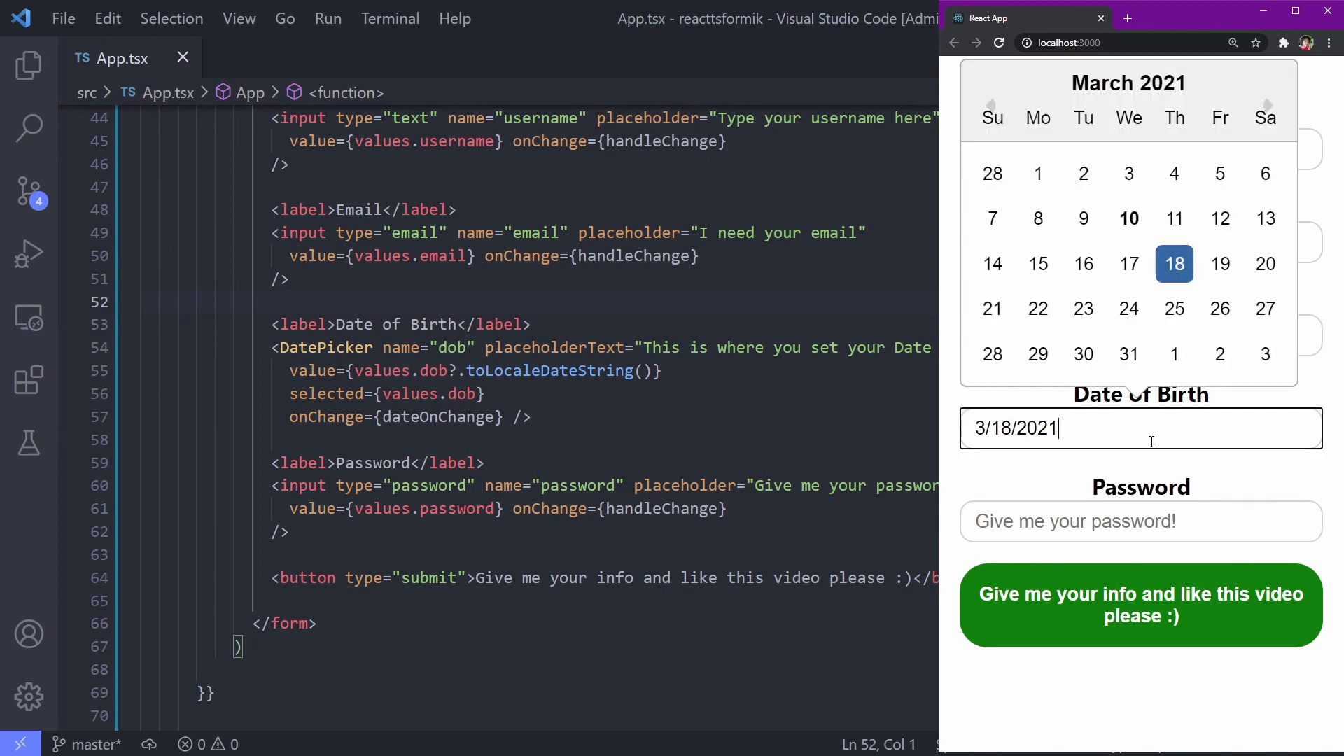
{"action": "left_click", "coordinate": [1038, 263]}
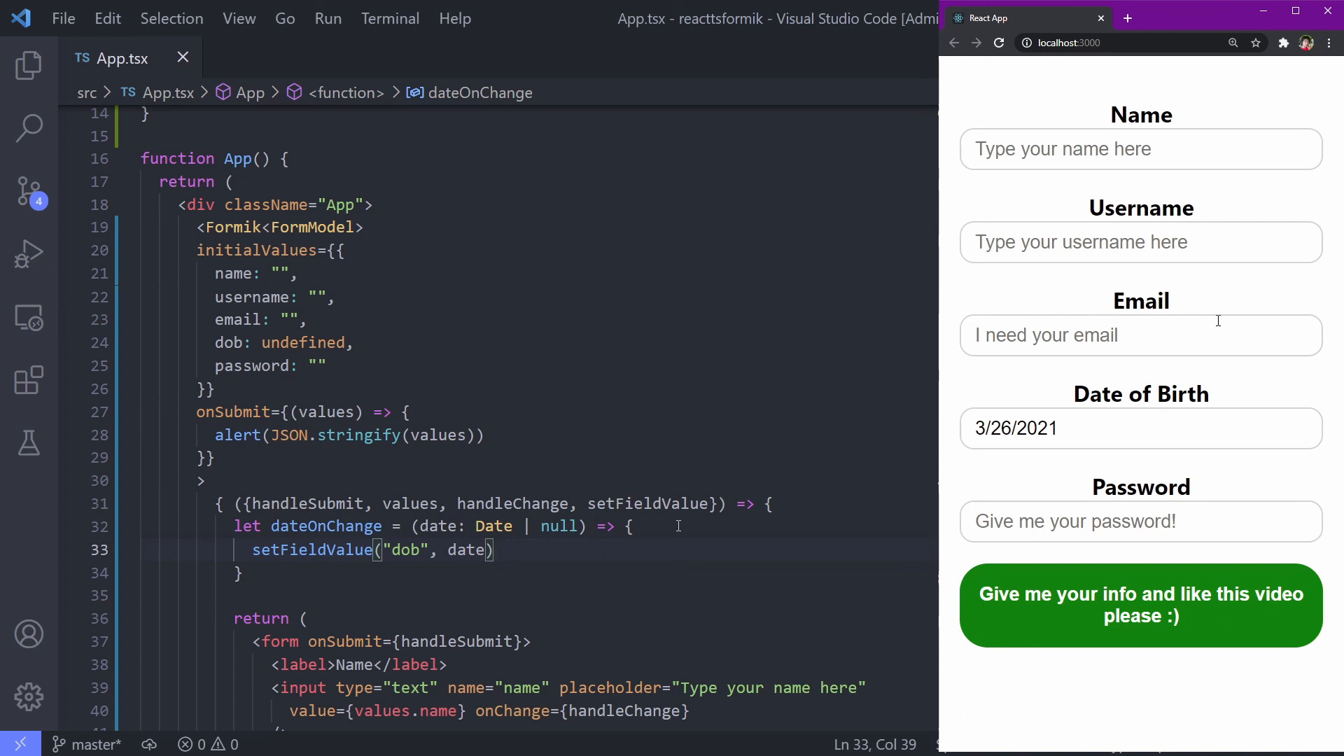
{"action": "scroll", "scroll_direction": "down", "scroll_amount": 3}
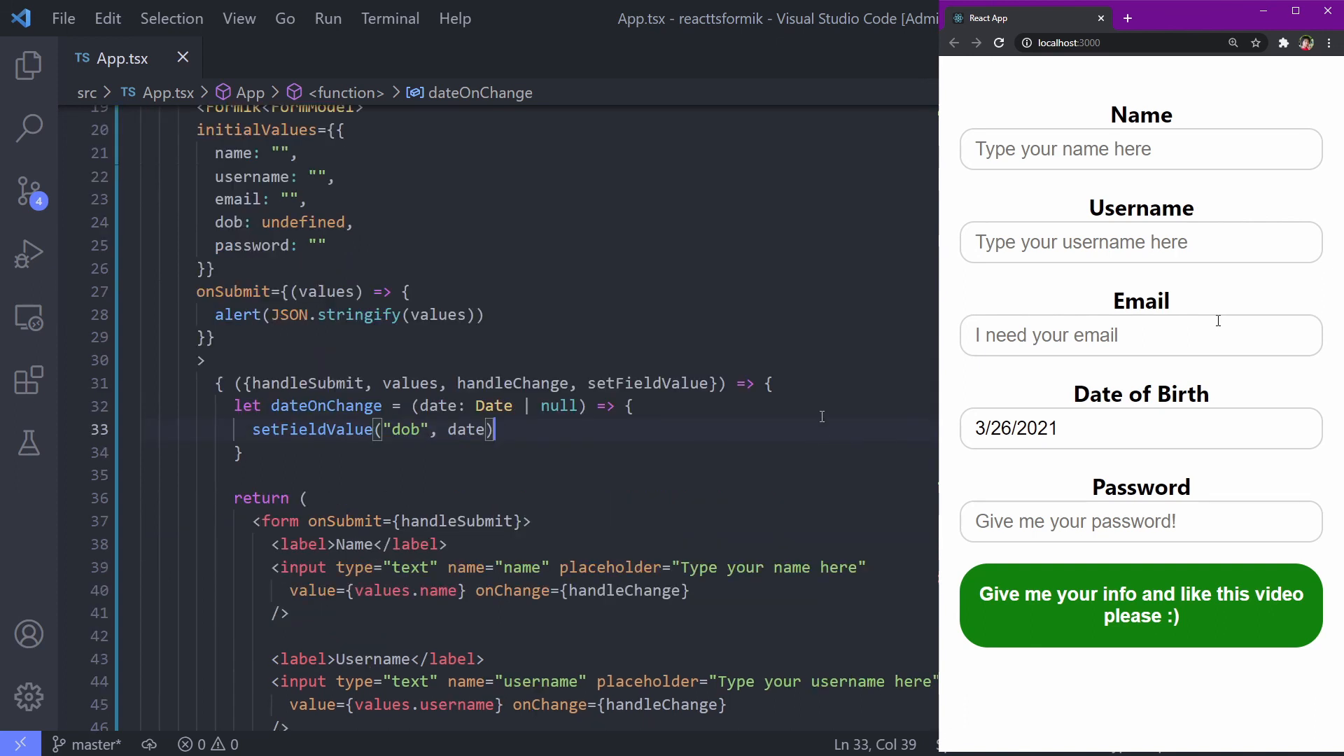
{"action": "scroll", "scroll_direction": "down", "scroll_amount": 3}
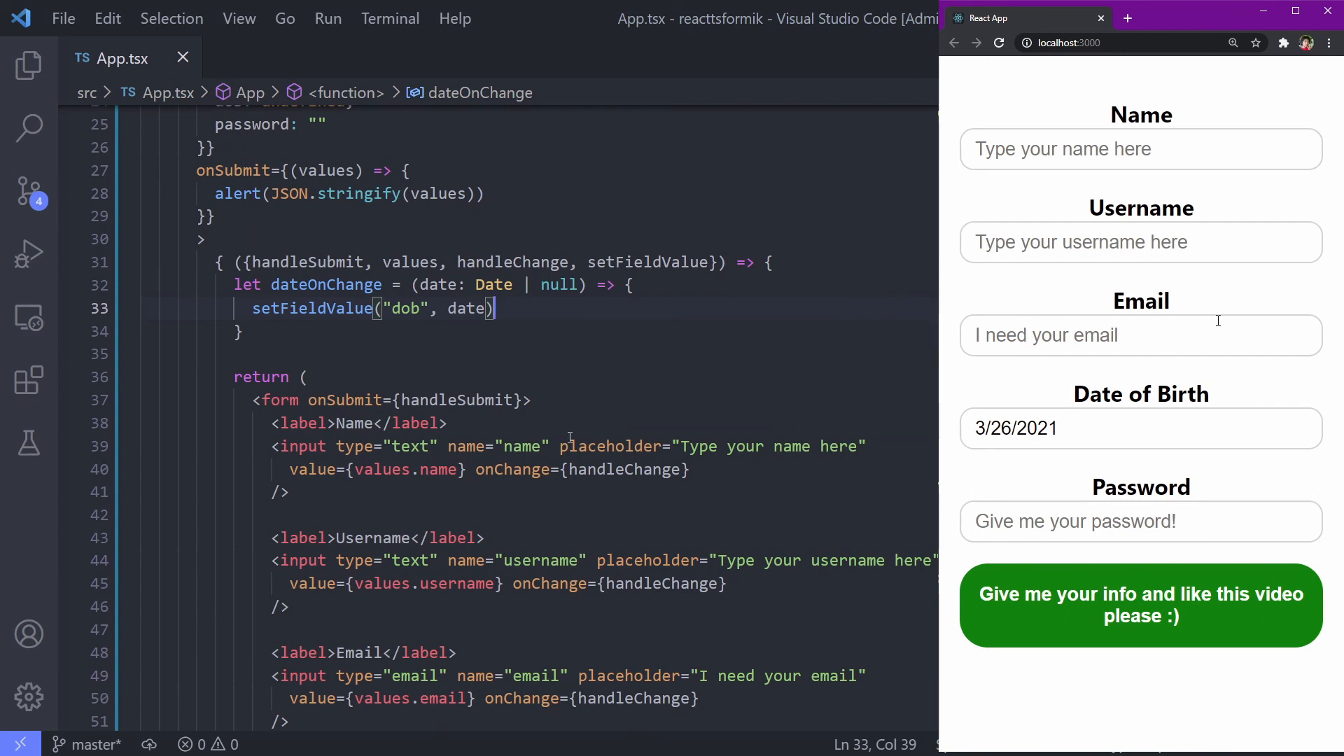
{"action": "left_click", "coordinate": [225, 261]}
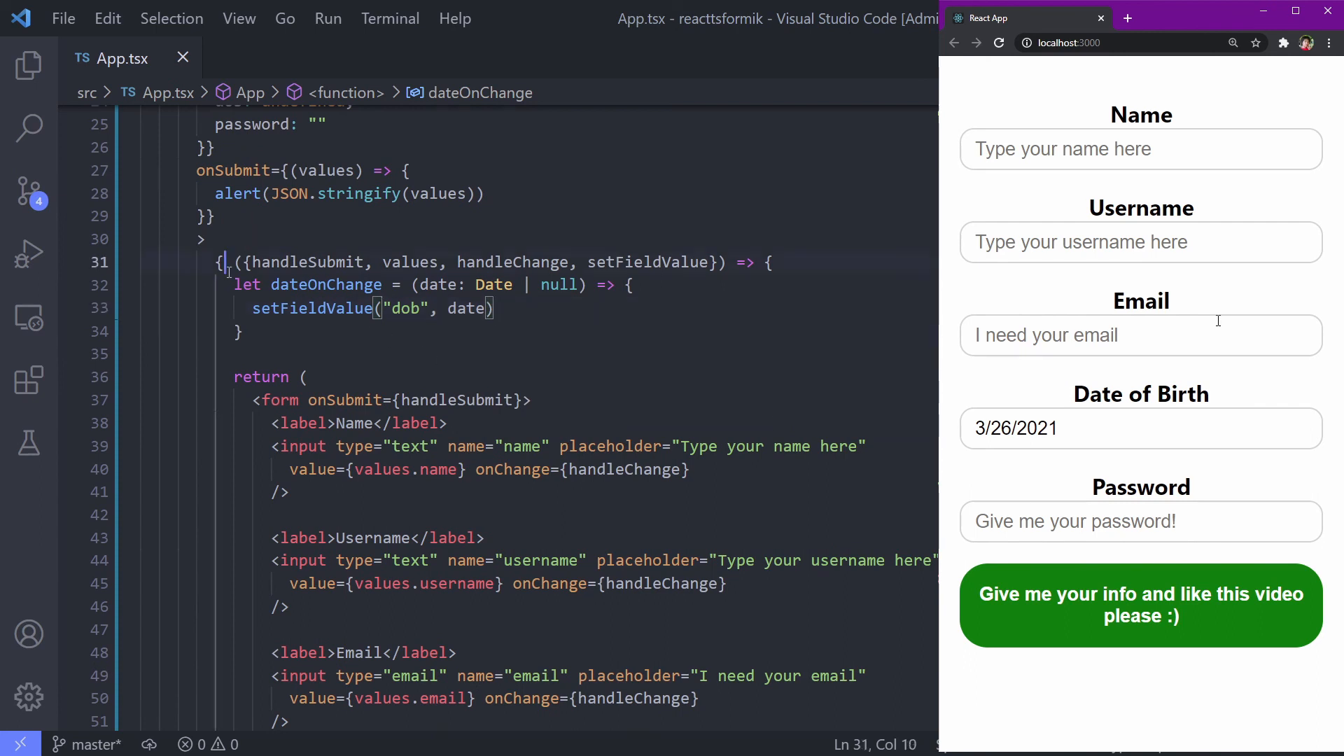